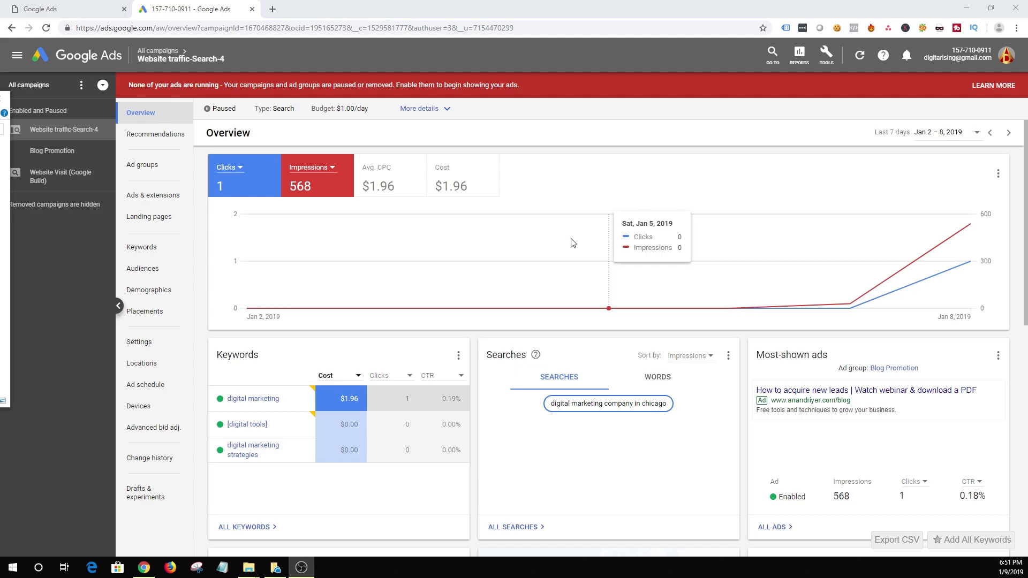
{"action": "mouse_move", "coordinate": [726, 103]}
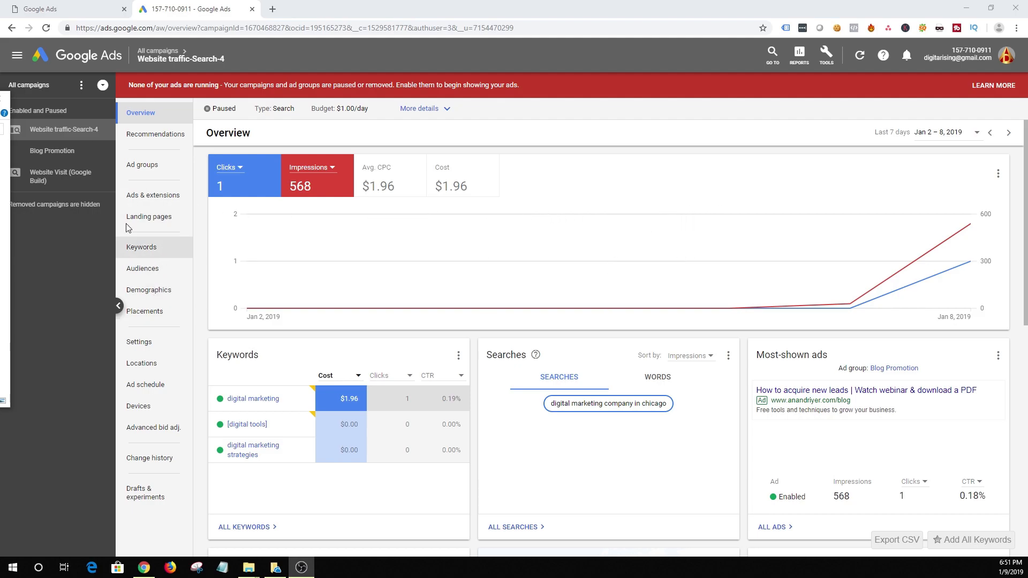
- Return to the All campaigns list and bring up the options for adding a campaign
{"action": "left_click", "coordinate": [159, 50]}
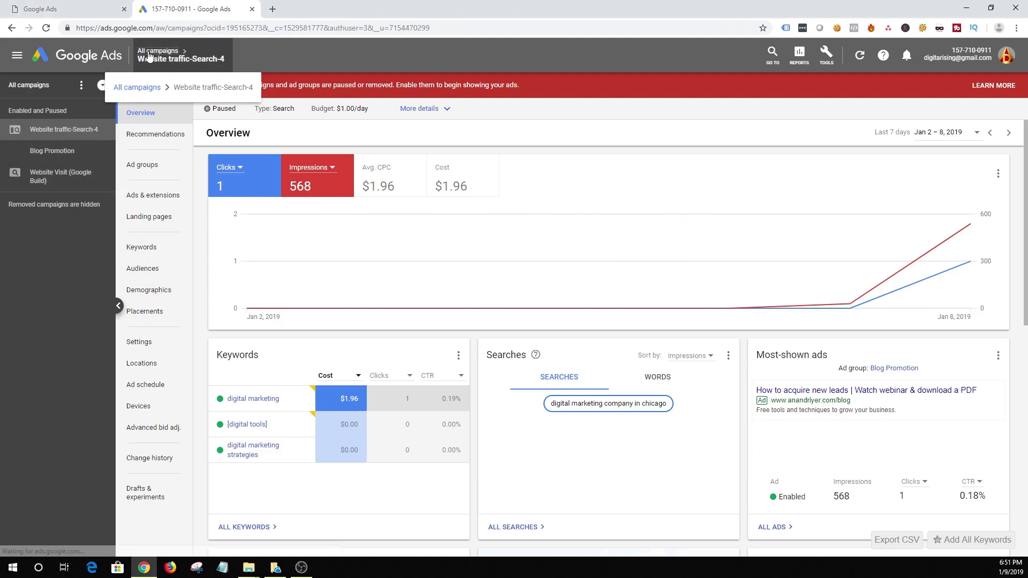
{"action": "left_click", "coordinate": [144, 165]}
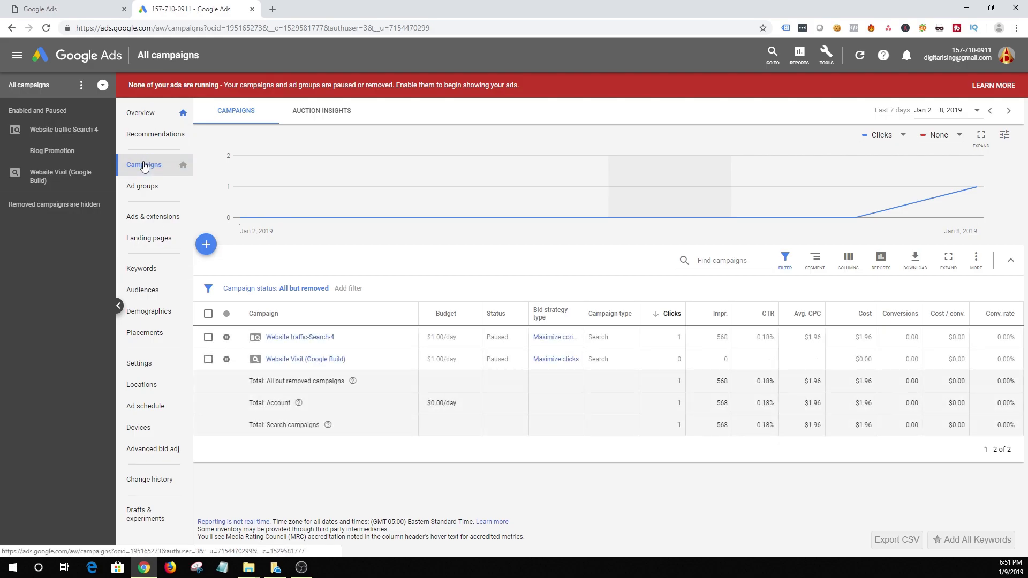
{"action": "left_click", "coordinate": [205, 244]}
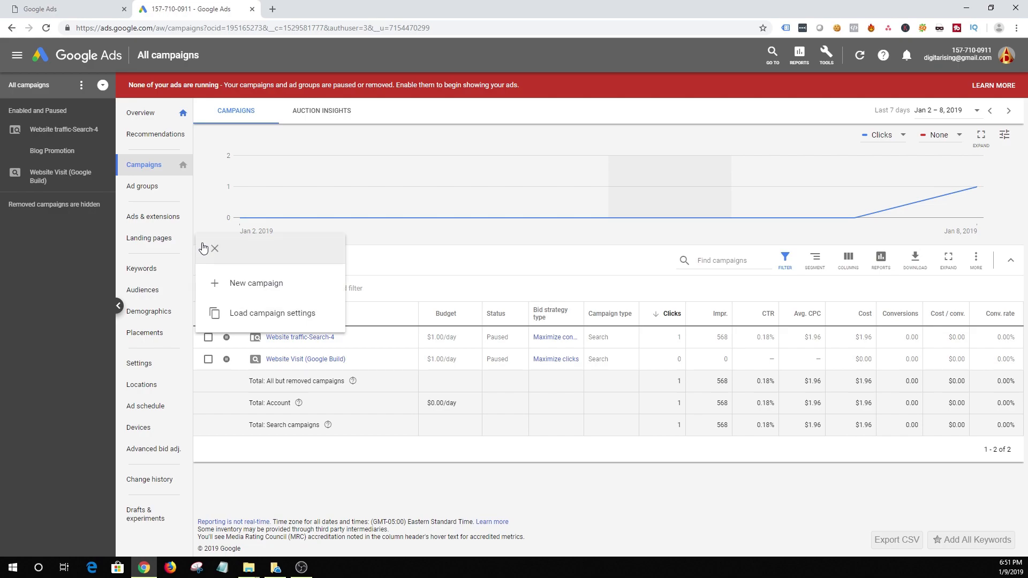
- Start a new campaign, reaching the campaign type choices from Search to Smart
{"action": "left_click", "coordinate": [256, 283]}
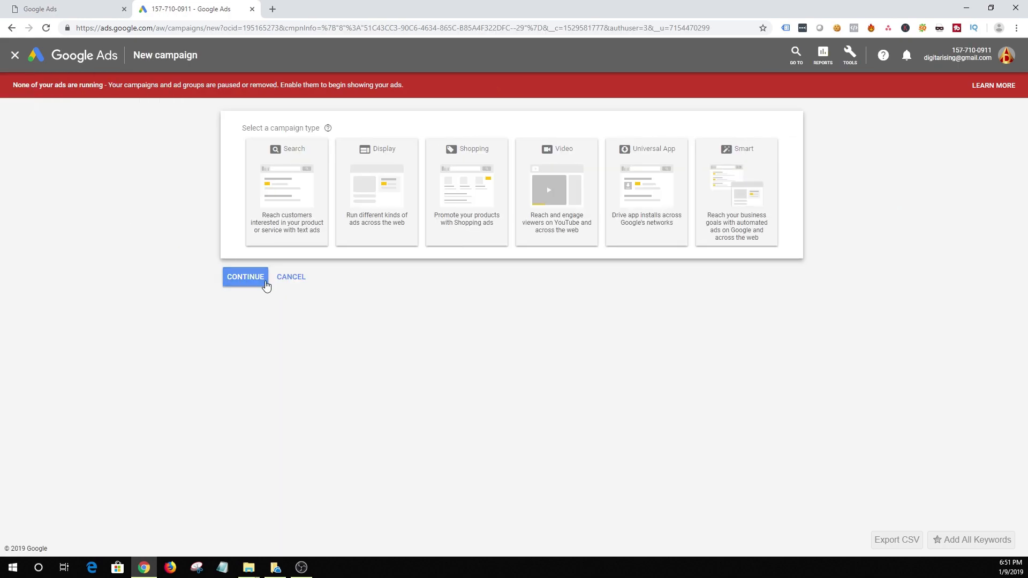
{"action": "mouse_move", "coordinate": [361, 232]}
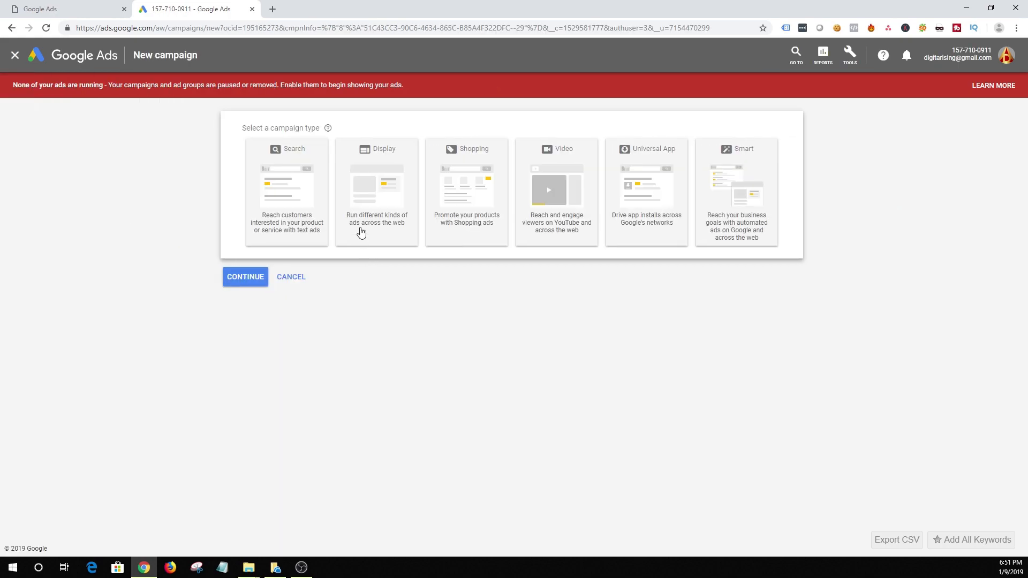
{"action": "mouse_move", "coordinate": [311, 229]}
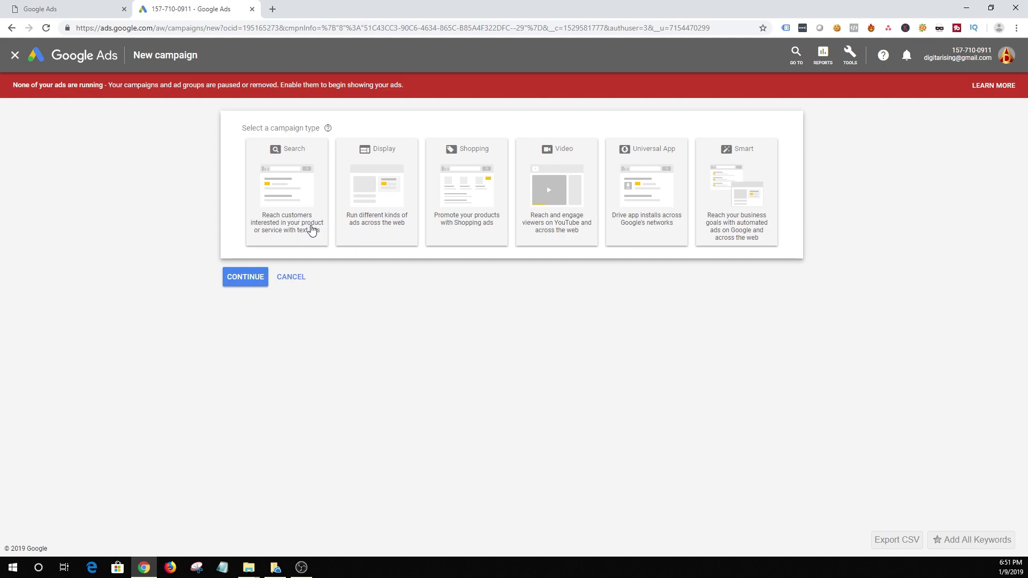
{"action": "mouse_move", "coordinate": [352, 231]}
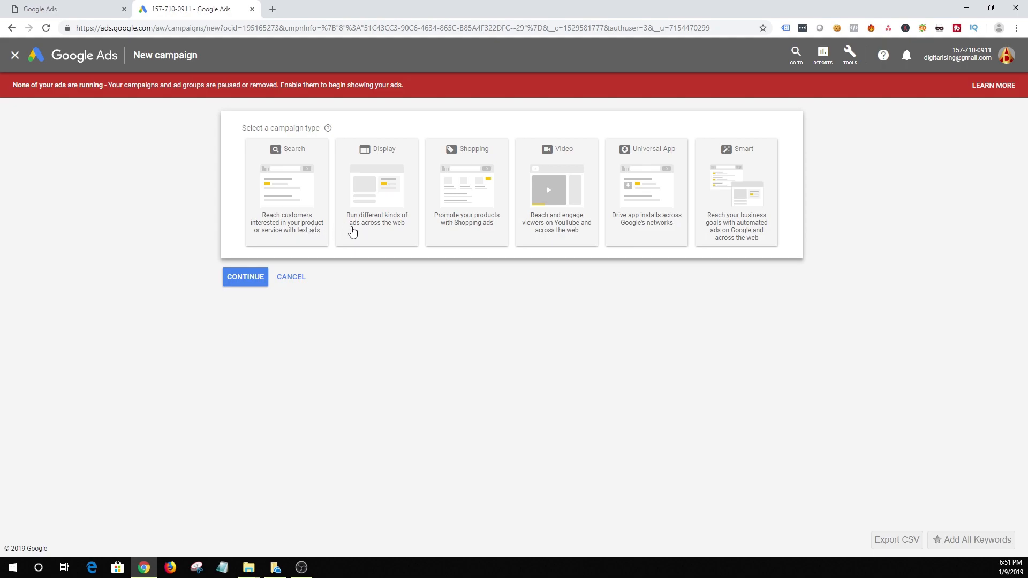
{"action": "mouse_move", "coordinate": [346, 217]}
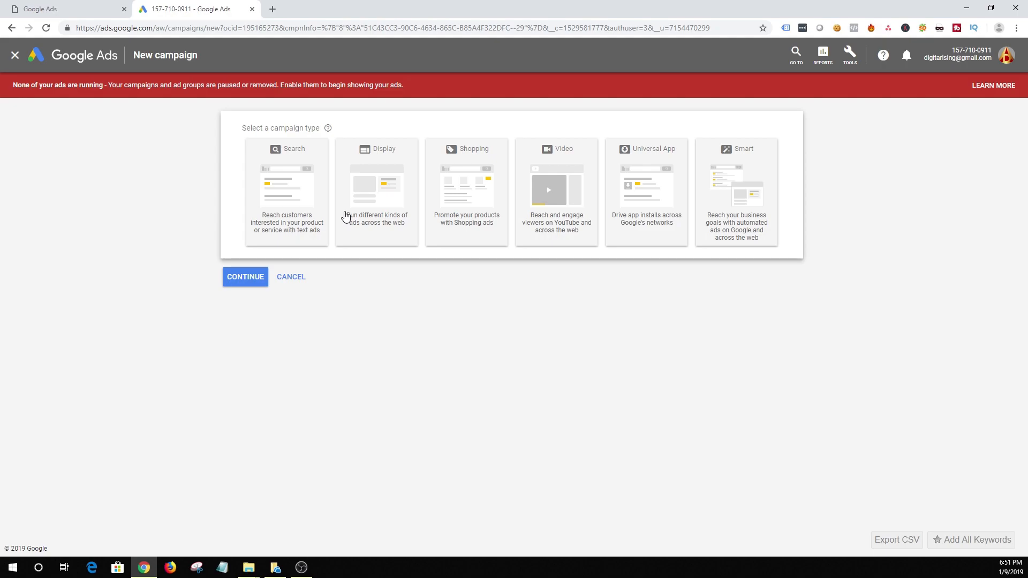
{"action": "mouse_move", "coordinate": [284, 206]}
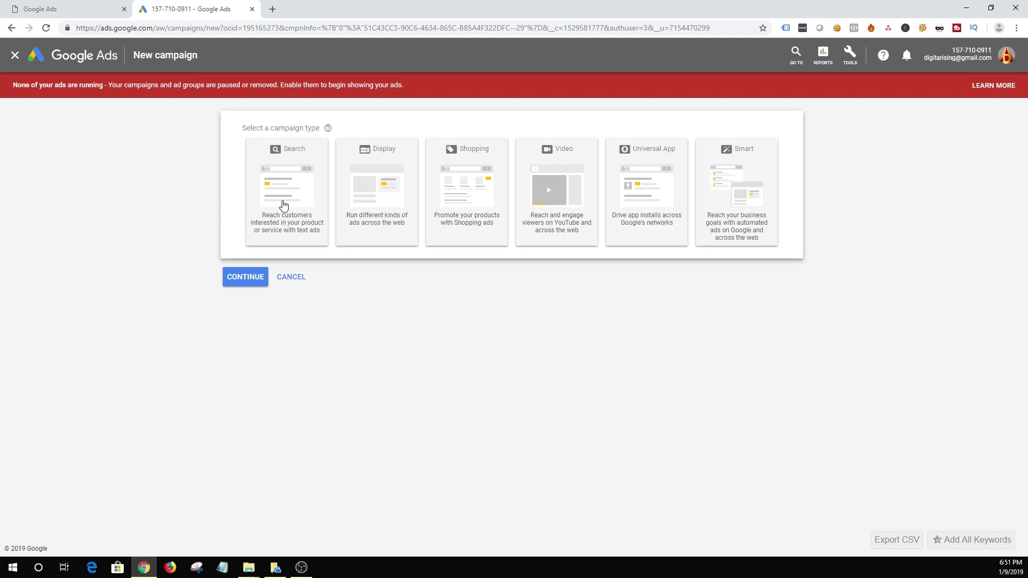
{"action": "mouse_move", "coordinate": [355, 213]}
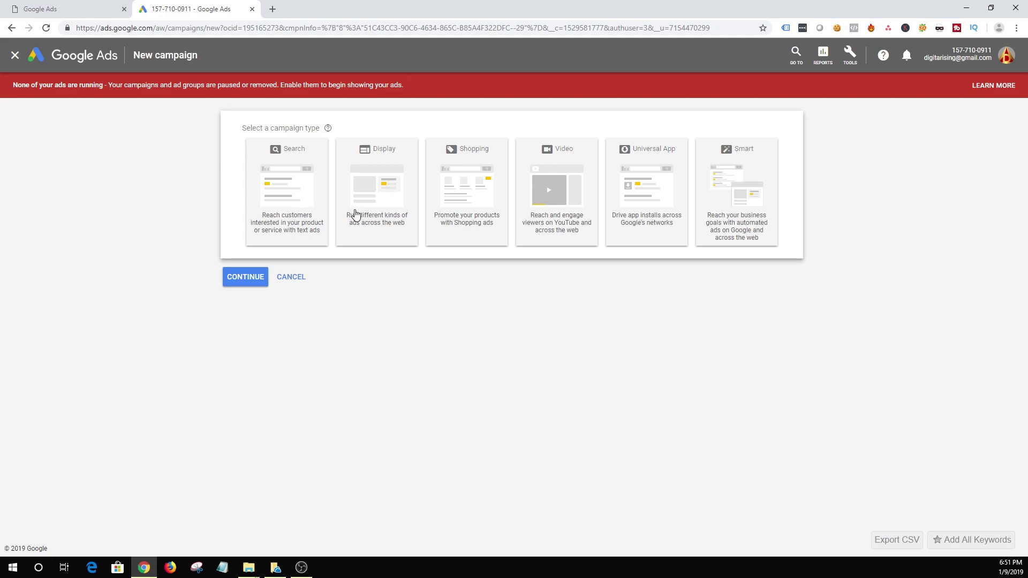
{"action": "mouse_move", "coordinate": [387, 214]}
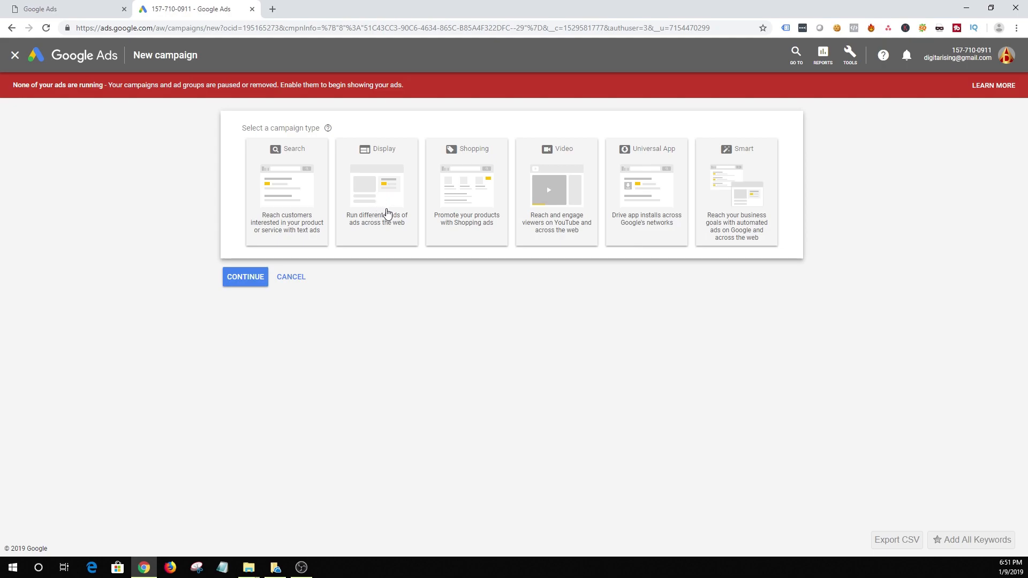
- Make the campaign a Display campaign and preview each goal from Sales to Brand awareness
{"action": "left_click", "coordinate": [376, 191]}
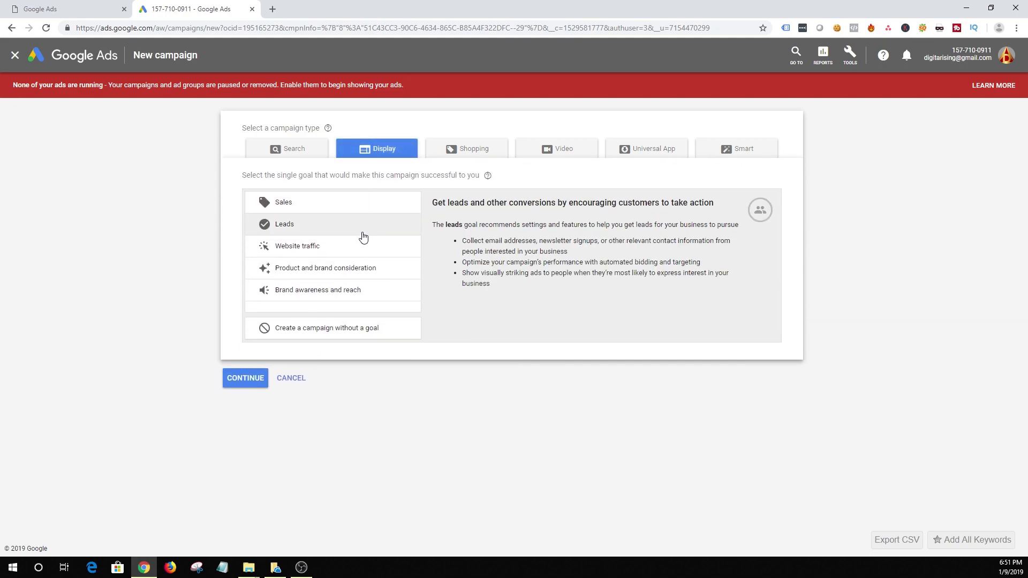
{"action": "mouse_move", "coordinate": [356, 223]}
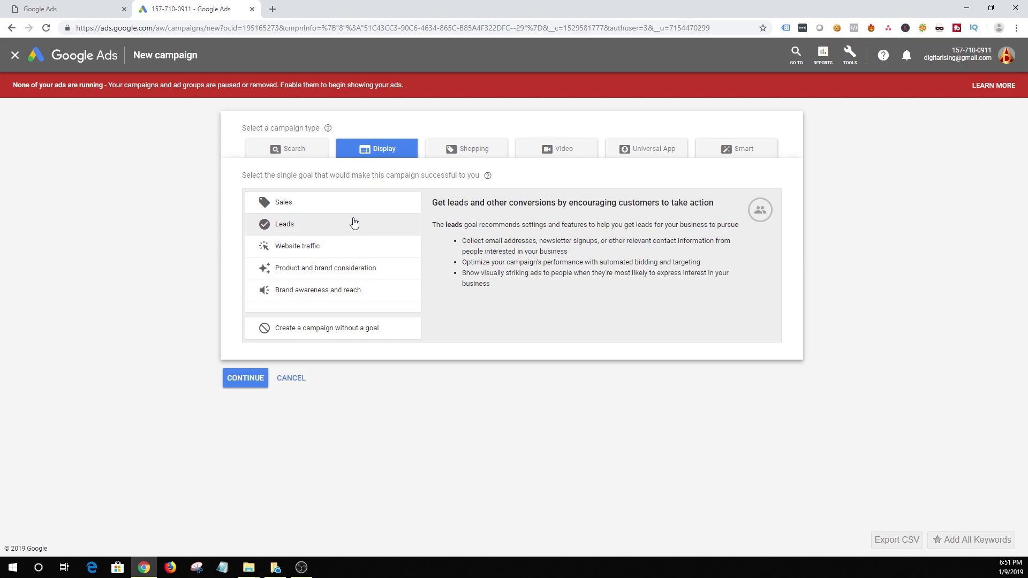
{"action": "left_click", "coordinate": [282, 203]}
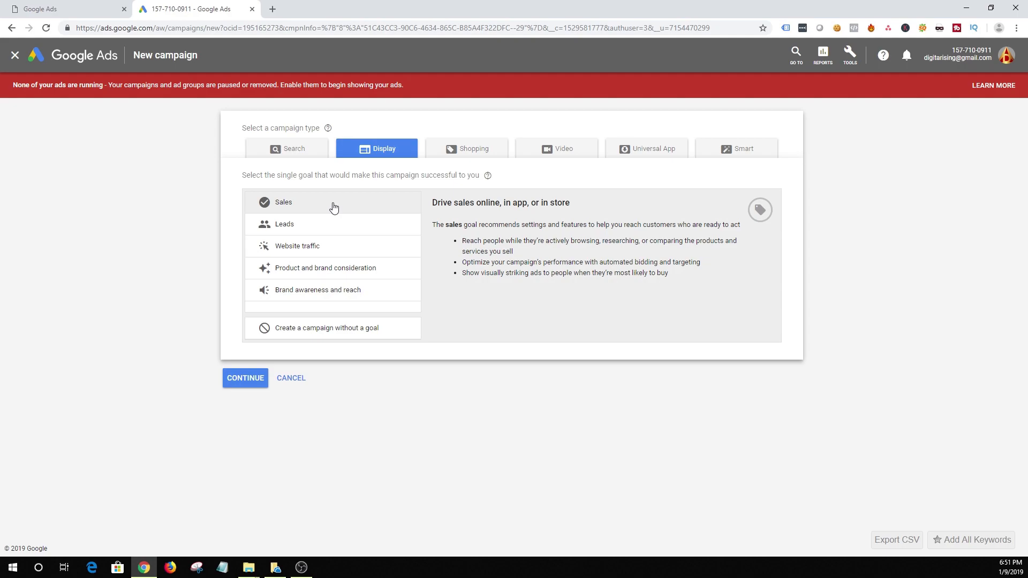
{"action": "left_click", "coordinate": [284, 223]}
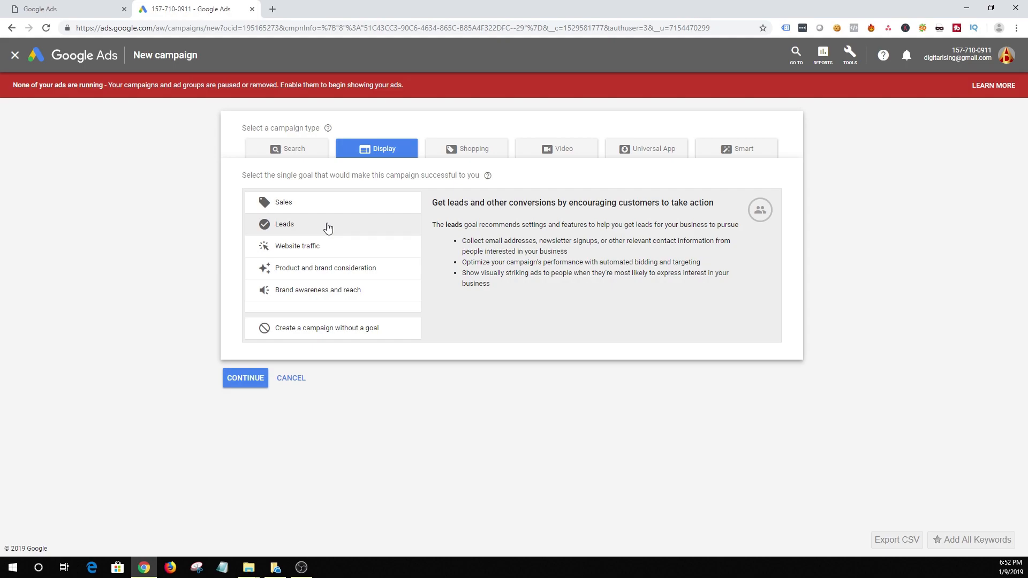
{"action": "left_click", "coordinate": [296, 246]}
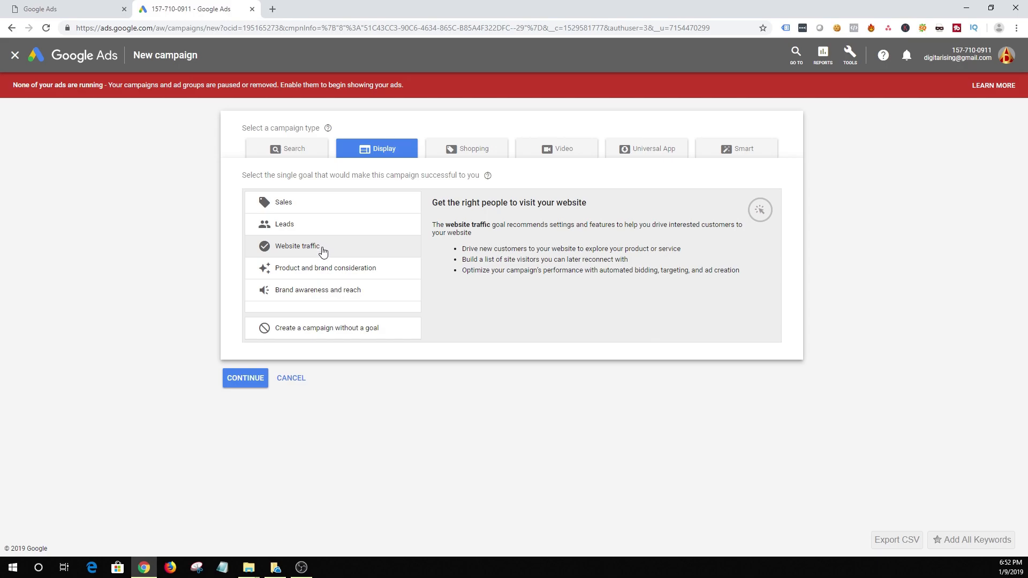
{"action": "left_click", "coordinate": [324, 268]}
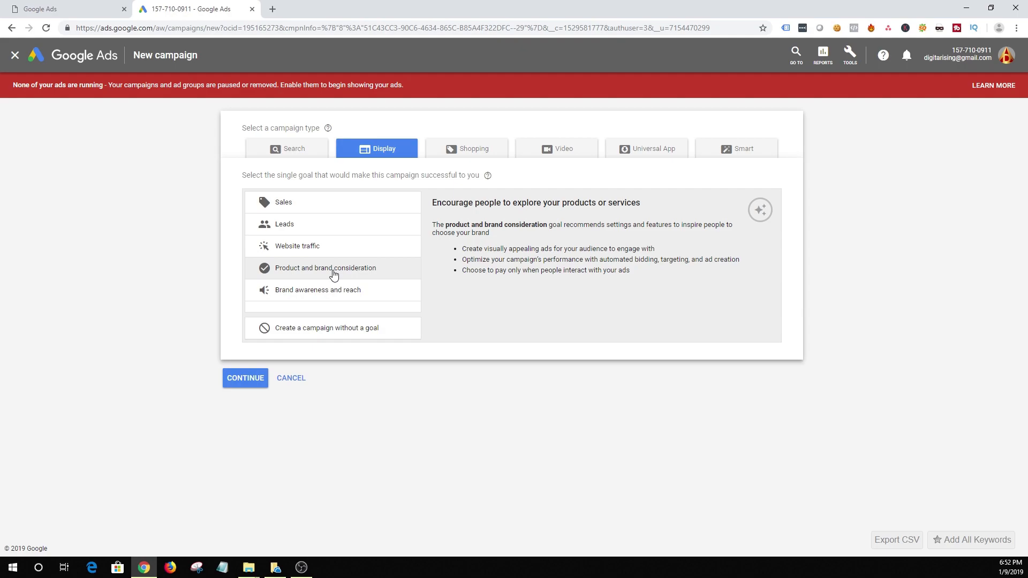
{"action": "left_click", "coordinate": [317, 290]}
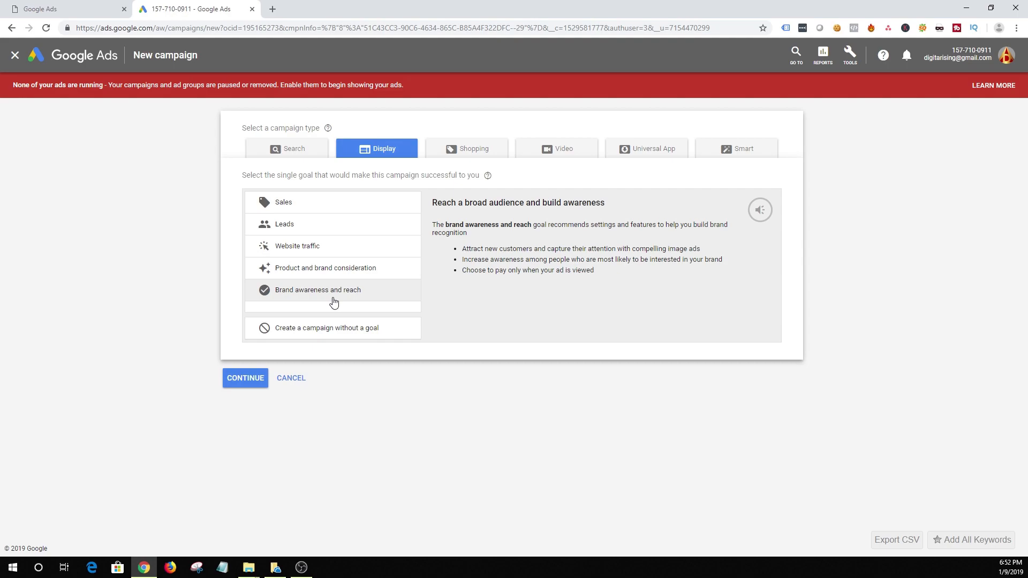
- Compare the goals once more and choose Website traffic as the campaign goal
{"action": "left_click", "coordinate": [325, 268]}
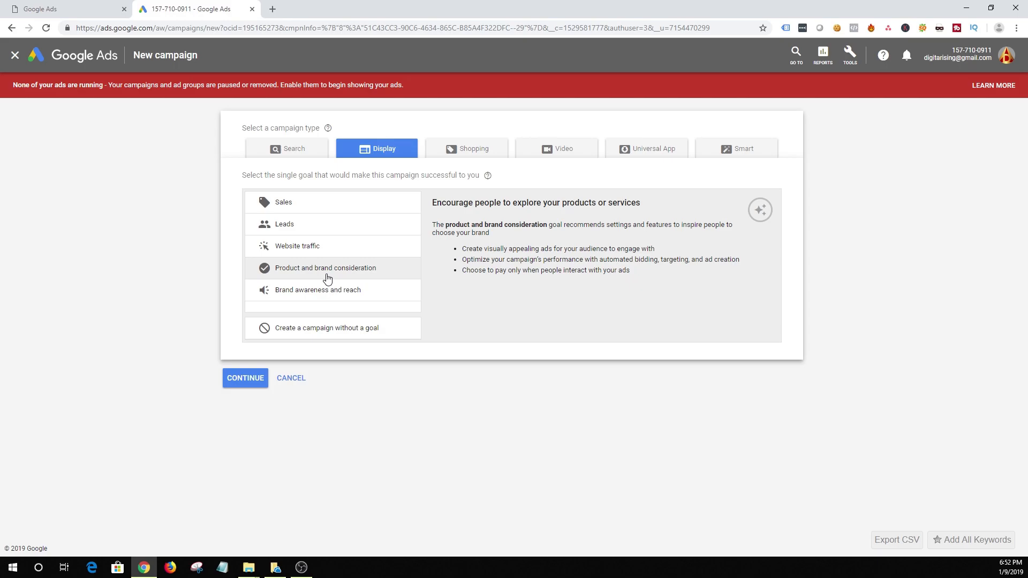
{"action": "left_click", "coordinate": [296, 246]}
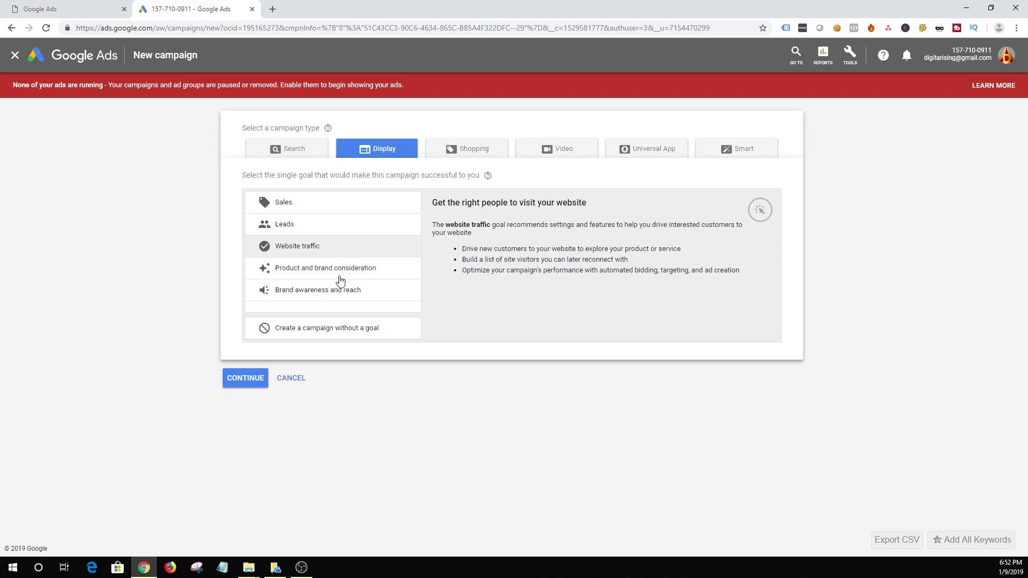
{"action": "mouse_move", "coordinate": [327, 258]}
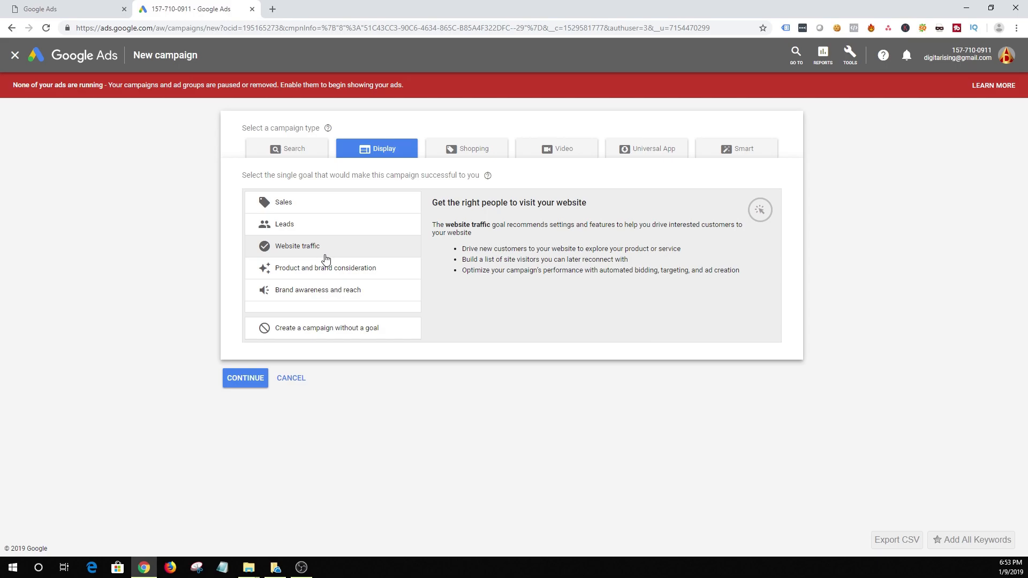
{"action": "left_click", "coordinate": [285, 223]}
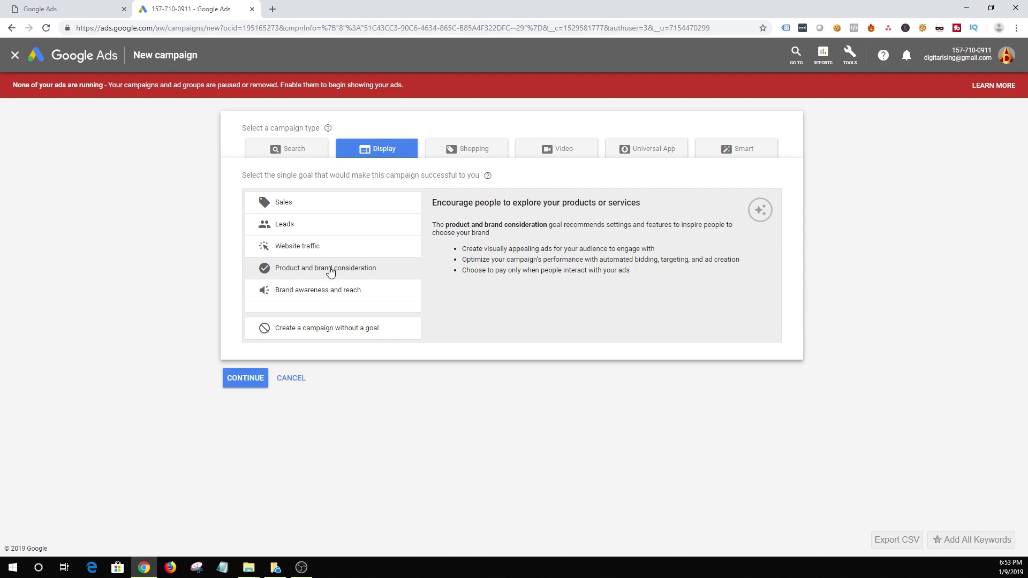
{"action": "mouse_move", "coordinate": [327, 269]}
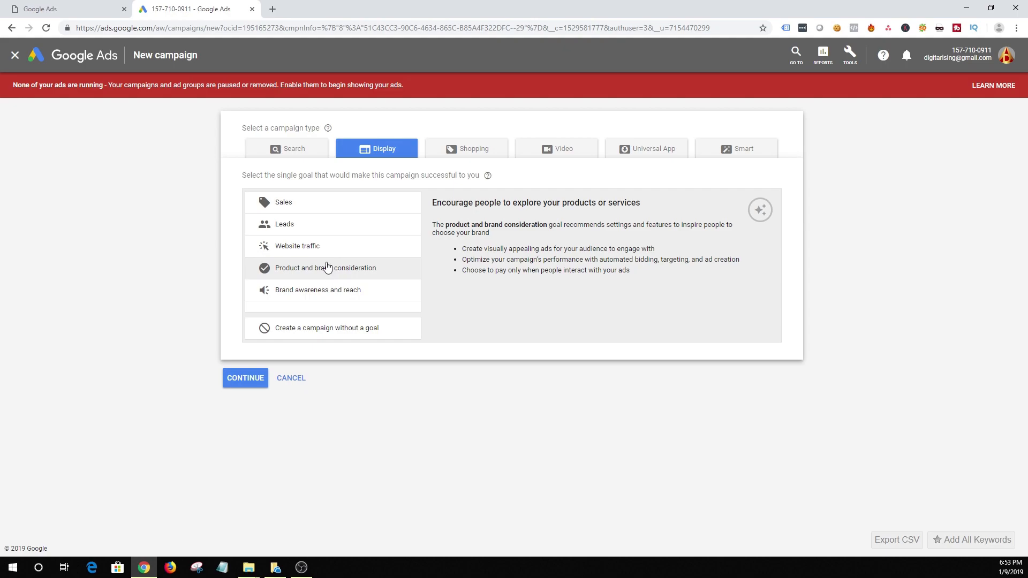
{"action": "left_click", "coordinate": [283, 202]}
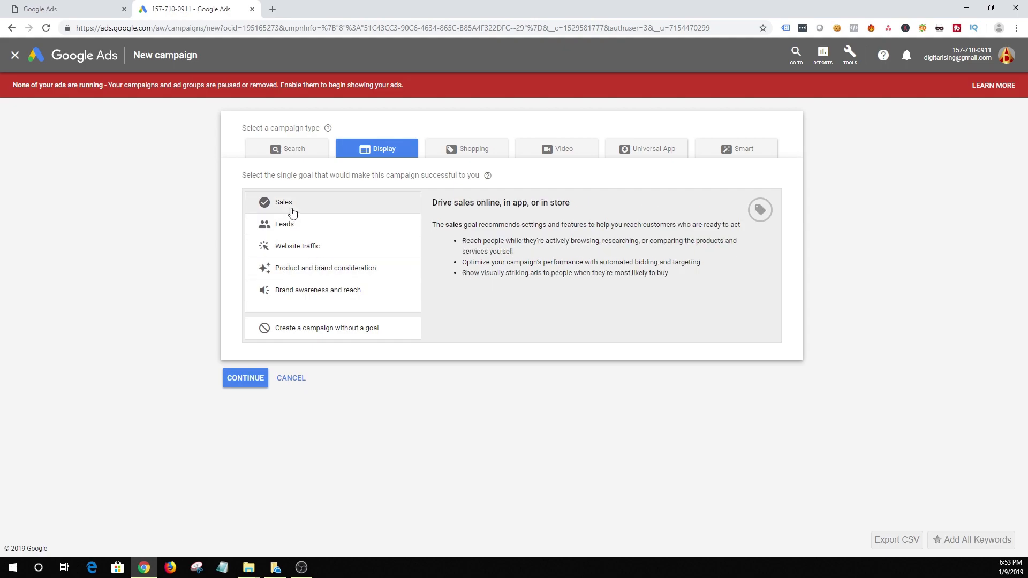
{"action": "mouse_move", "coordinate": [335, 203]}
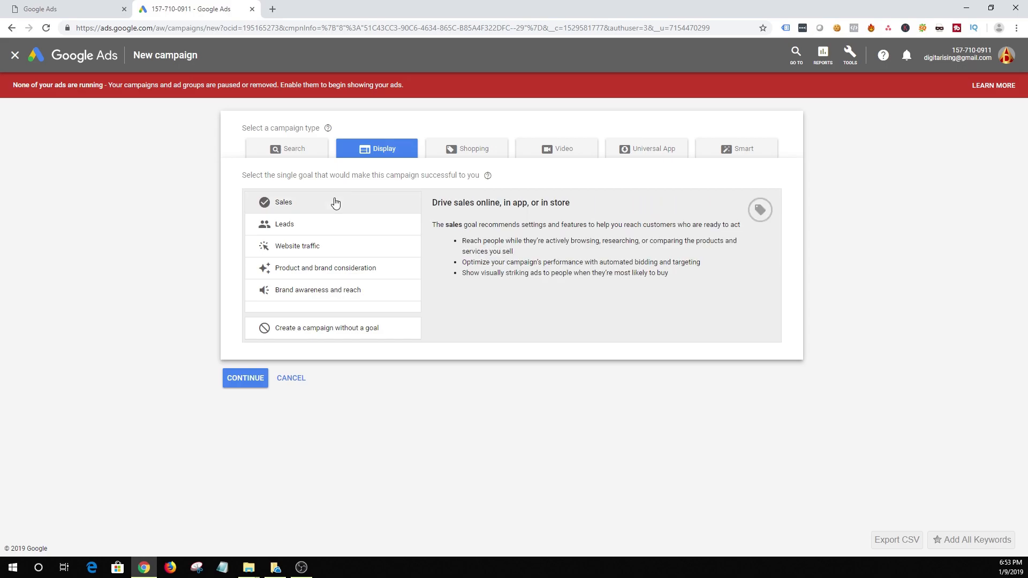
{"action": "left_click", "coordinate": [296, 246]}
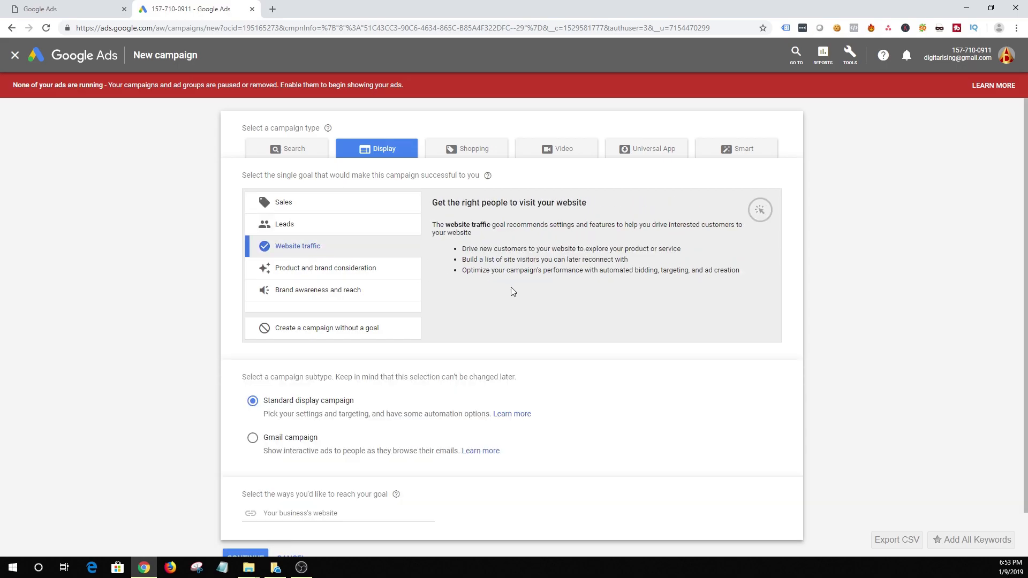
{"action": "scroll", "scroll_direction": "down", "scroll_amount": 3}
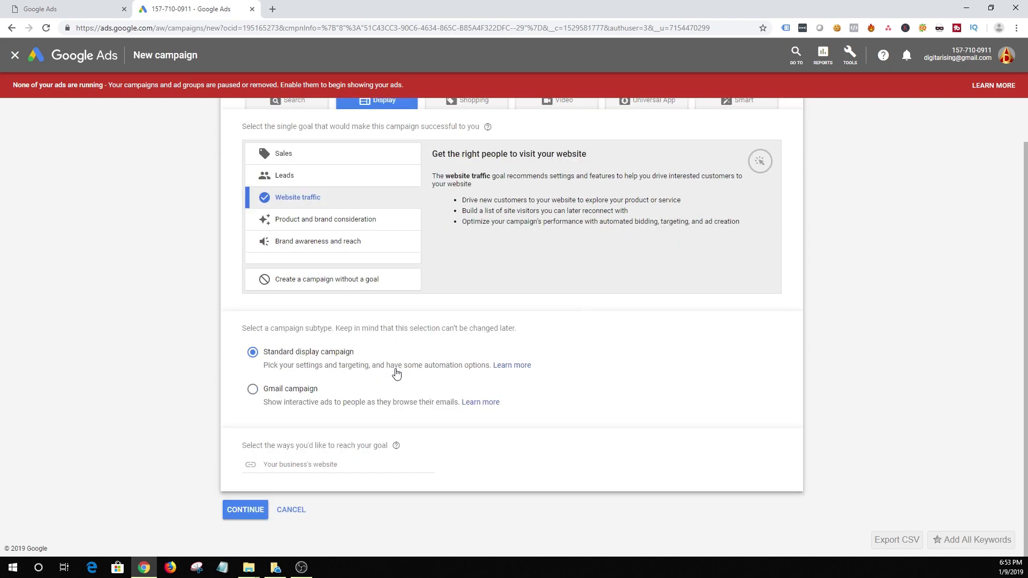
{"action": "mouse_move", "coordinate": [283, 374]}
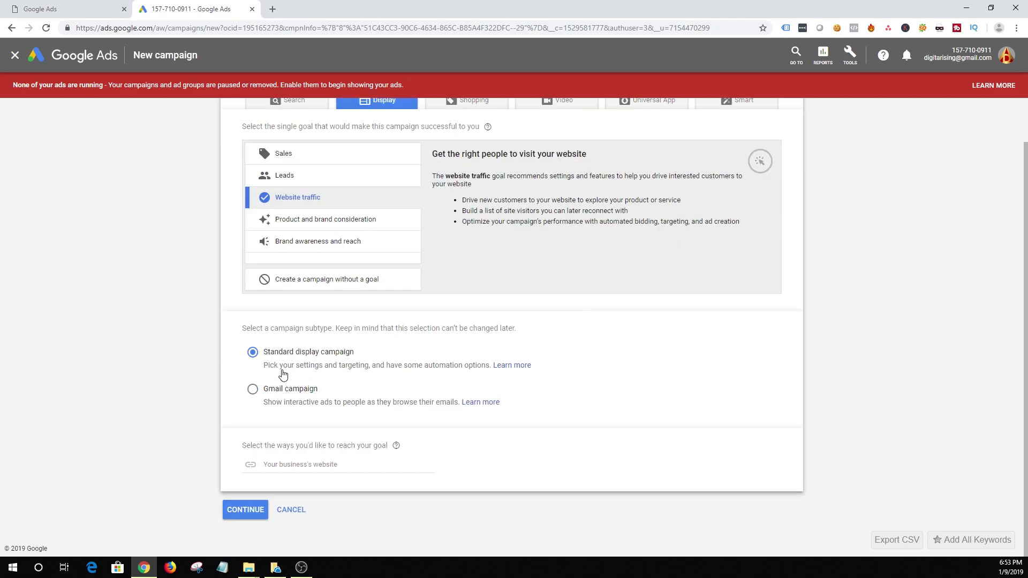
{"action": "mouse_move", "coordinate": [302, 370]}
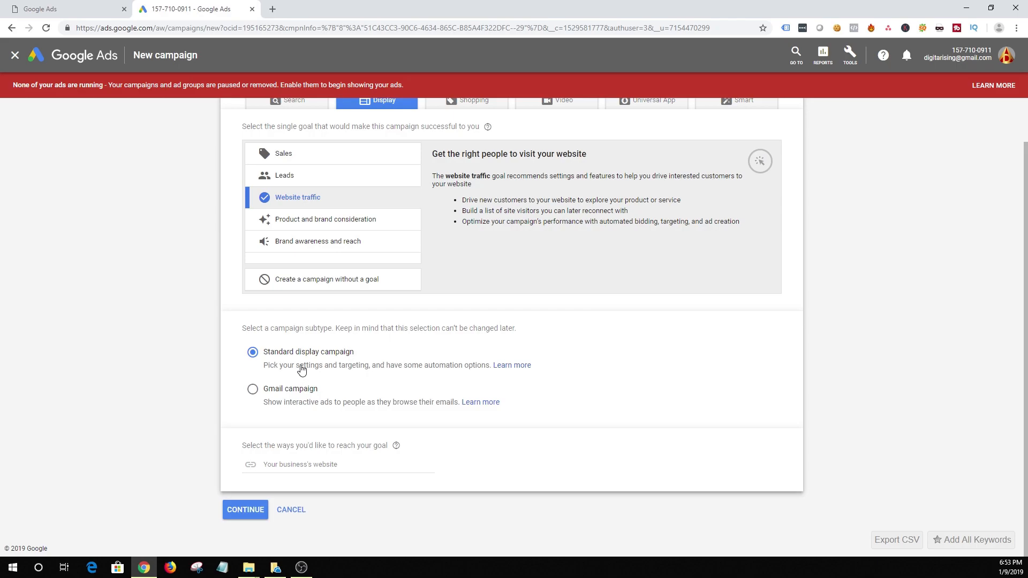
{"action": "mouse_move", "coordinate": [271, 400]}
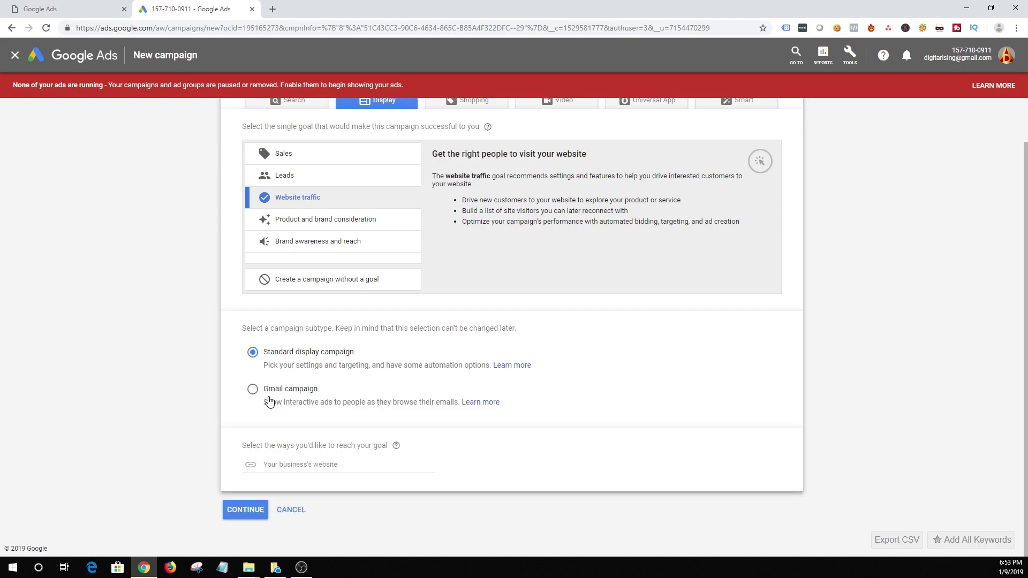
{"action": "mouse_move", "coordinate": [266, 407]}
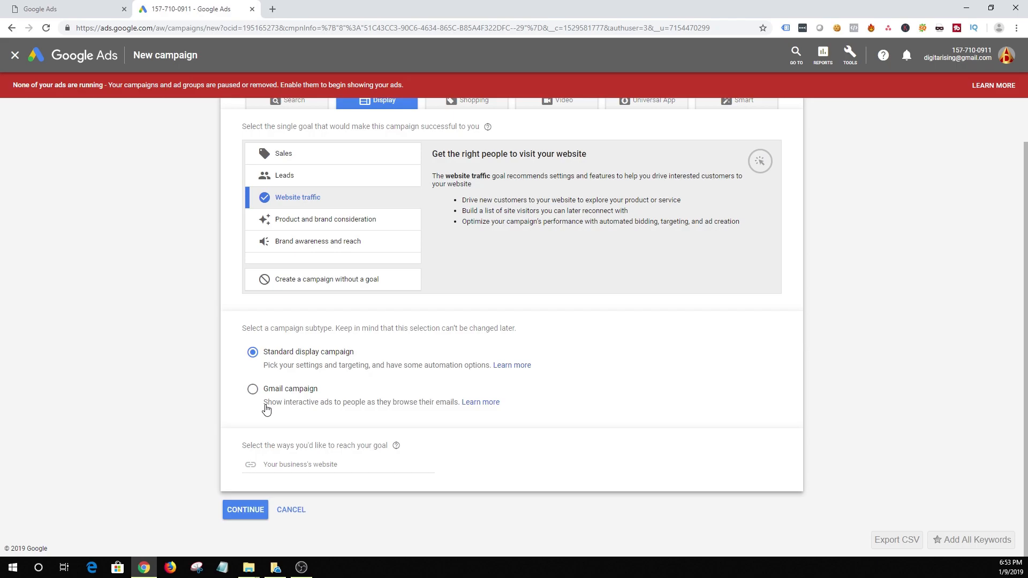
{"action": "mouse_move", "coordinate": [258, 367]}
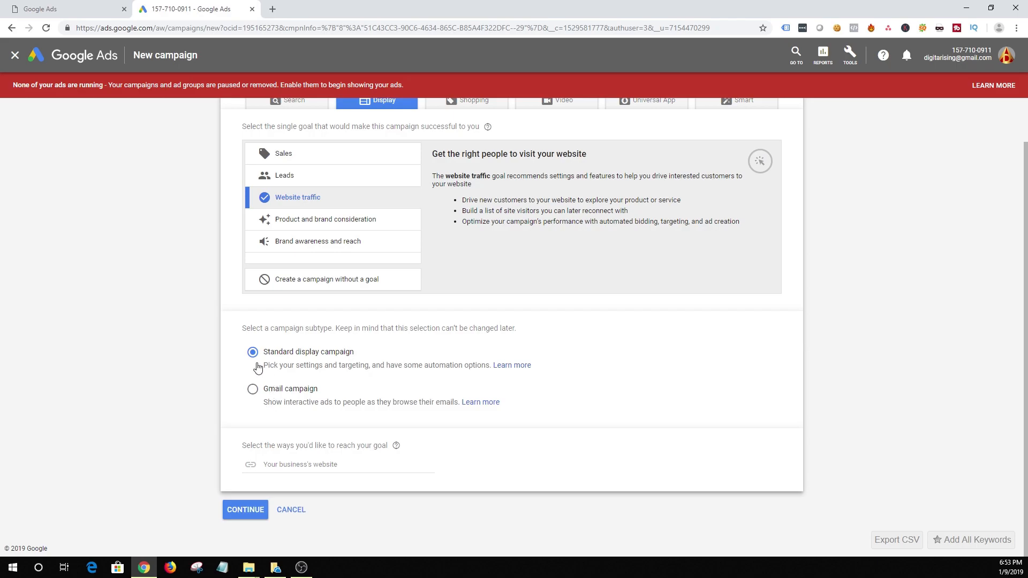
{"action": "mouse_move", "coordinate": [255, 405]}
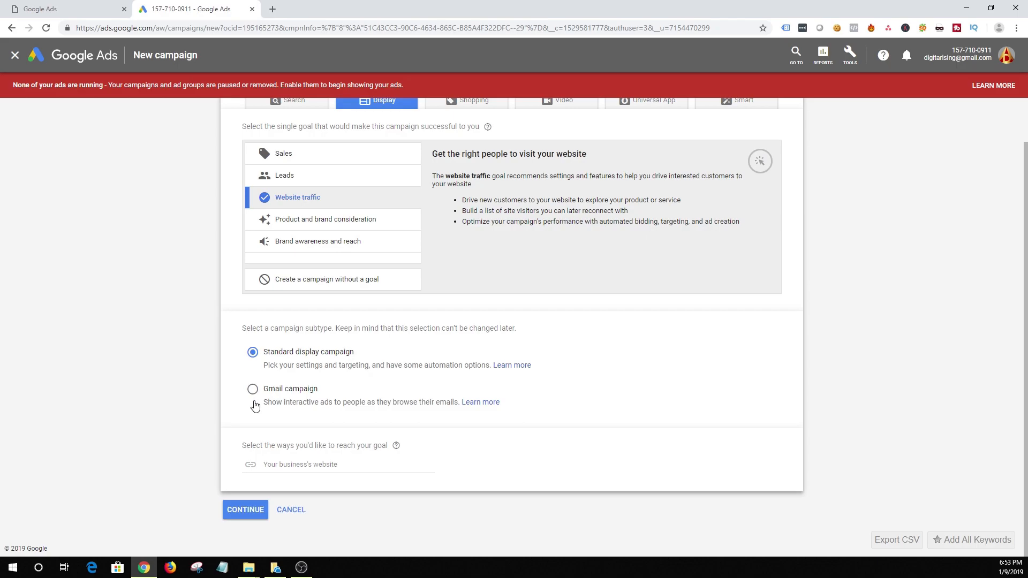
{"action": "mouse_move", "coordinate": [255, 400]}
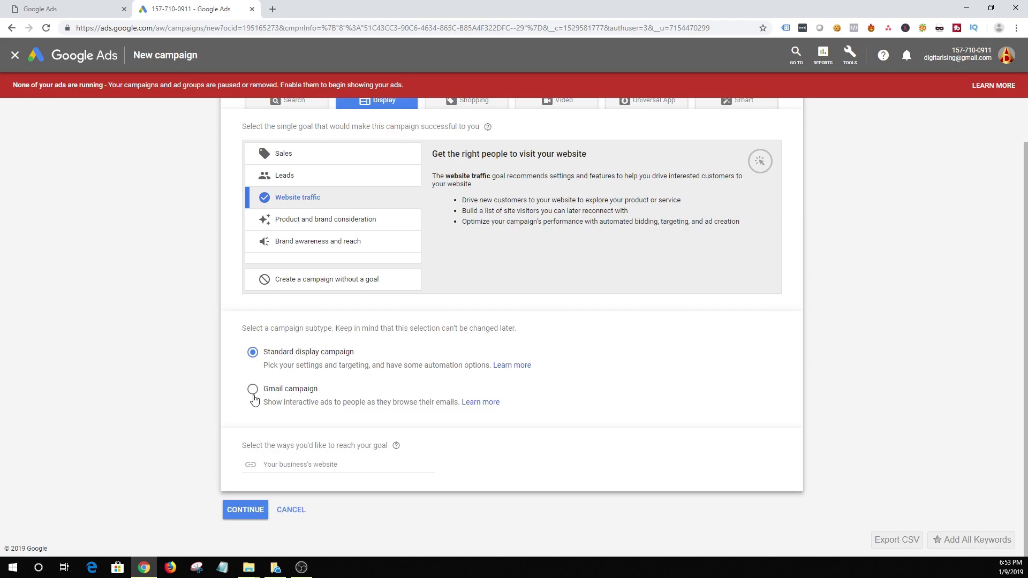
{"action": "mouse_move", "coordinate": [278, 398]}
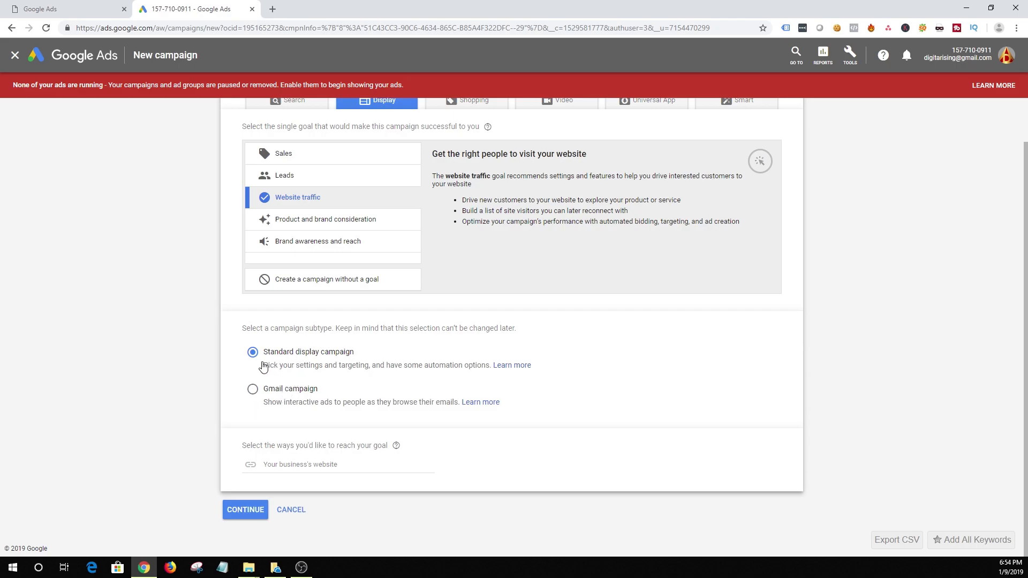
{"action": "left_click", "coordinate": [337, 463]}
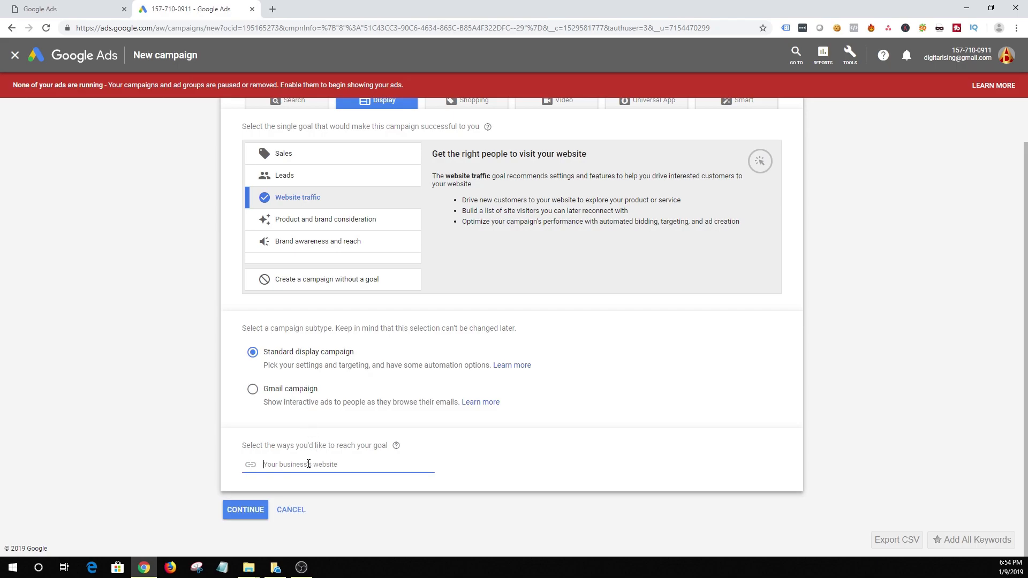
{"action": "type", "text": "www.anandriver"}
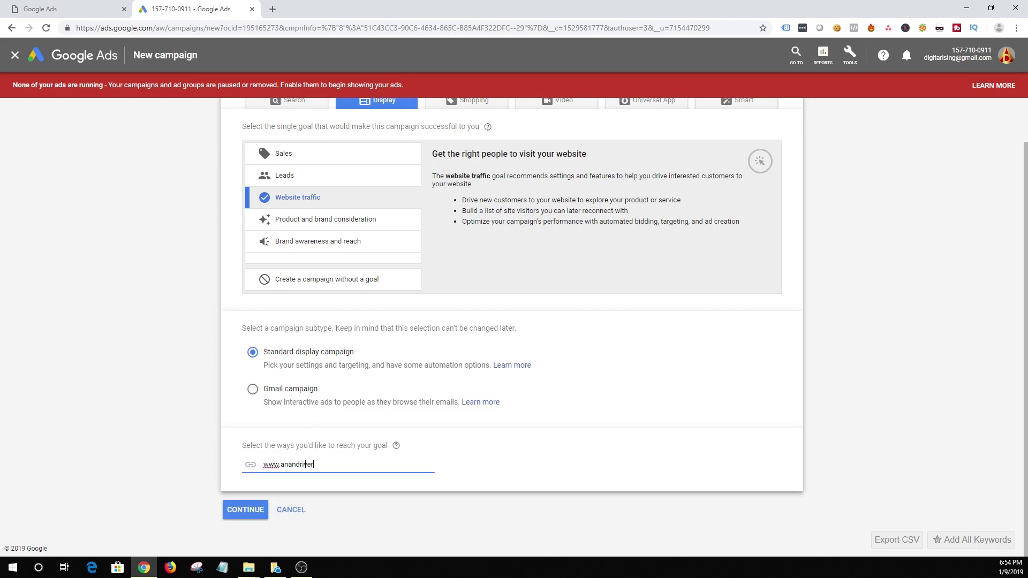
{"action": "left_click", "coordinate": [245, 510]}
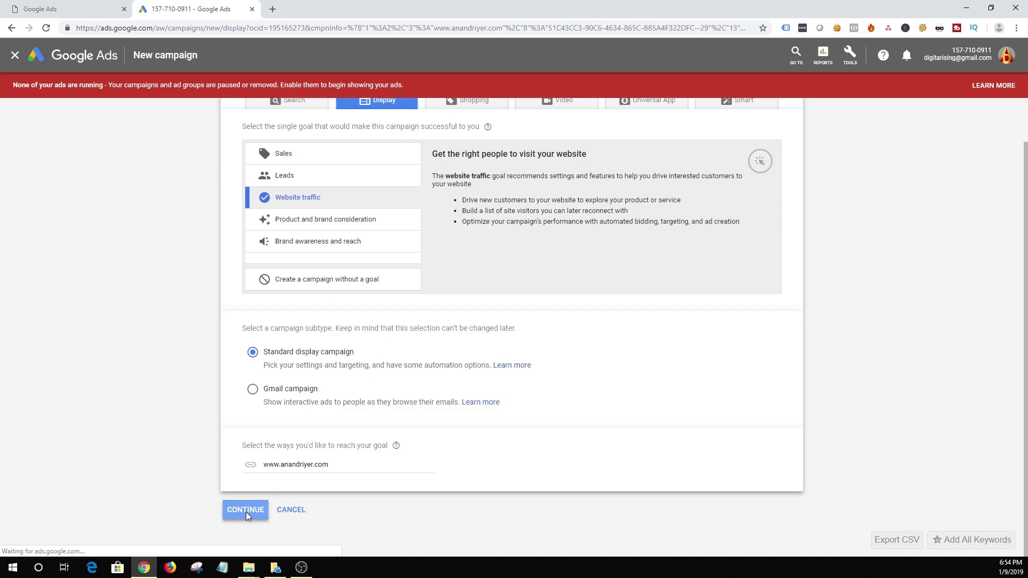
{"action": "left_click", "coordinate": [245, 510]}
{"action": "type", "text": "Webs"}
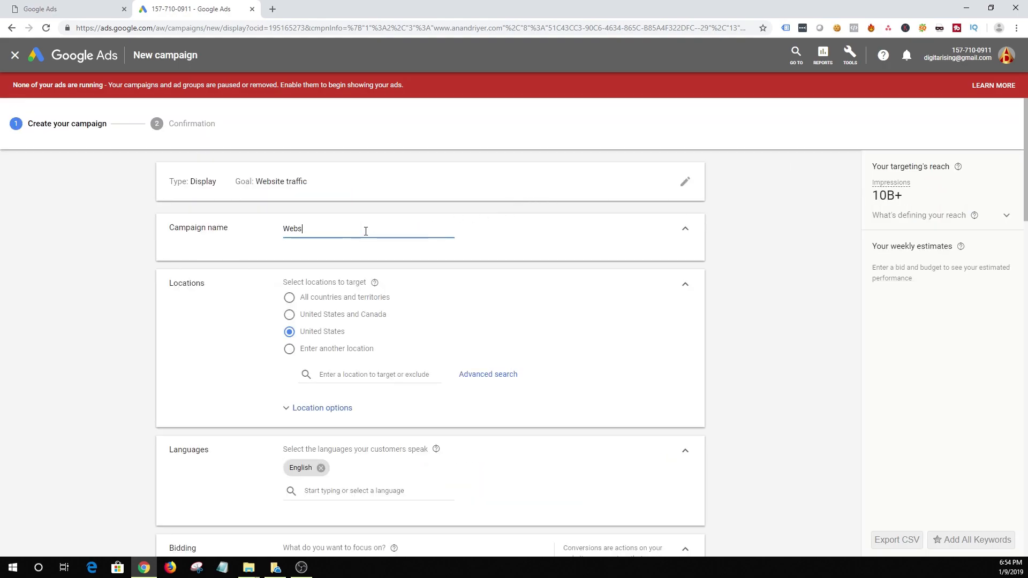
- Name the campaign 'Website Traffic - Display Campaign'
{"action": "type", "text": "it"}
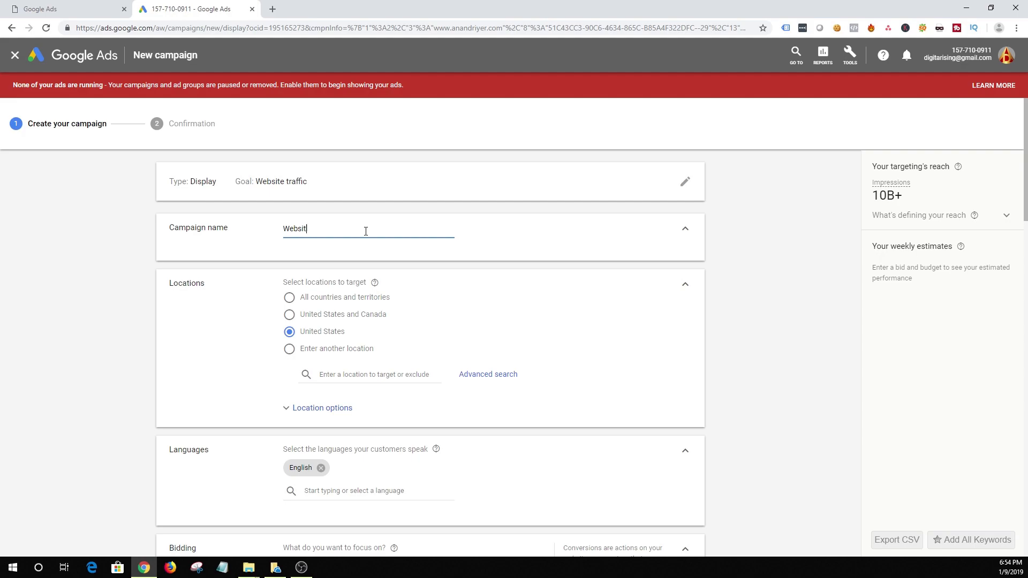
{"action": "type", "text": "e Traffic"}
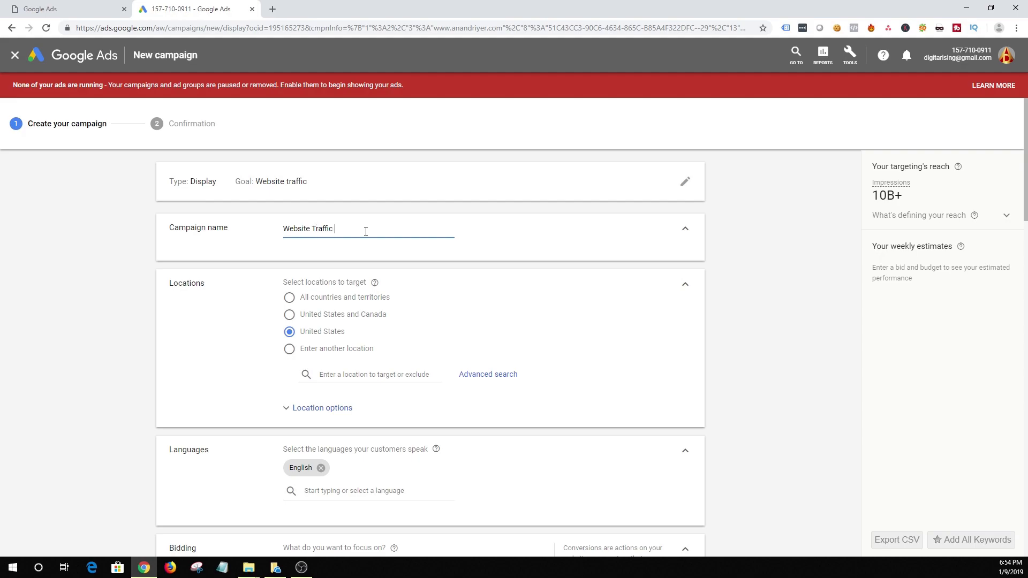
{"action": "type", "text": "- Display Campaign"}
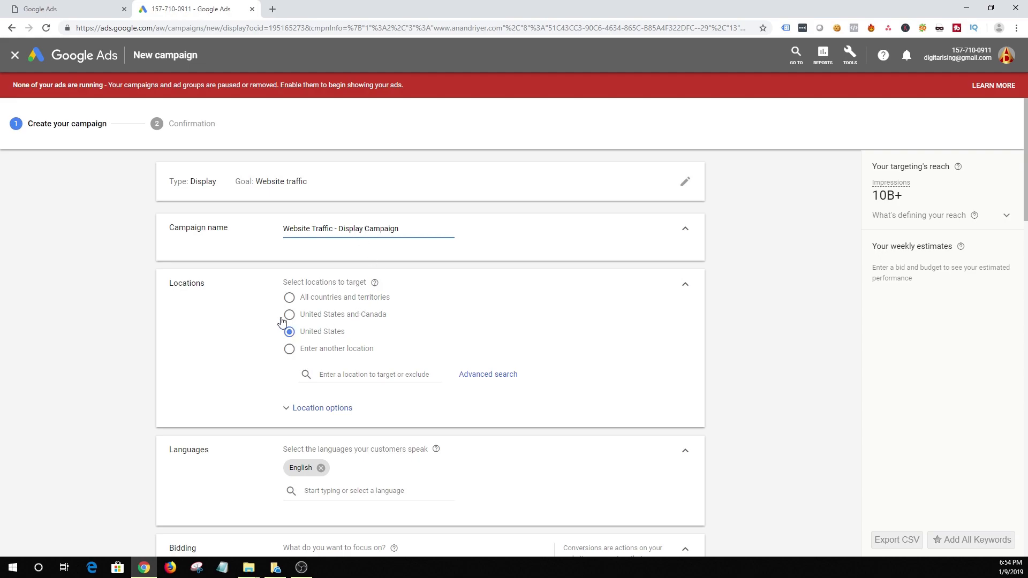
{"action": "mouse_move", "coordinate": [288, 313]}
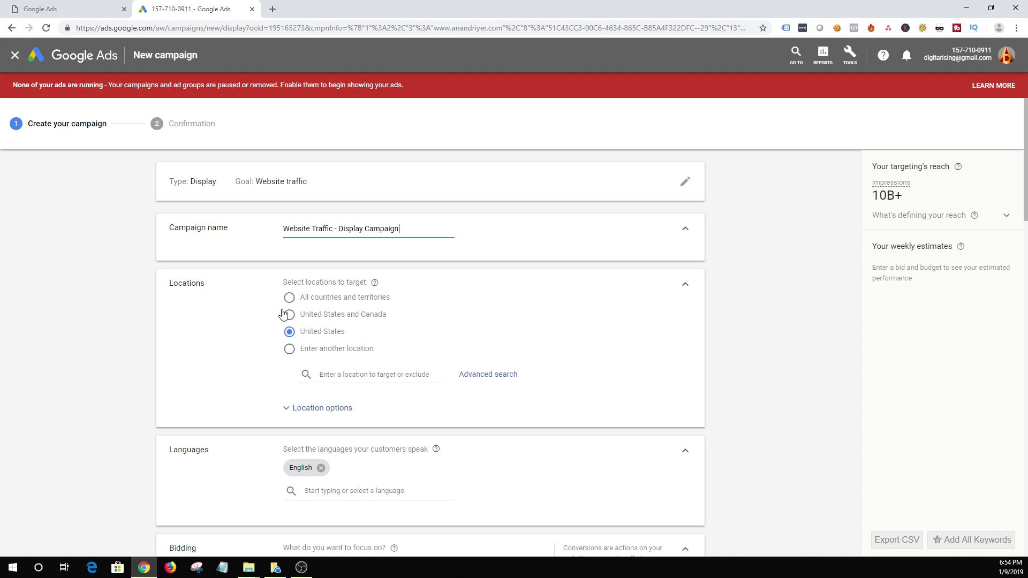
{"action": "mouse_move", "coordinate": [288, 299]}
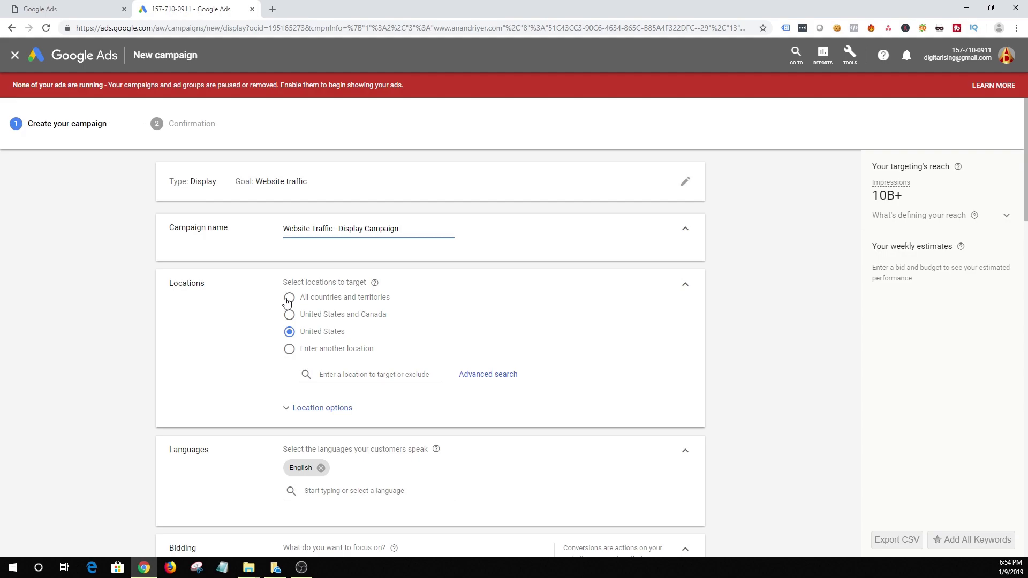
{"action": "mouse_move", "coordinate": [289, 355]}
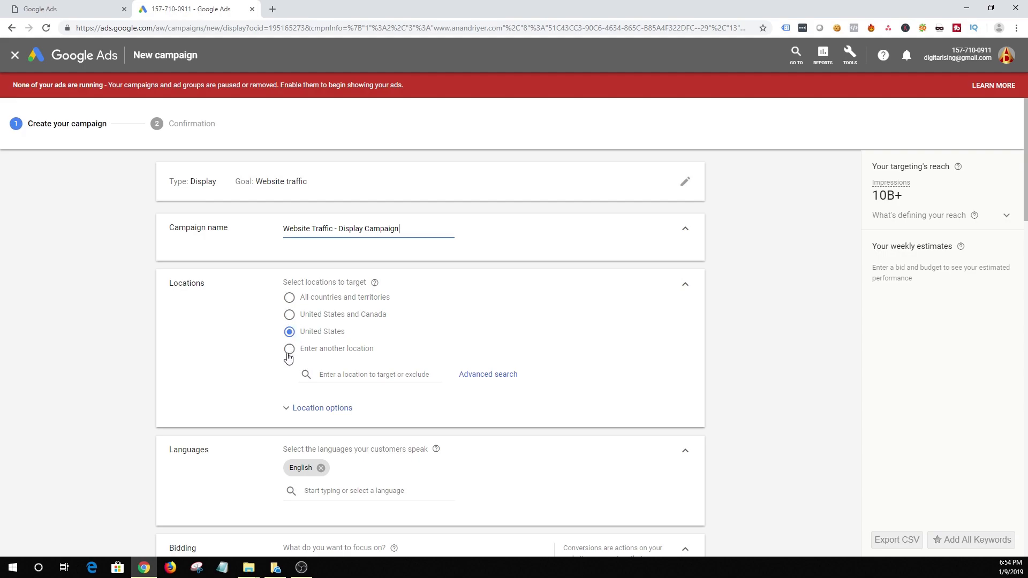
- Try targeting Canada, remove it, target the United States, and reveal the location target and exclude options
{"action": "left_click", "coordinate": [289, 348]}
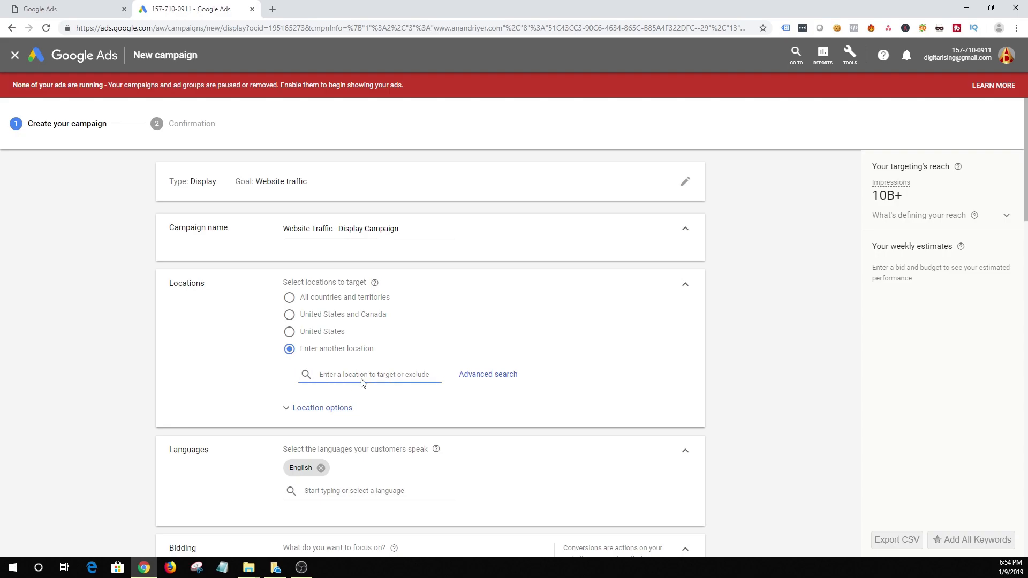
{"action": "type", "text": "canal"}
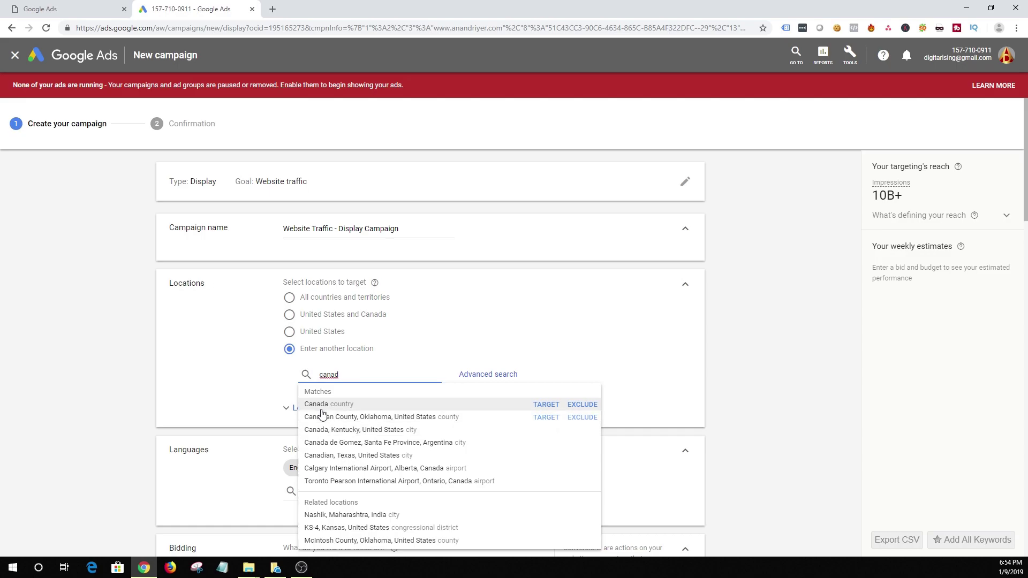
{"action": "left_click", "coordinate": [545, 403]}
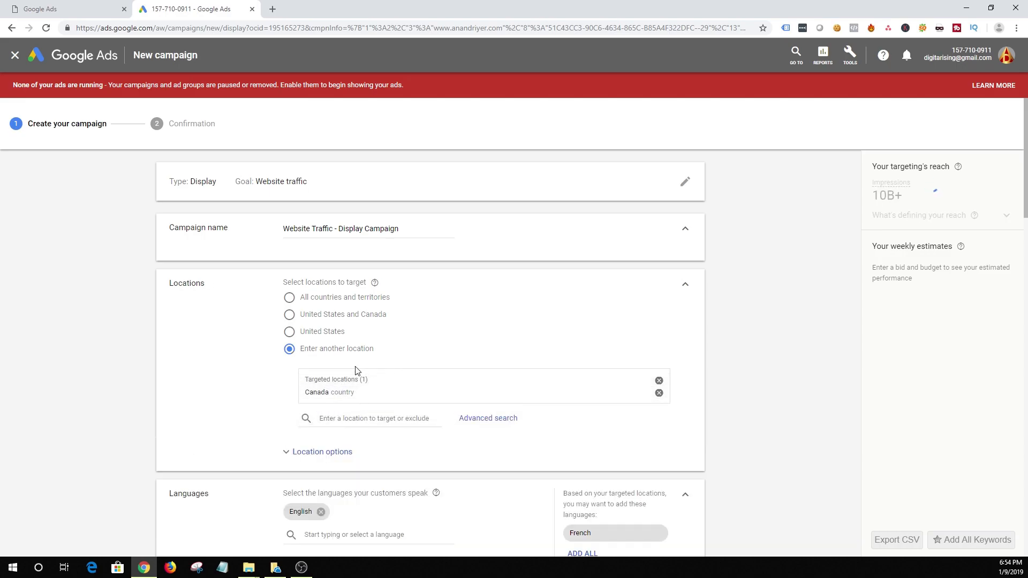
{"action": "left_click", "coordinate": [658, 393]}
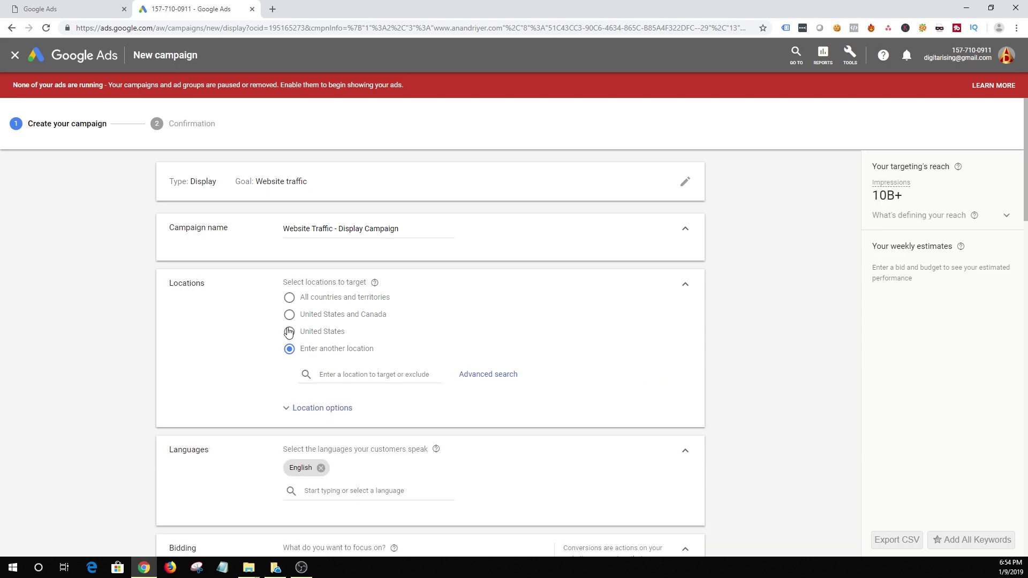
{"action": "left_click", "coordinate": [289, 331]}
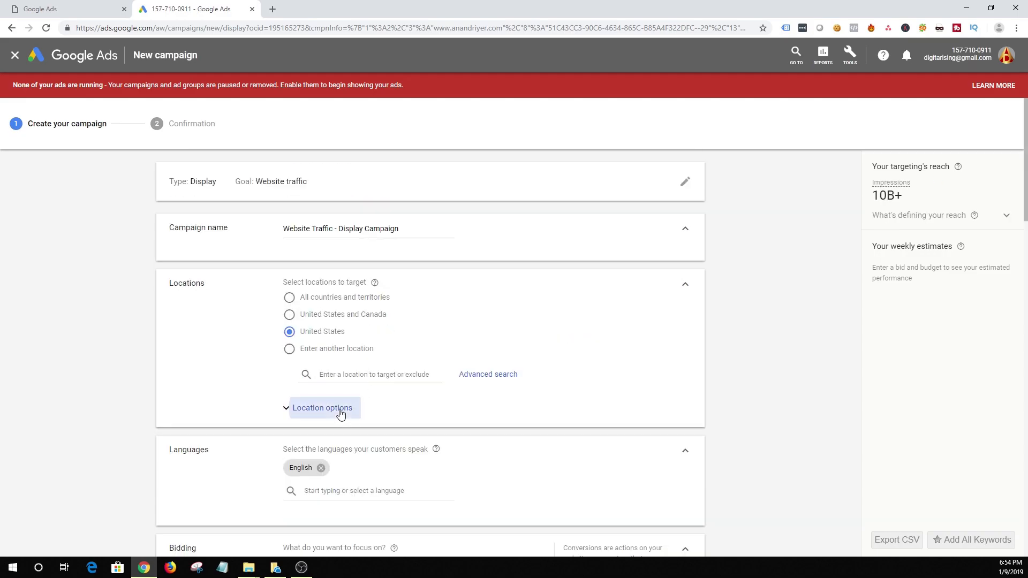
{"action": "left_click", "coordinate": [322, 408]}
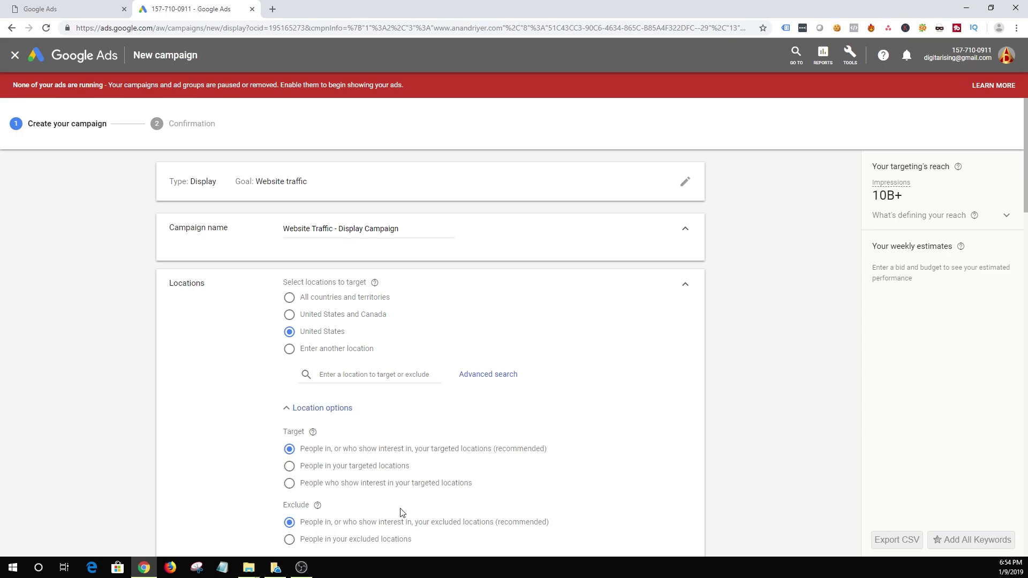
{"action": "mouse_move", "coordinate": [316, 414]}
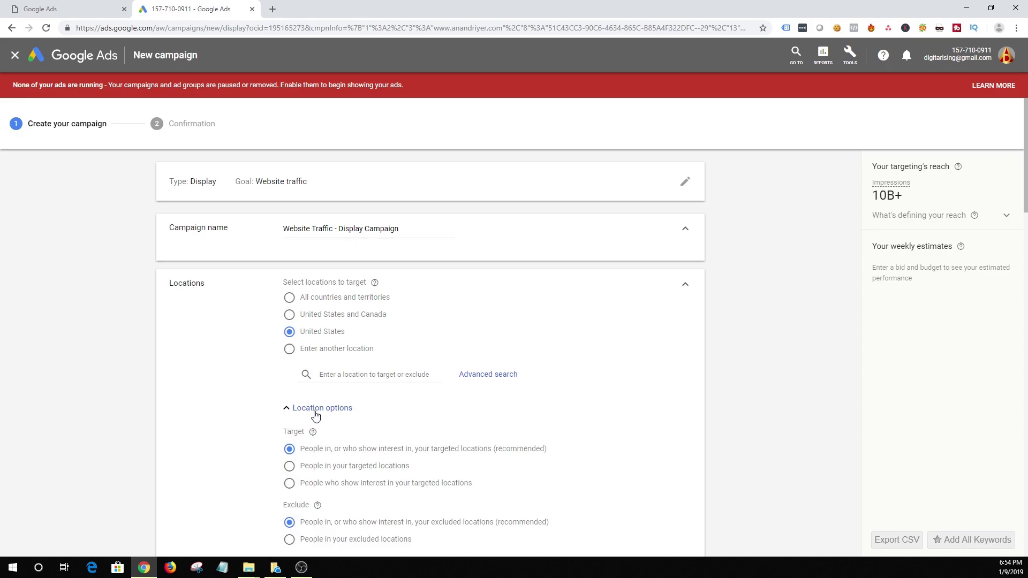
{"action": "mouse_move", "coordinate": [290, 538]}
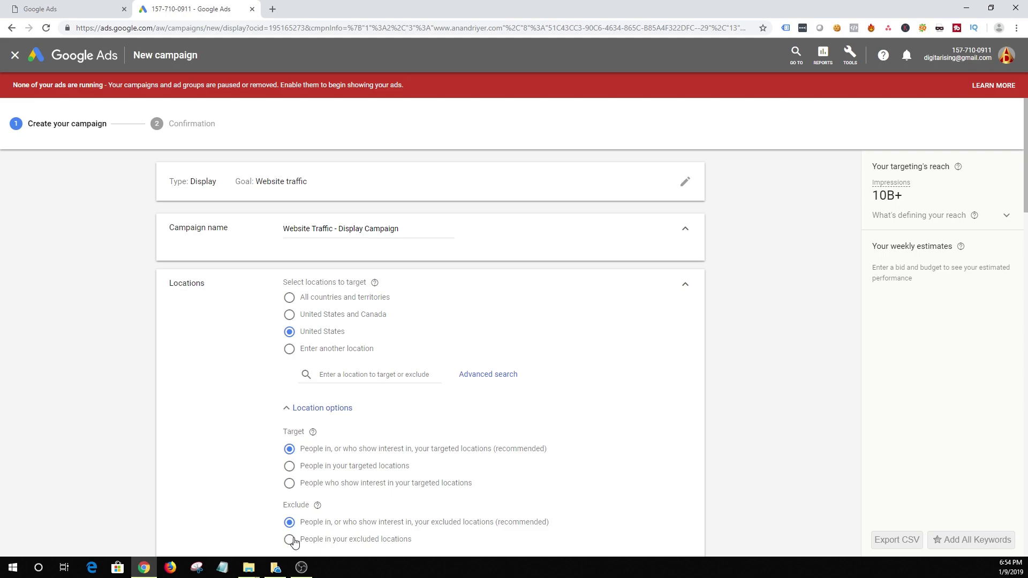
{"action": "scroll", "scroll_direction": "down", "scroll_amount": 3}
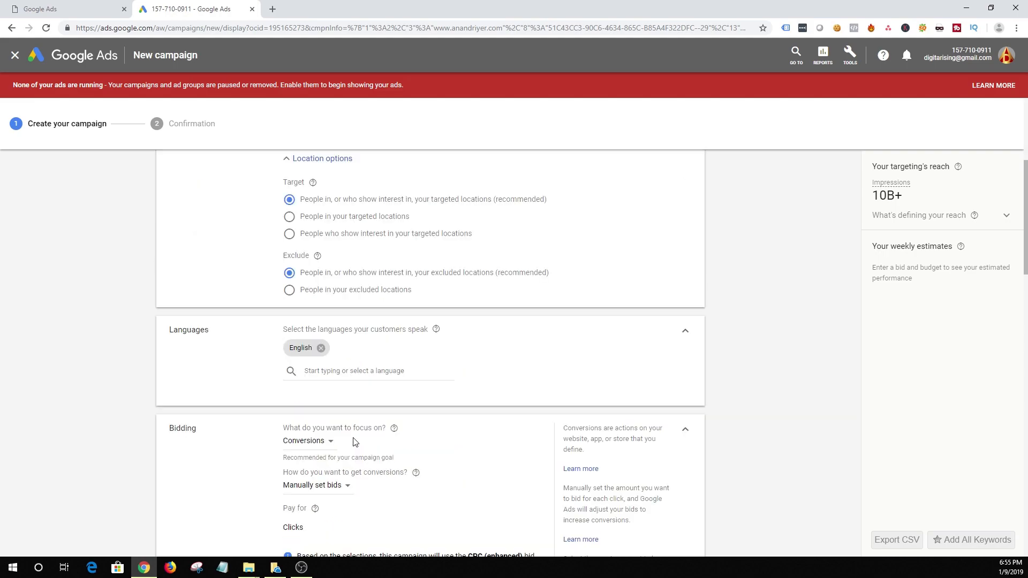
{"action": "mouse_move", "coordinate": [381, 358]}
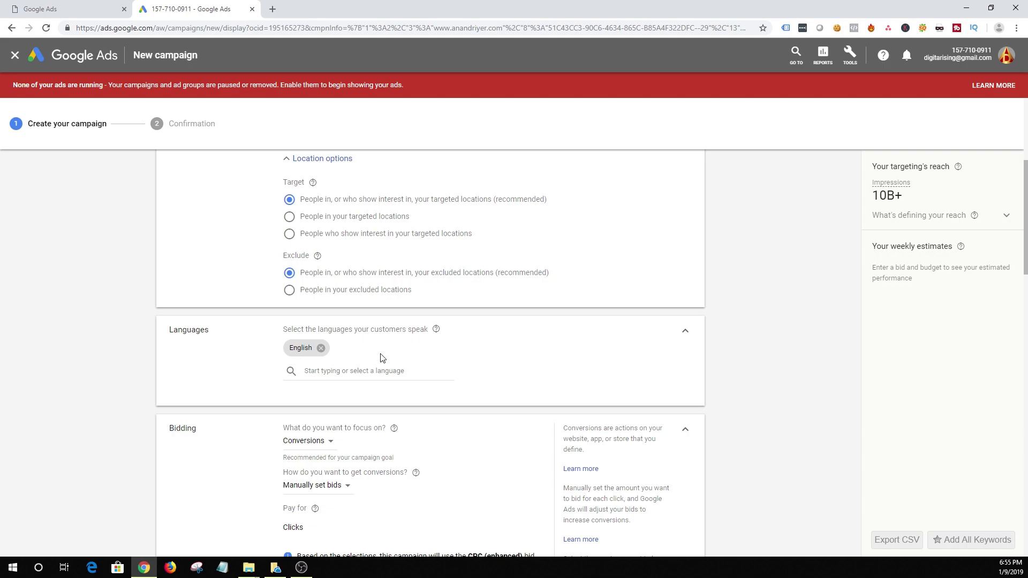
- Set the bidding focus to Clicks with manually set bids, giving Manual CPC
{"action": "left_click", "coordinate": [367, 371]}
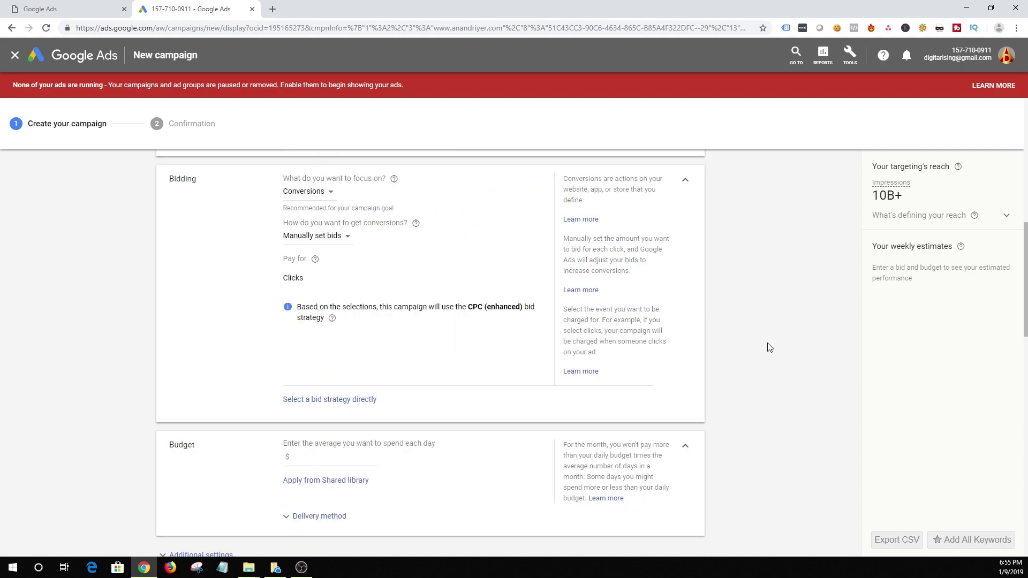
{"action": "mouse_move", "coordinate": [200, 195]}
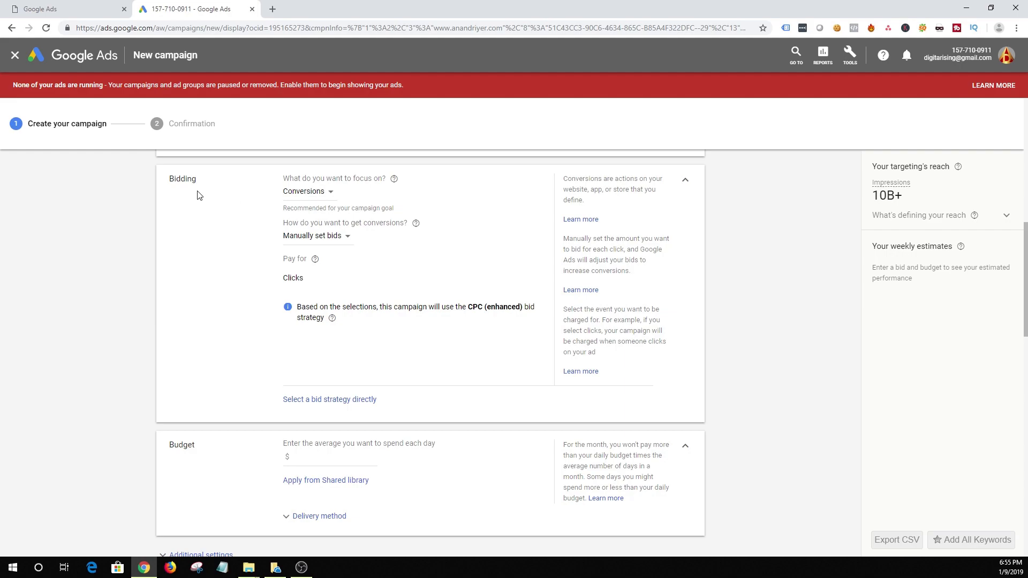
{"action": "mouse_move", "coordinate": [319, 195]}
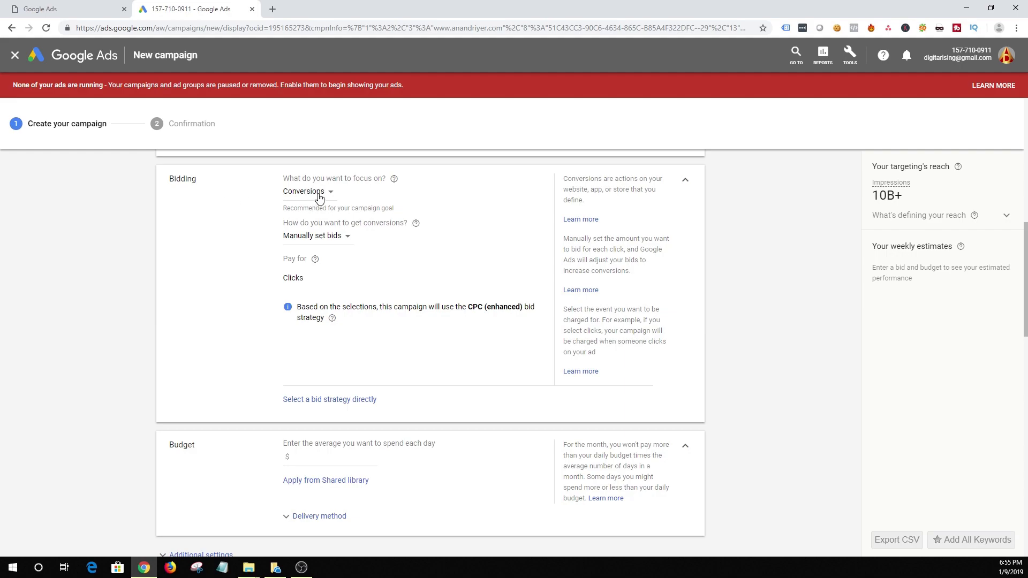
{"action": "left_click", "coordinate": [308, 190]}
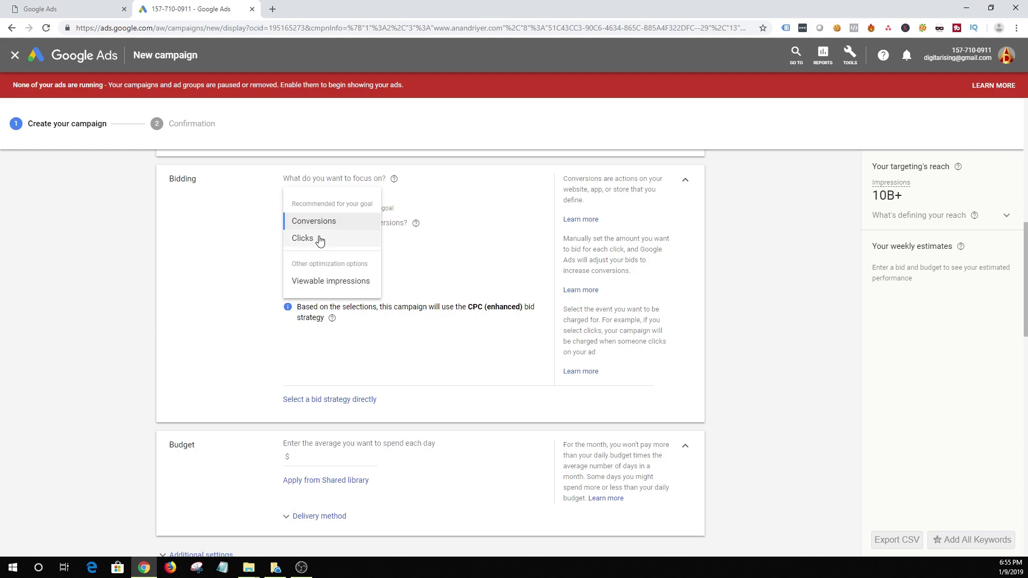
{"action": "mouse_move", "coordinate": [301, 238]}
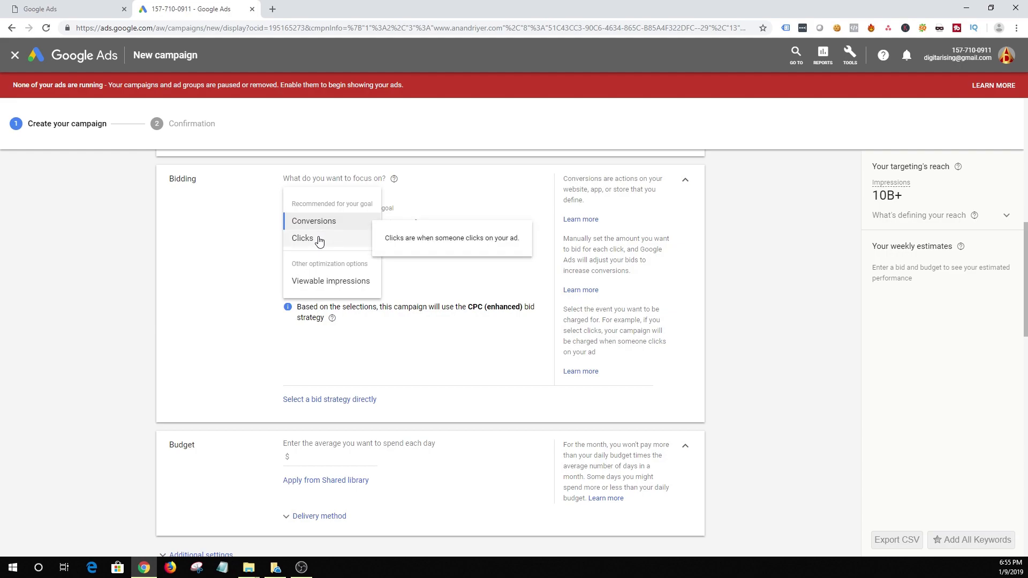
{"action": "left_click", "coordinate": [302, 237]}
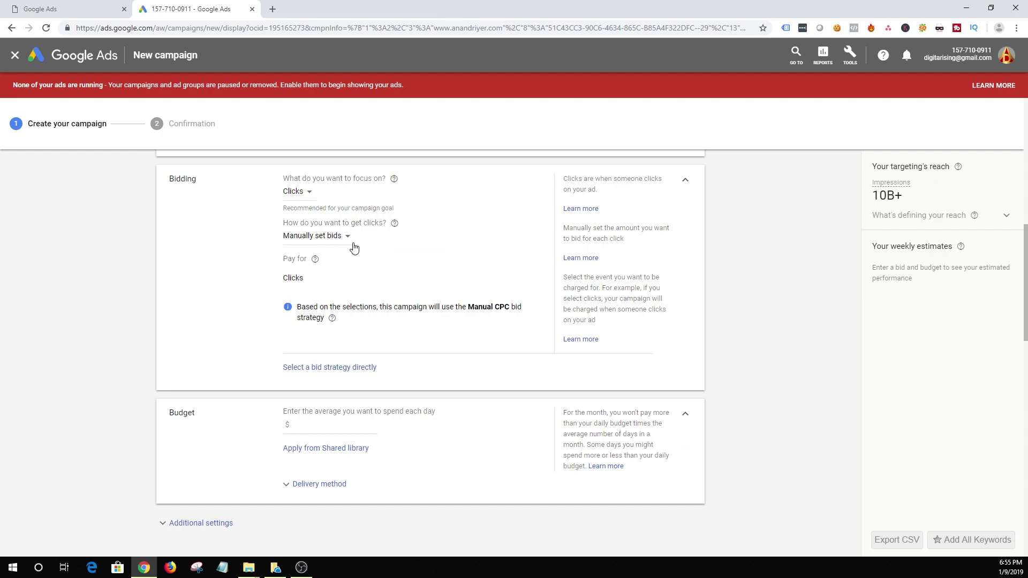
{"action": "mouse_move", "coordinate": [332, 244]}
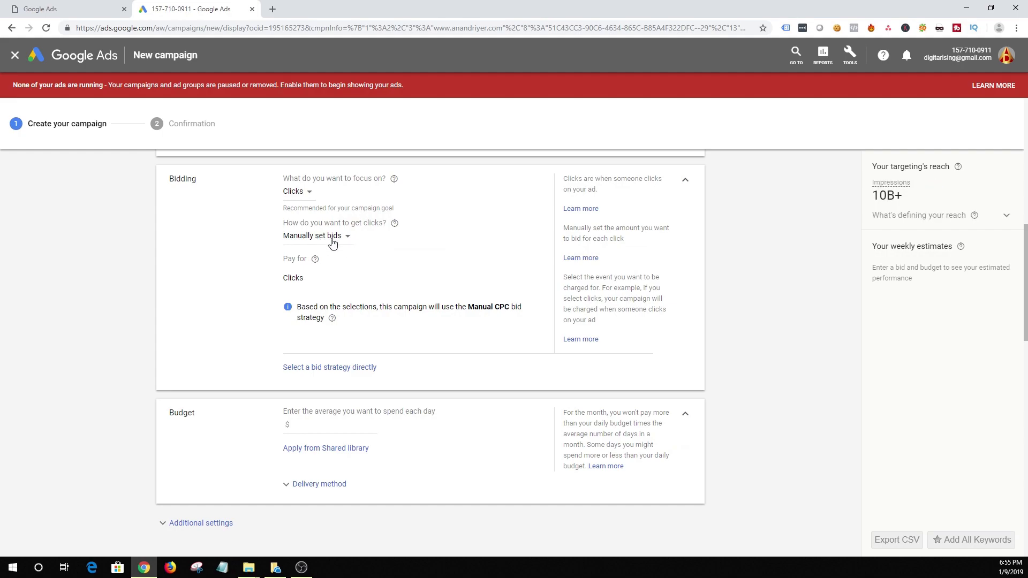
{"action": "mouse_move", "coordinate": [366, 285]}
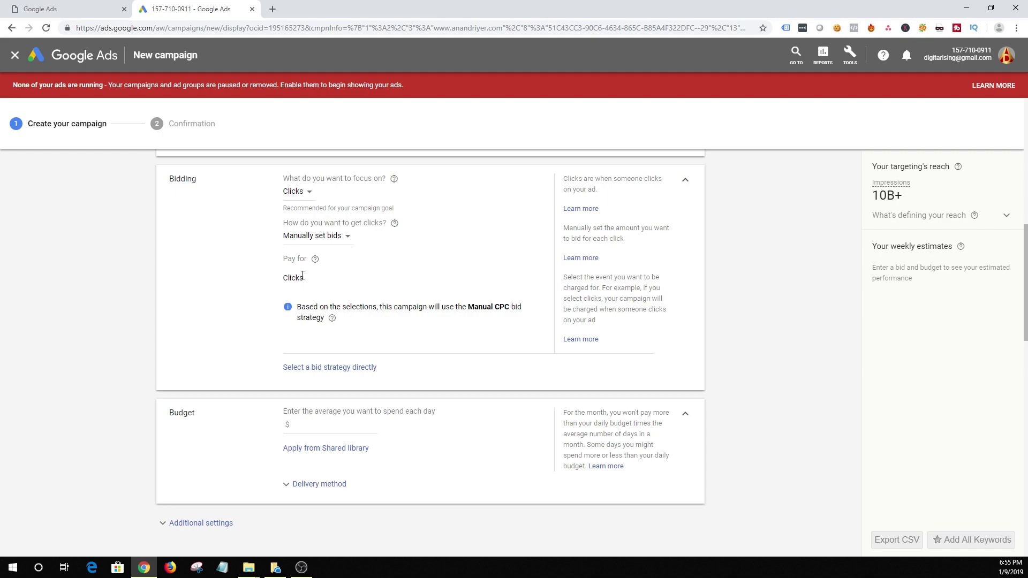
- Set a $10 average daily budget, try Accelerated delivery, then settle on Standard
{"action": "left_click", "coordinate": [319, 484]}
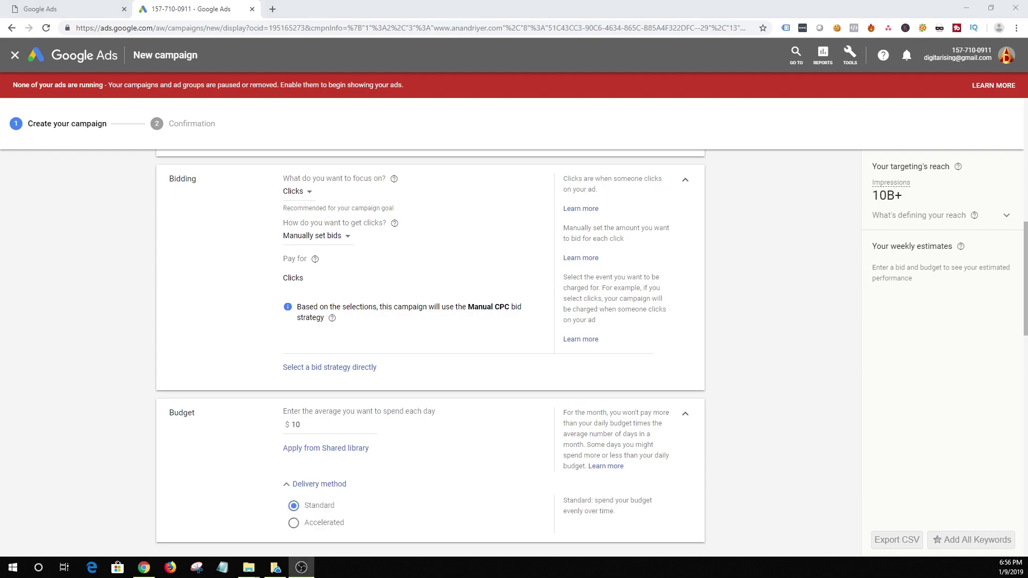
{"action": "mouse_move", "coordinate": [389, 247]}
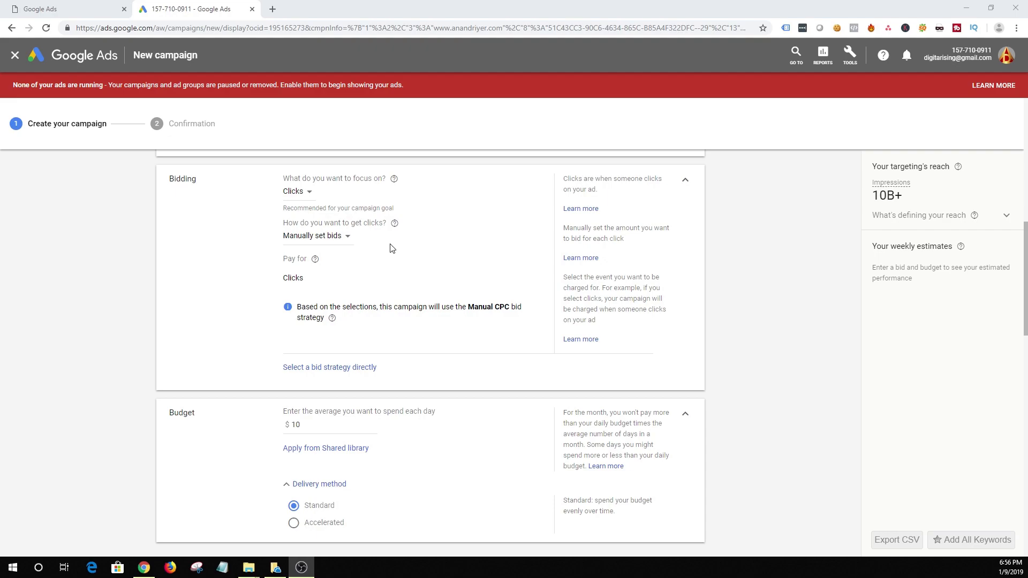
{"action": "mouse_move", "coordinate": [240, 202]}
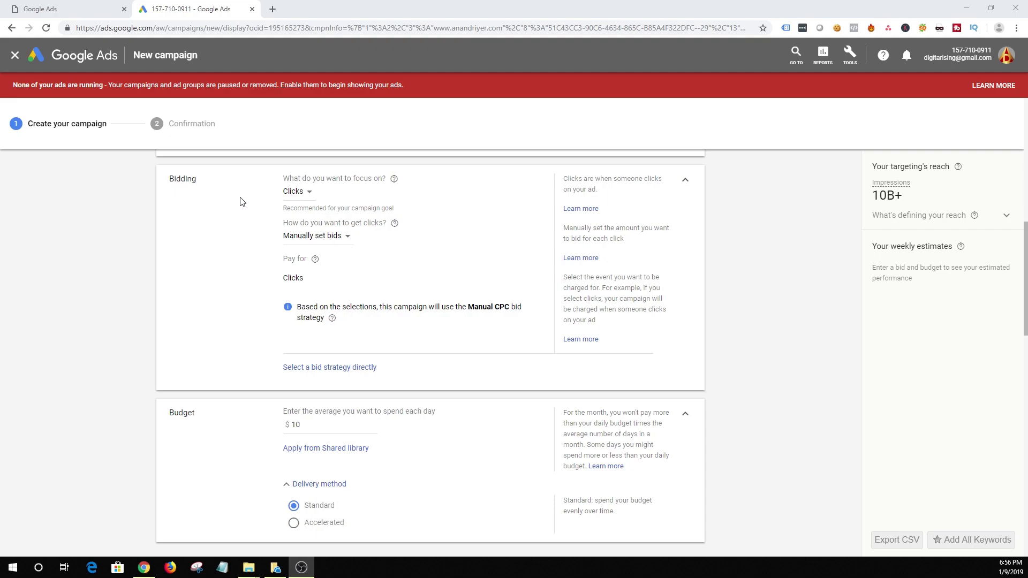
{"action": "mouse_move", "coordinate": [274, 399]}
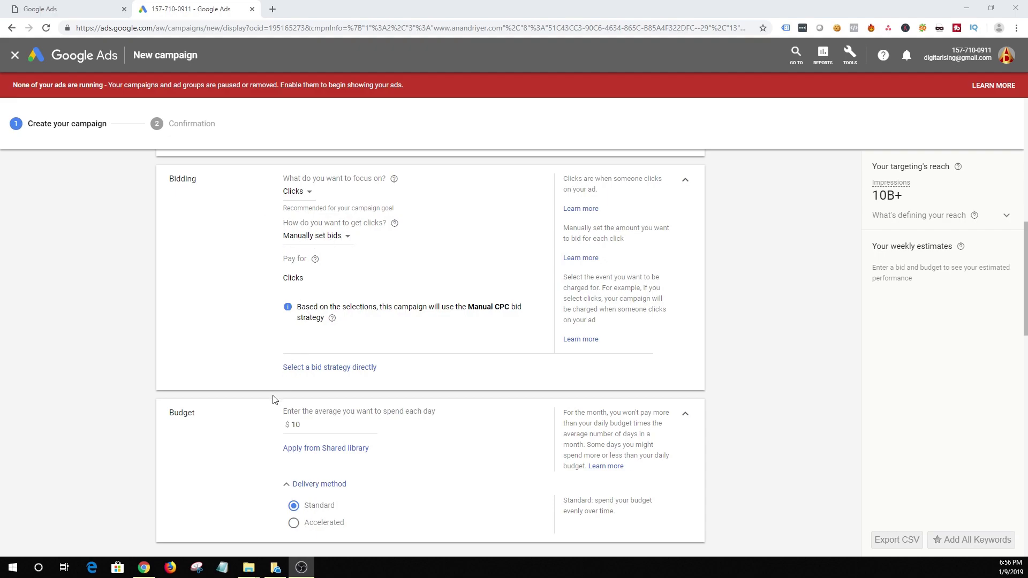
{"action": "left_click", "coordinate": [331, 425]}
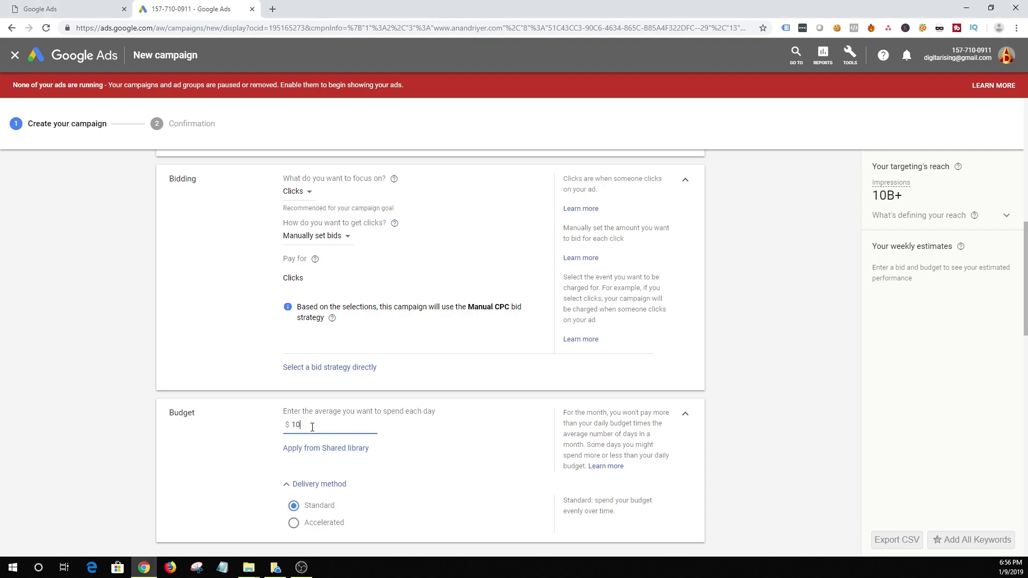
{"action": "scroll", "scroll_direction": "down", "scroll_amount": 3}
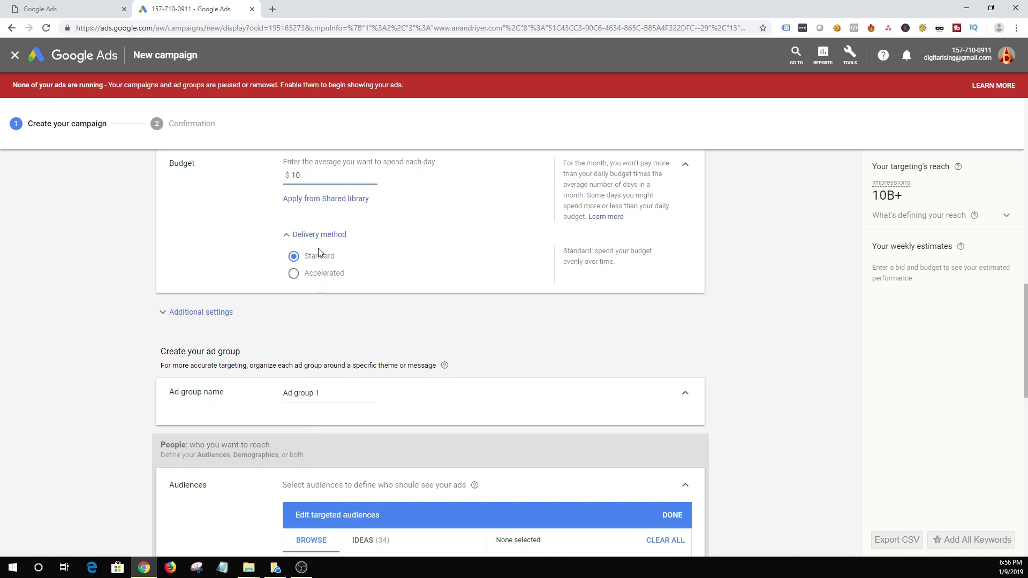
{"action": "mouse_move", "coordinate": [318, 282]}
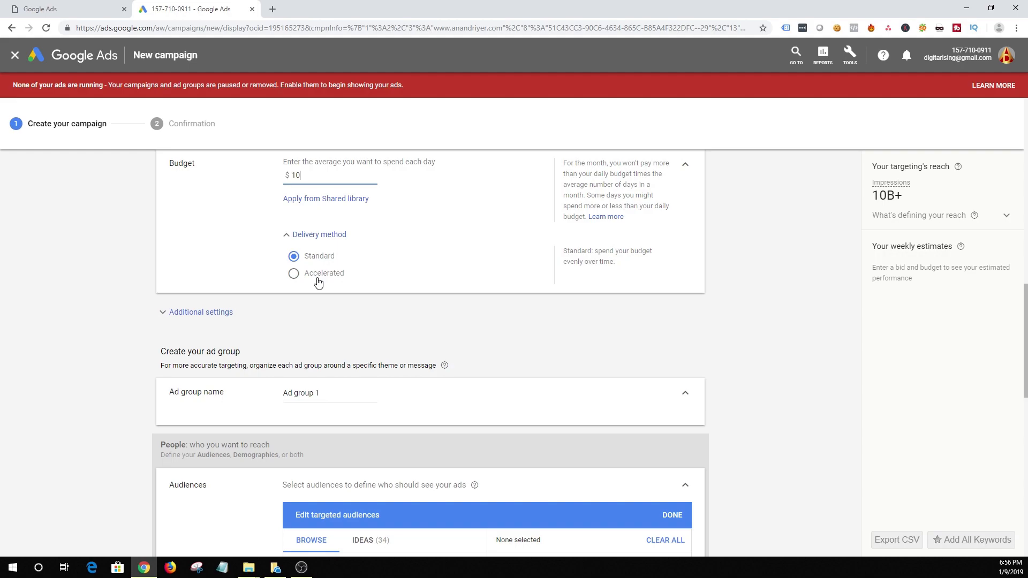
{"action": "mouse_move", "coordinate": [315, 283]}
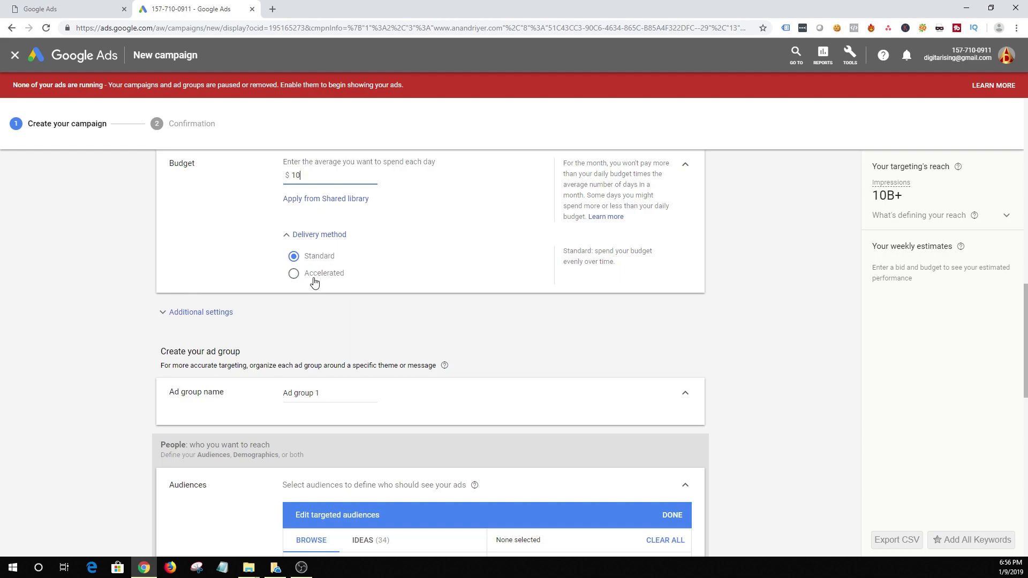
{"action": "left_click", "coordinate": [293, 273]}
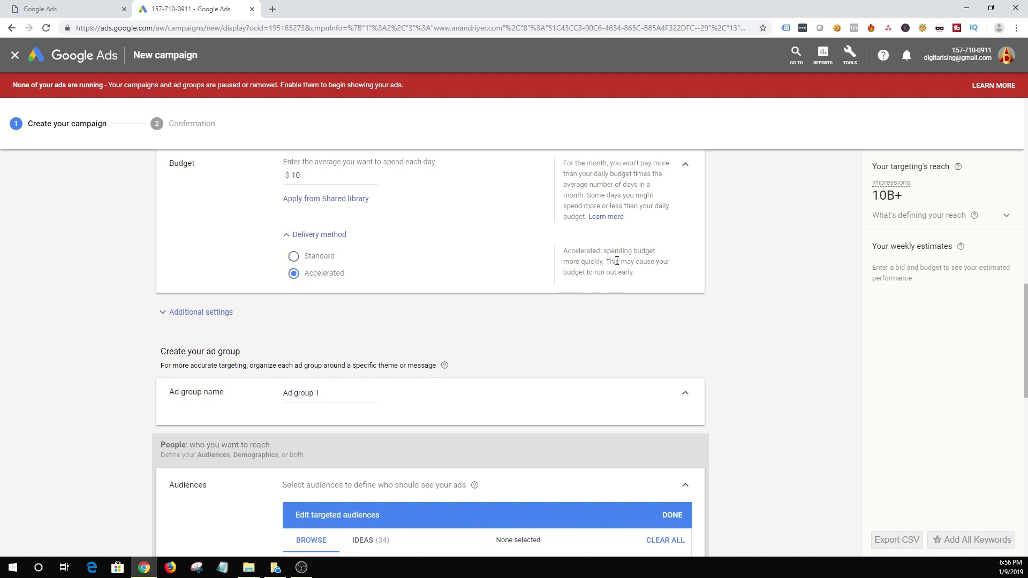
{"action": "mouse_move", "coordinate": [586, 264]}
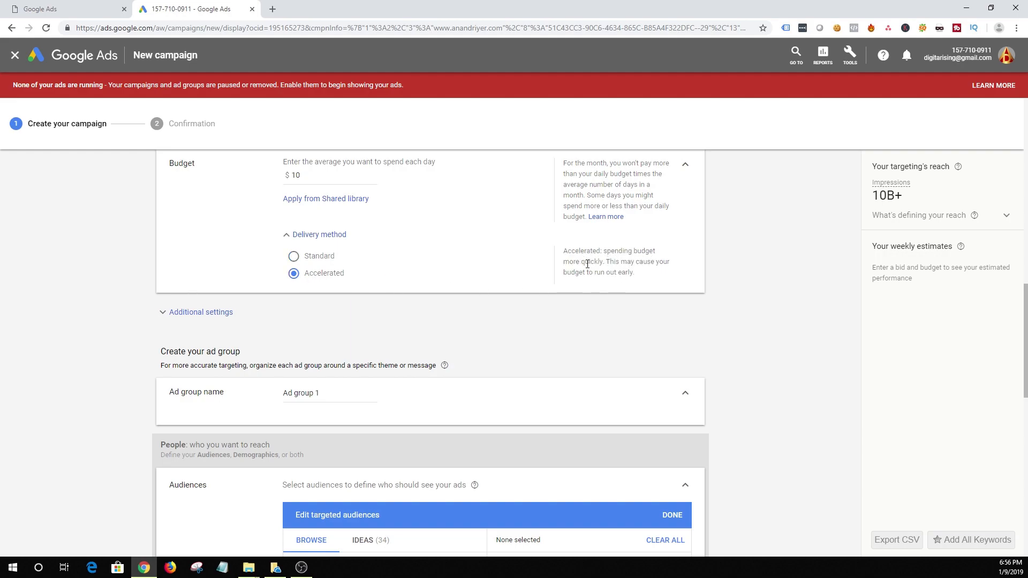
{"action": "mouse_move", "coordinate": [293, 255]}
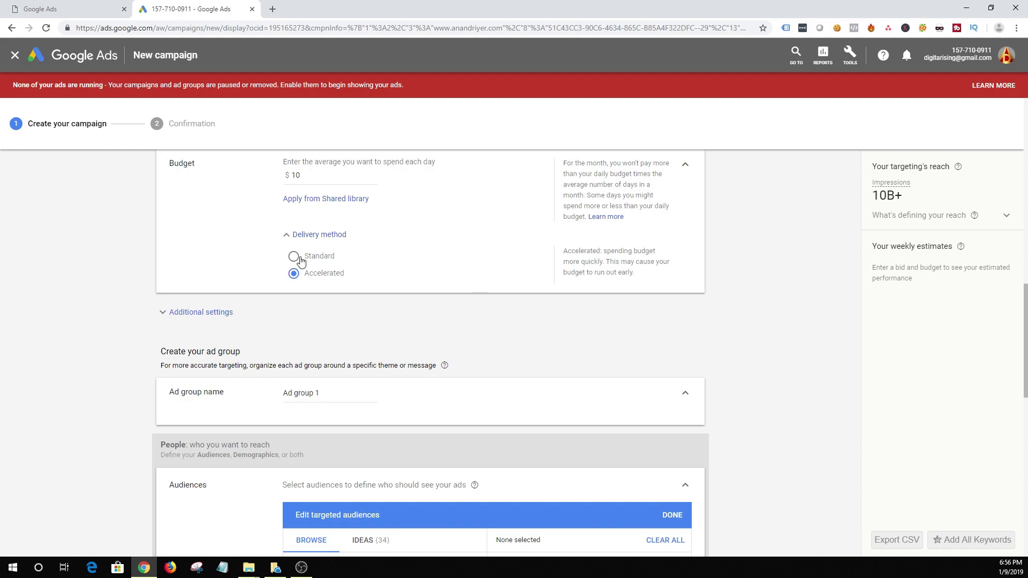
{"action": "left_click", "coordinate": [294, 256]}
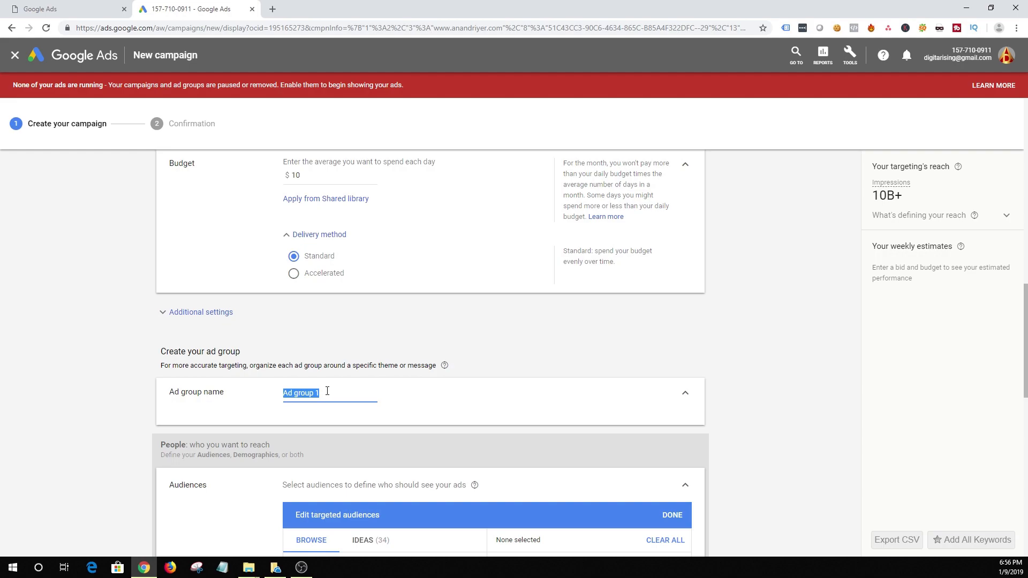
- Rename Ad group 1 to 'Display only - Keyword Targeting - Category'
{"action": "type", "text": "D"}
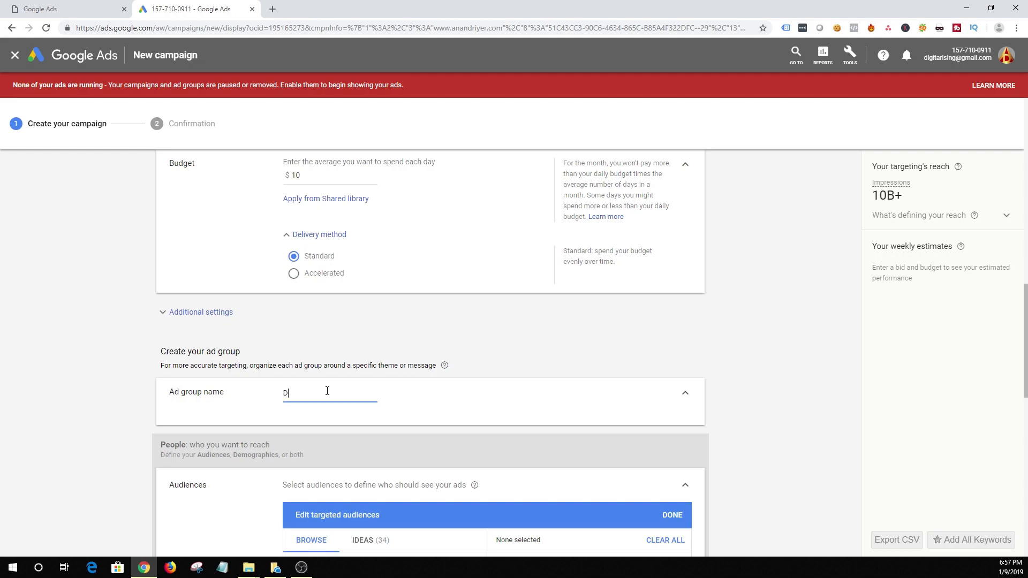
{"action": "type", "text": "isplay only"}
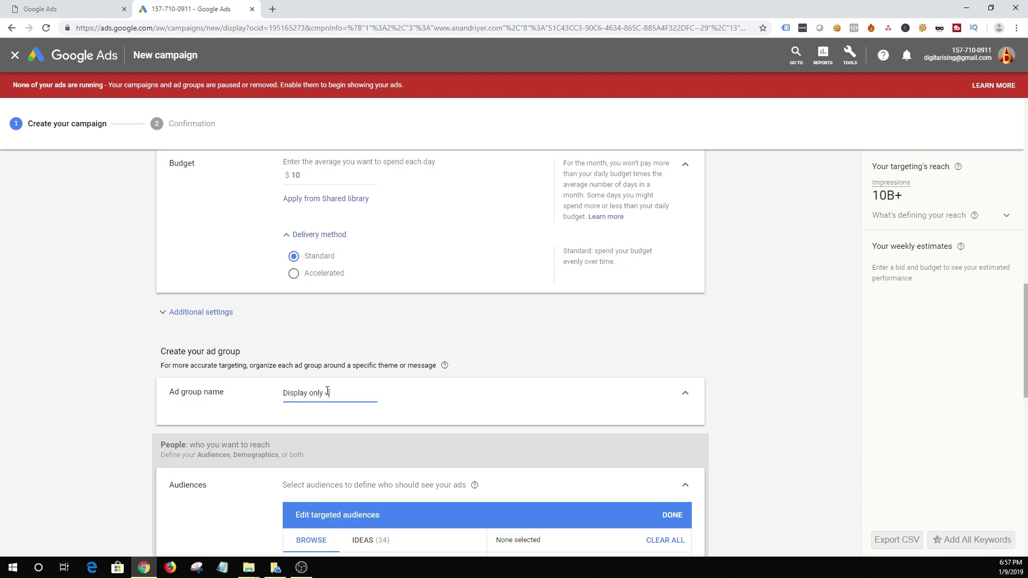
{"action": "type", "text": "ke"}
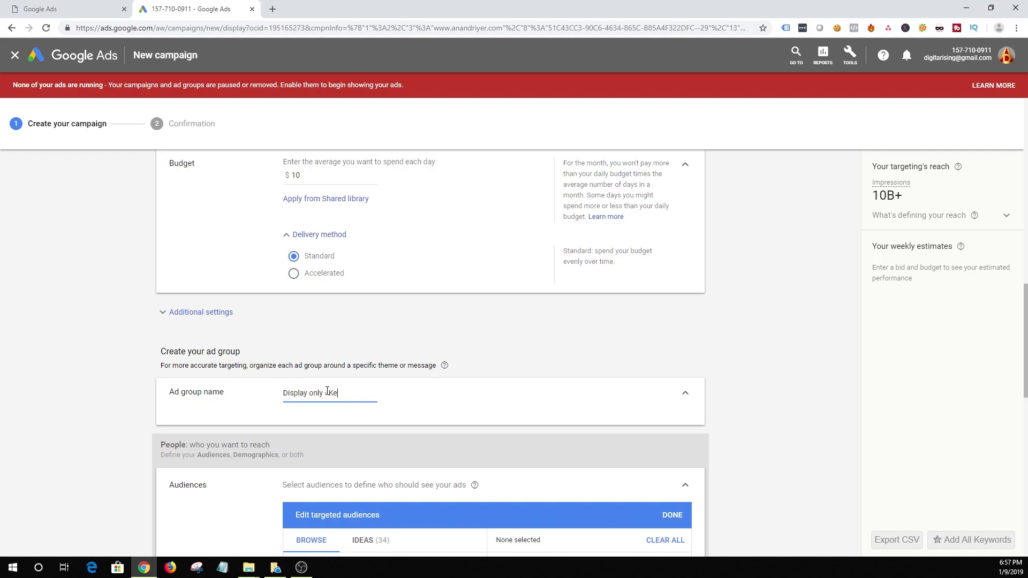
{"action": "type", "text": "Keyword Targeting"}
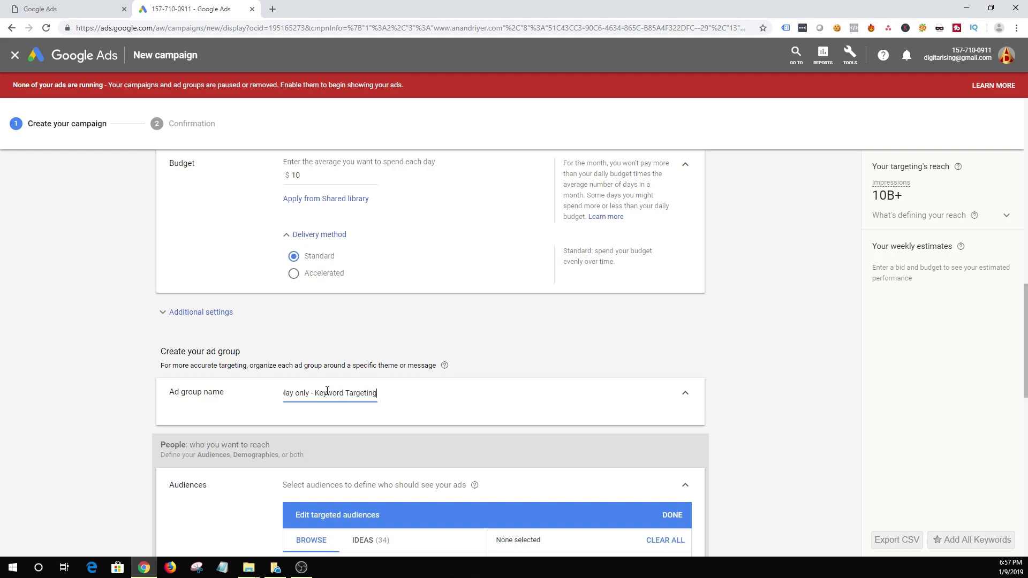
{"action": "mouse_move", "coordinate": [121, 371]}
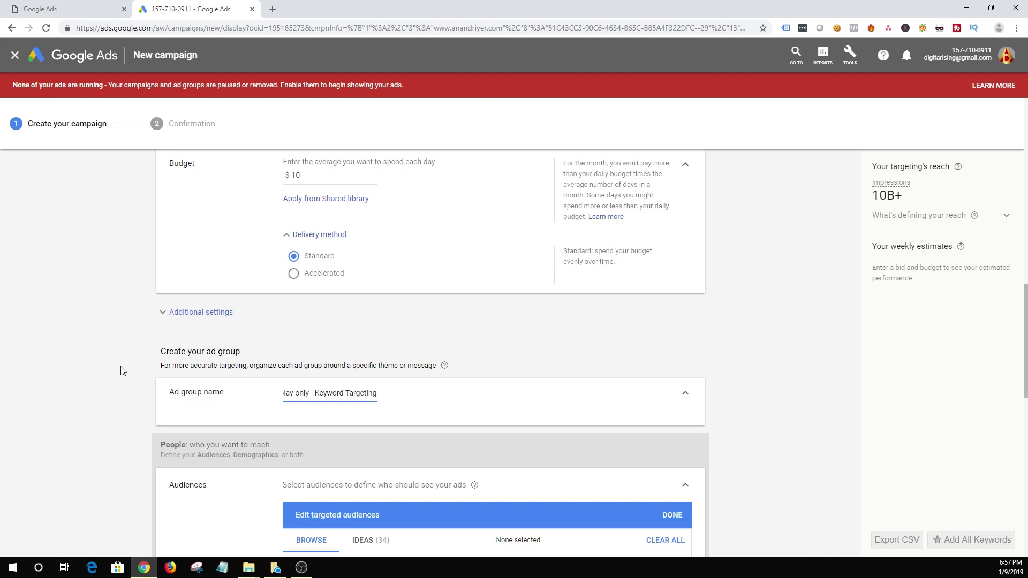
{"action": "mouse_move", "coordinate": [333, 413]}
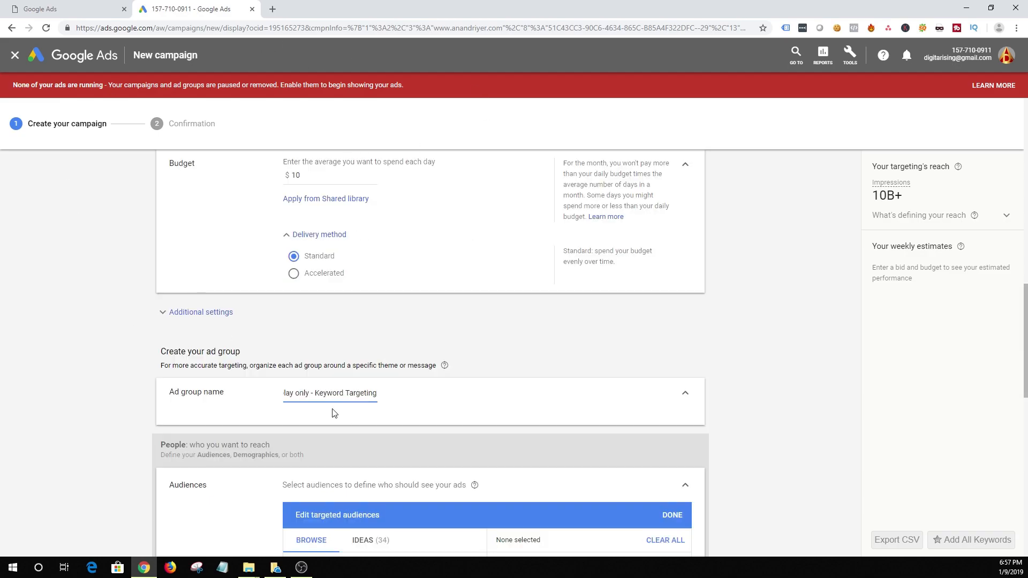
{"action": "mouse_move", "coordinate": [321, 406]}
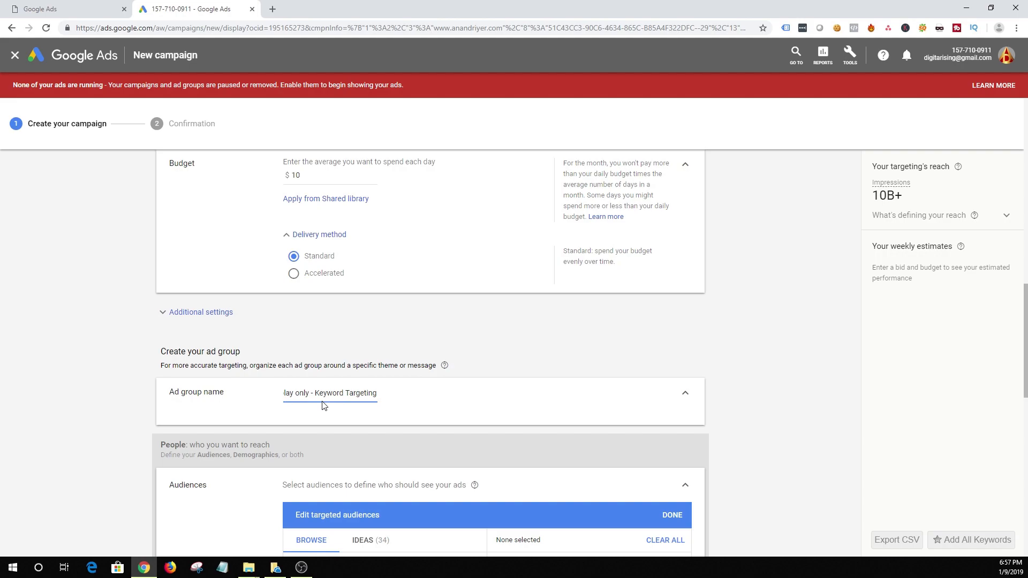
{"action": "mouse_move", "coordinate": [186, 393]}
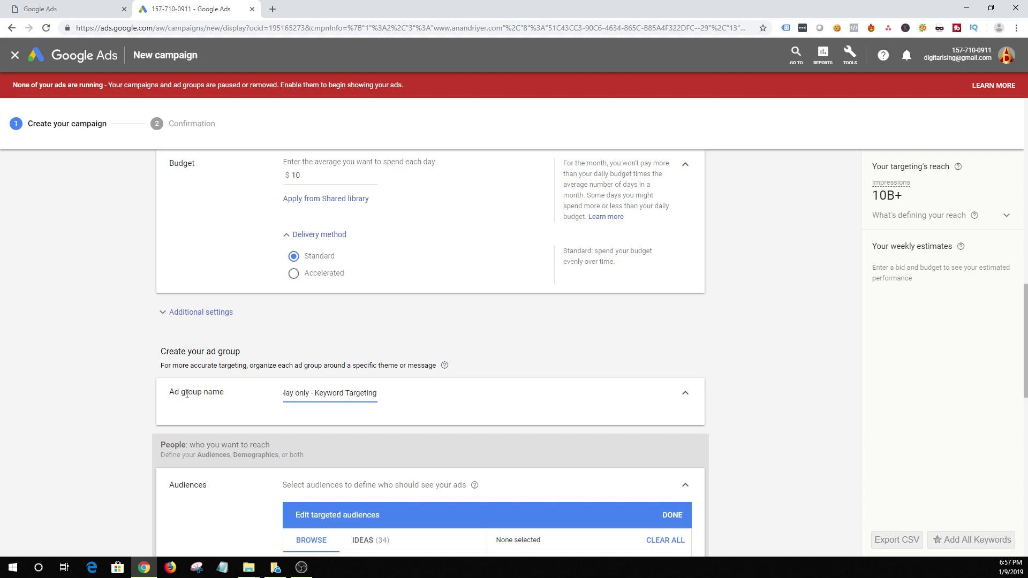
{"action": "mouse_move", "coordinate": [279, 410]}
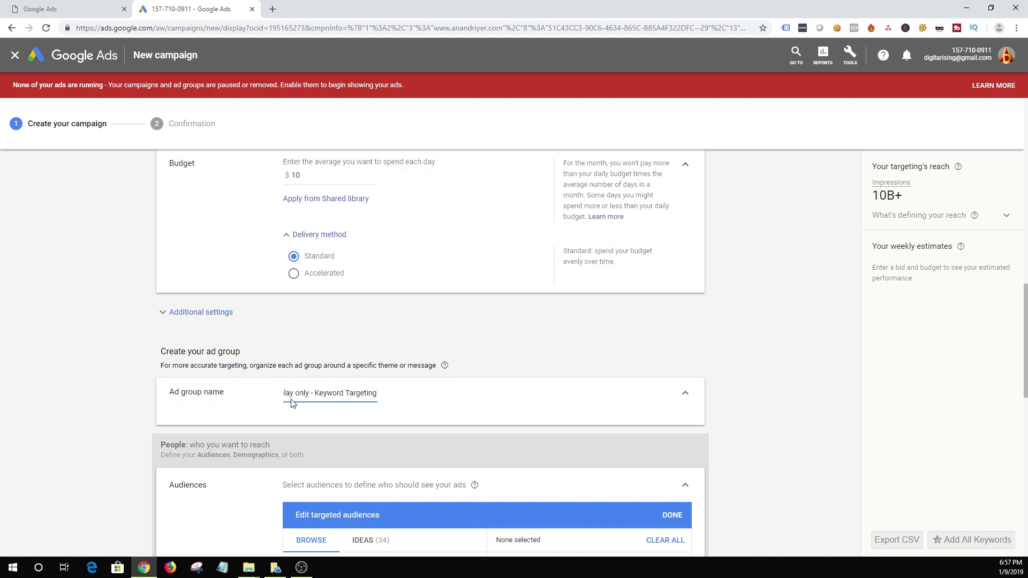
{"action": "left_click", "coordinate": [381, 395]}
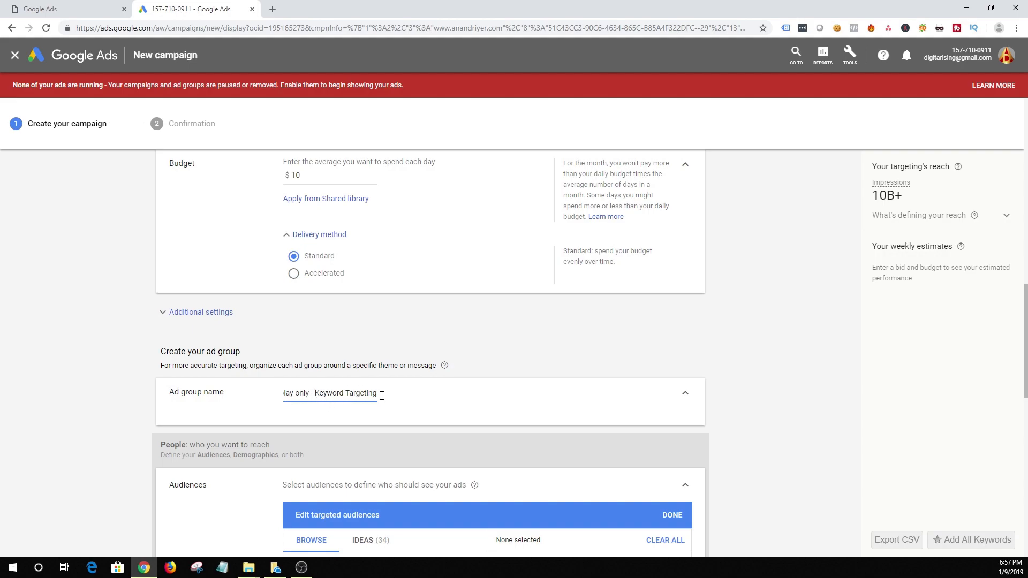
{"action": "type", "text": "- Category"}
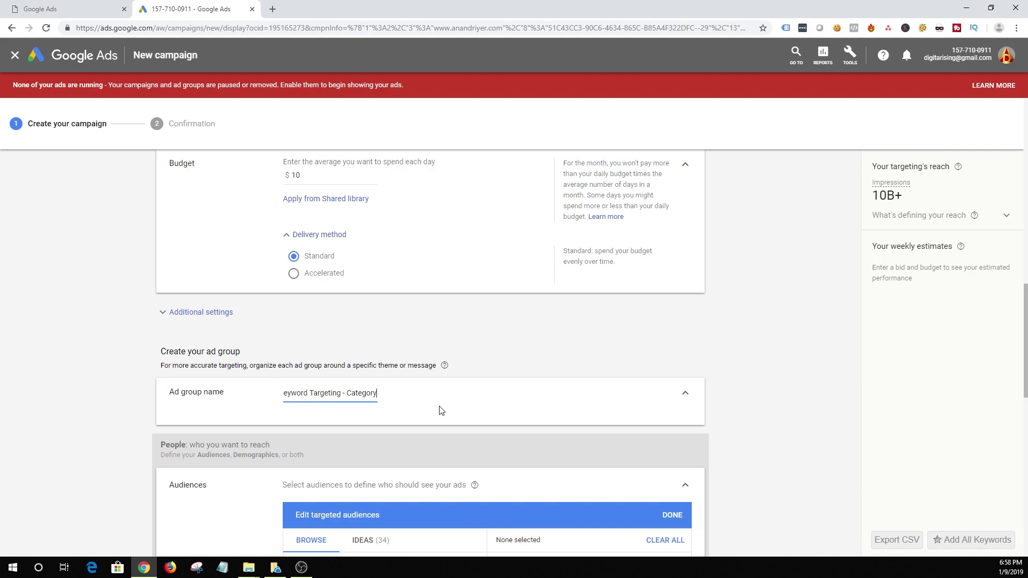
{"action": "scroll", "scroll_direction": "down", "scroll_amount": 3}
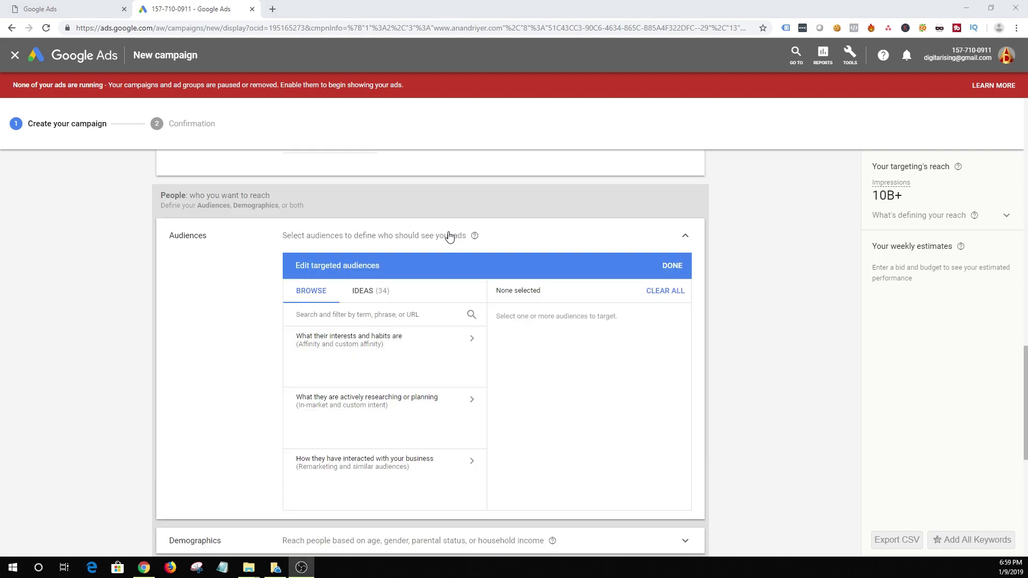
{"action": "mouse_move", "coordinate": [404, 354]}
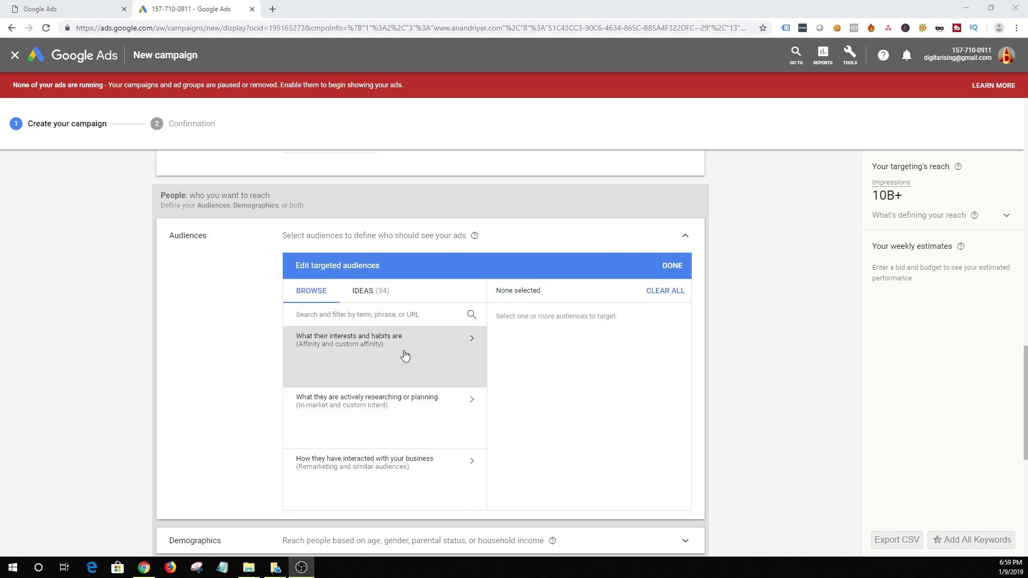
{"action": "mouse_move", "coordinate": [325, 375]}
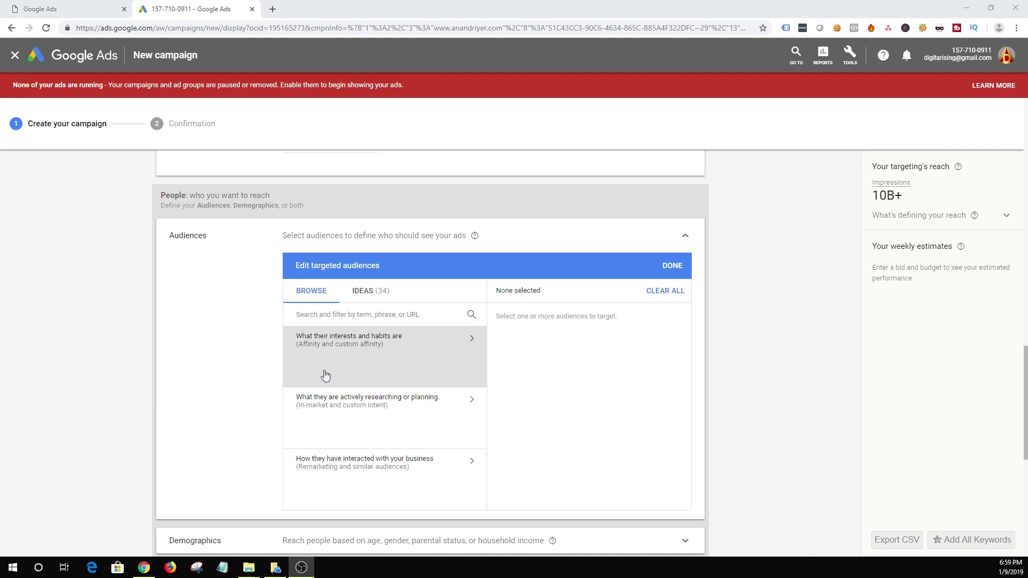
{"action": "mouse_move", "coordinate": [334, 364]}
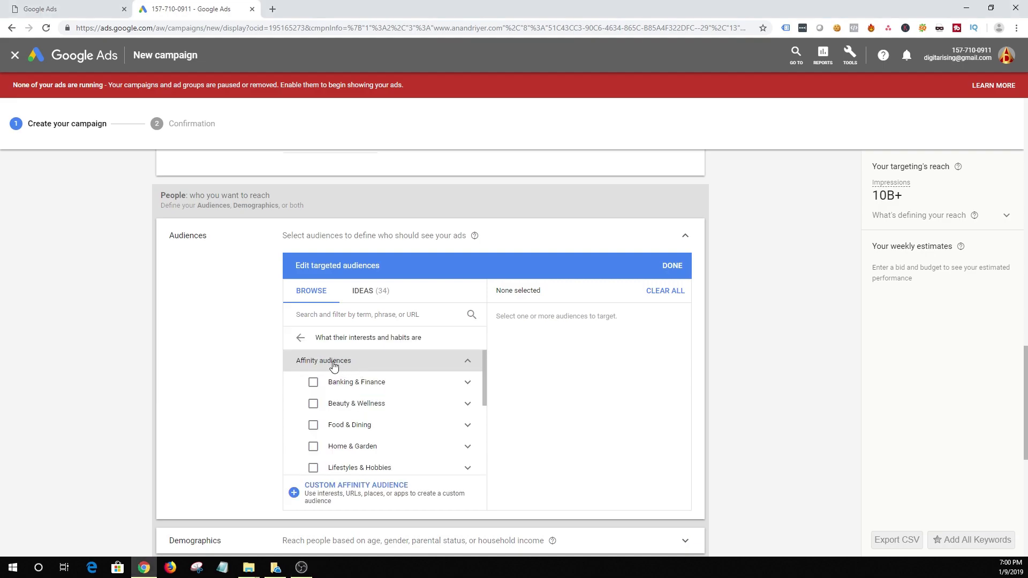
{"action": "mouse_move", "coordinate": [487, 388]}
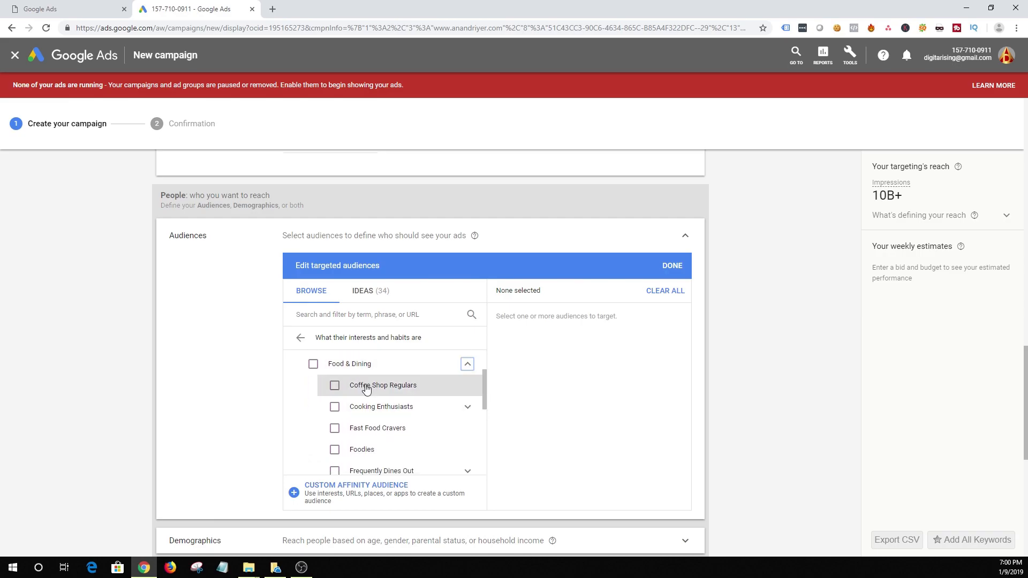
- Tick Cooking Enthusiasts and Fast Food Cravers under Food & Dining, then untick them
{"action": "left_click", "coordinate": [334, 407]}
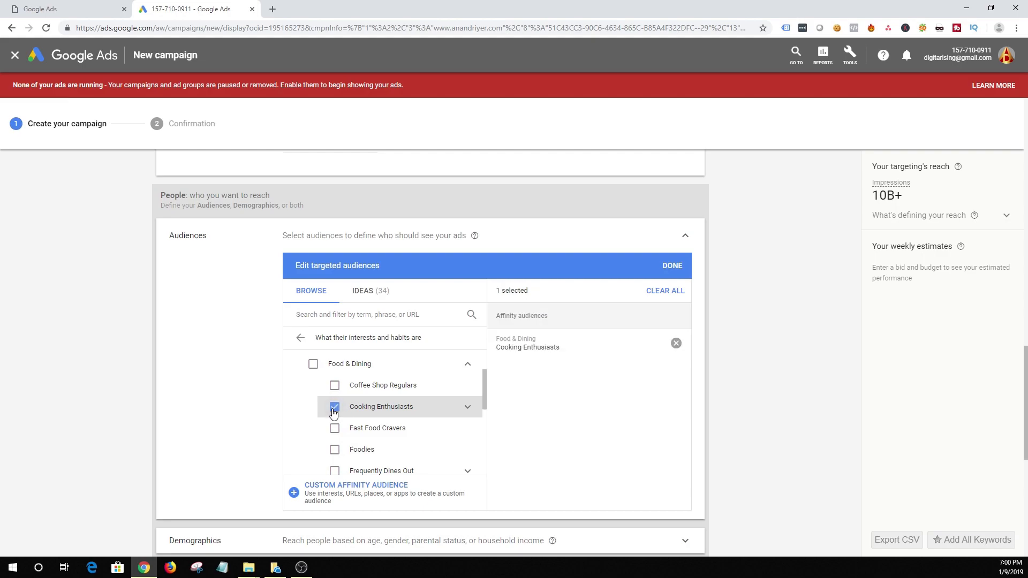
{"action": "left_click", "coordinate": [334, 428]}
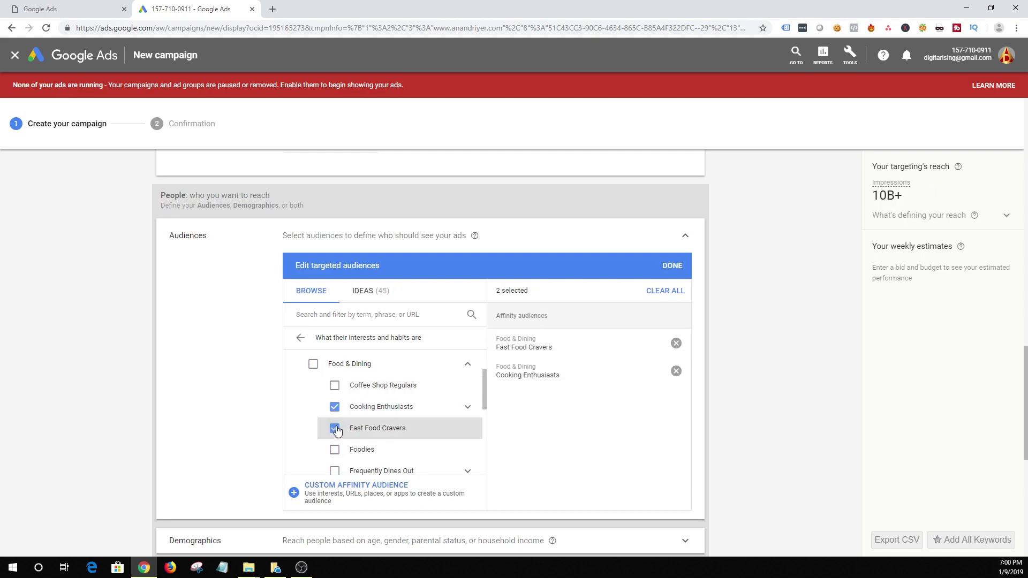
{"action": "left_click", "coordinate": [663, 290]}
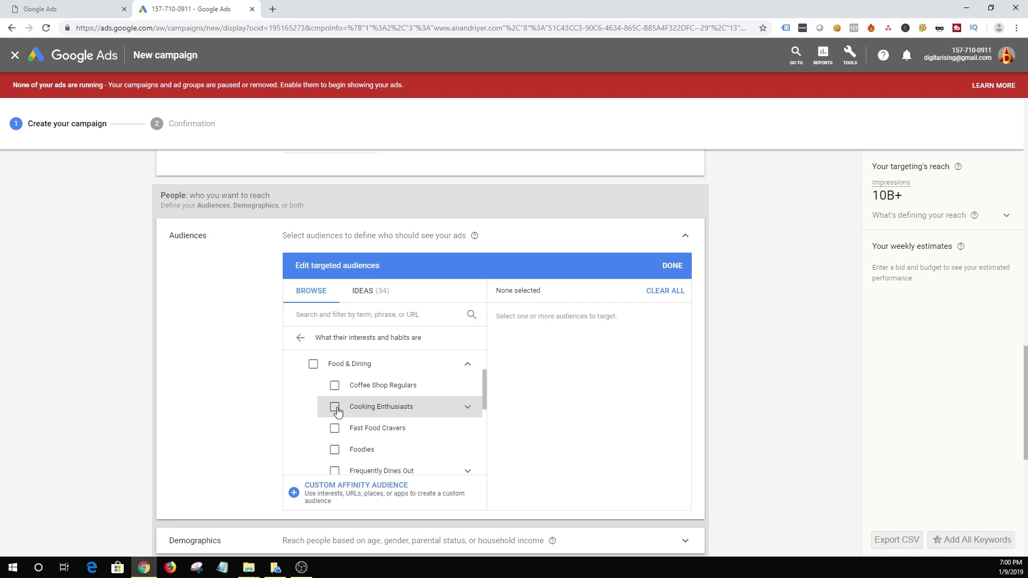
{"action": "mouse_move", "coordinate": [335, 411]}
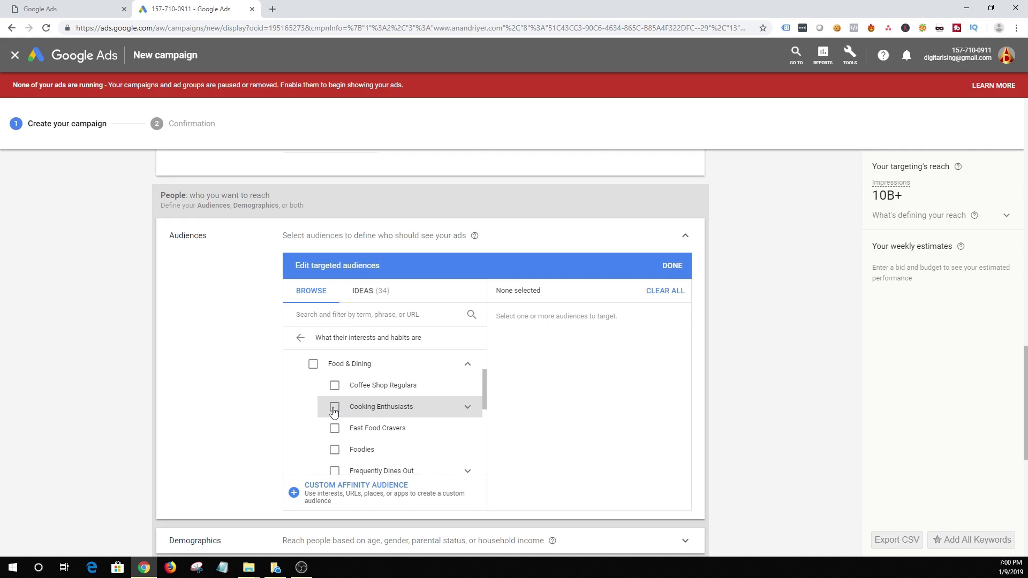
{"action": "mouse_move", "coordinate": [333, 432]}
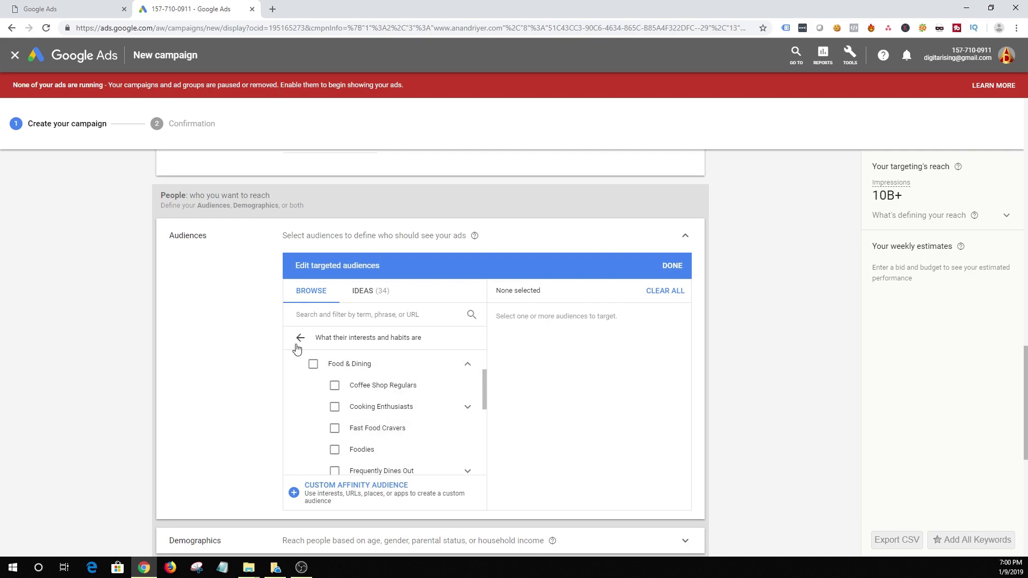
- Browse the in-market/custom intent and remarketing audience lists, then return to the top-level categories with nothing selected
{"action": "left_click", "coordinate": [299, 338]}
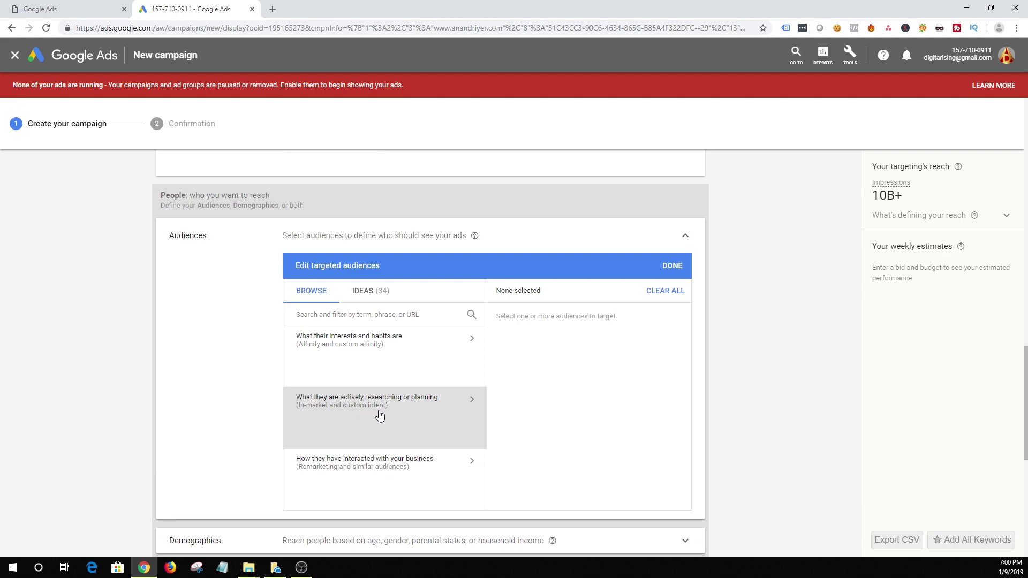
{"action": "left_click", "coordinate": [384, 400]}
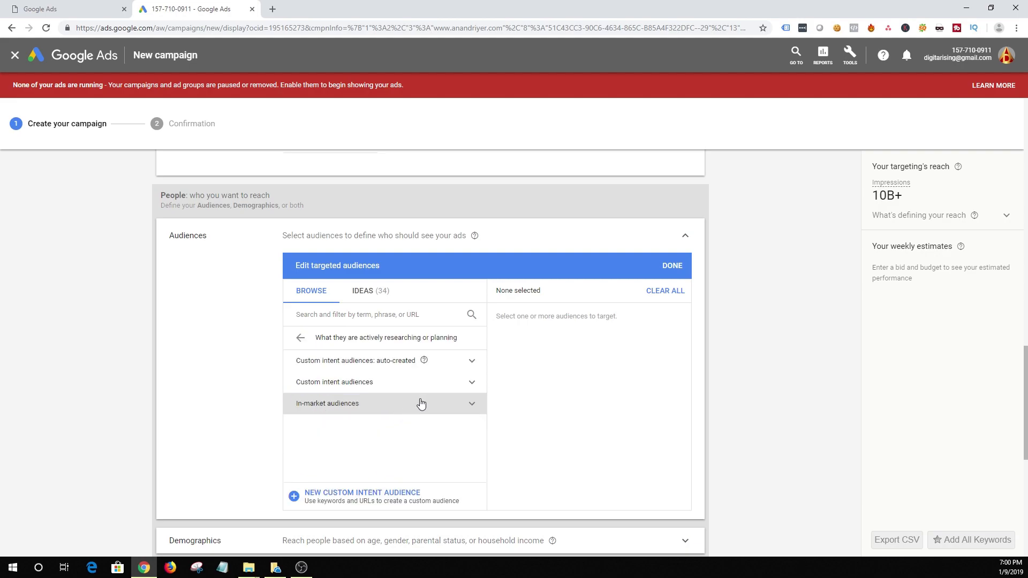
{"action": "mouse_move", "coordinate": [339, 381]}
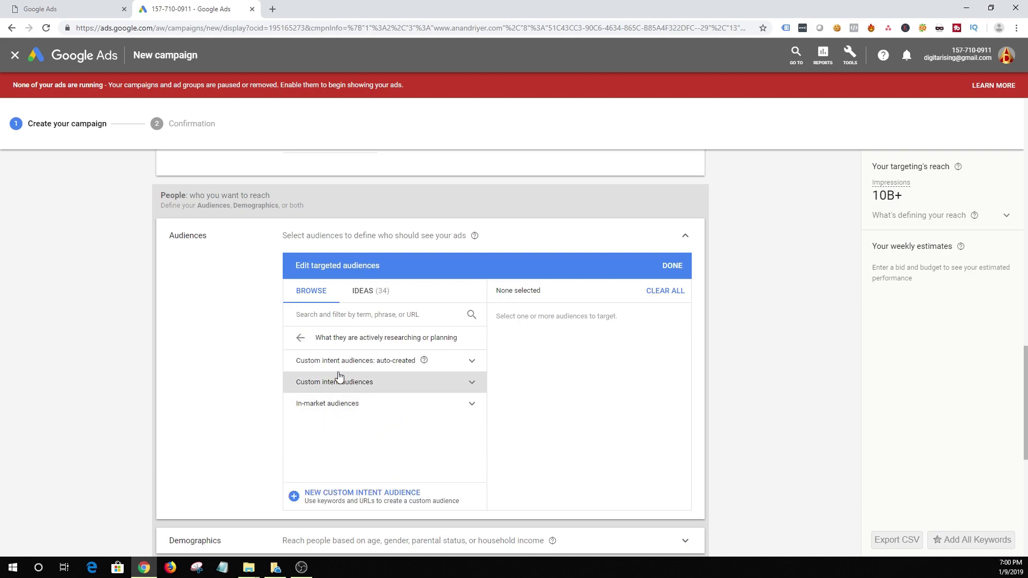
{"action": "mouse_move", "coordinate": [407, 380]}
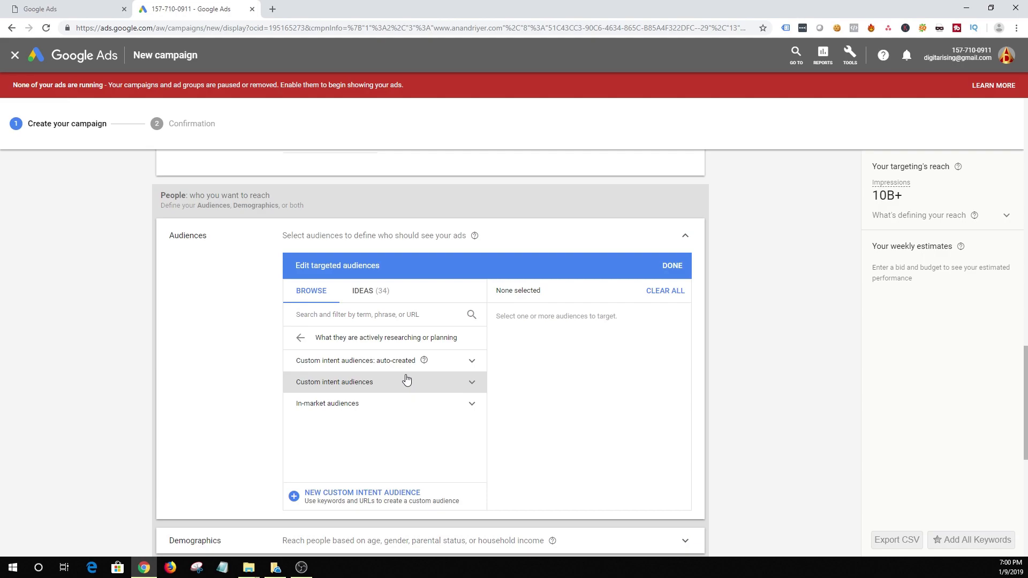
{"action": "left_click", "coordinate": [300, 337]}
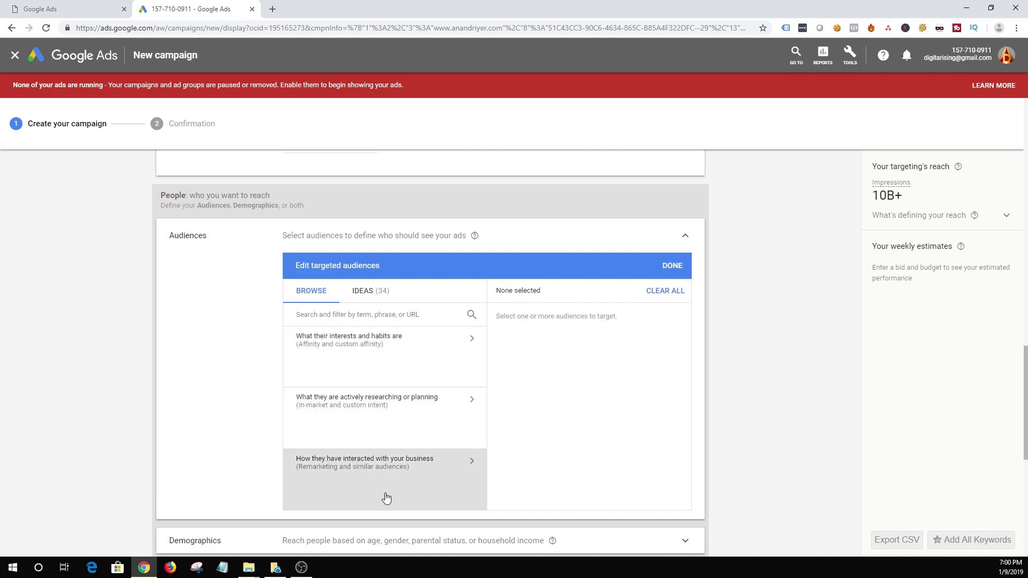
{"action": "left_click", "coordinate": [364, 463]}
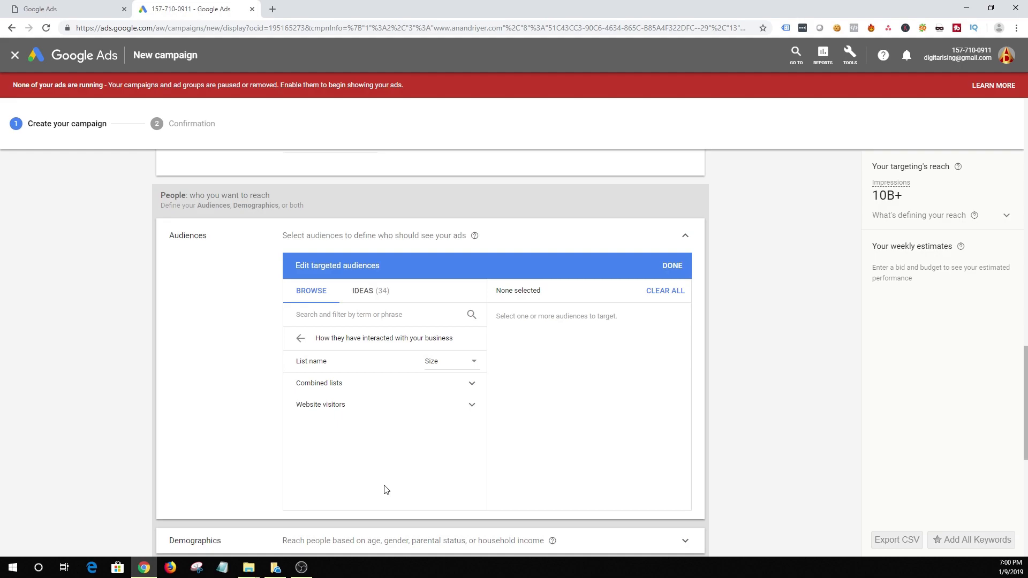
{"action": "mouse_move", "coordinate": [372, 405]}
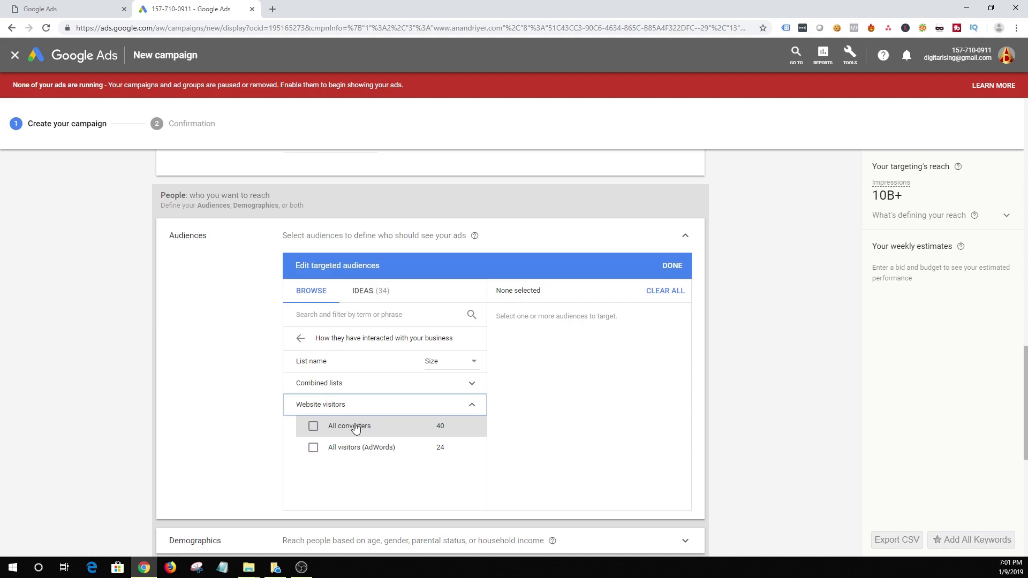
{"action": "left_click", "coordinate": [300, 338]}
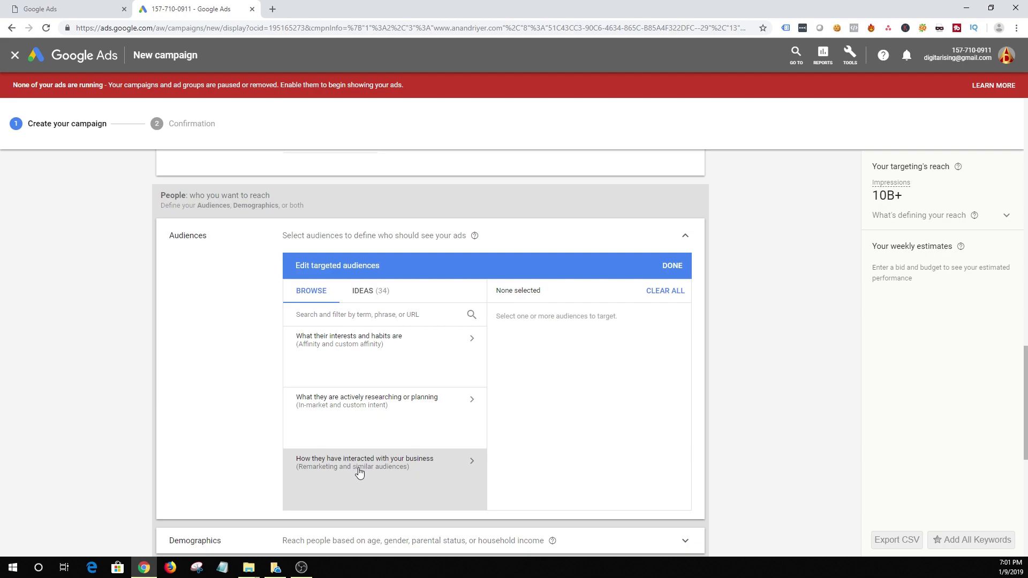
{"action": "mouse_move", "coordinate": [364, 471]}
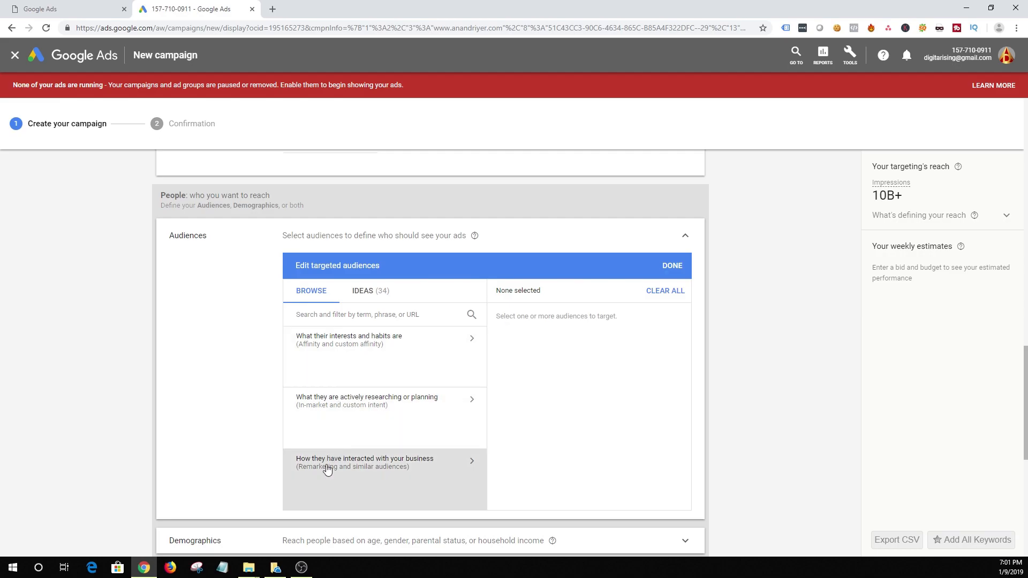
- Confirm demographic targeting unchanged, keeping every gender, age, parental status and income group
{"action": "scroll", "scroll_direction": "down", "scroll_amount": 3}
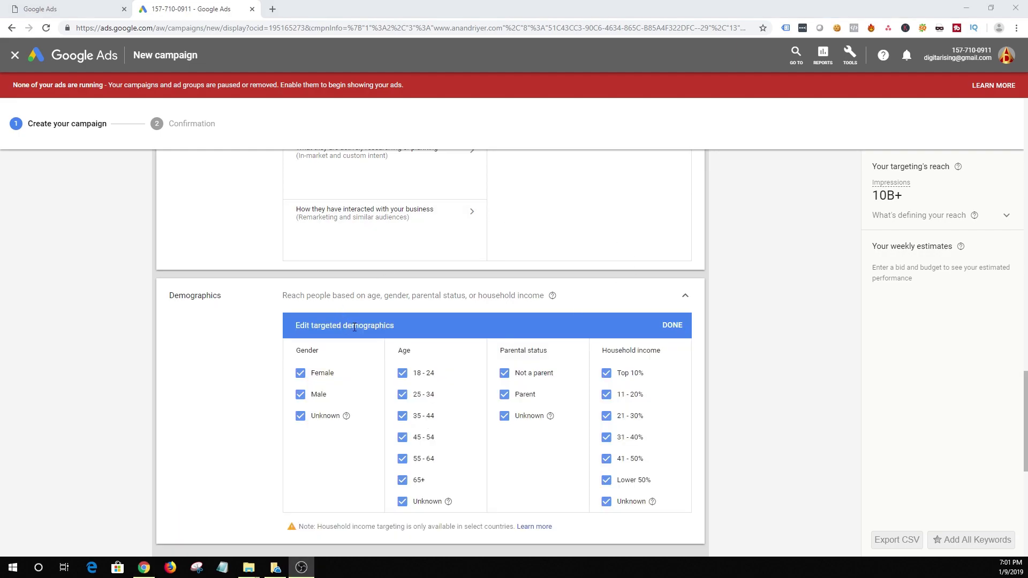
{"action": "mouse_move", "coordinate": [369, 380]}
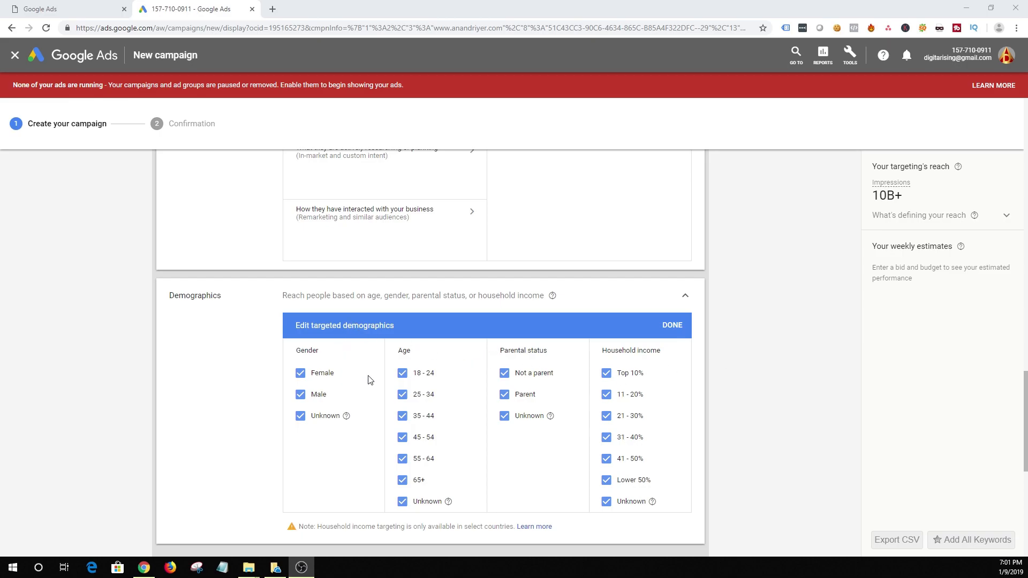
{"action": "mouse_move", "coordinate": [442, 384]}
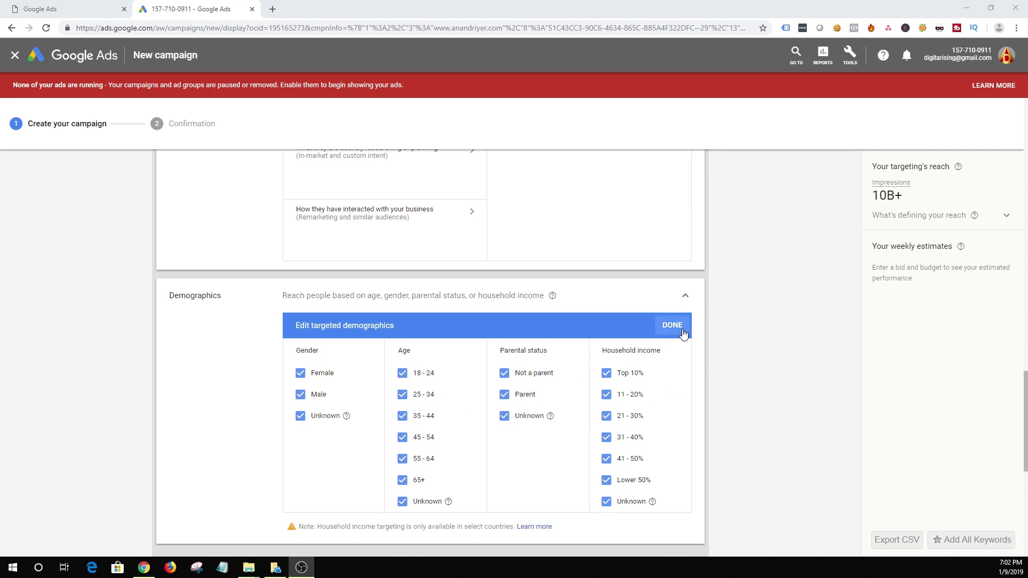
{"action": "left_click", "coordinate": [672, 325]}
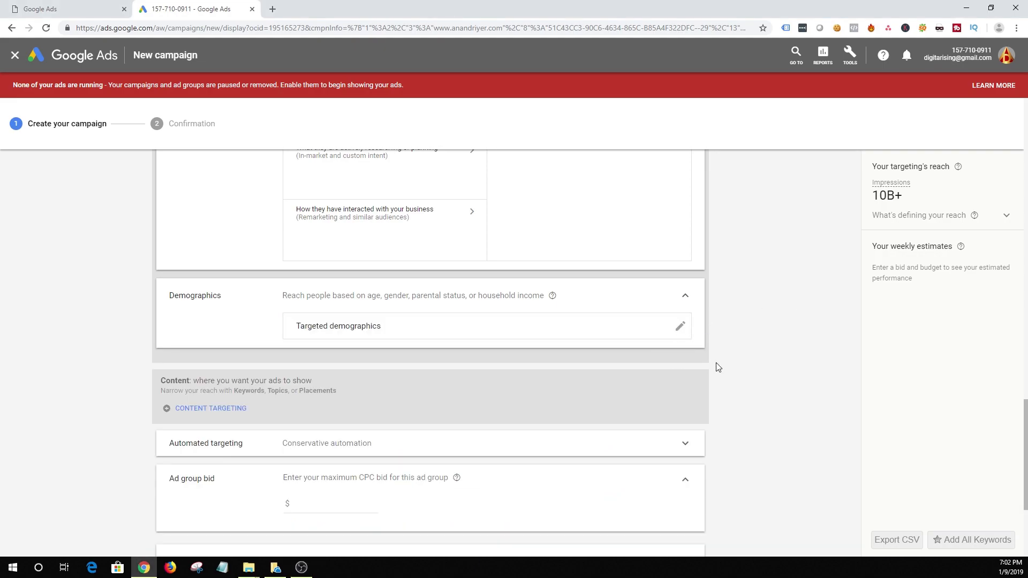
- Set the ad group's maximum CPC bid to $0.25
{"action": "scroll", "scroll_direction": "down", "scroll_amount": 3}
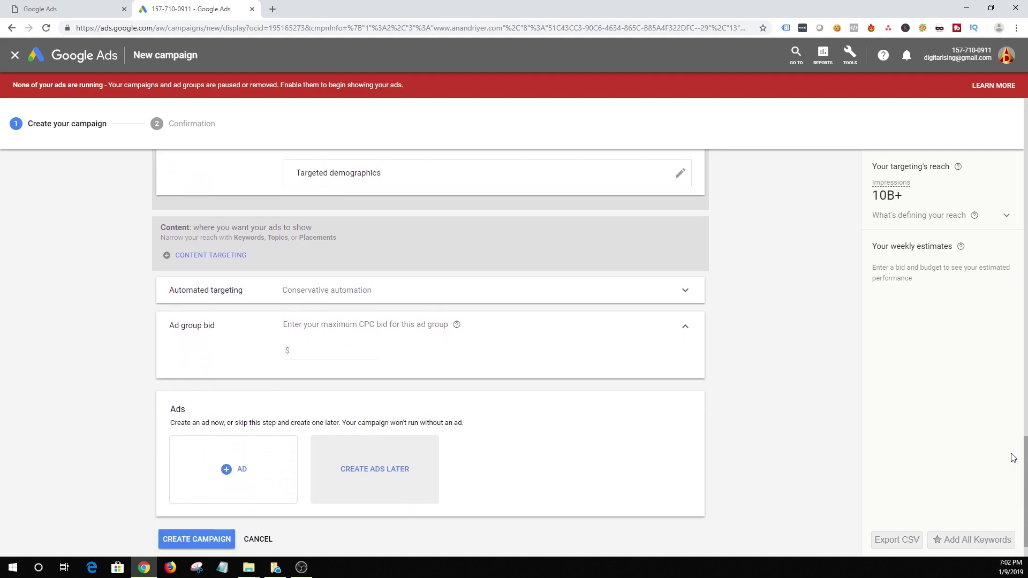
{"action": "scroll", "scroll_direction": "down", "scroll_amount": 3}
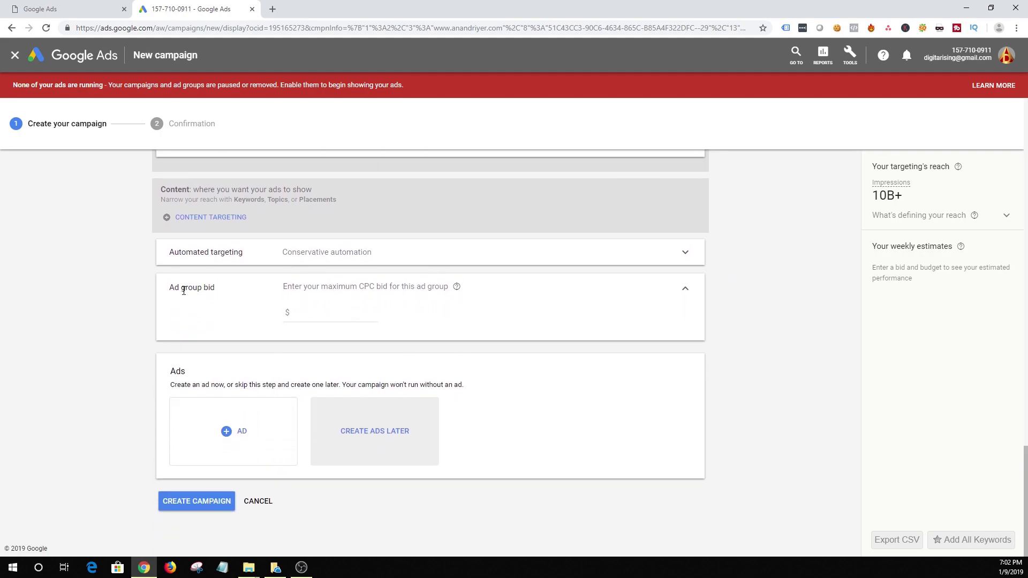
{"action": "left_click", "coordinate": [329, 313]}
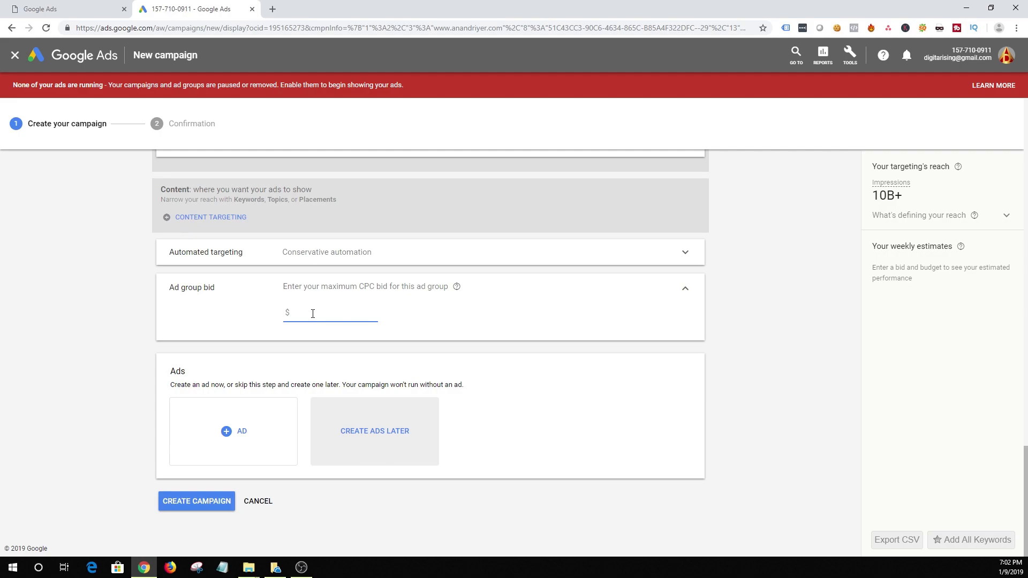
{"action": "type", "text": "0.25"}
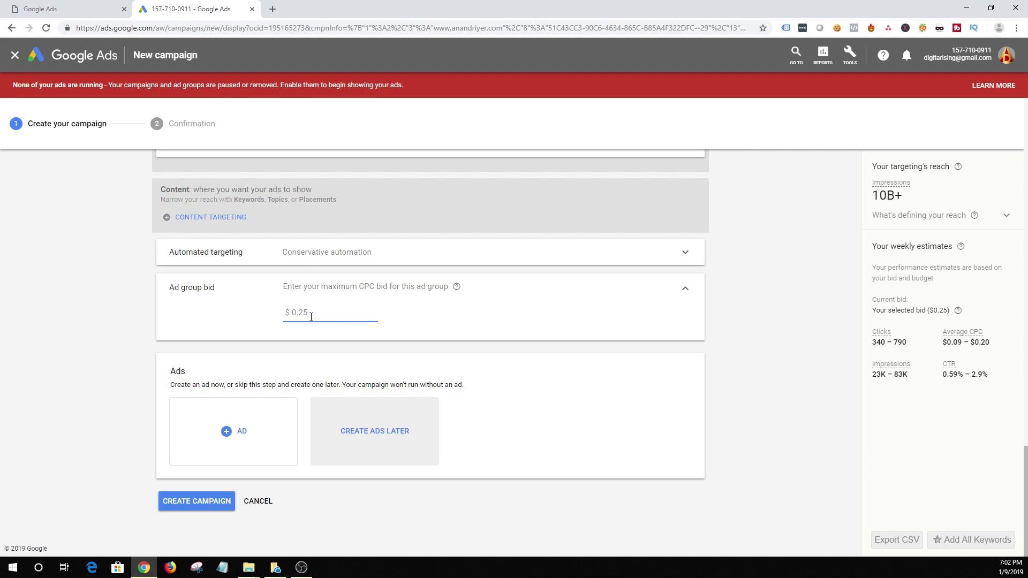
{"action": "mouse_move", "coordinate": [198, 303]}
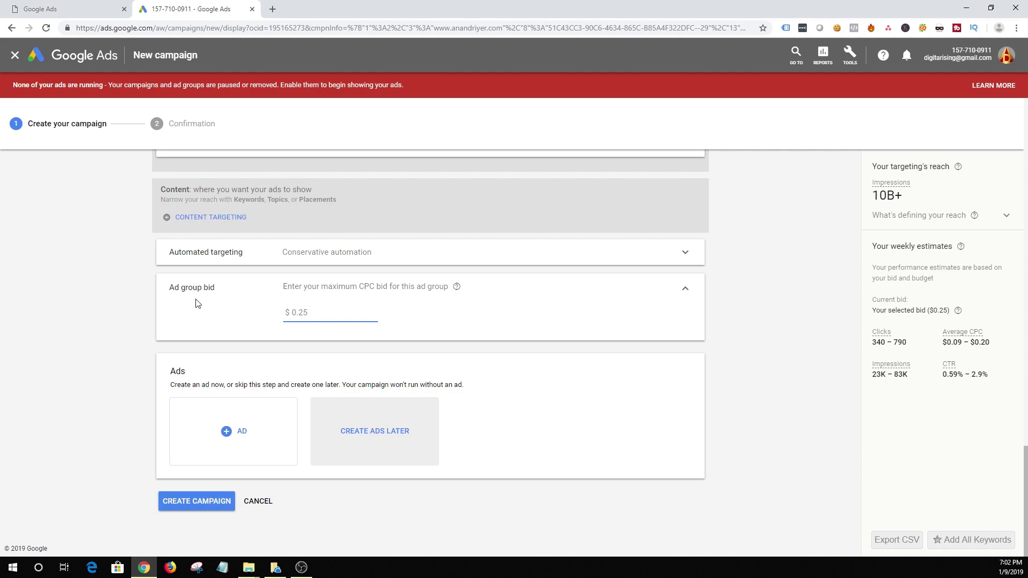
{"action": "mouse_move", "coordinate": [971, 332]}
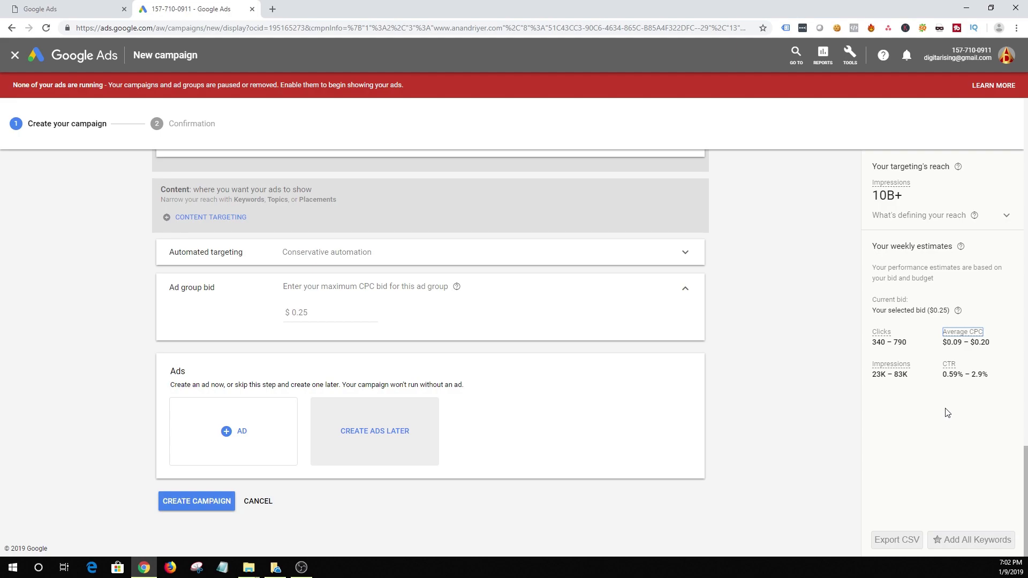
{"action": "mouse_move", "coordinate": [656, 367]}
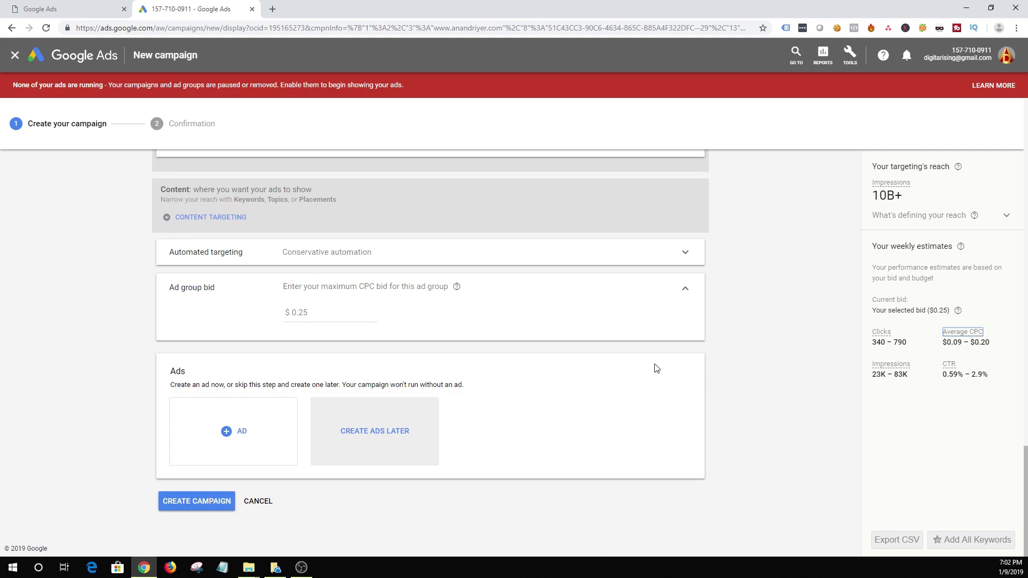
{"action": "mouse_move", "coordinate": [275, 332]}
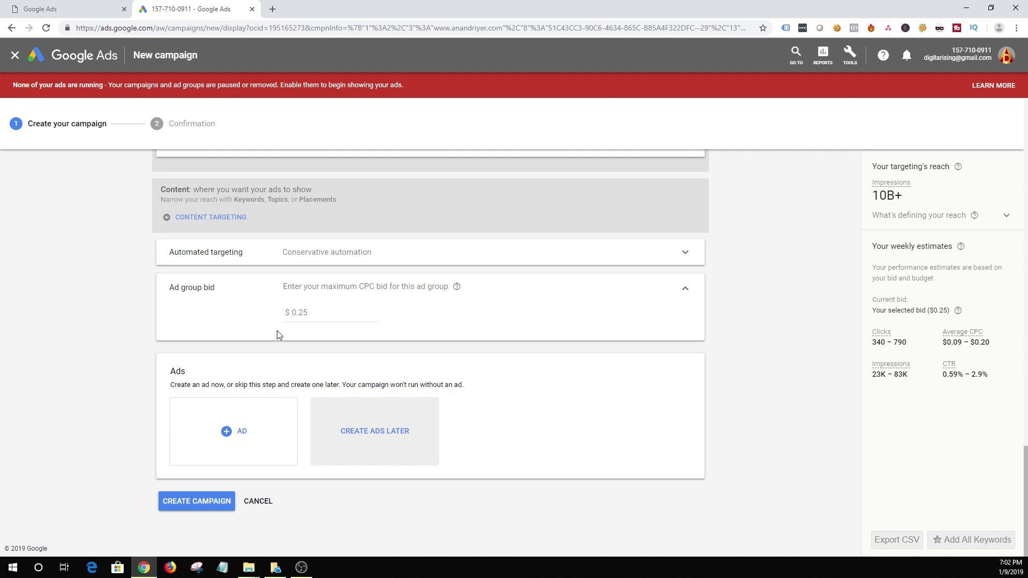
{"action": "mouse_move", "coordinate": [234, 438]}
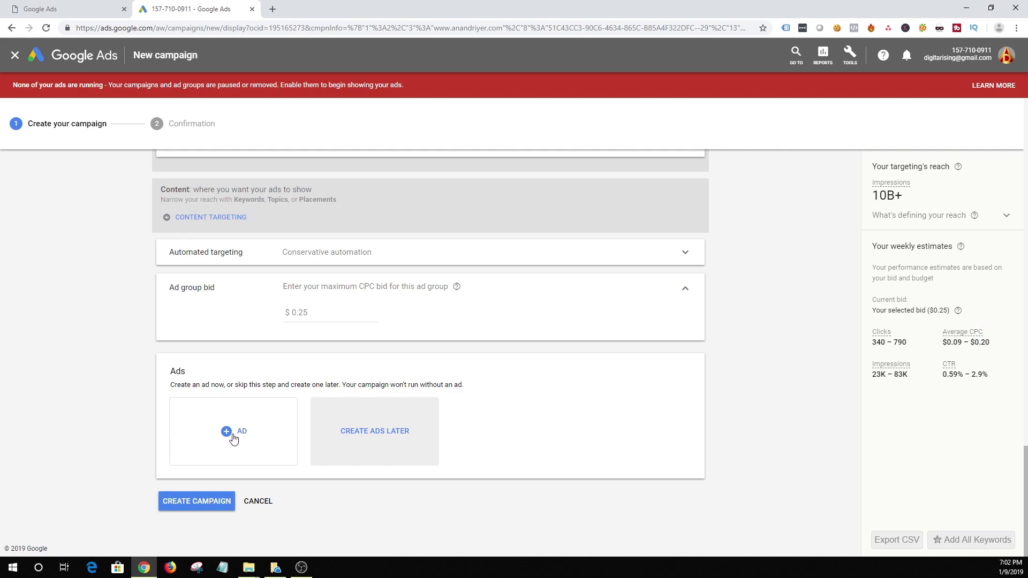
- Choose Create ads later and create the campaign, proceeding past the targeting warning
{"action": "left_click", "coordinate": [234, 431]}
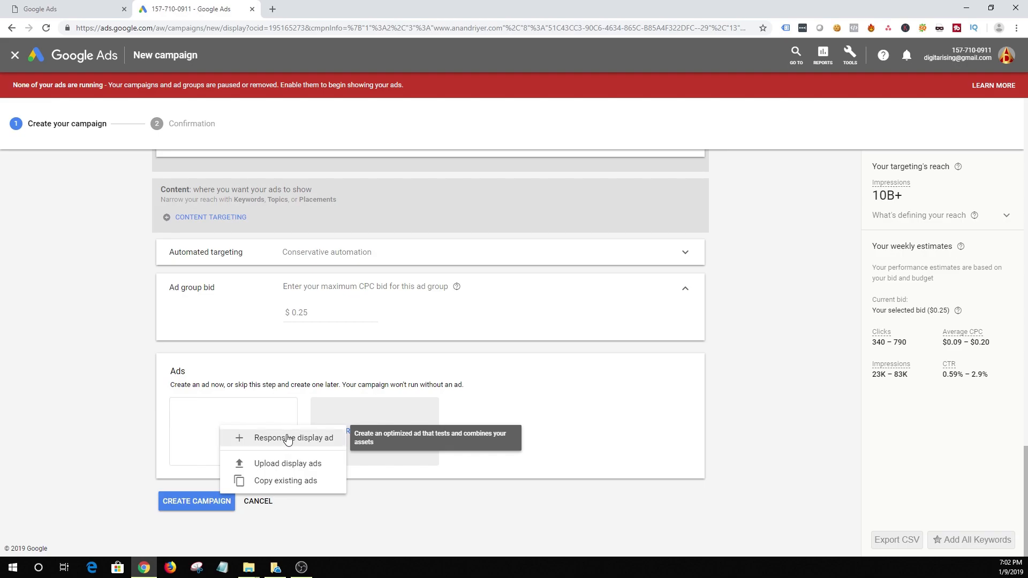
{"action": "mouse_move", "coordinate": [288, 442]}
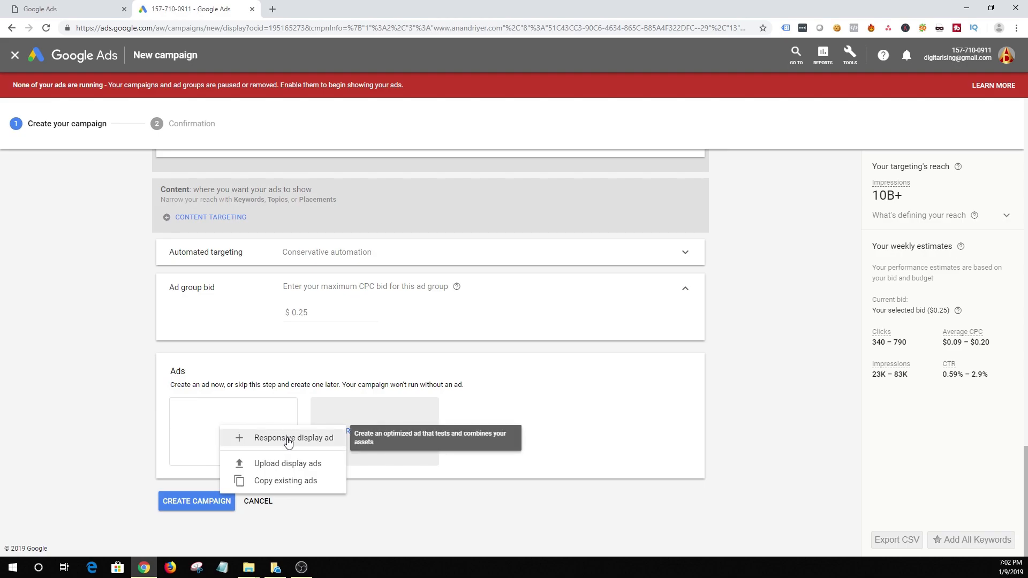
{"action": "mouse_move", "coordinate": [285, 449]}
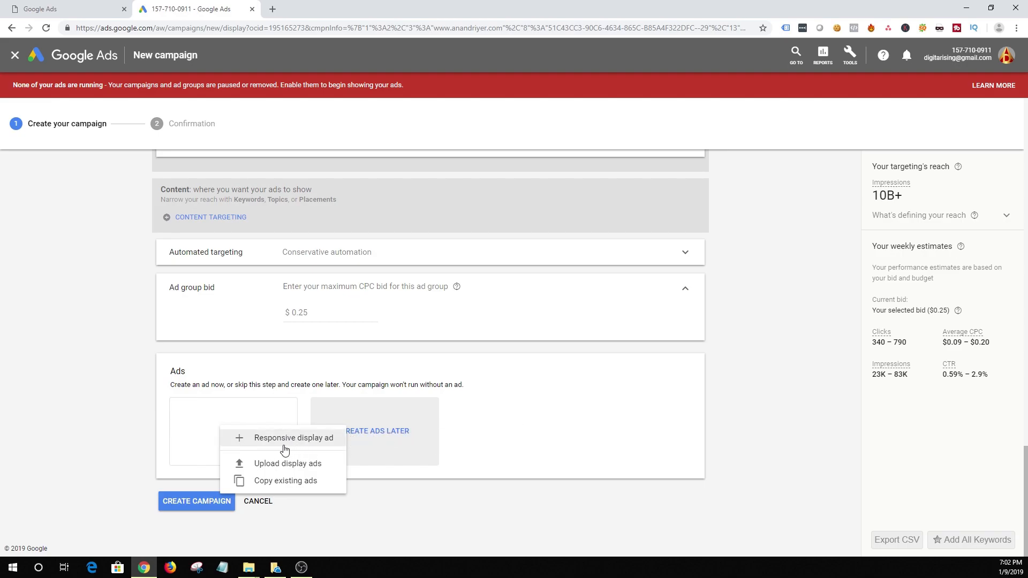
{"action": "mouse_move", "coordinate": [255, 460]}
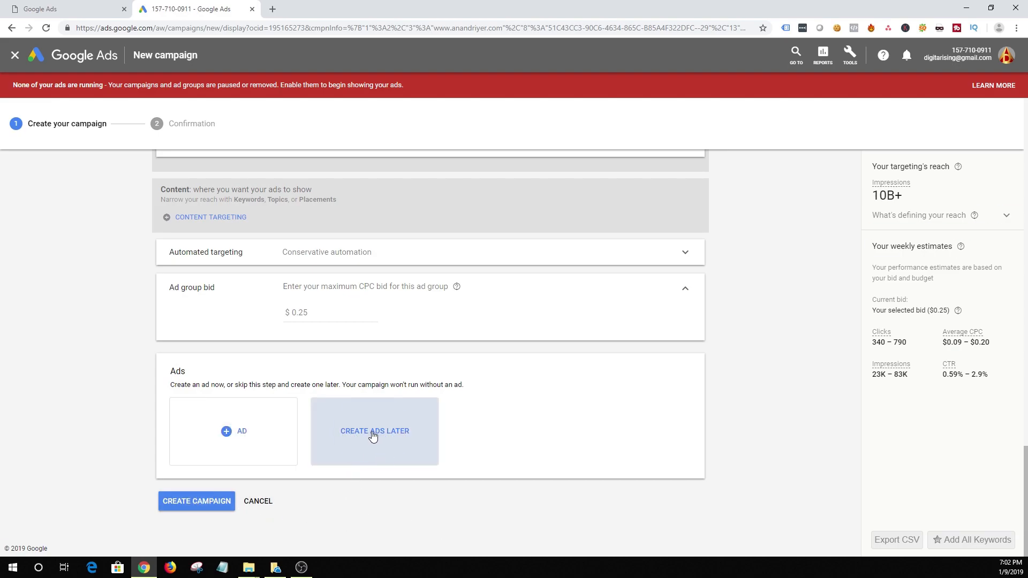
{"action": "left_click", "coordinate": [374, 431]}
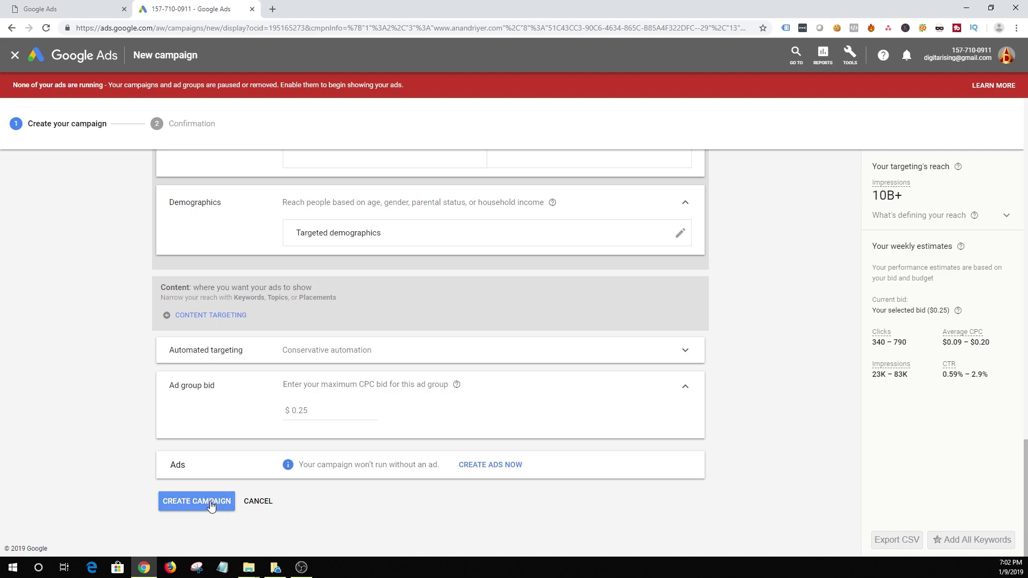
{"action": "left_click", "coordinate": [196, 501]}
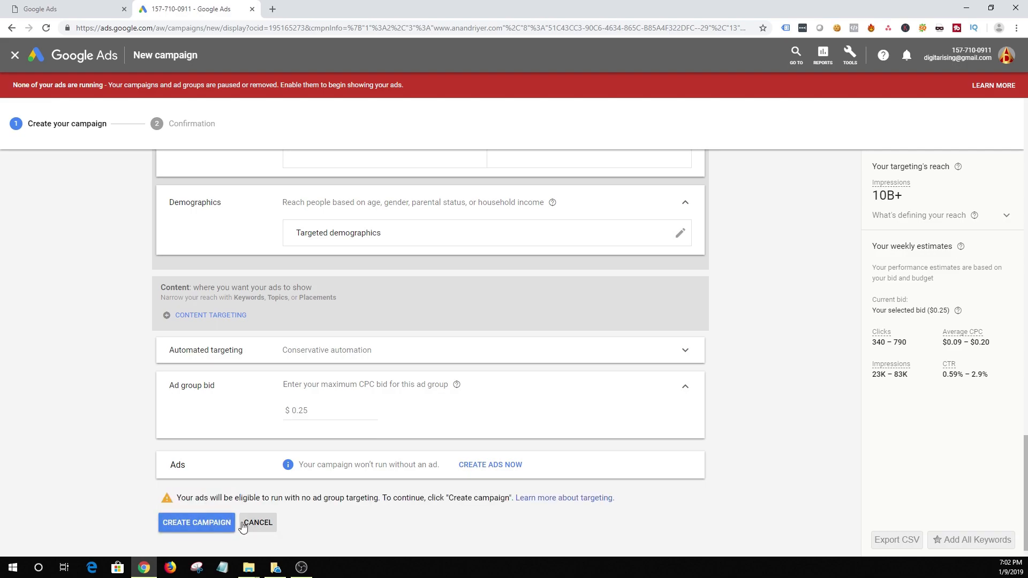
{"action": "mouse_move", "coordinate": [420, 516]}
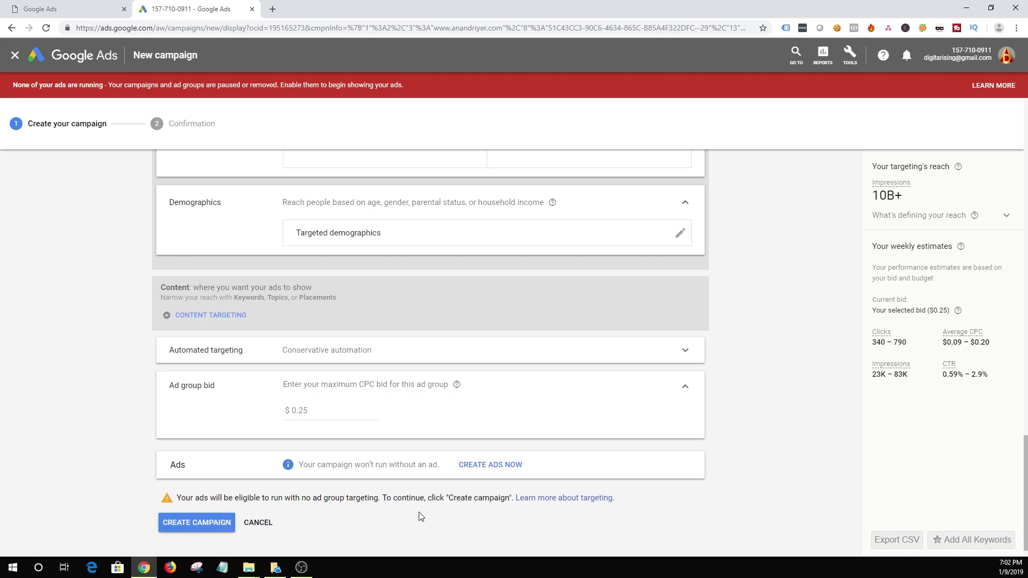
{"action": "mouse_move", "coordinate": [473, 517]}
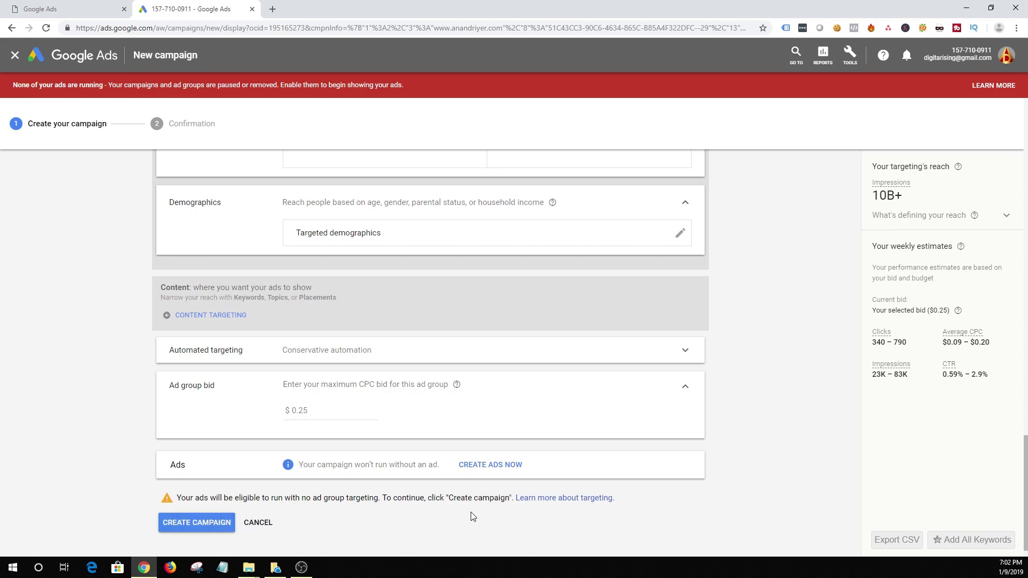
{"action": "left_click", "coordinate": [196, 523]}
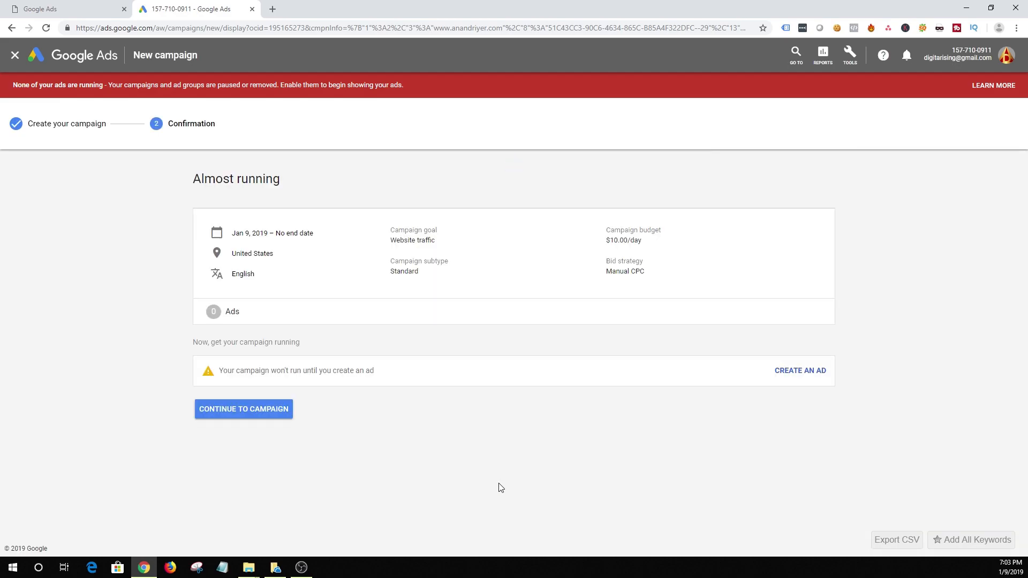
- Continue to the new campaign's Ad groups view showing its eligible ad group with a $0.25 bid
{"action": "left_click", "coordinate": [243, 408]}
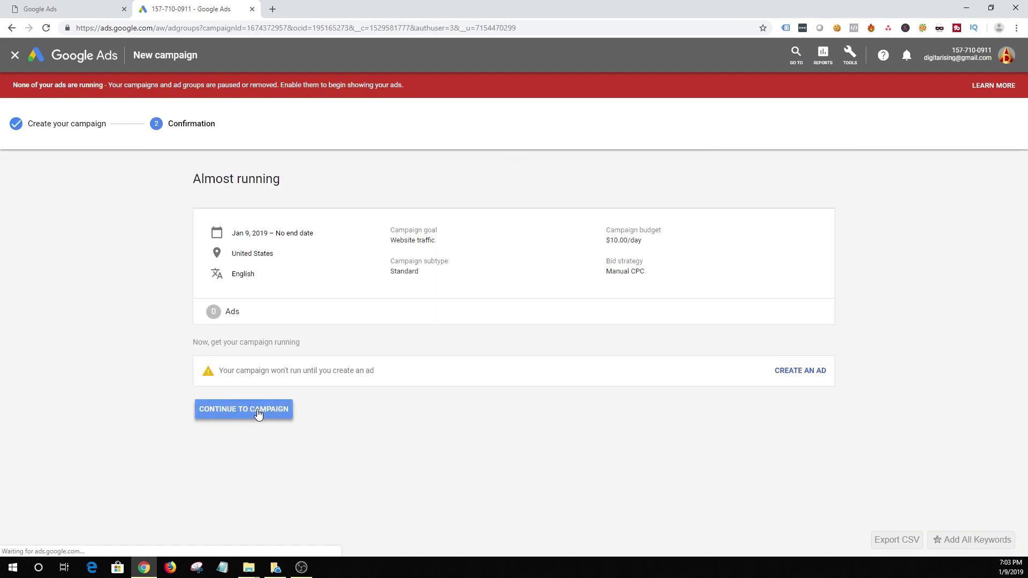
{"action": "left_click", "coordinate": [243, 408]}
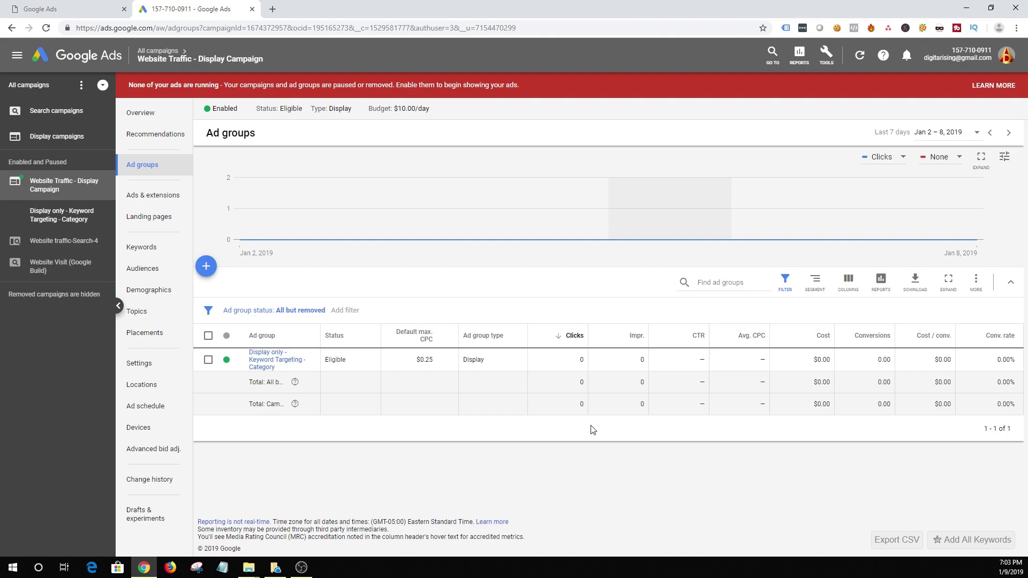
{"action": "mouse_move", "coordinate": [337, 374]}
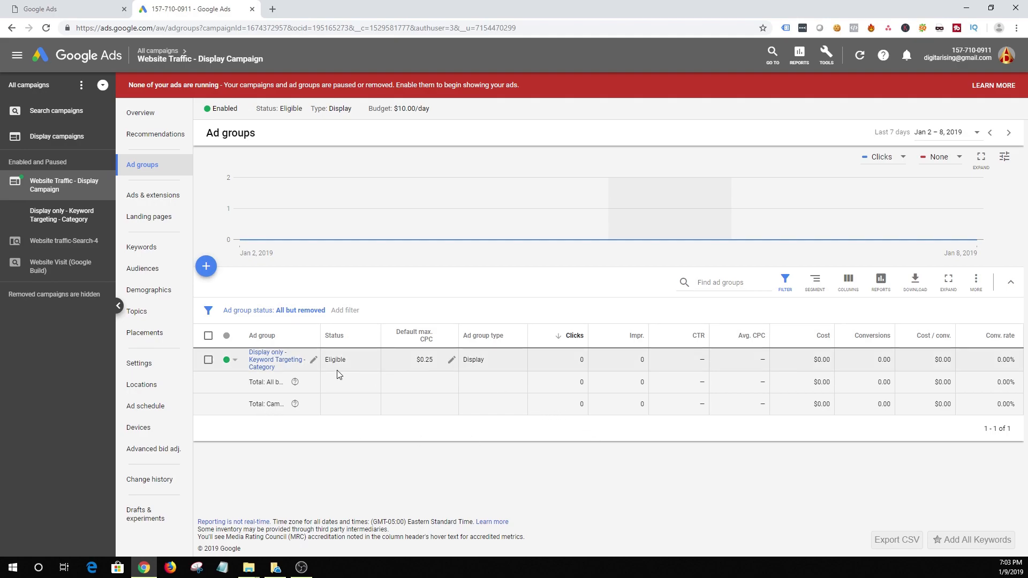
{"action": "mouse_move", "coordinate": [335, 378]}
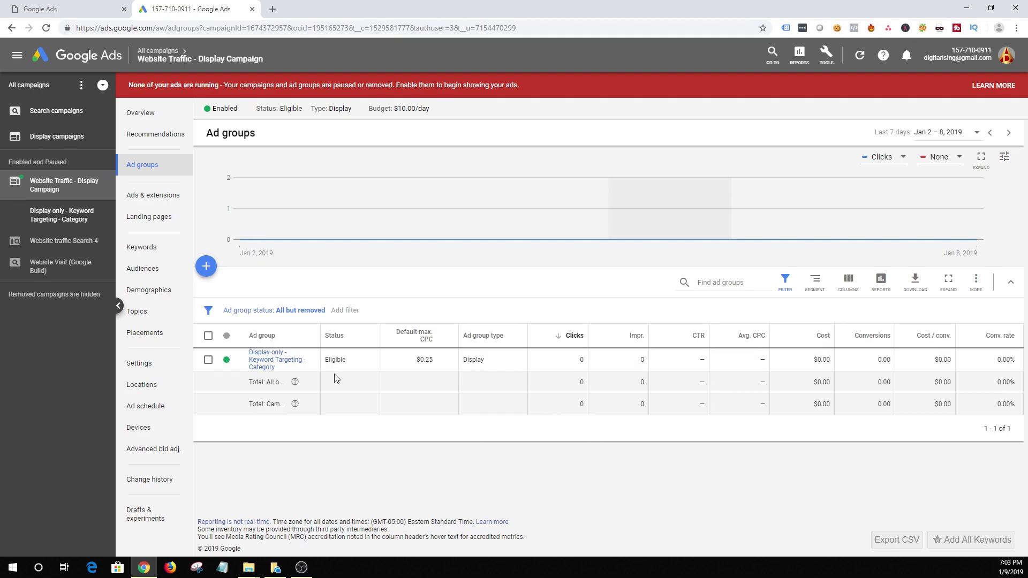
{"action": "mouse_move", "coordinate": [336, 373]}
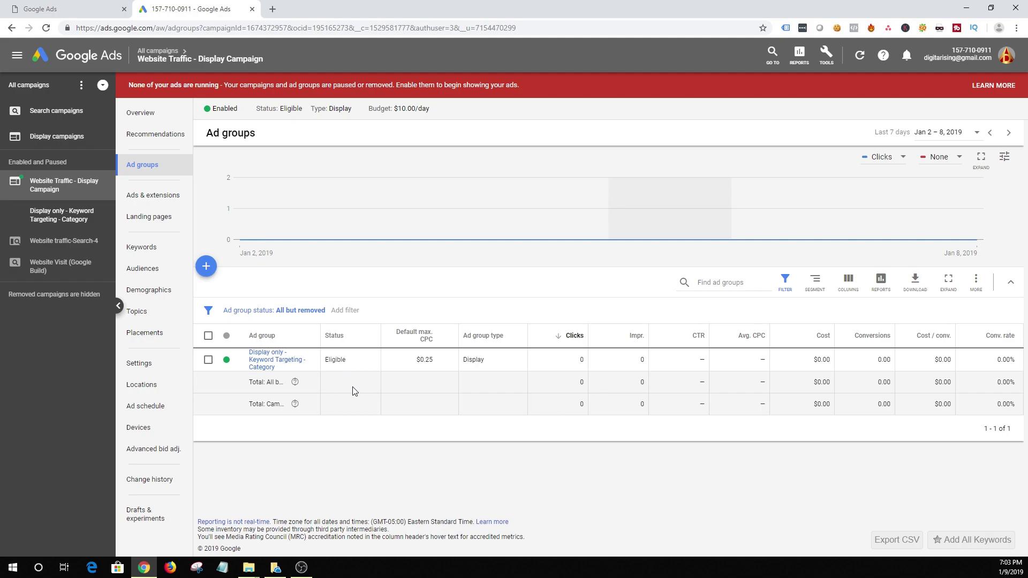
{"action": "mouse_move", "coordinate": [153, 195]}
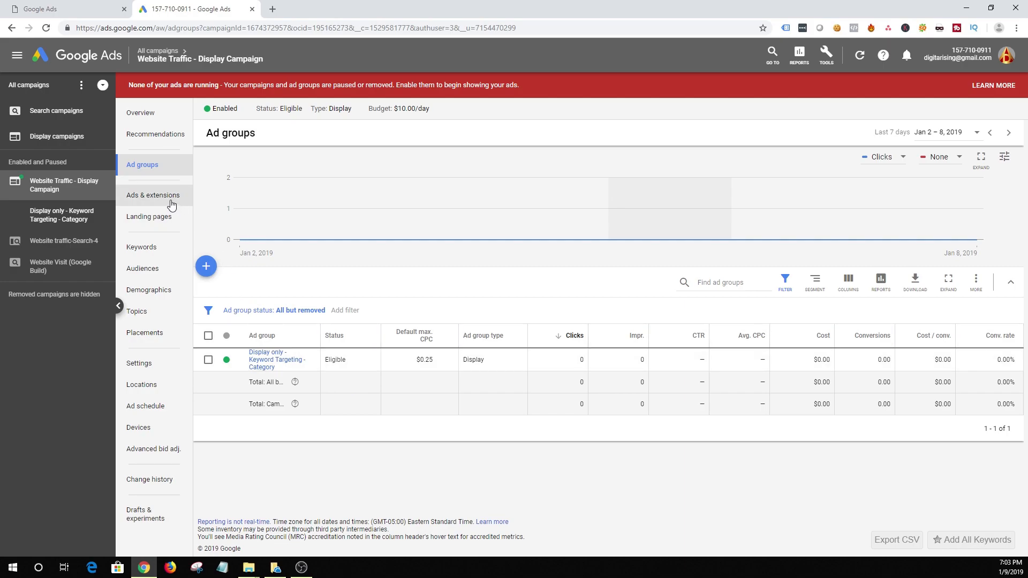
- Start adding display keywords for the Display only - Keyword Targeting - Category ad group
{"action": "left_click", "coordinate": [141, 248]}
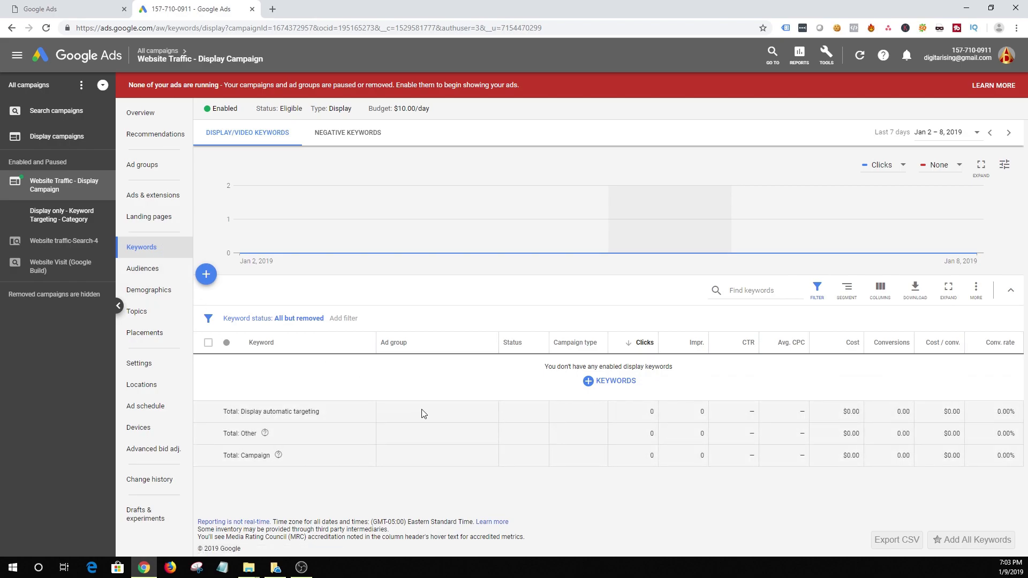
{"action": "mouse_move", "coordinate": [418, 407]}
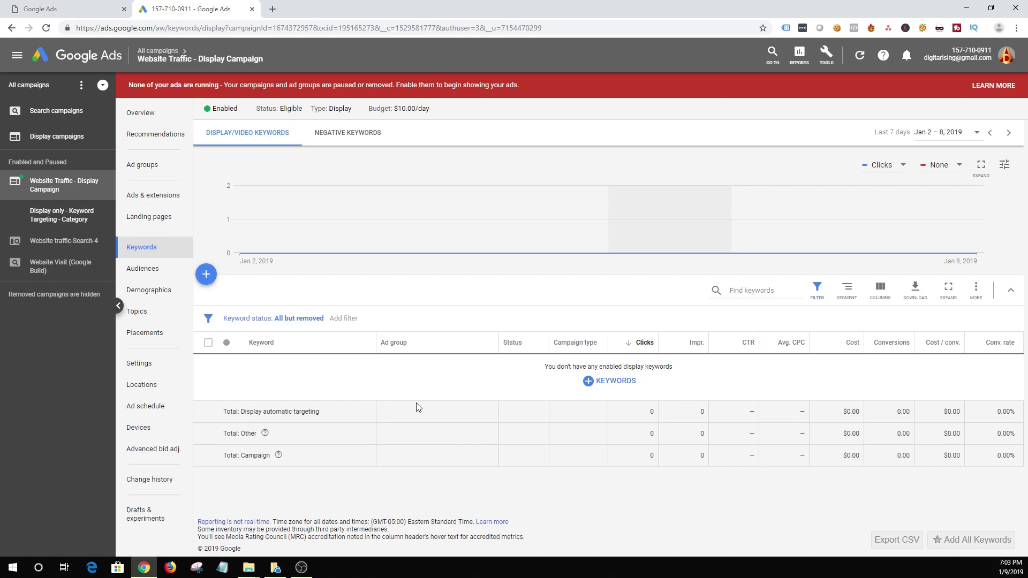
{"action": "mouse_move", "coordinate": [205, 275]}
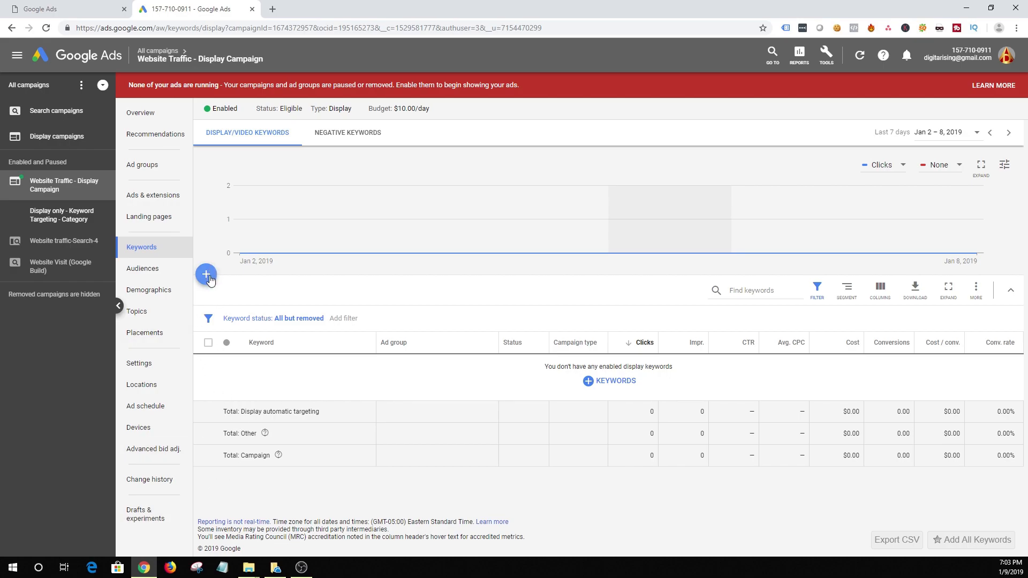
{"action": "left_click", "coordinate": [206, 275]}
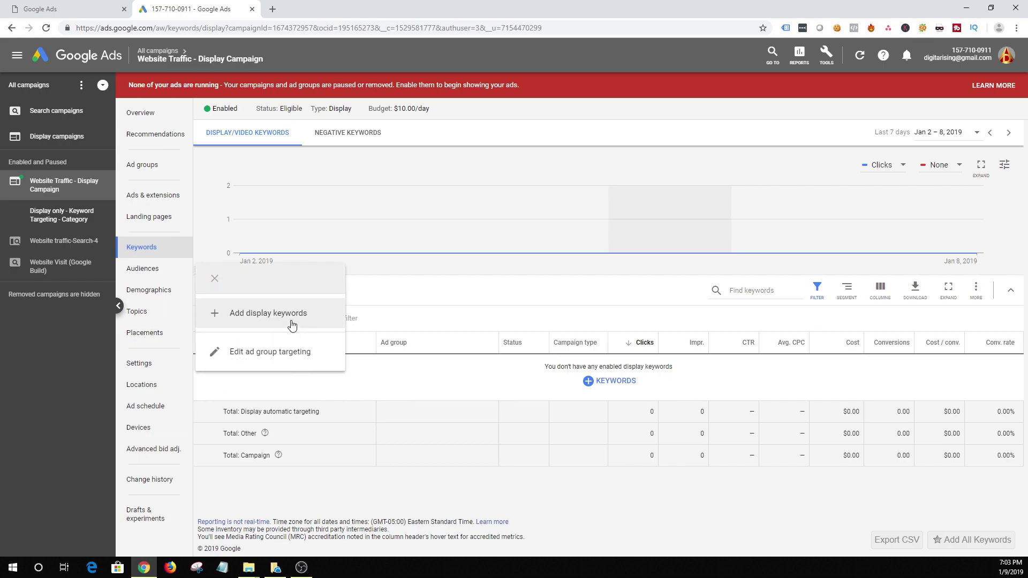
{"action": "left_click", "coordinate": [268, 313]}
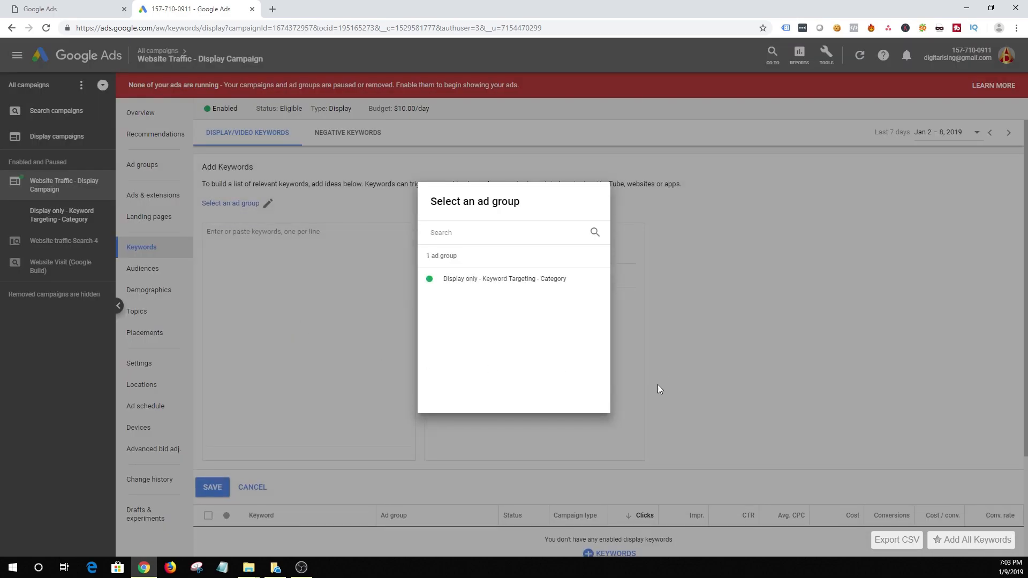
{"action": "mouse_move", "coordinate": [488, 286]}
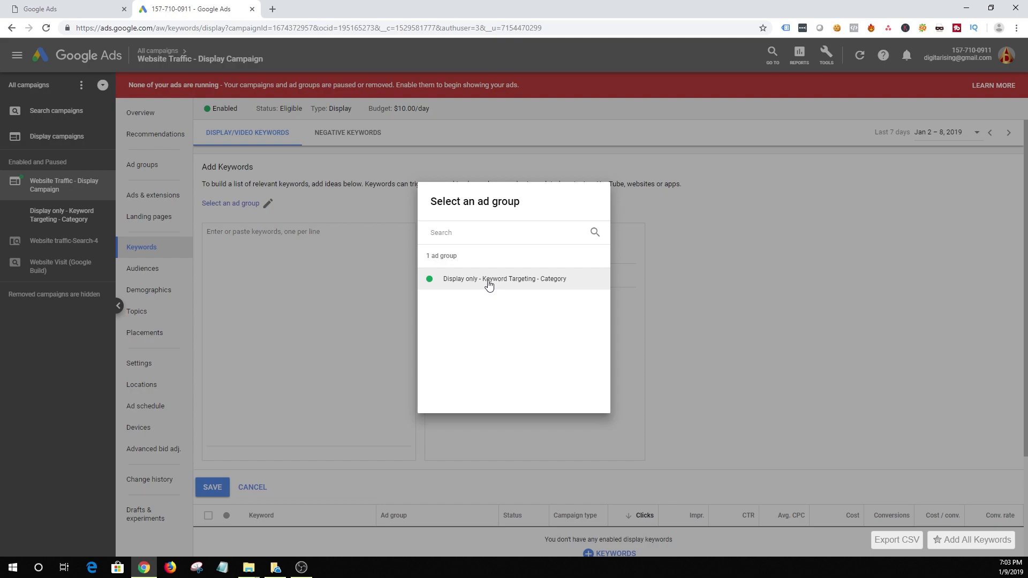
{"action": "left_click", "coordinate": [504, 279]}
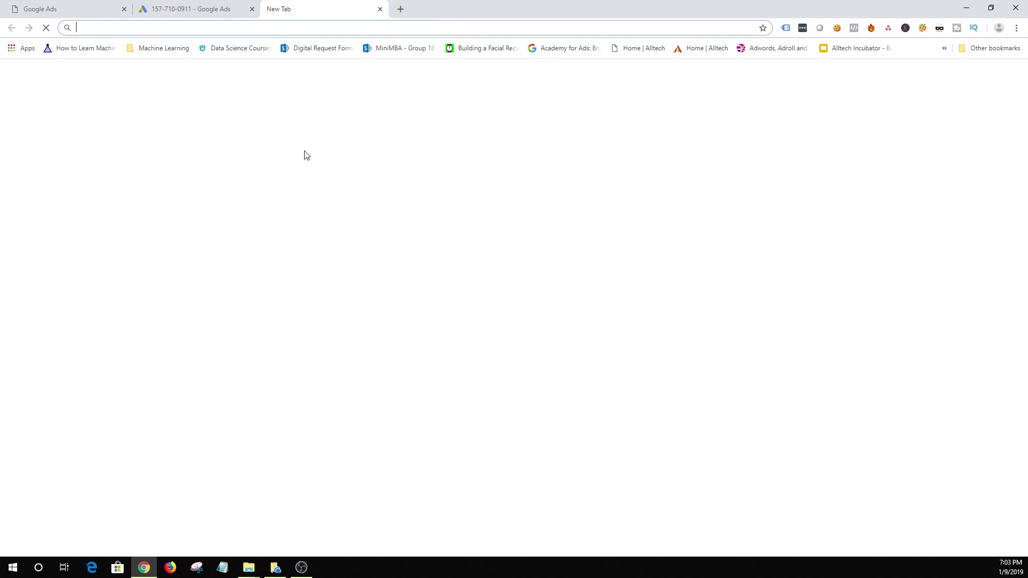
- Load the Ubersuggest keyword tool at app.neilpatel.com in a new tab
{"action": "type", "text": "ubersuggest/overview?keyword=google ads tutorial&country=us"}
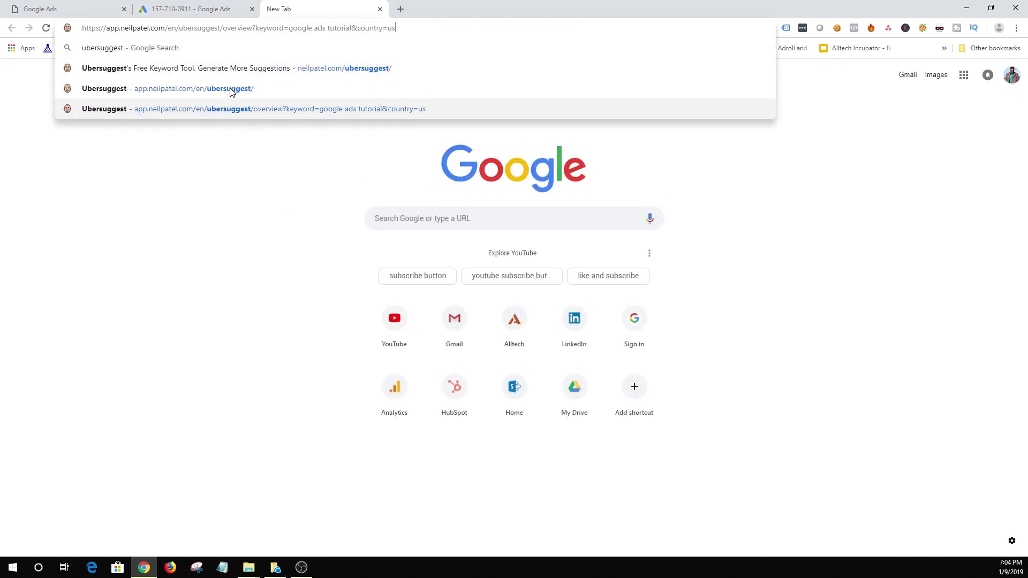
{"action": "left_click", "coordinate": [193, 89]}
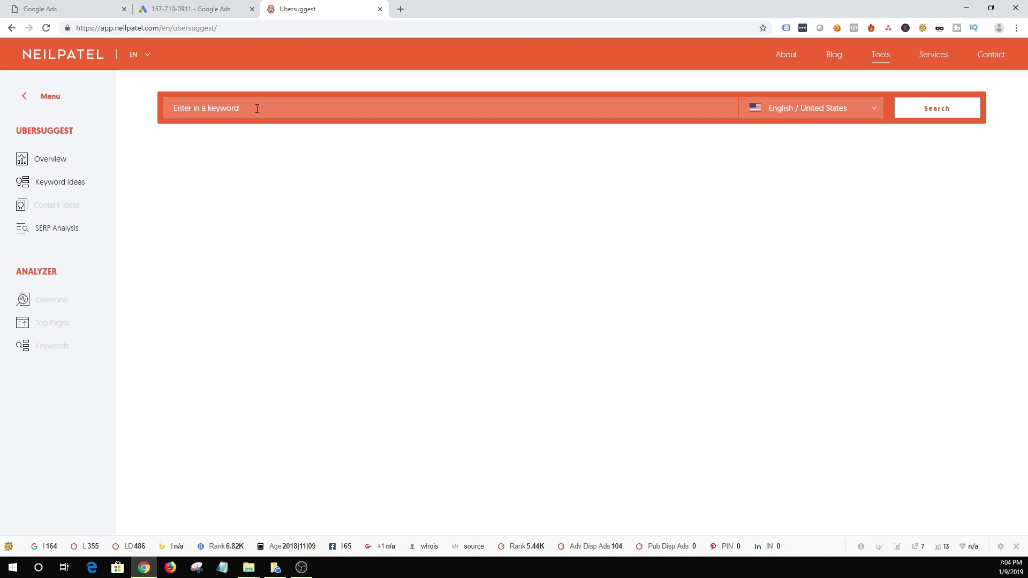
{"action": "mouse_move", "coordinate": [285, 136]}
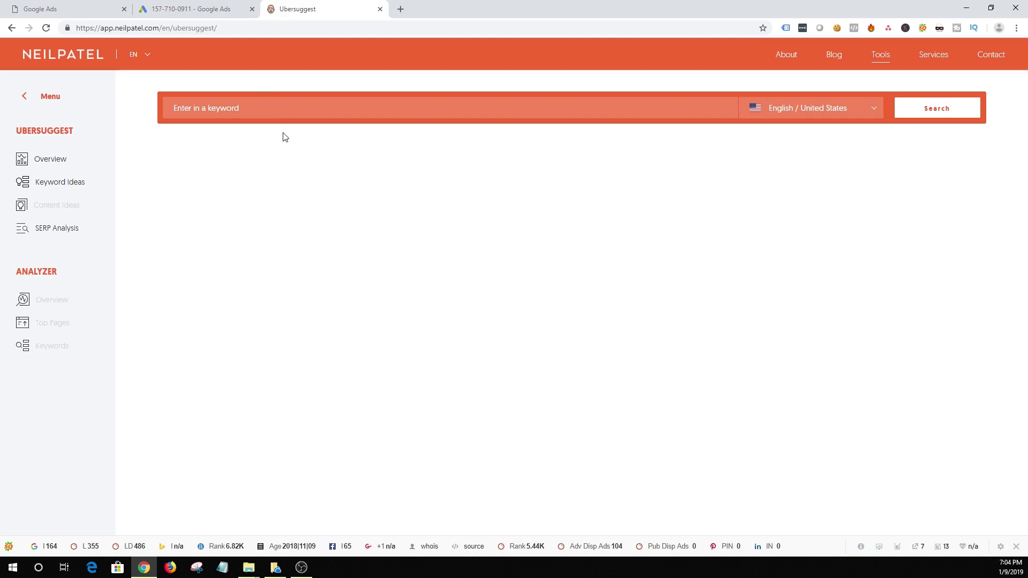
- Search Ubersuggest for 'digital marketing' and review its keyword ideas and SERP analysis
{"action": "type", "text": "digital ma"}
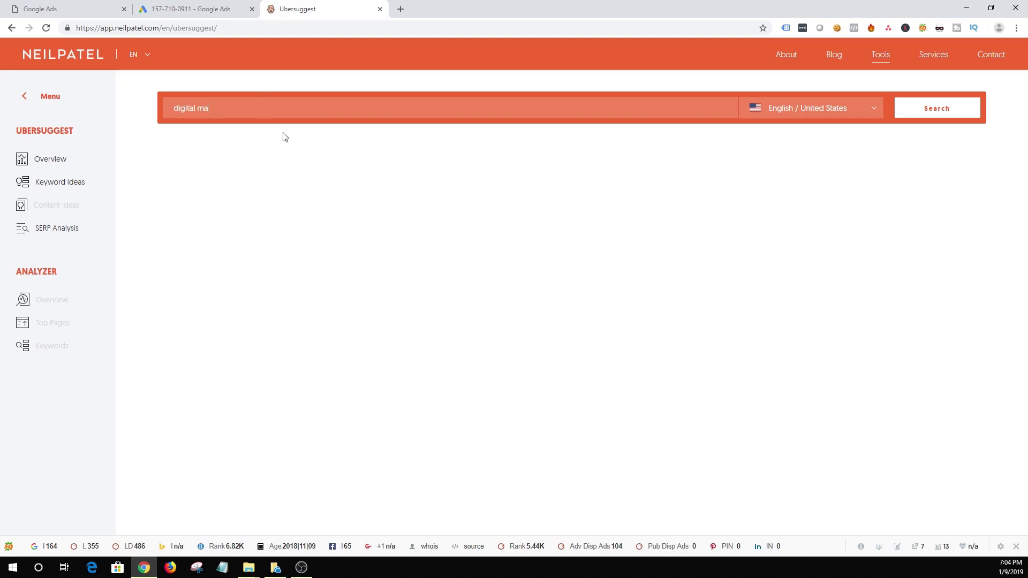
{"action": "left_click", "coordinate": [936, 107]}
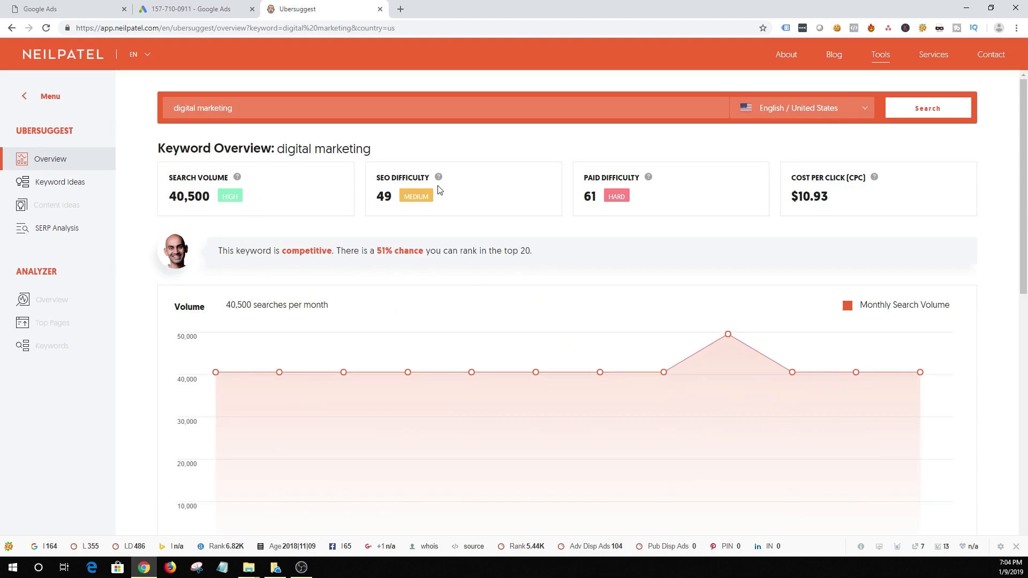
{"action": "mouse_move", "coordinate": [620, 198]}
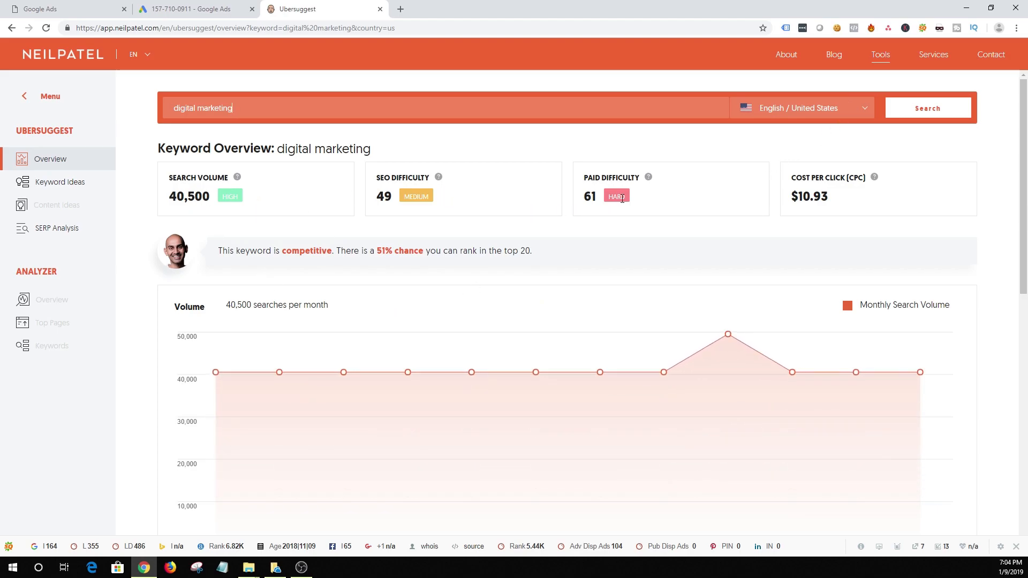
{"action": "scroll", "scroll_direction": "down", "scroll_amount": 3}
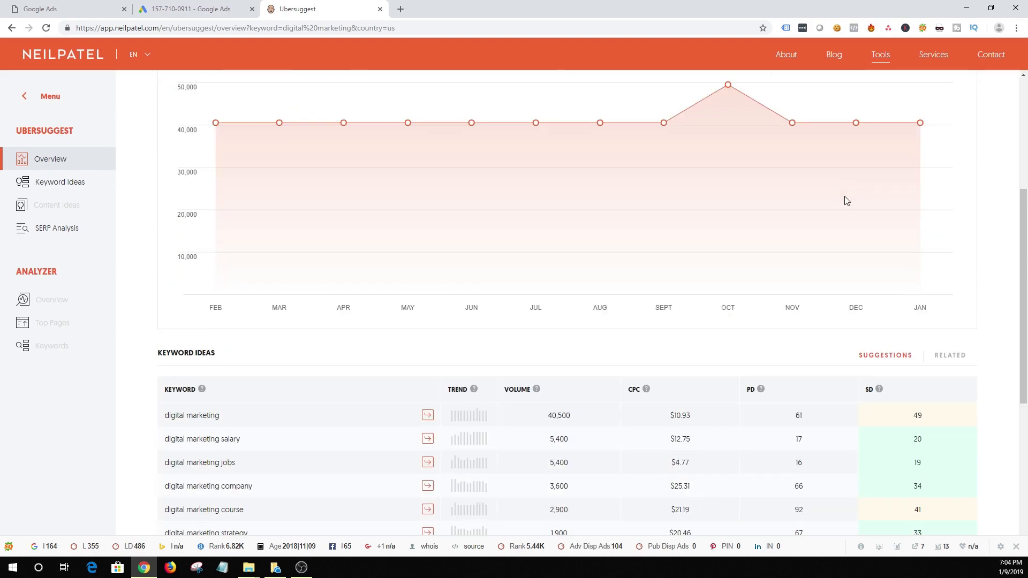
{"action": "scroll", "scroll_direction": "down", "scroll_amount": 3}
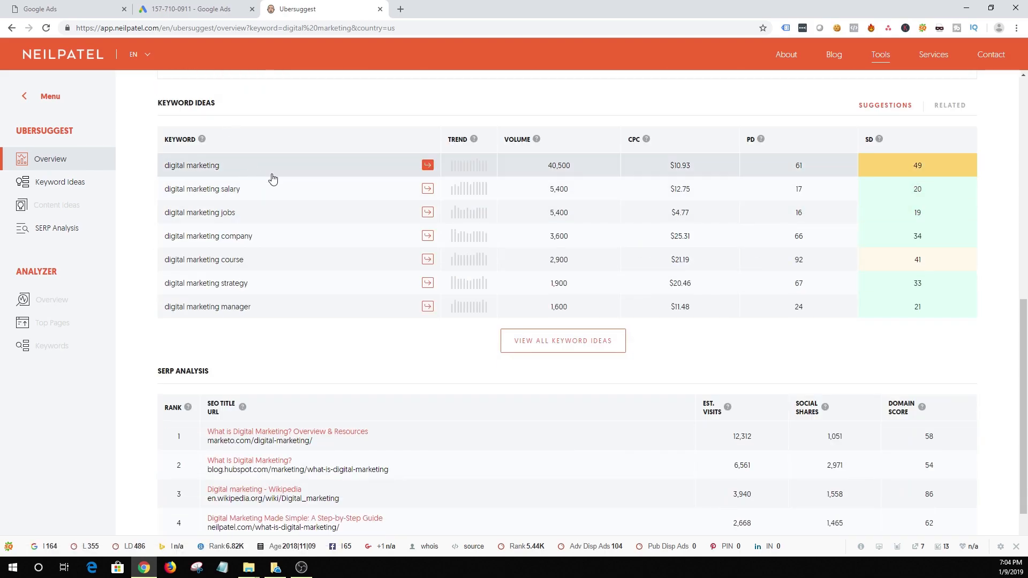
{"action": "mouse_move", "coordinate": [459, 164]}
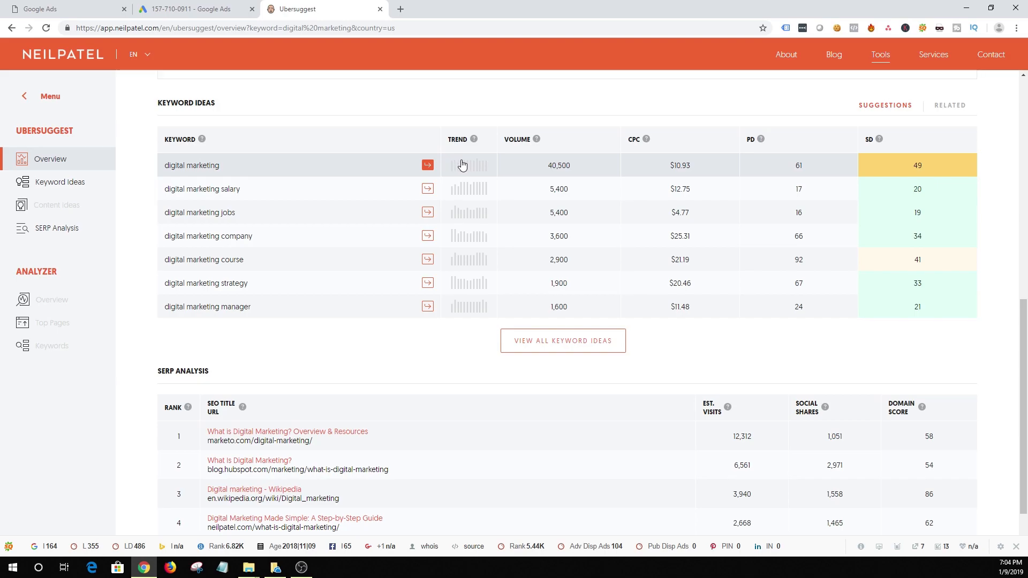
{"action": "scroll", "scroll_direction": "up", "scroll_amount": 3}
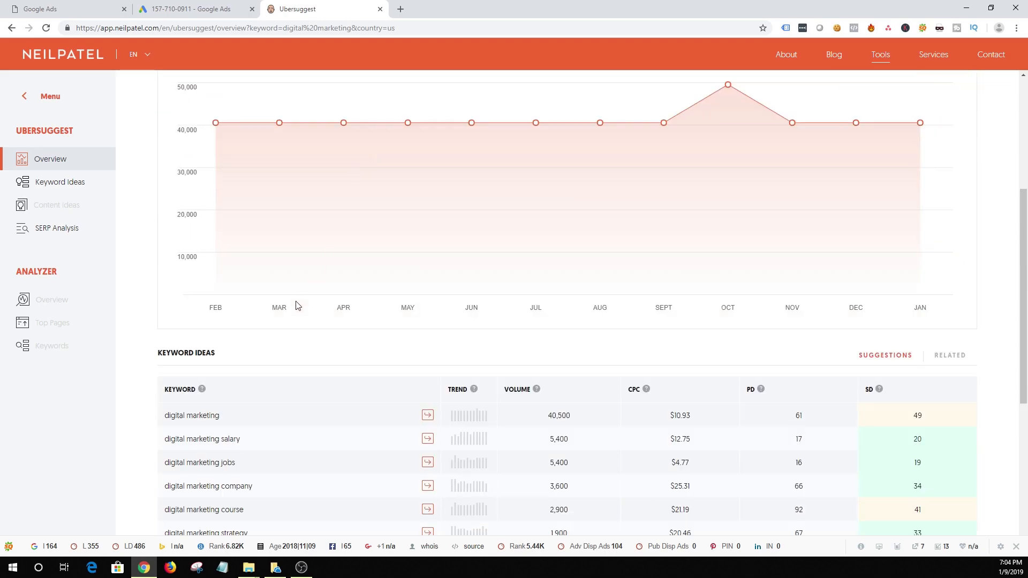
{"action": "scroll", "scroll_direction": "down", "scroll_amount": 3}
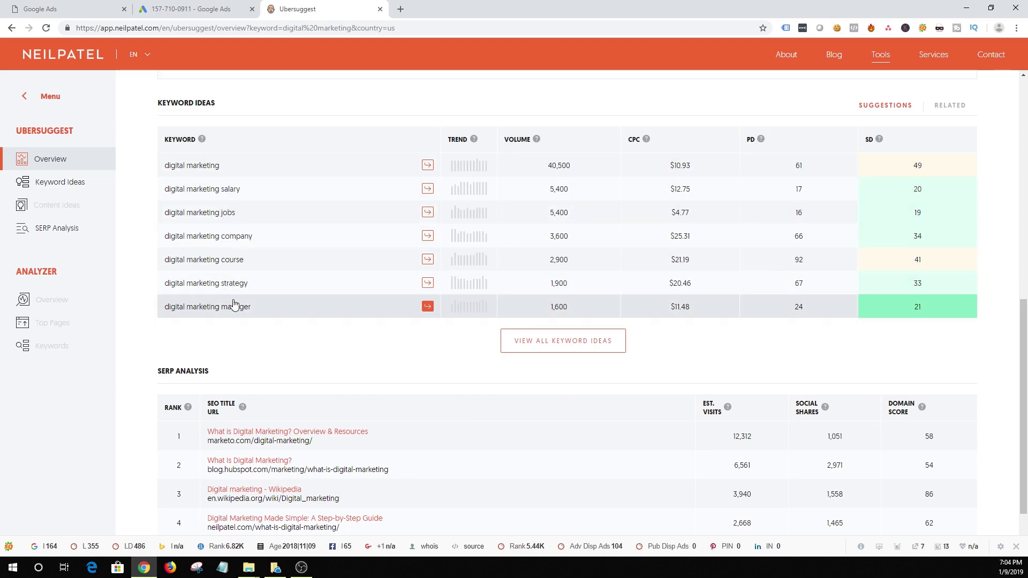
{"action": "mouse_move", "coordinate": [299, 212]}
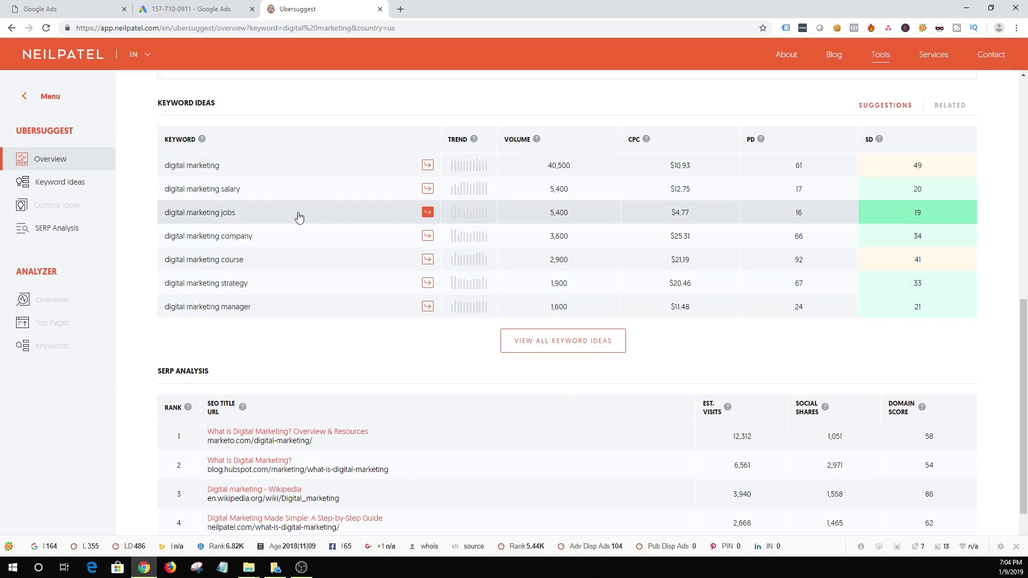
{"action": "mouse_move", "coordinate": [230, 140]}
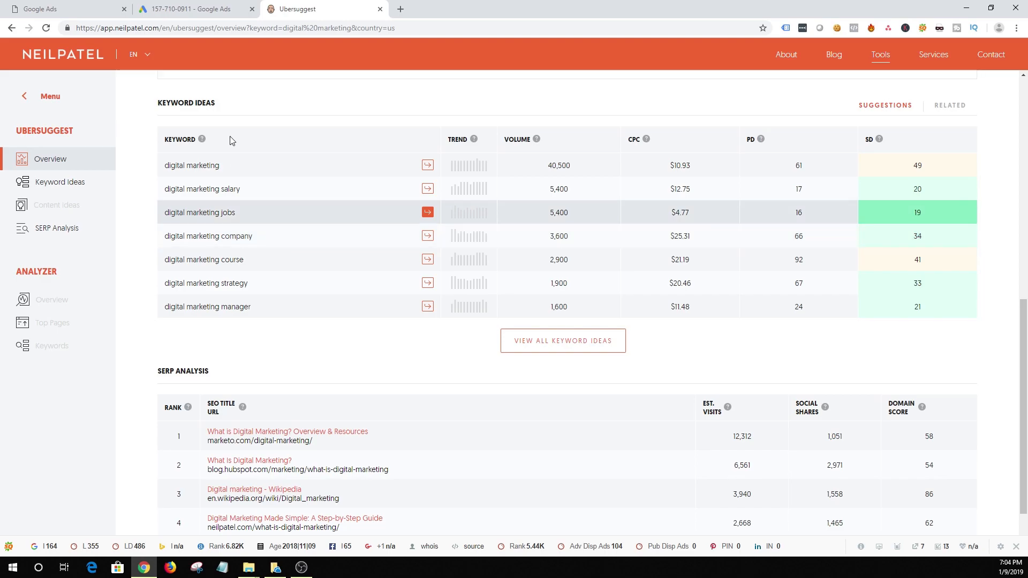
- Enter and save four keywords: digital marketing, digital marketing strategies, digital tools, digital marketing workflows
{"action": "left_click", "coordinate": [191, 9]}
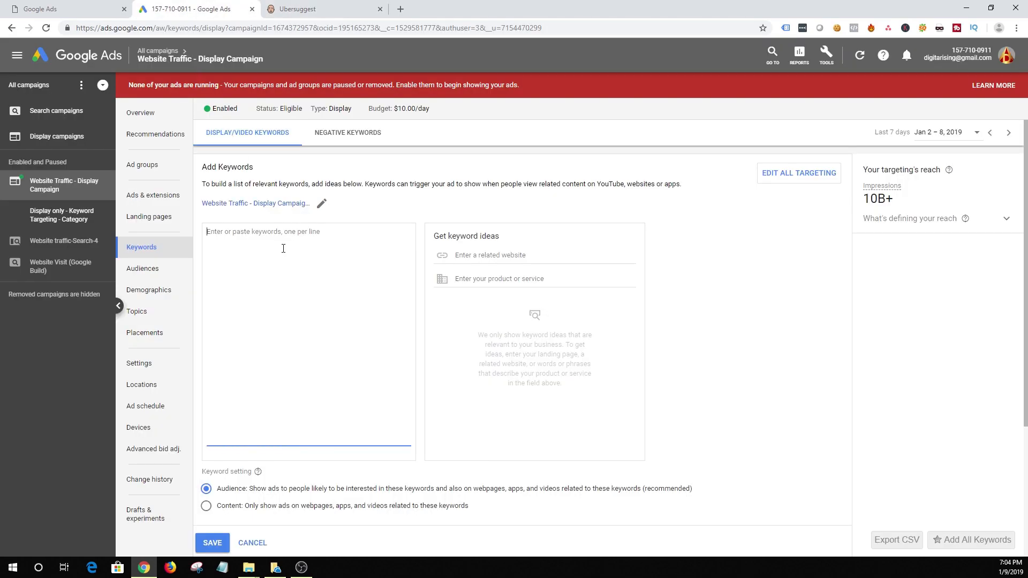
{"action": "type", "text": "digt"}
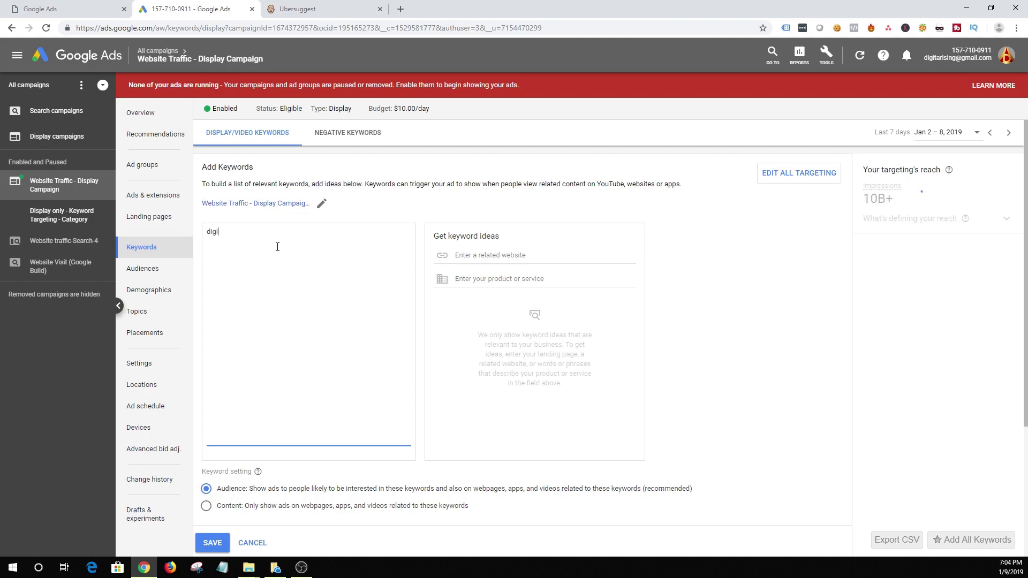
{"action": "type", "text": "tal marketing"}
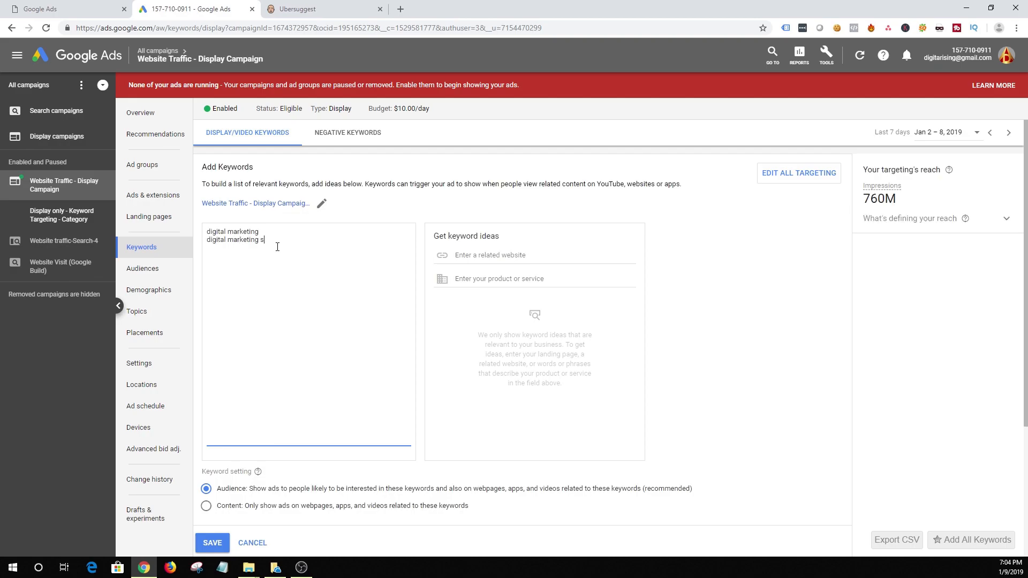
{"action": "type", "text": "trategies"}
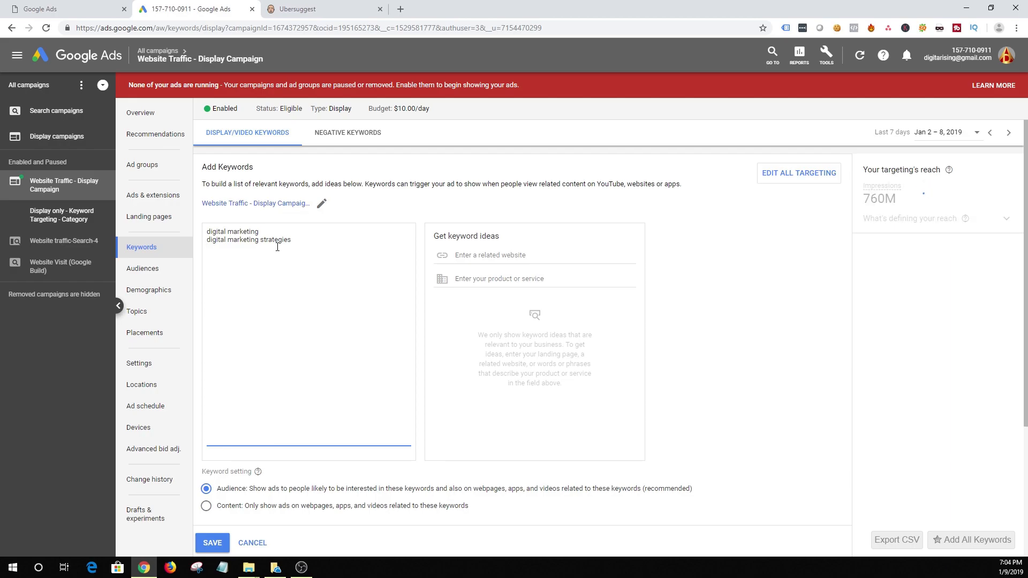
{"action": "type", "text": "digital tools"}
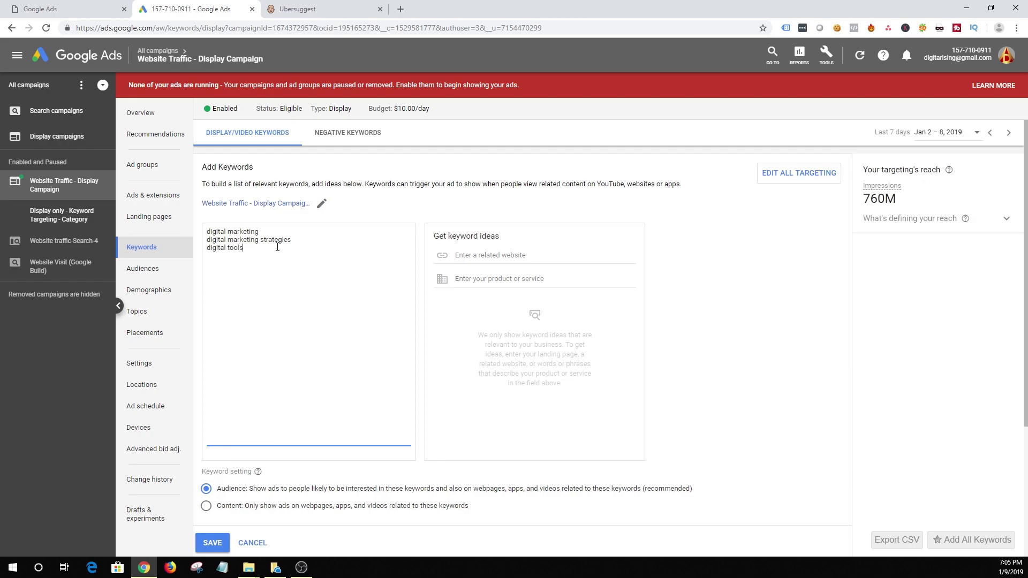
{"action": "type", "text": "digital marketing workflows"}
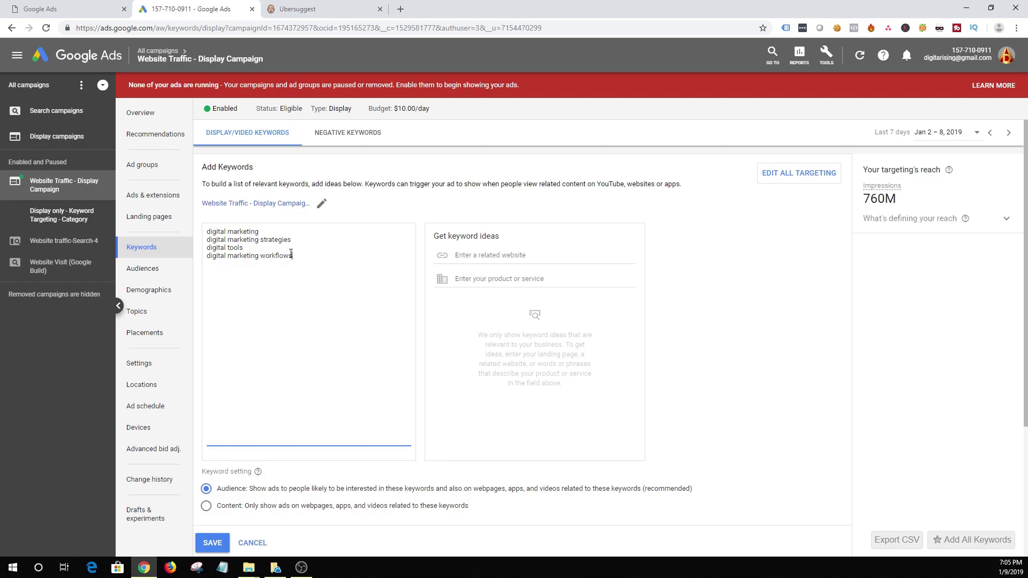
{"action": "scroll", "scroll_direction": "down", "scroll_amount": 3}
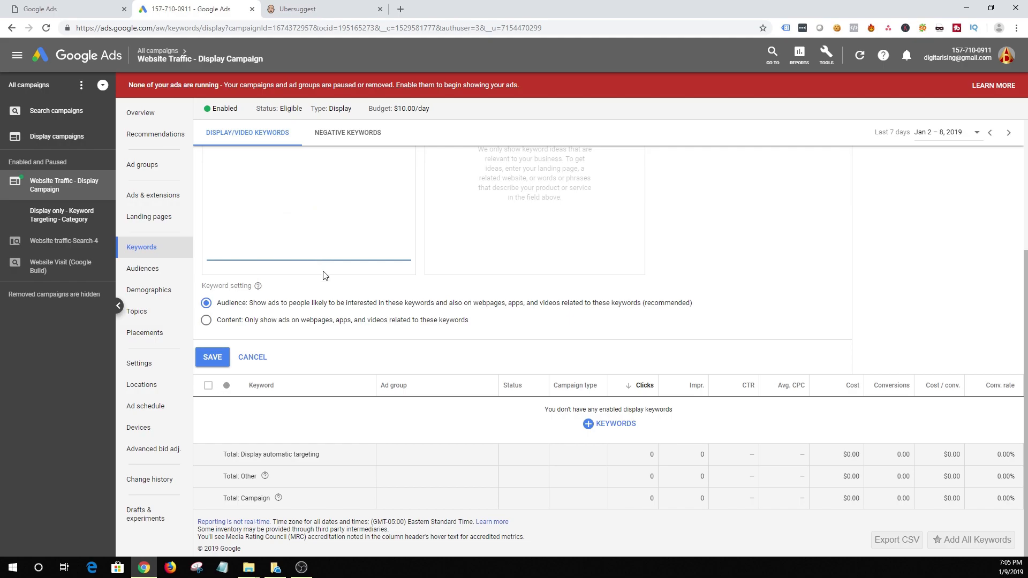
{"action": "mouse_move", "coordinate": [212, 358]}
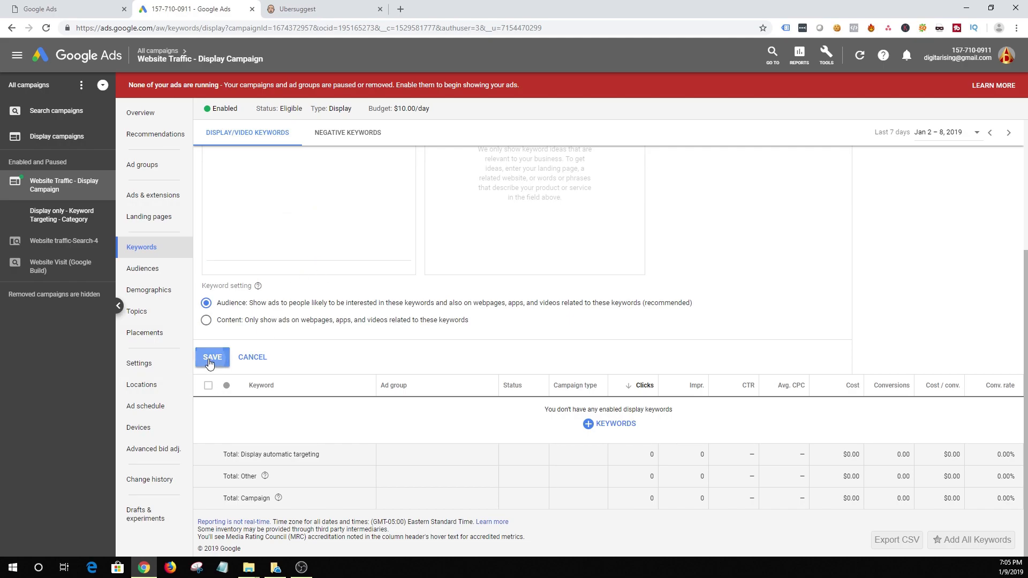
{"action": "left_click", "coordinate": [212, 356]}
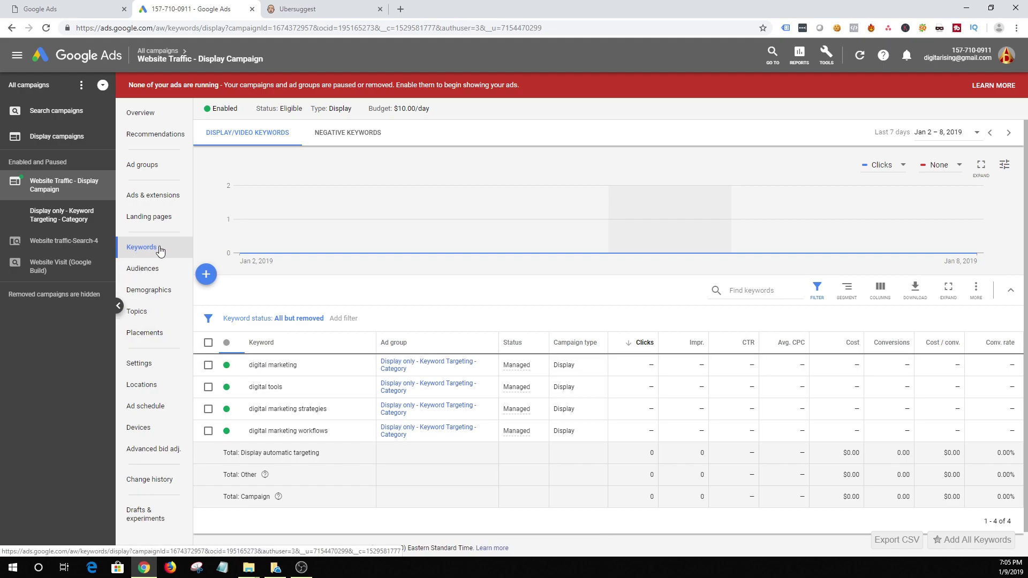
{"action": "mouse_move", "coordinate": [221, 274]}
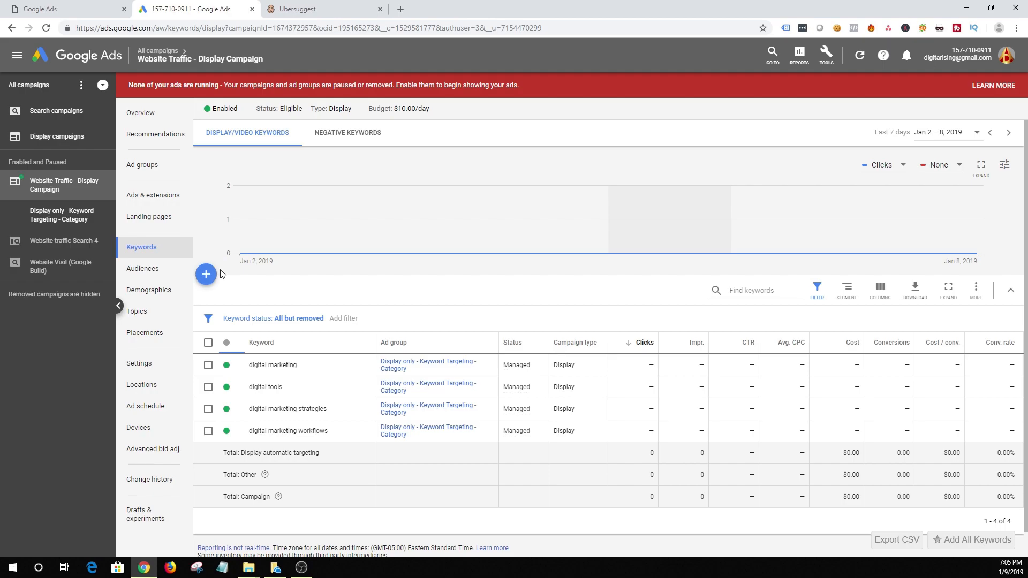
{"action": "mouse_move", "coordinate": [153, 199]}
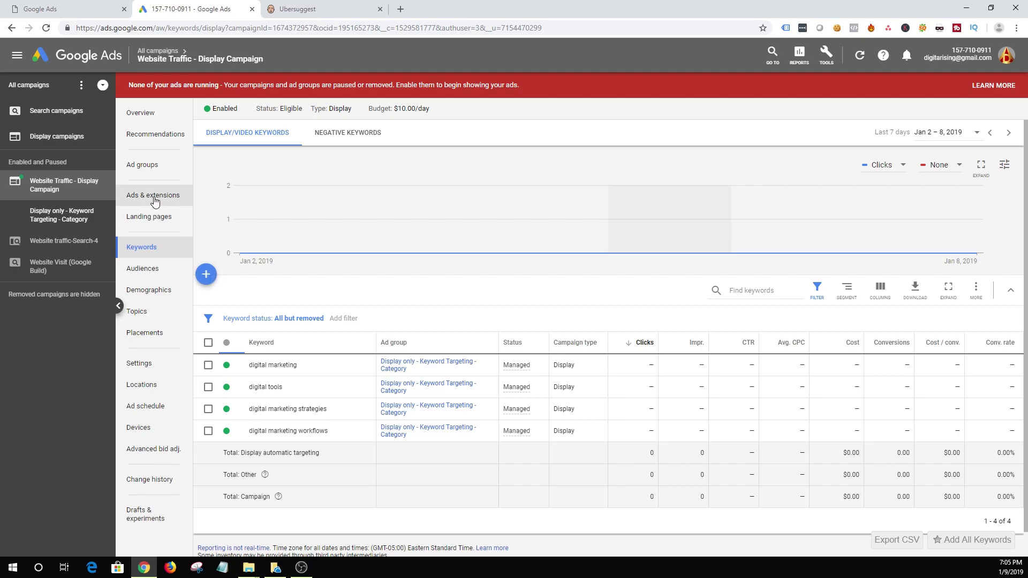
- From Ads & extensions, start a new responsive display ad for the campaign
{"action": "left_click", "coordinate": [153, 195]}
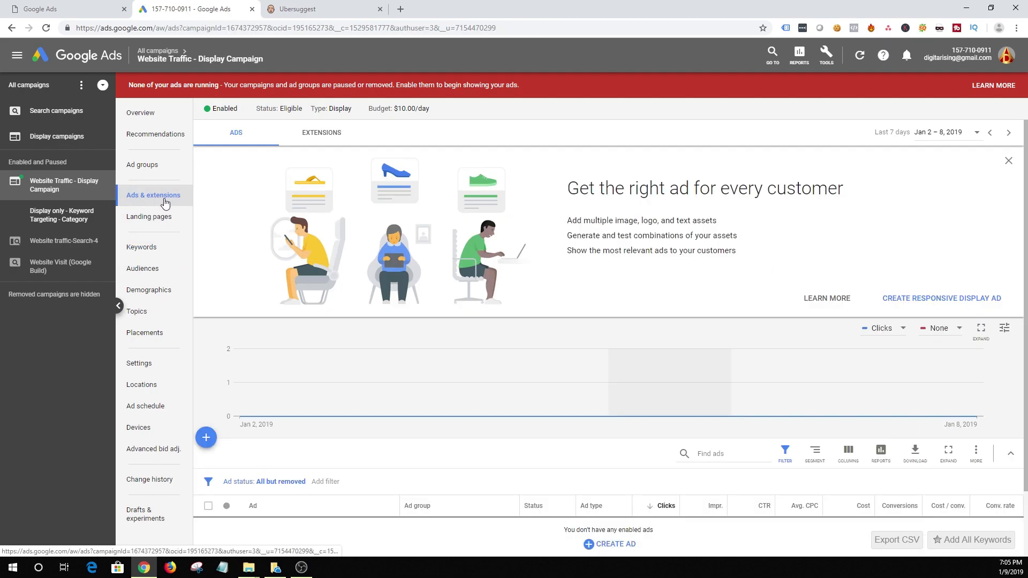
{"action": "scroll", "scroll_direction": "down", "scroll_amount": 3}
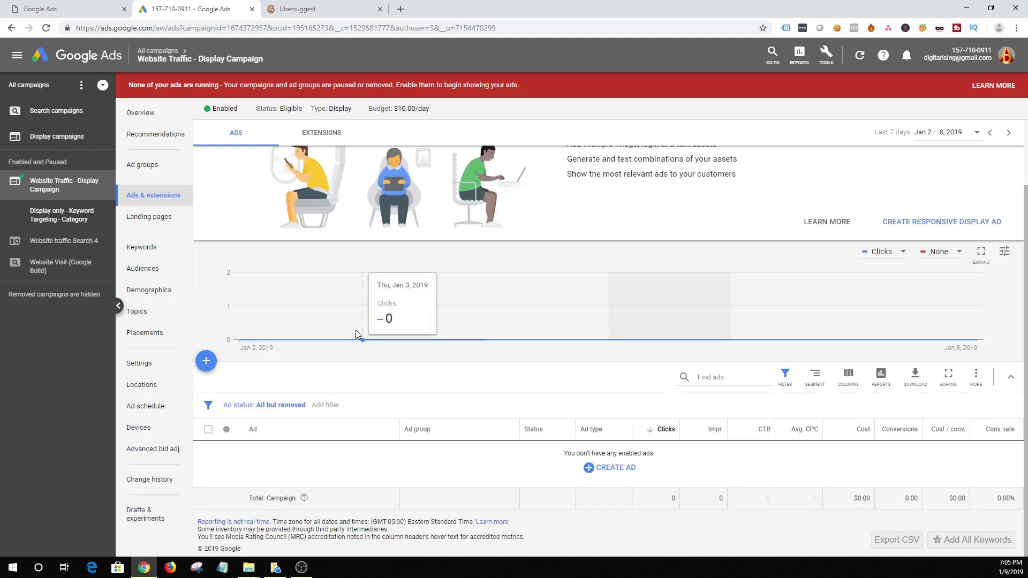
{"action": "left_click", "coordinate": [206, 360]}
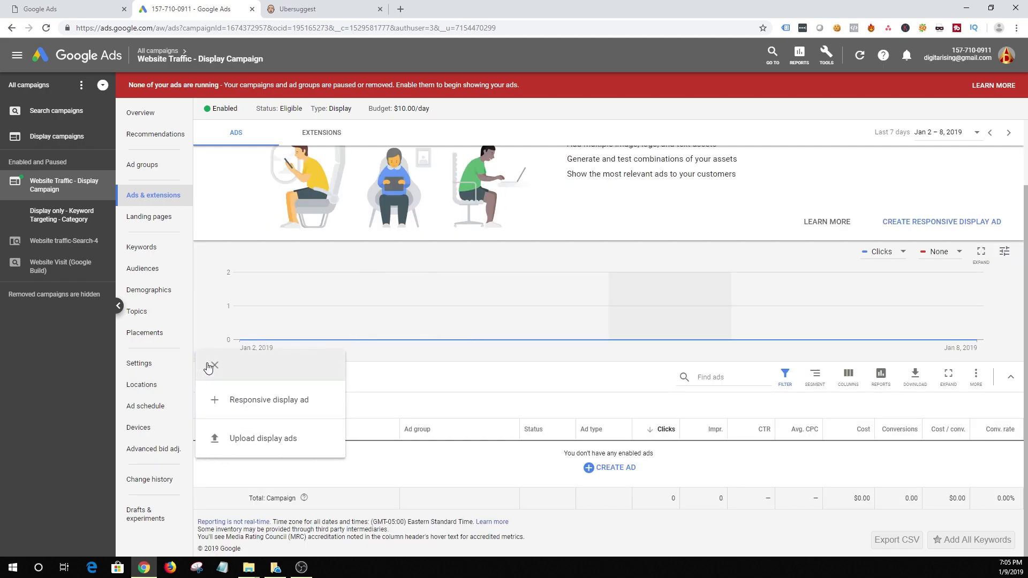
{"action": "mouse_move", "coordinate": [293, 400]}
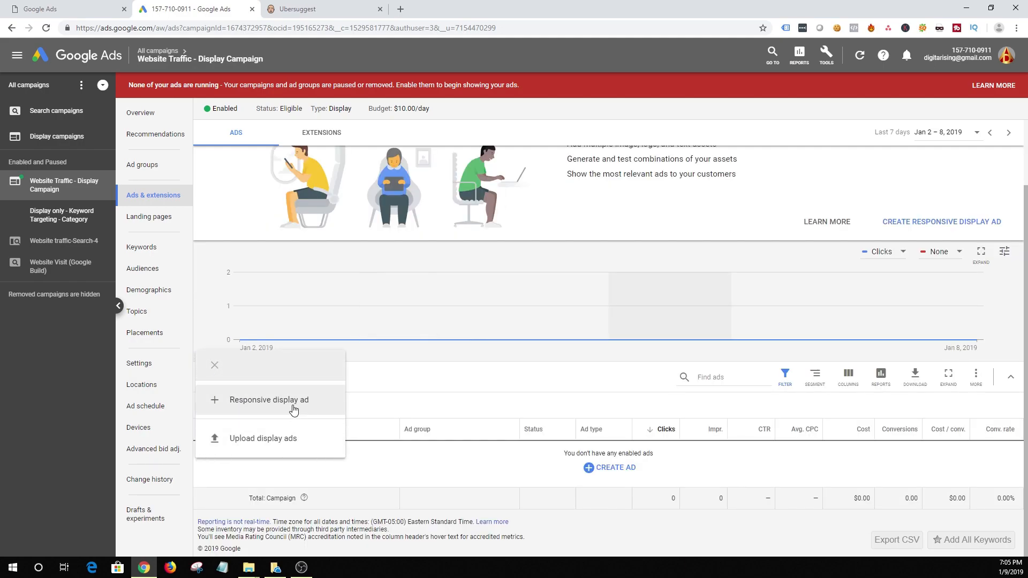
{"action": "left_click", "coordinate": [269, 399]}
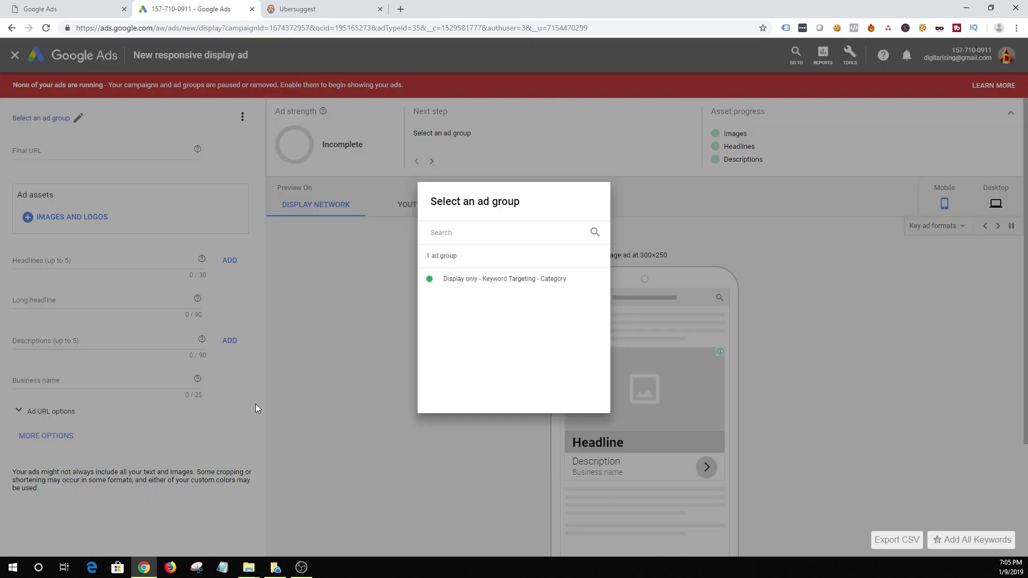
{"action": "left_click", "coordinate": [504, 278]}
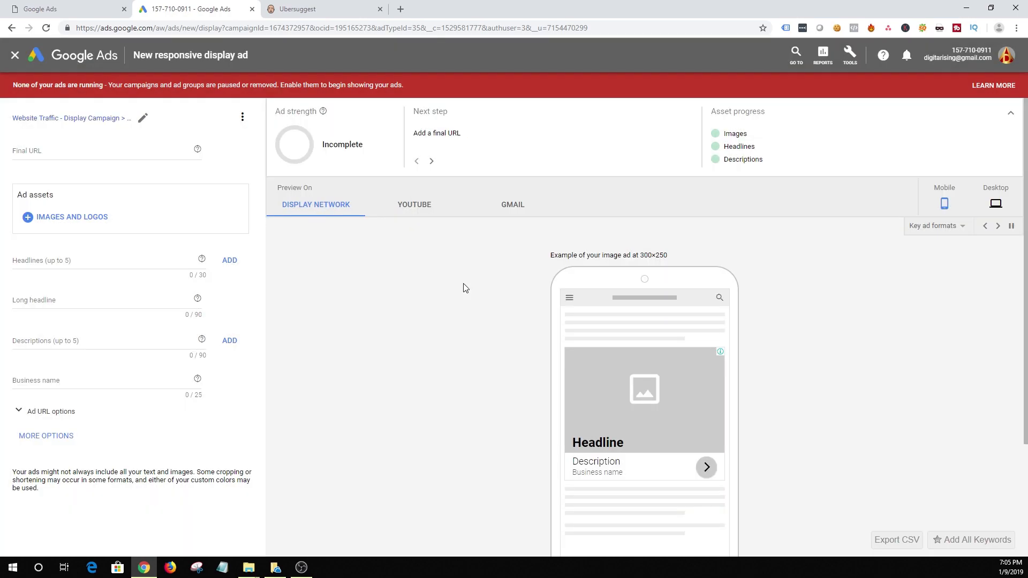
{"action": "left_click", "coordinate": [997, 225]}
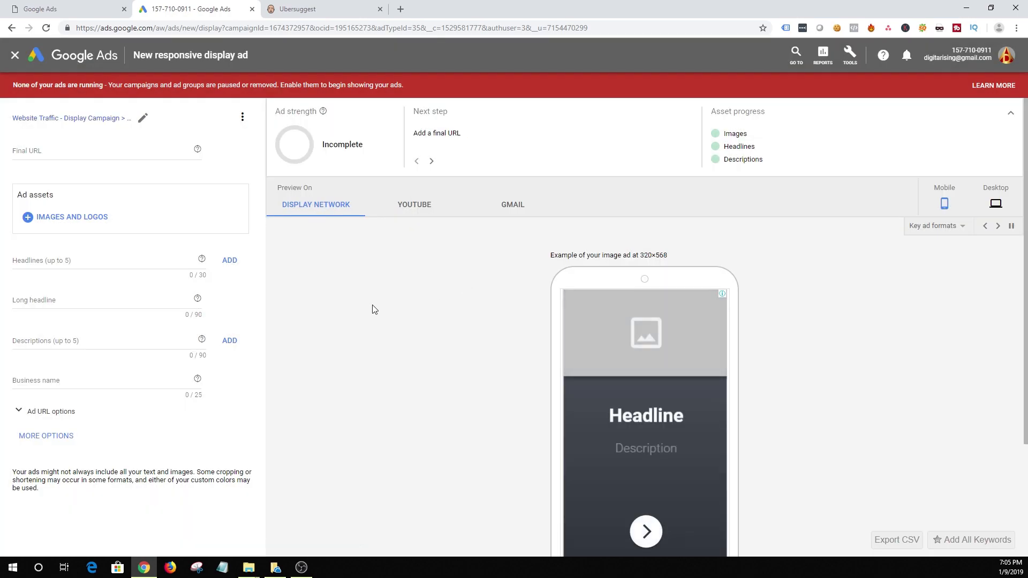
{"action": "left_click", "coordinate": [105, 151]}
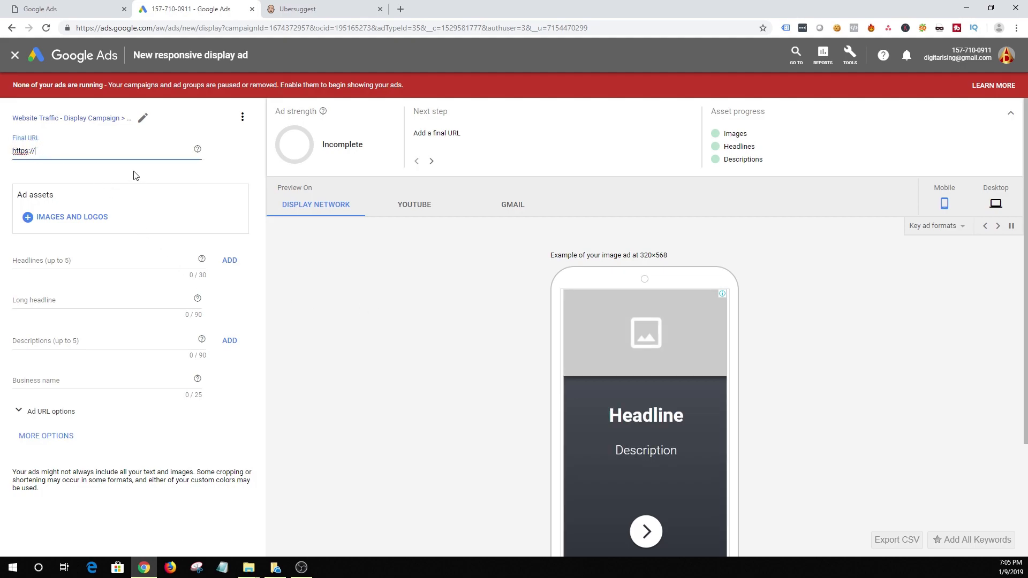
{"action": "type", "text": "www."}
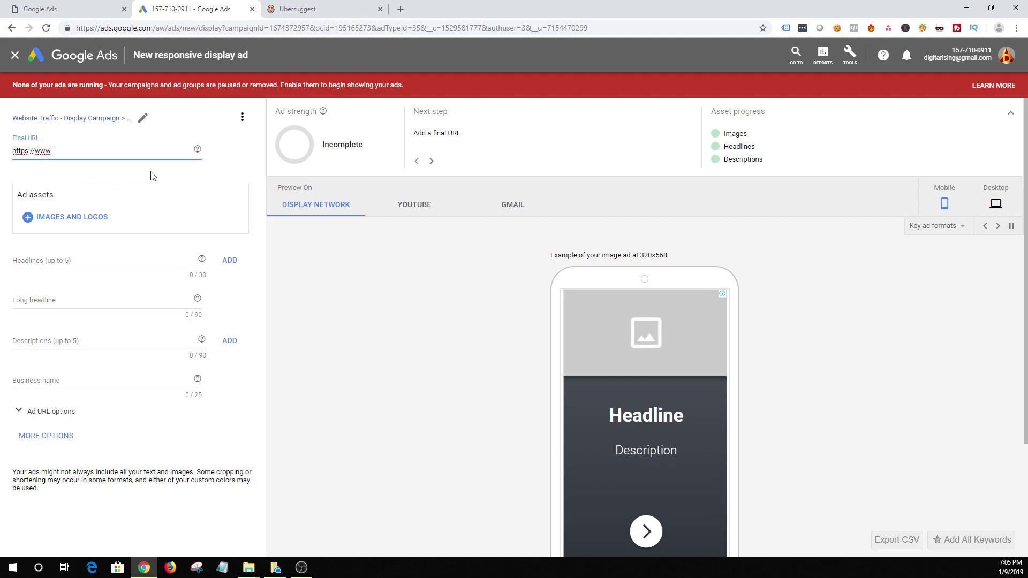
{"action": "type", "text": "anandriyer.com"}
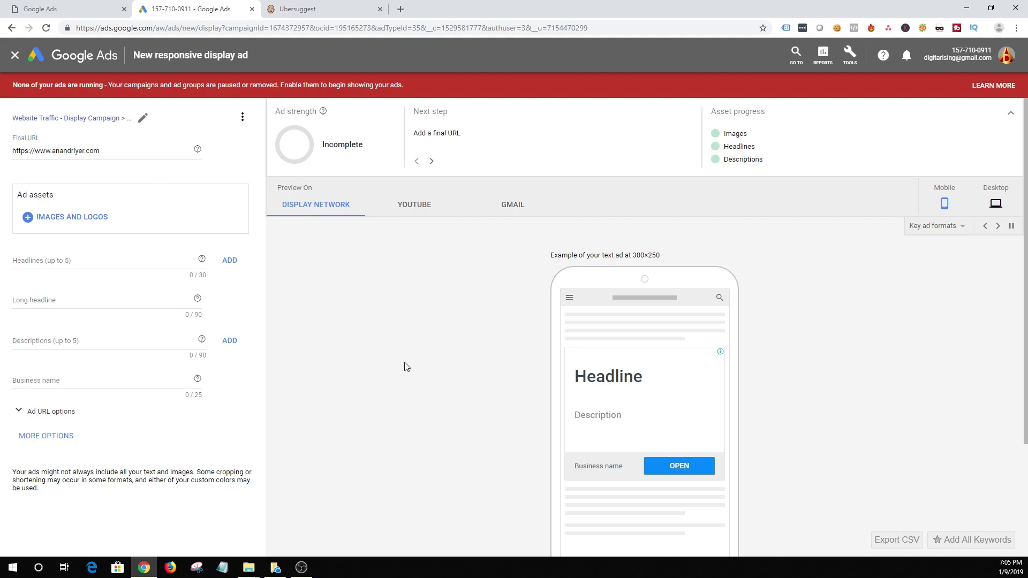
{"action": "left_click", "coordinate": [431, 161]}
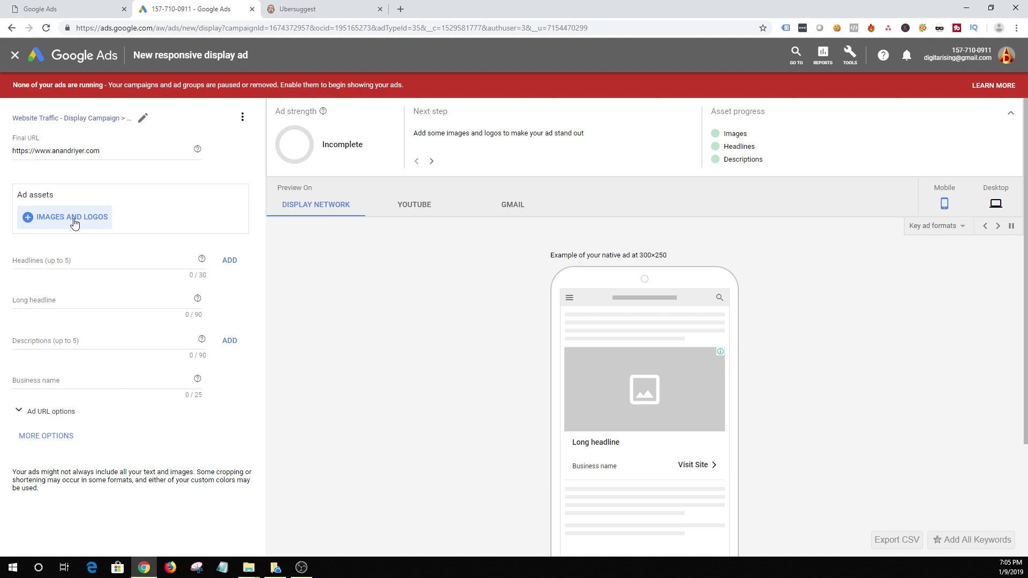
- Add the stage and bridge website photos as ad images with landscape and square crops
{"action": "left_click", "coordinate": [71, 217]}
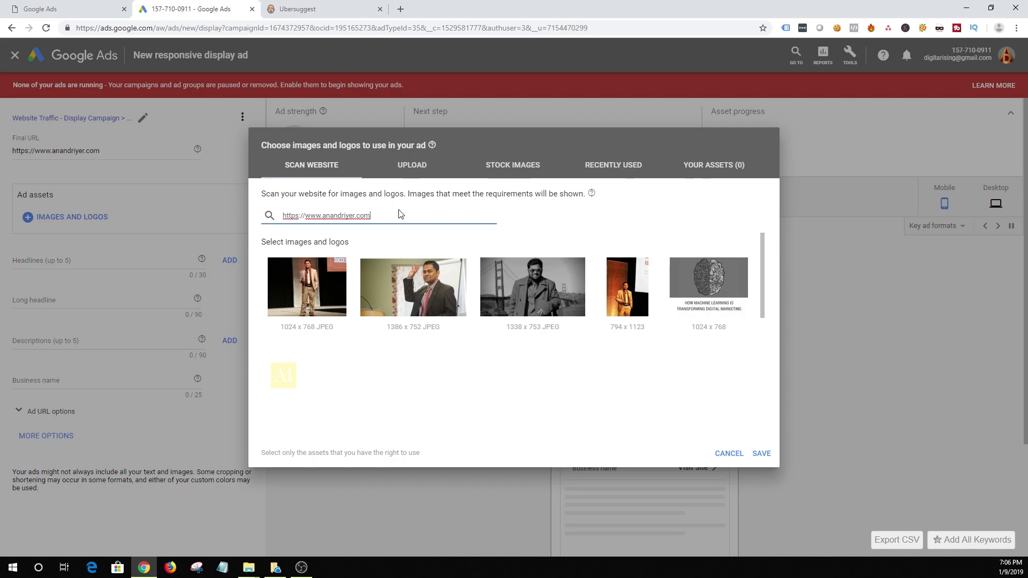
{"action": "mouse_move", "coordinate": [459, 249]}
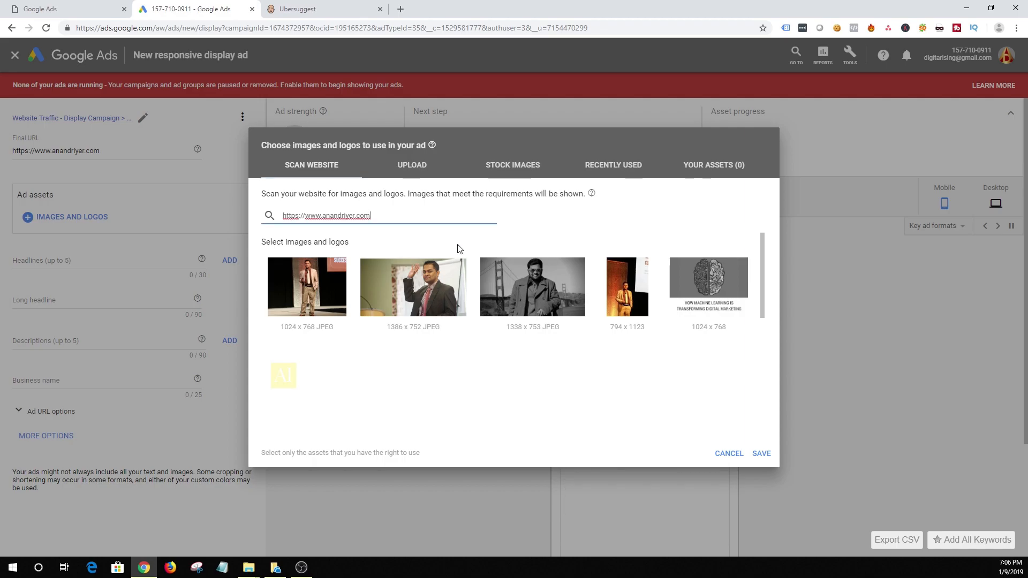
{"action": "mouse_move", "coordinate": [306, 287]}
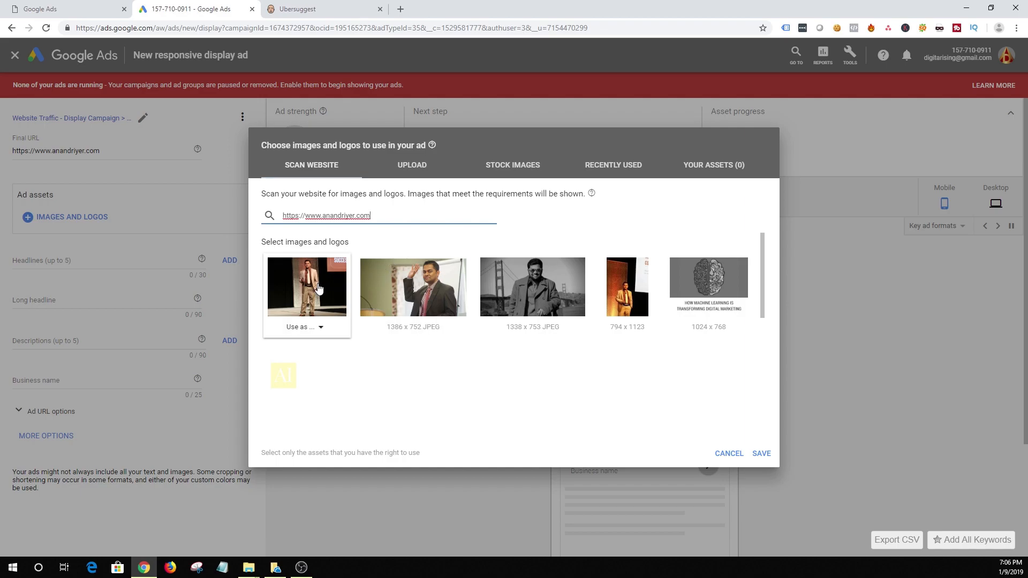
{"action": "left_click", "coordinate": [302, 327]}
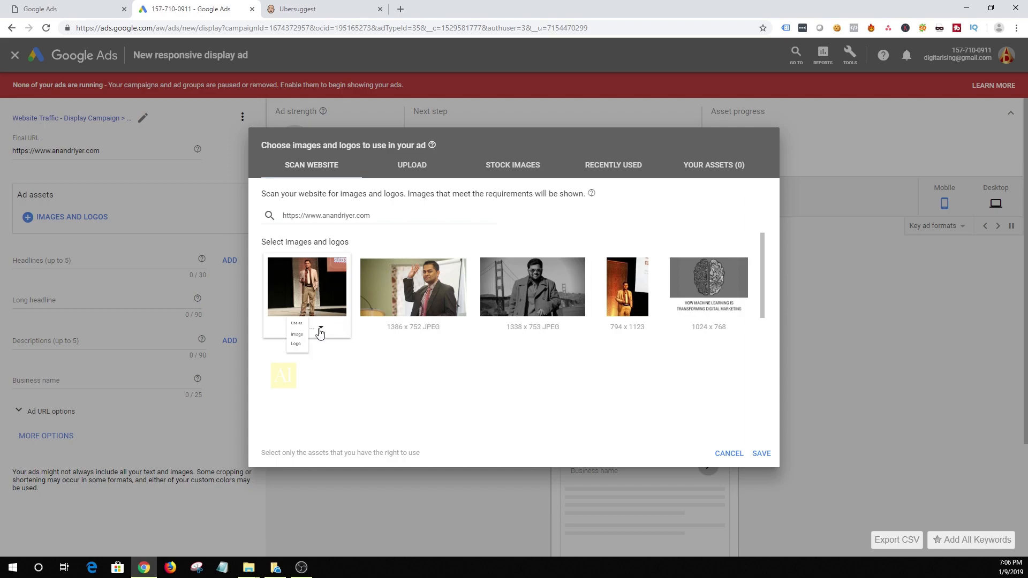
{"action": "left_click", "coordinate": [297, 334]}
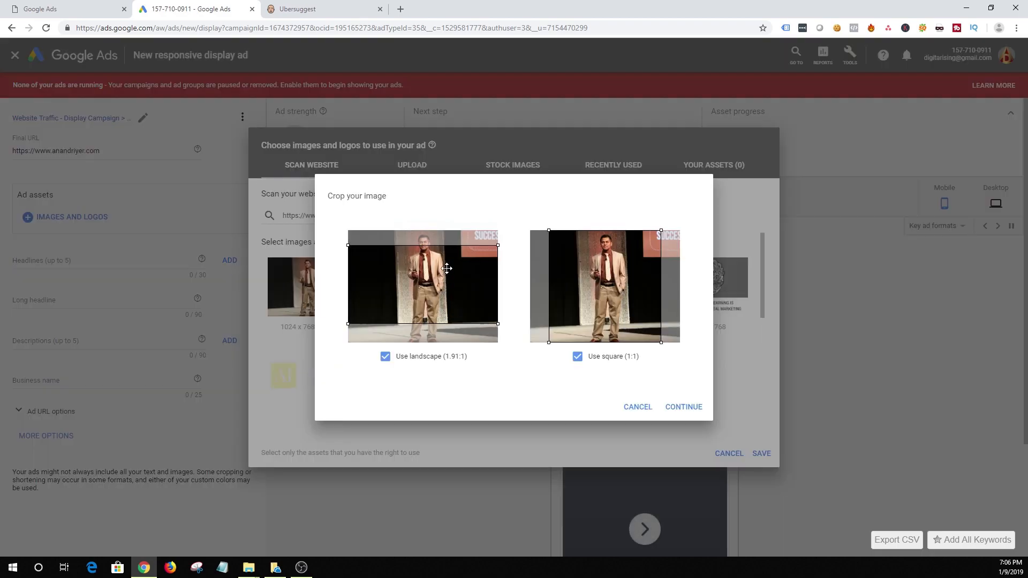
{"action": "left_click", "coordinate": [683, 407]}
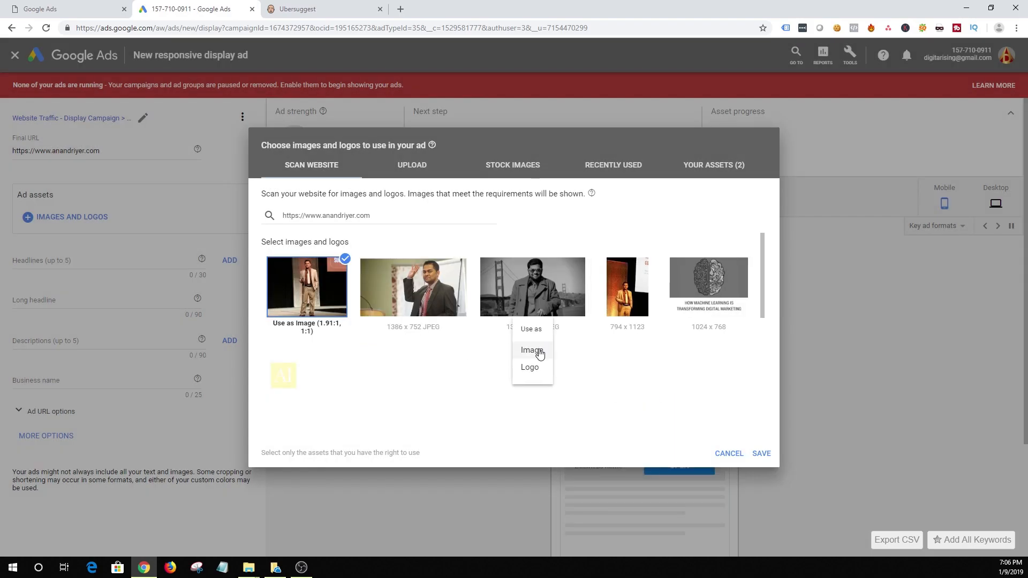
{"action": "left_click", "coordinate": [531, 349]}
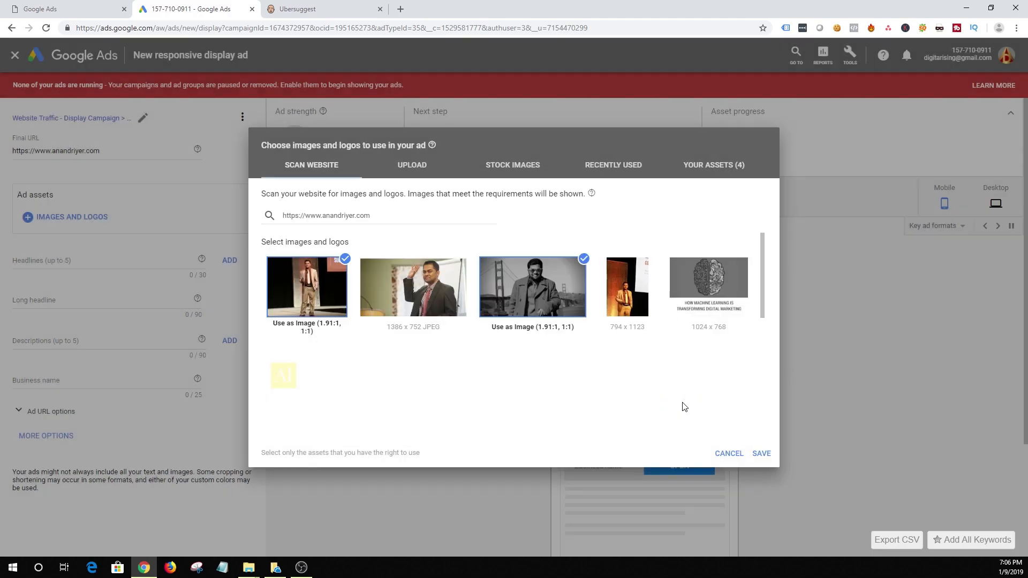
{"action": "left_click", "coordinate": [761, 453]}
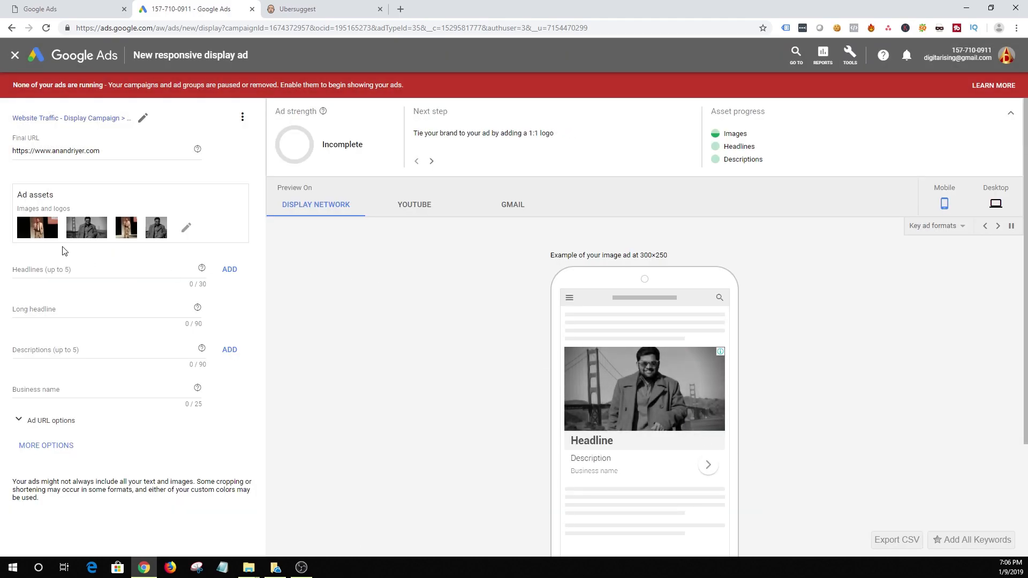
{"action": "mouse_move", "coordinate": [65, 218]}
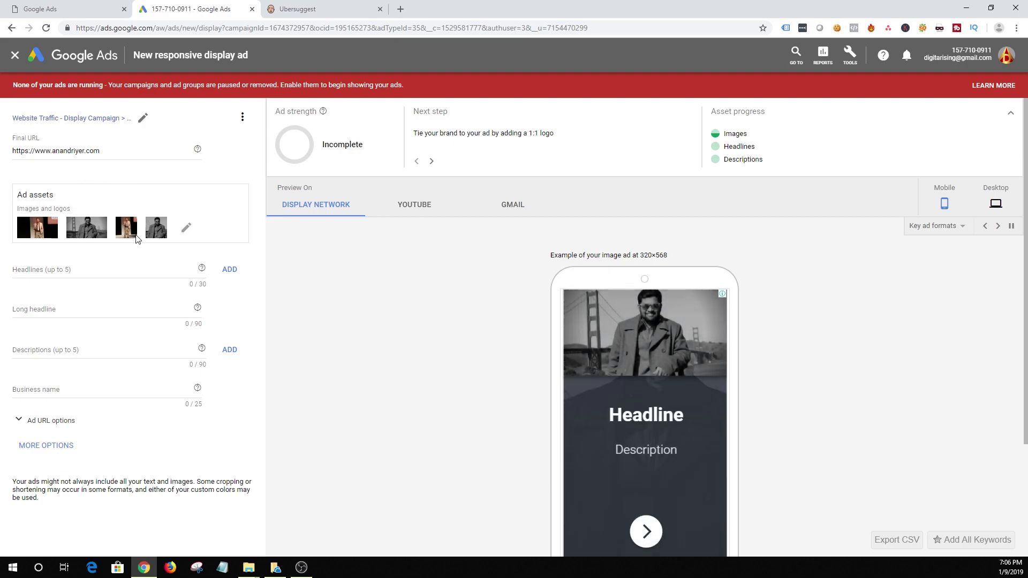
{"action": "mouse_move", "coordinate": [511, 445]}
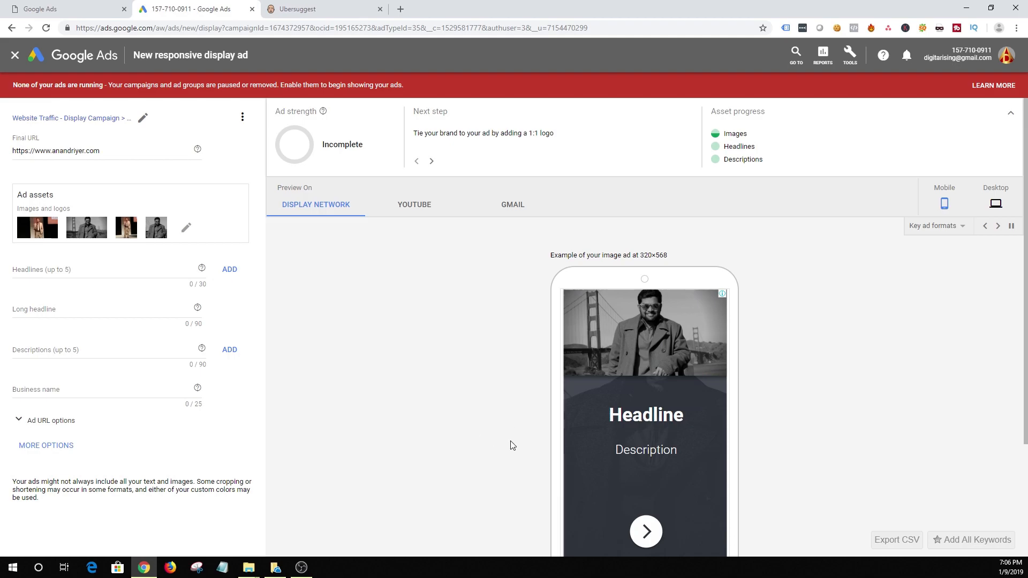
{"action": "left_click", "coordinate": [996, 226]}
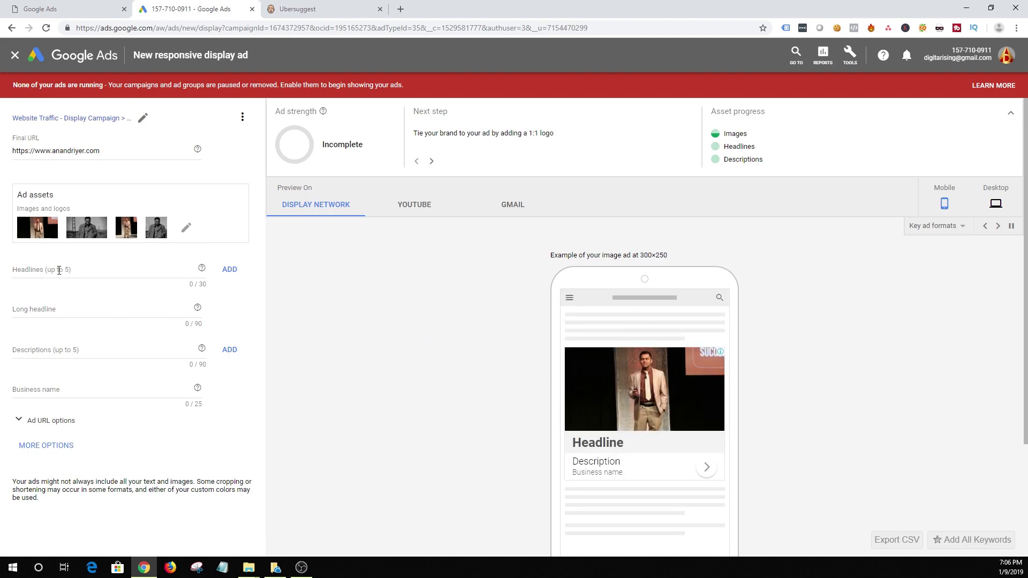
{"action": "left_click", "coordinate": [92, 270]}
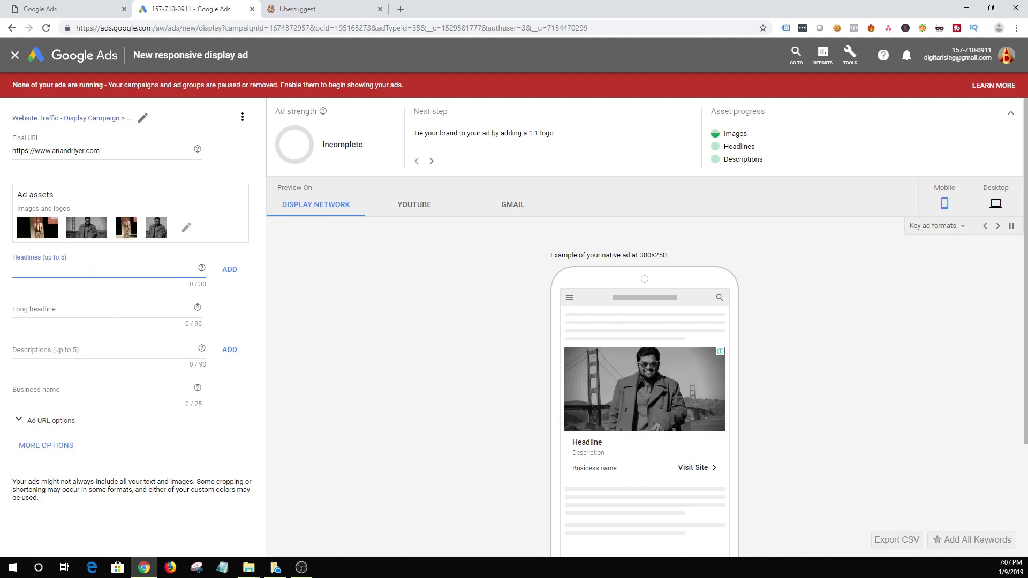
- Enter the first headline 'How to capture leads new leads', trimming overlong endings
{"action": "type", "text": "How o"}
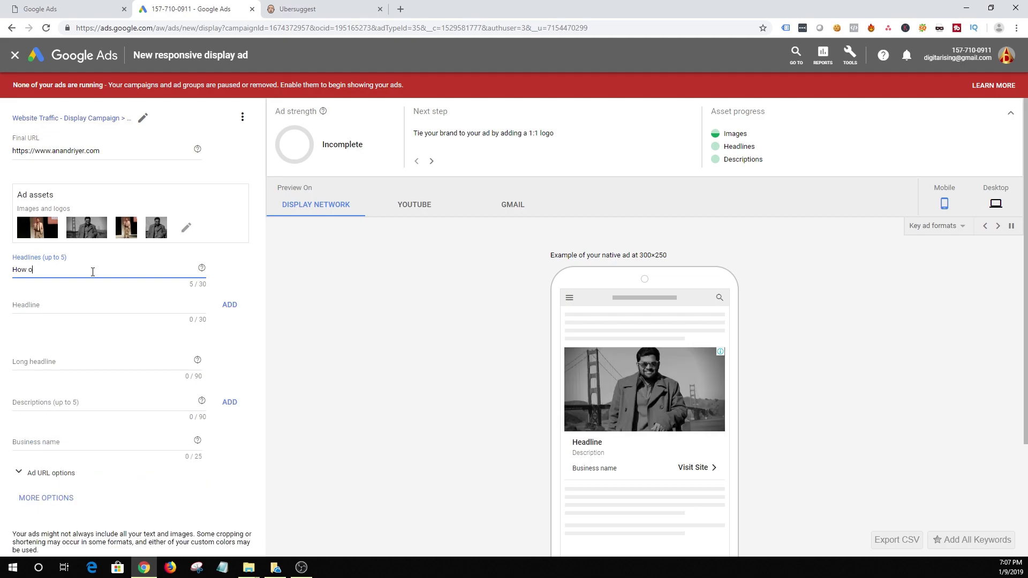
{"action": "type", "text": "to captur"}
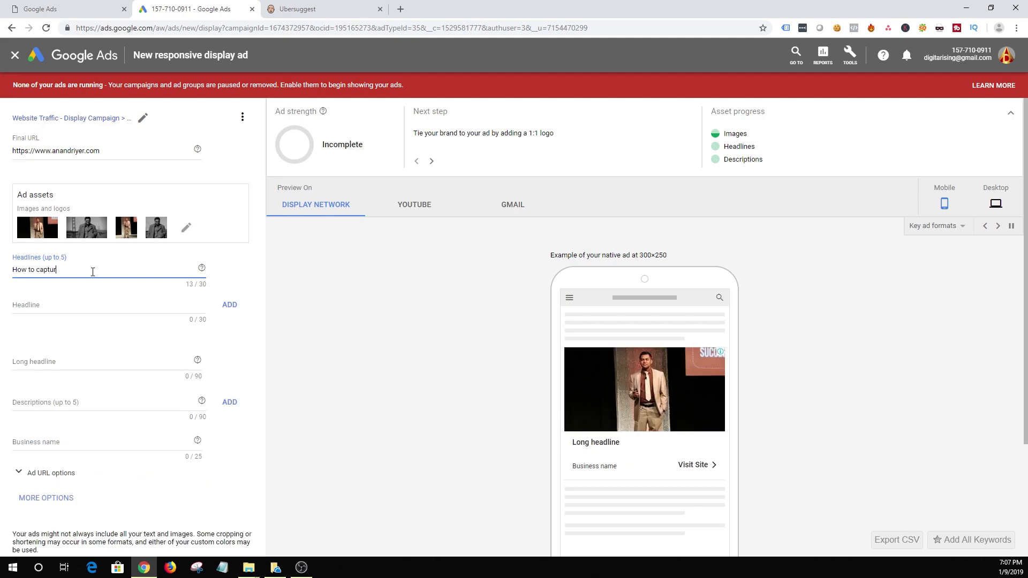
{"action": "type", "text": "e leads"}
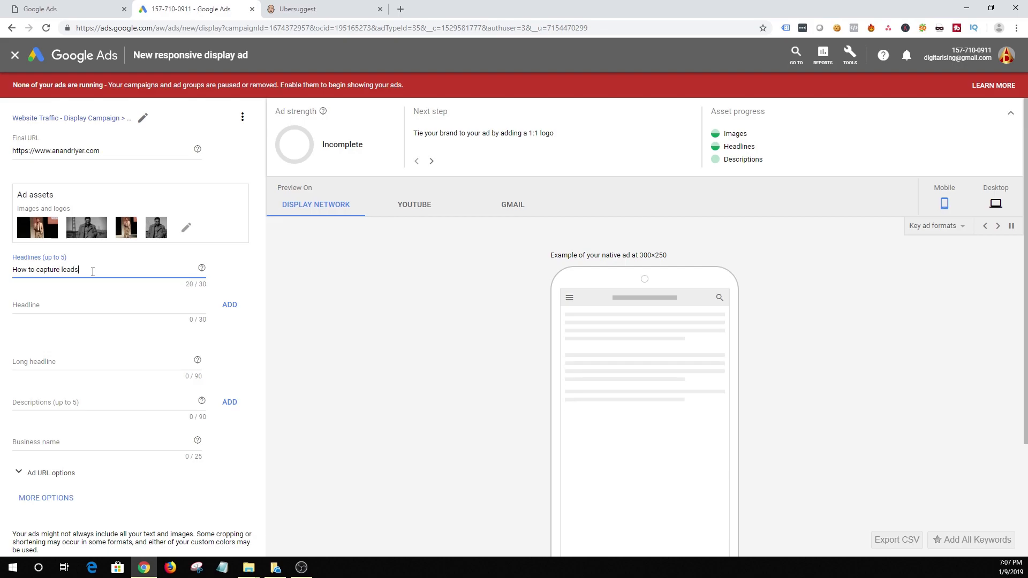
{"action": "type", "text": "- LEa"}
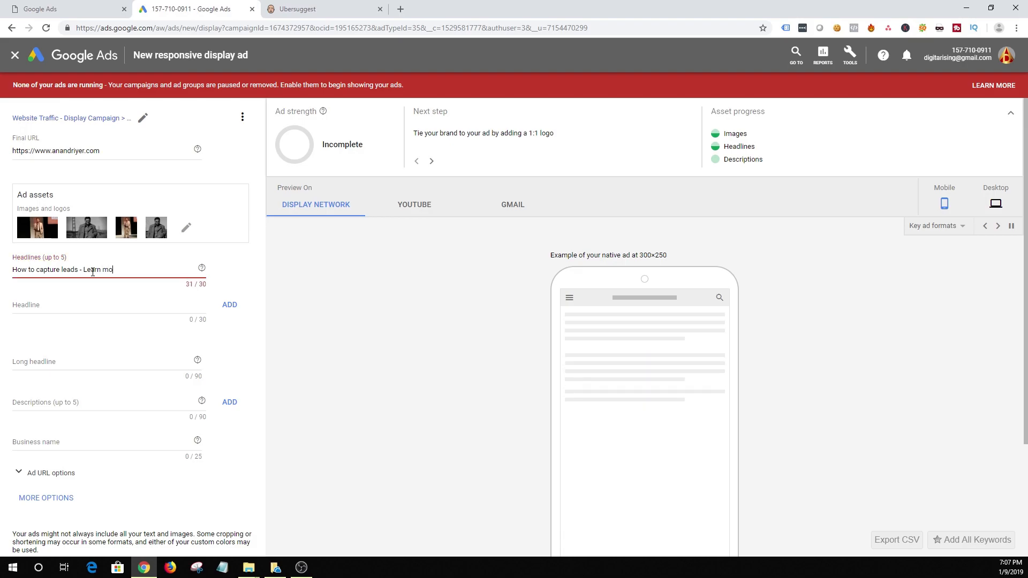
{"action": "key", "text": "Backspace"}
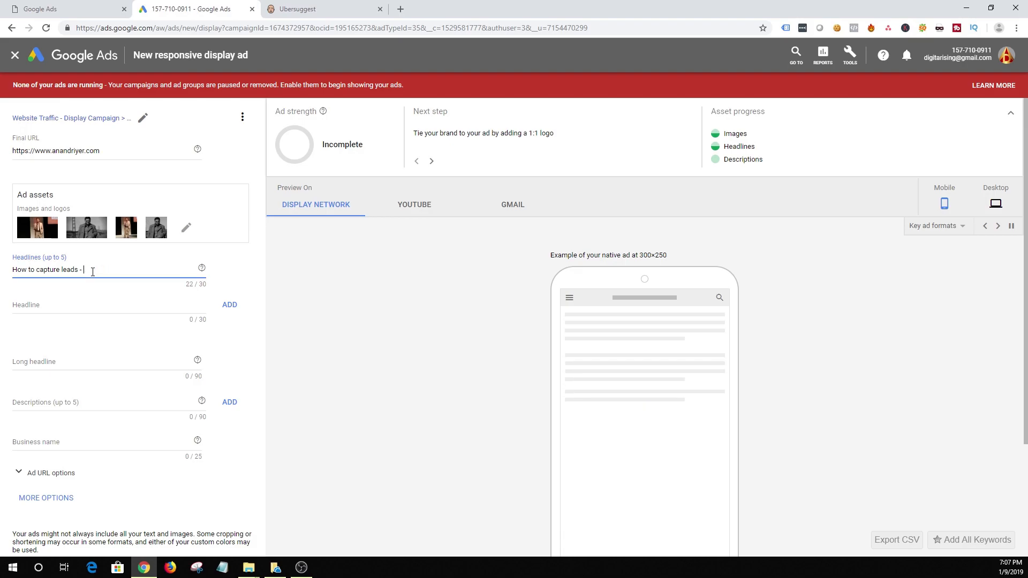
{"action": "type", "text": "Learn M"}
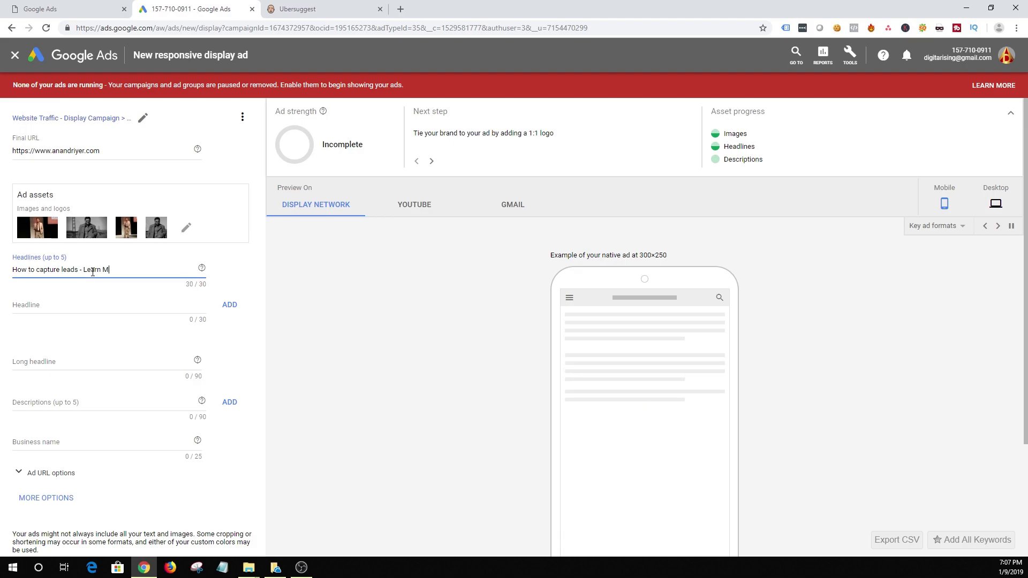
{"action": "key", "text": "Backspace"}
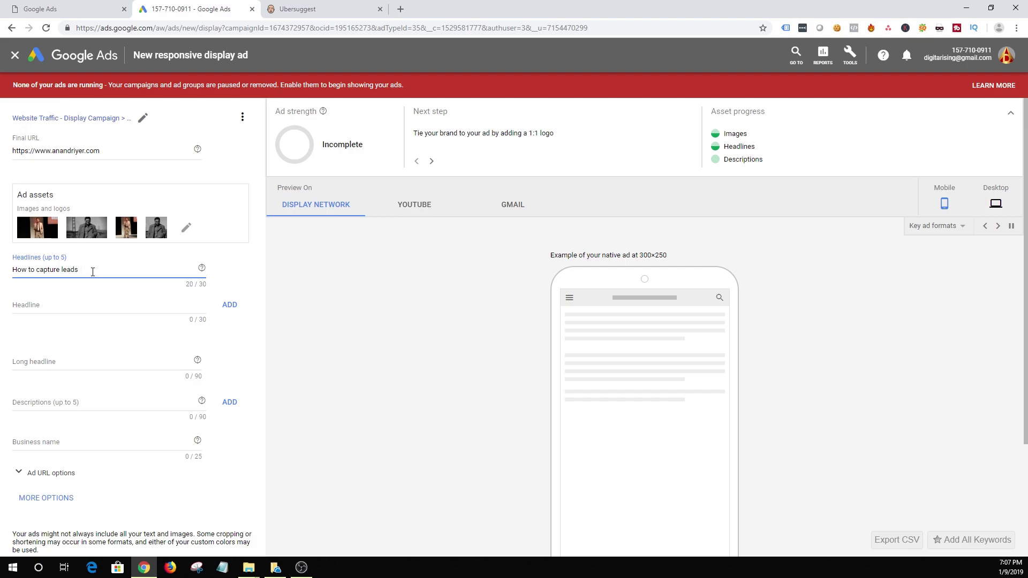
{"action": "type", "text": "new leads"}
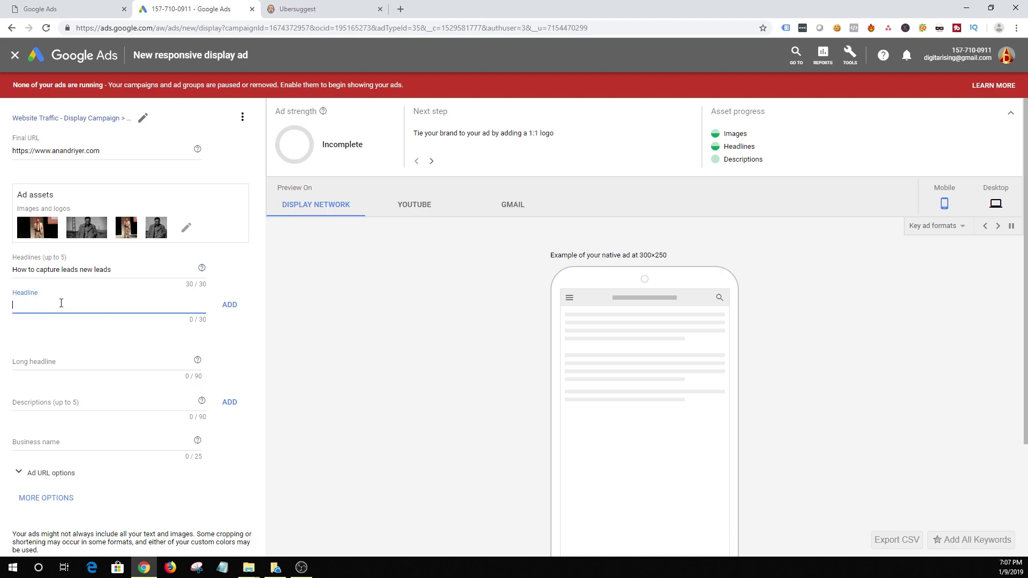
- Enter the second headline 'Improve your conversion rate'
{"action": "type", "text": "IMprove your conver"}
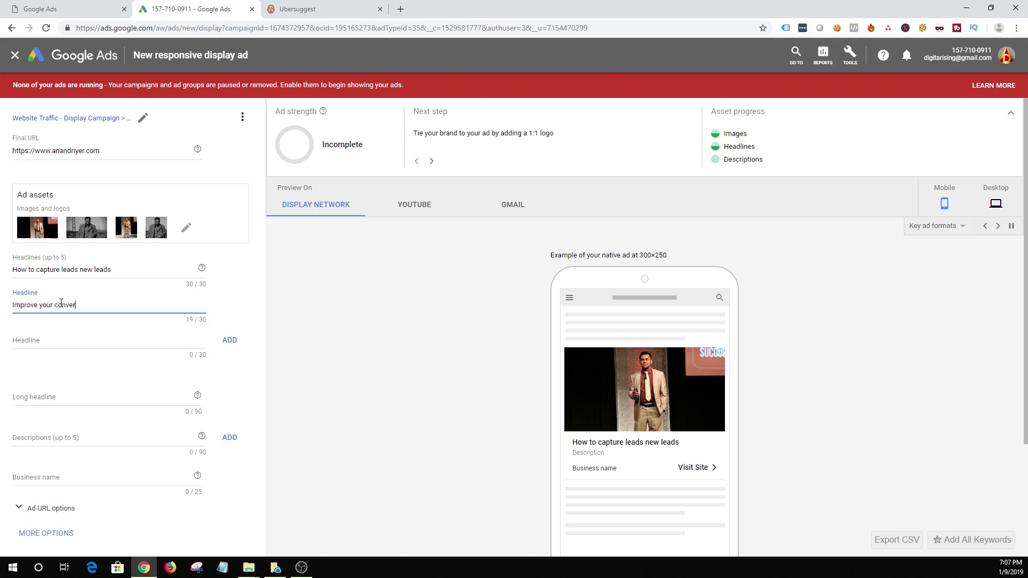
{"action": "type", "text": "tion"}
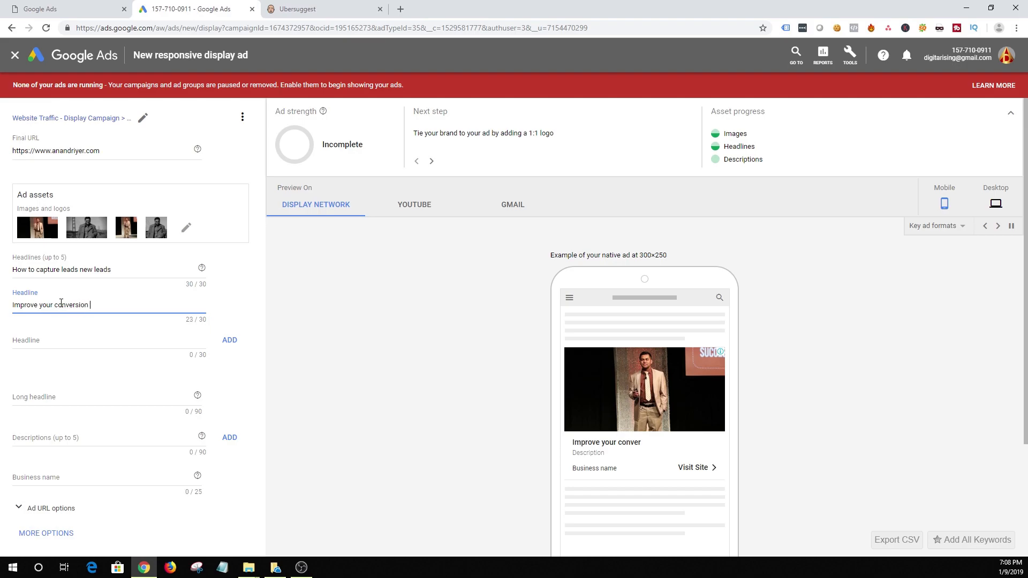
{"action": "type", "text": "rate"}
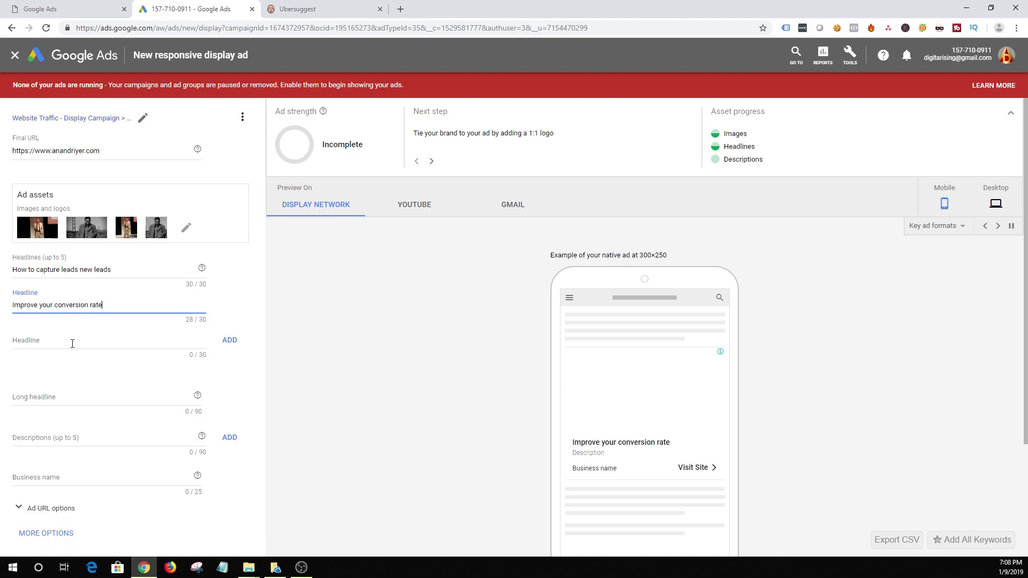
{"action": "left_click", "coordinate": [65, 340]}
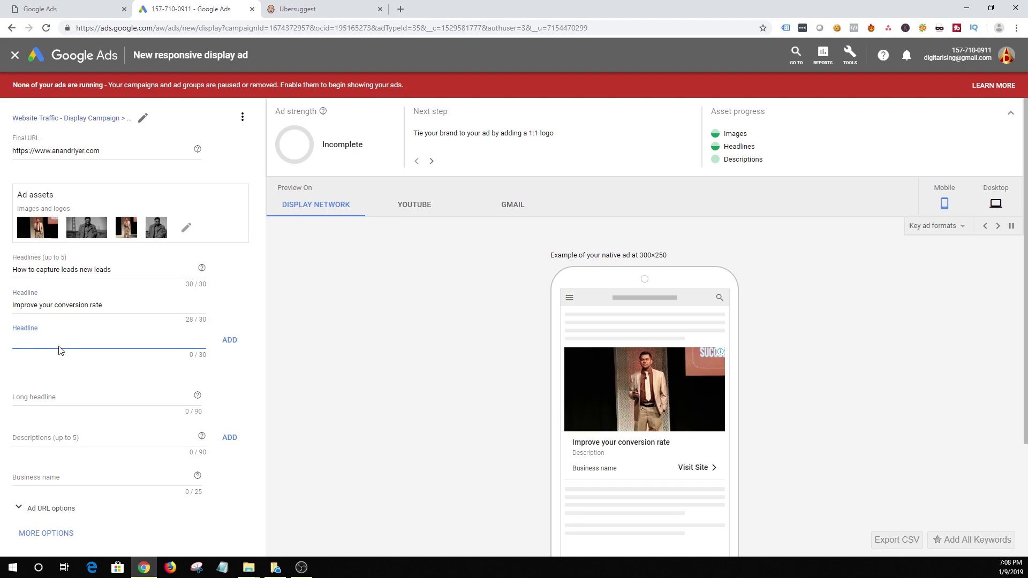
- Enter the third headline 'Search engine optimization tip', trimmed to the 30-character limit
{"action": "type", "text": "s"}
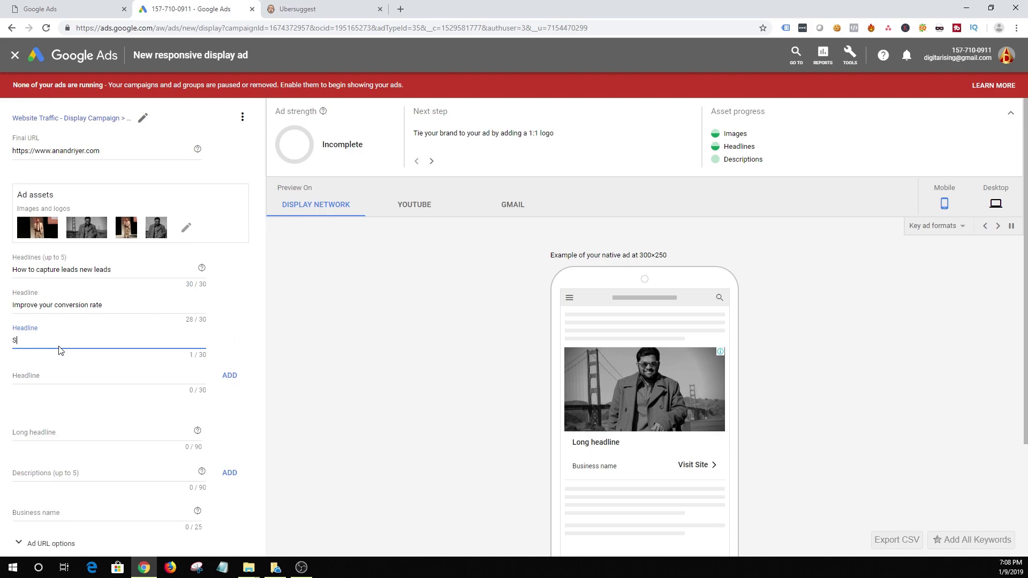
{"action": "type", "text": "earch engine"}
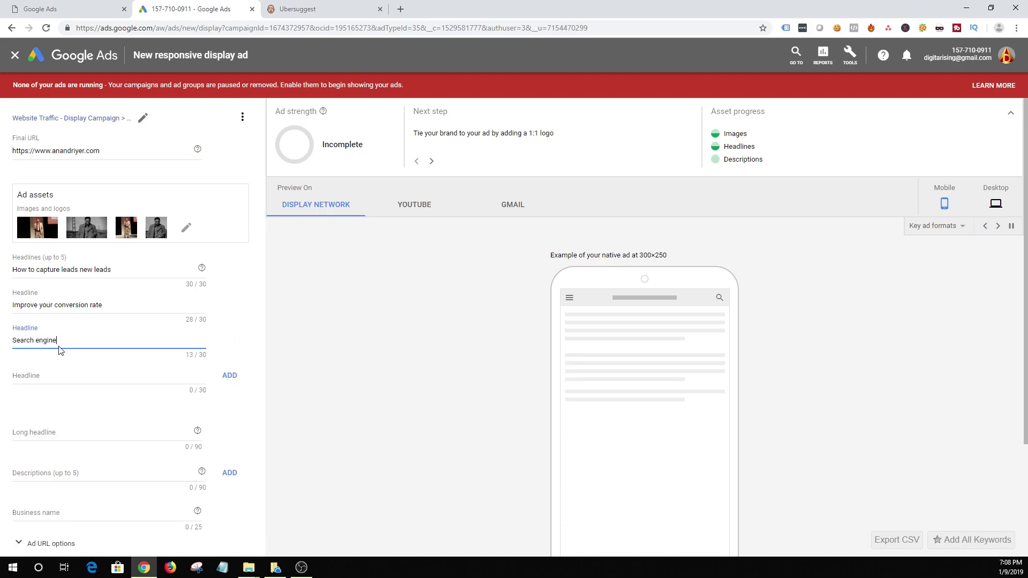
{"action": "type", "text": "optimization tact"}
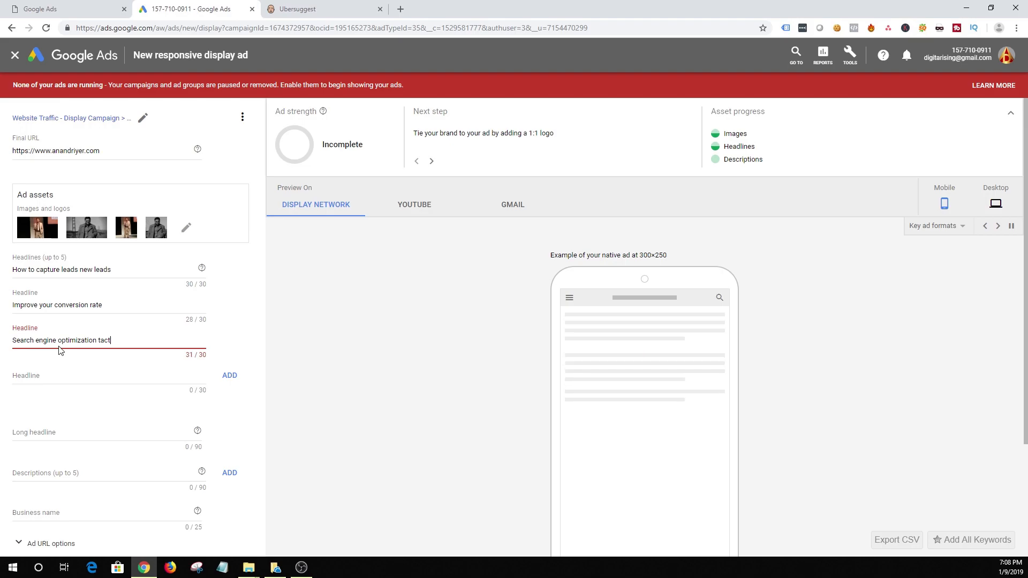
{"action": "key", "text": "Backspace"}
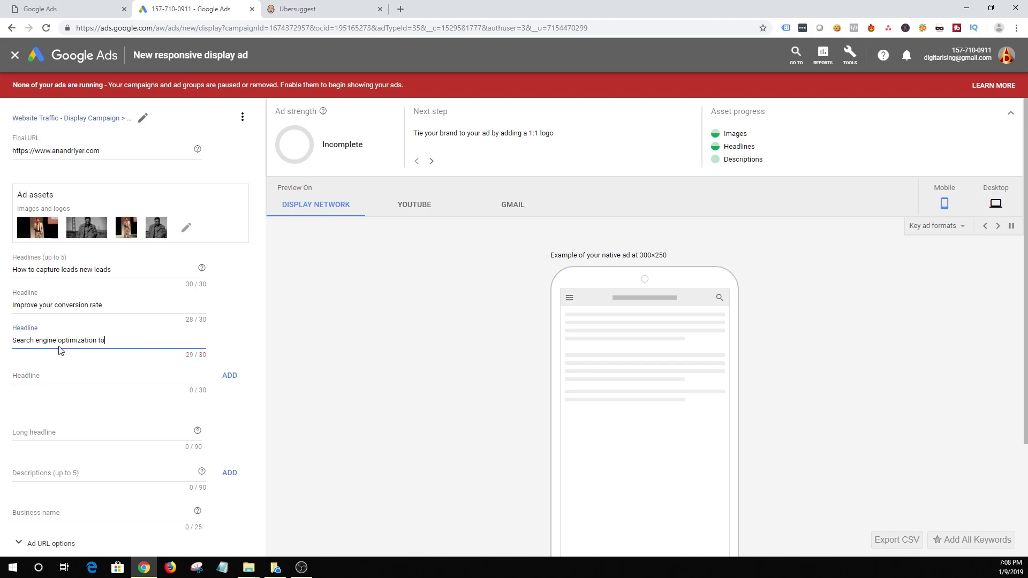
{"action": "type", "text": "ips"}
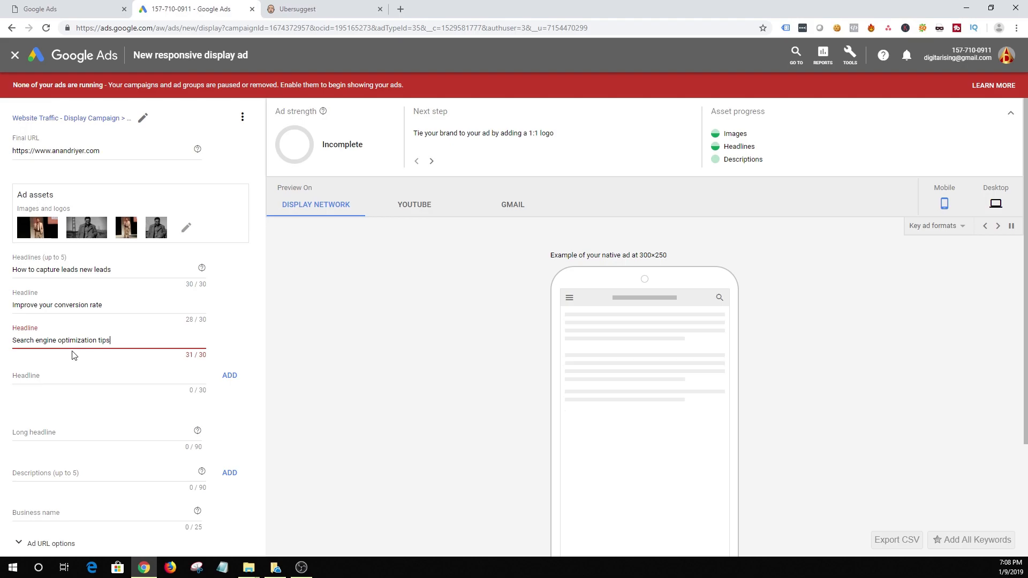
{"action": "key", "text": "Backspace"}
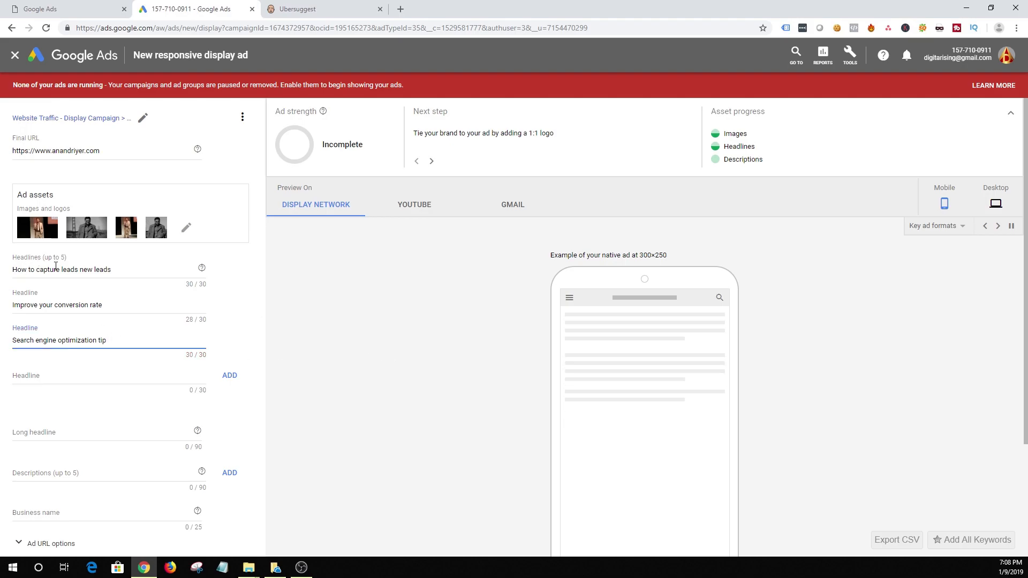
{"action": "mouse_move", "coordinate": [57, 377]}
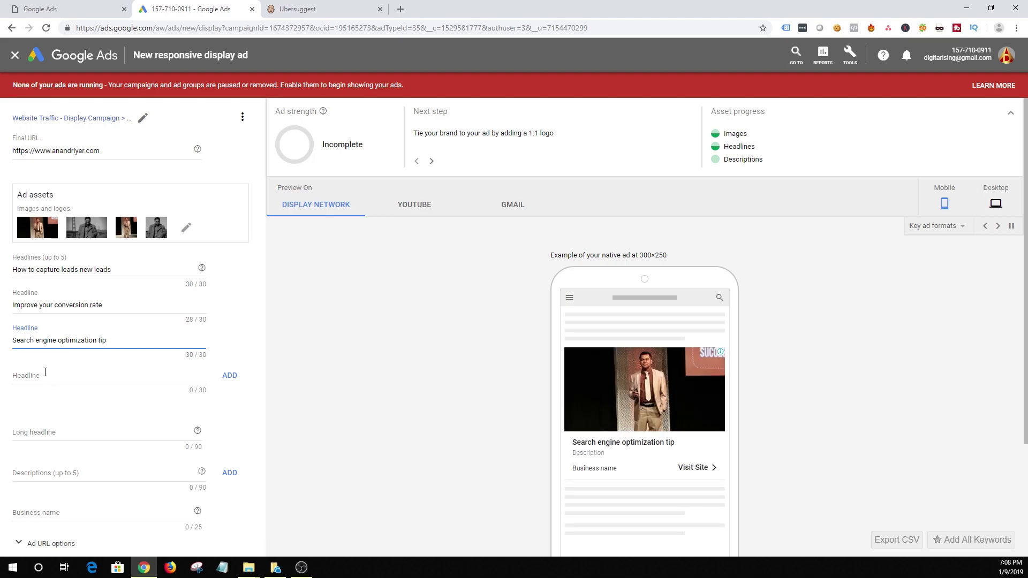
{"action": "mouse_move", "coordinate": [42, 373]}
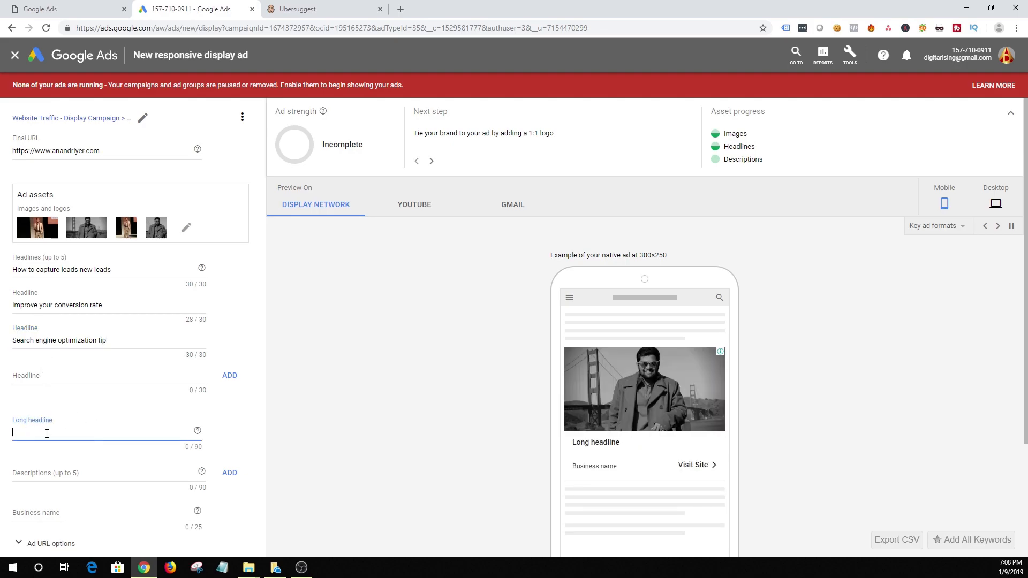
- Enter the long headline 'Download the pdf and watch a webinar about digital strategies for your business'
{"action": "type", "text": "Download the p"}
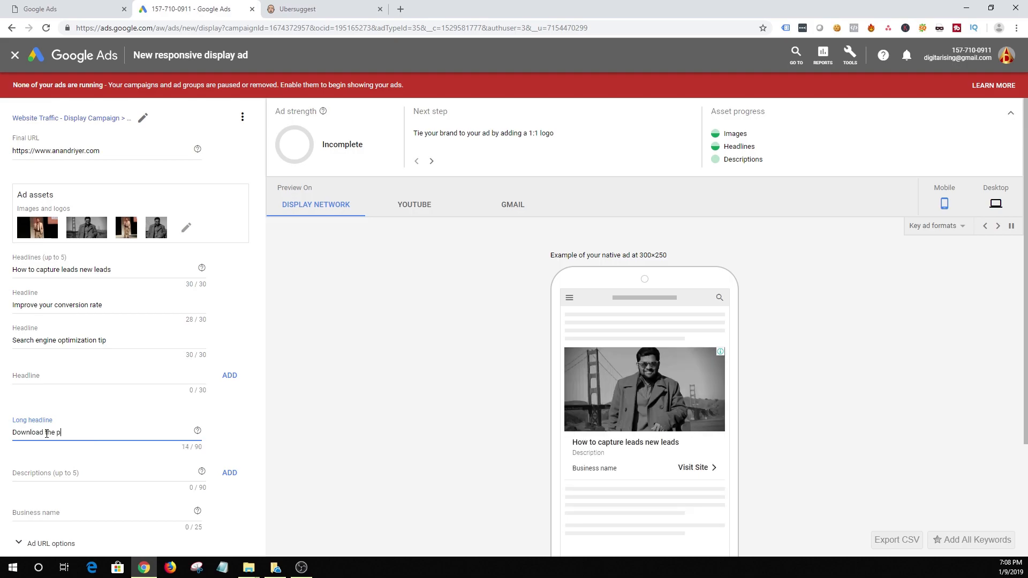
{"action": "type", "text": "df and watch a web"}
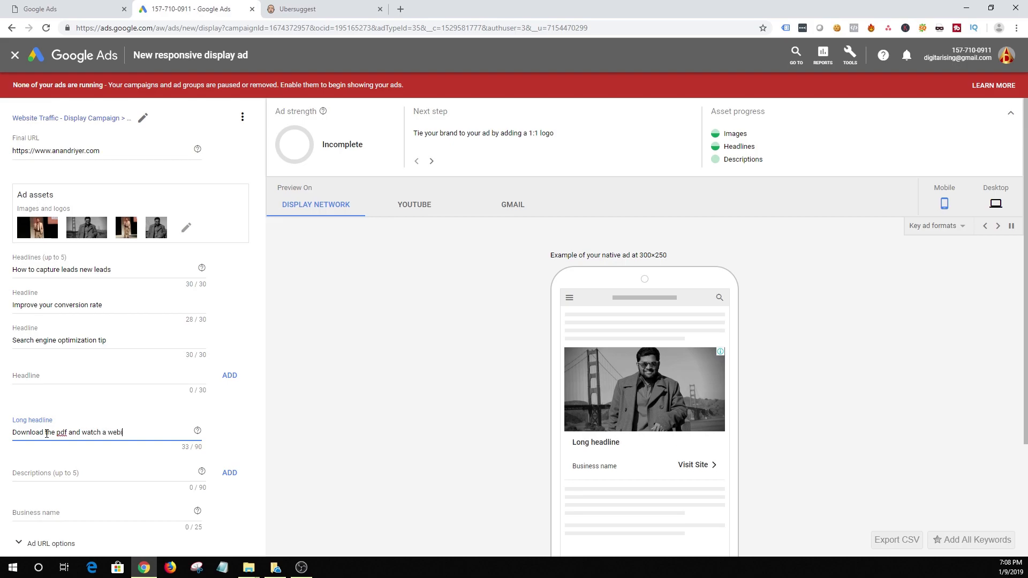
{"action": "type", "text": "inar about"}
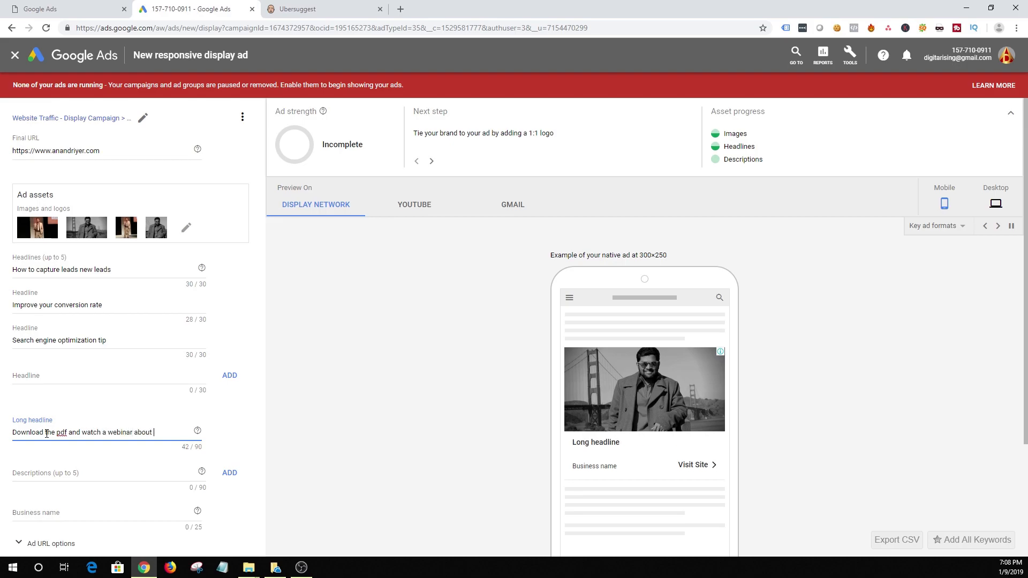
{"action": "type", "text": "digital strate"}
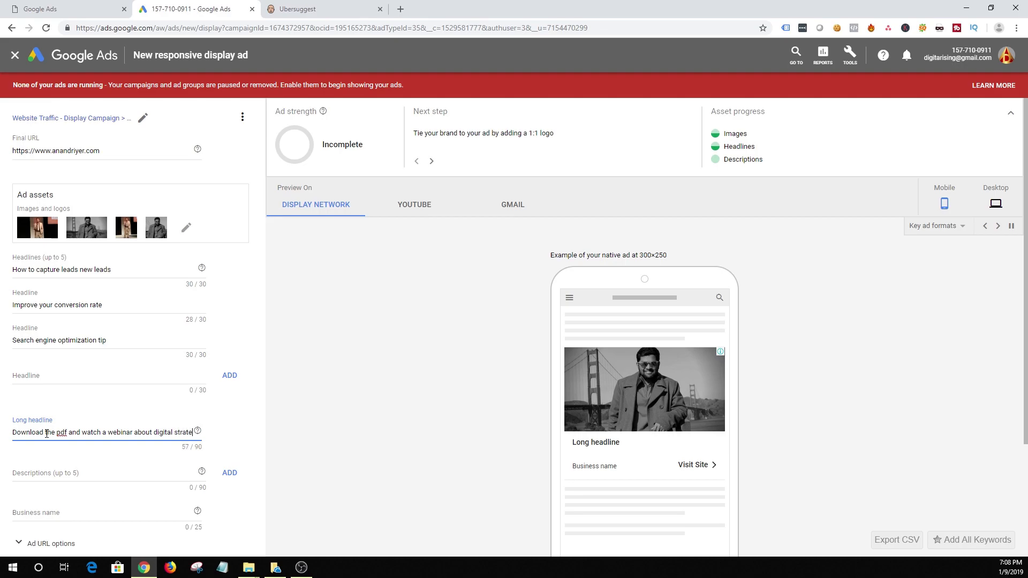
{"action": "type", "text": "gies"}
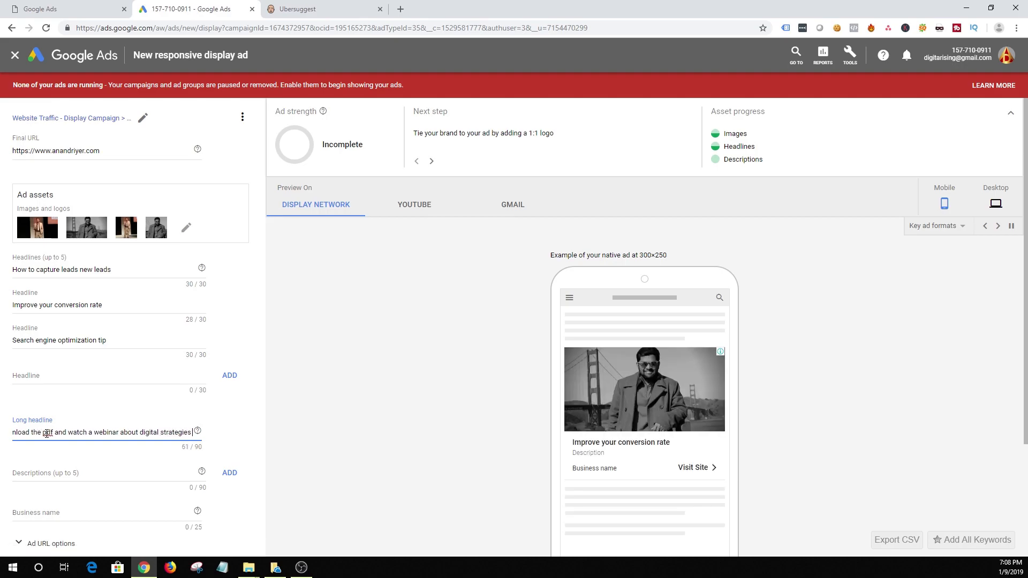
{"action": "type", "text": "for your bu"}
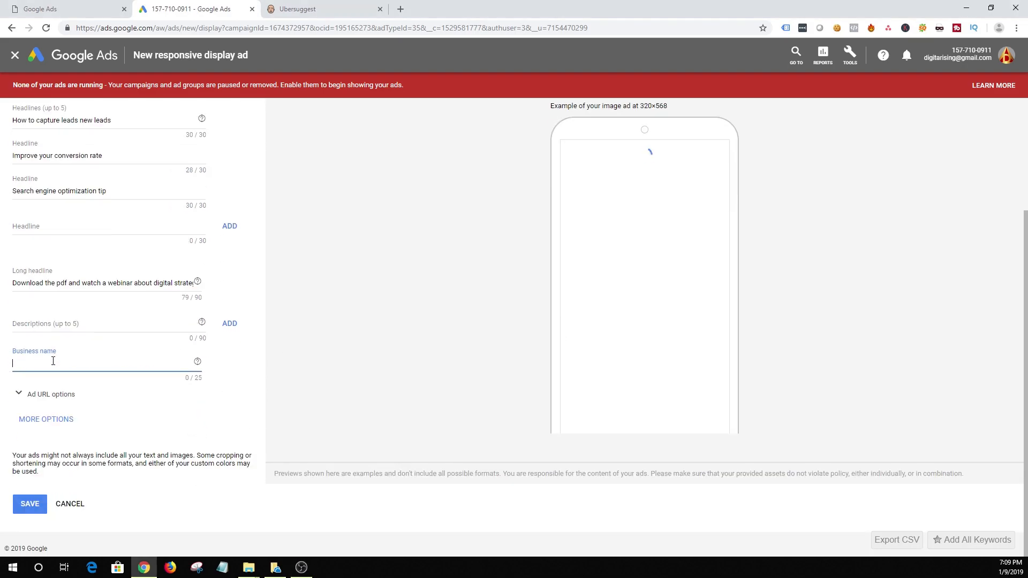
- Enter 'Anand Blog' as the business name and check it in the ad preview
{"action": "type", "text": "ANand"}
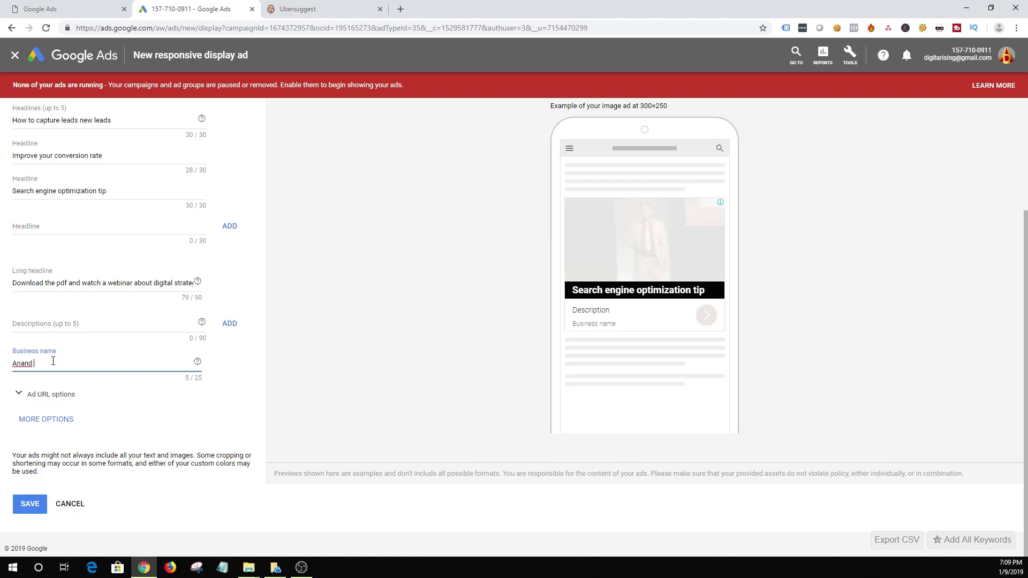
{"action": "type", "text": "Bl"}
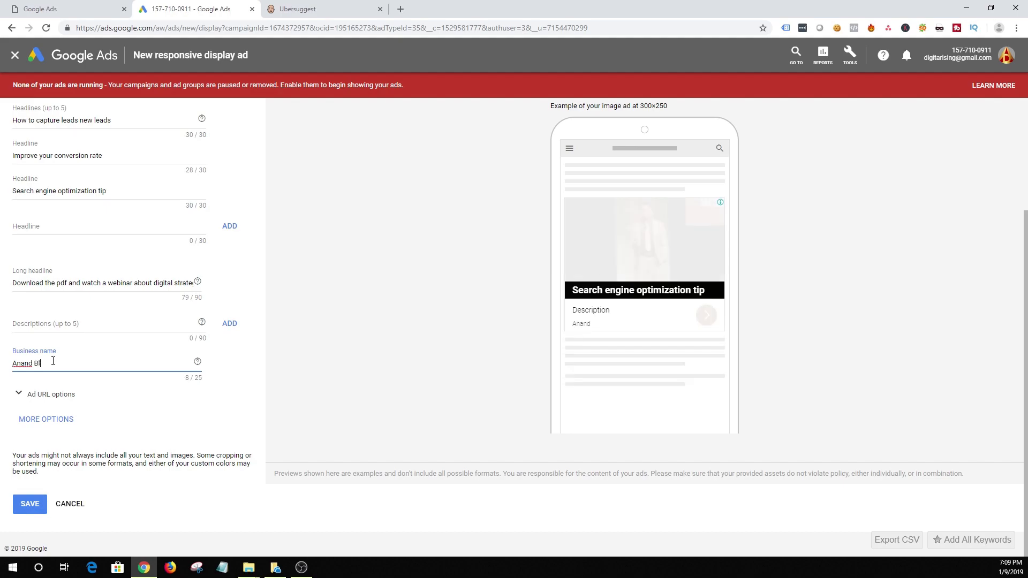
{"action": "type", "text": "og"}
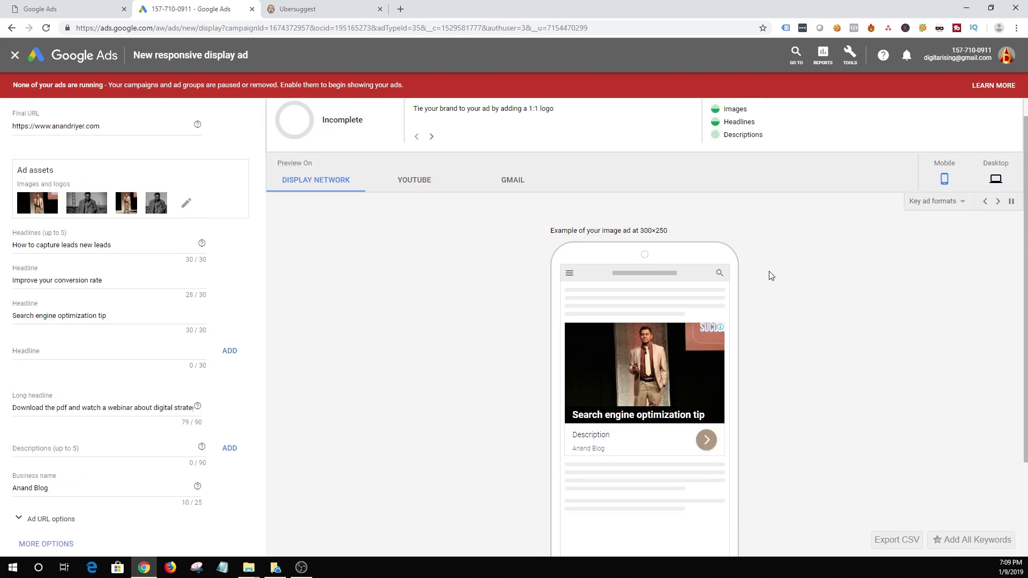
{"action": "left_click", "coordinate": [996, 226]}
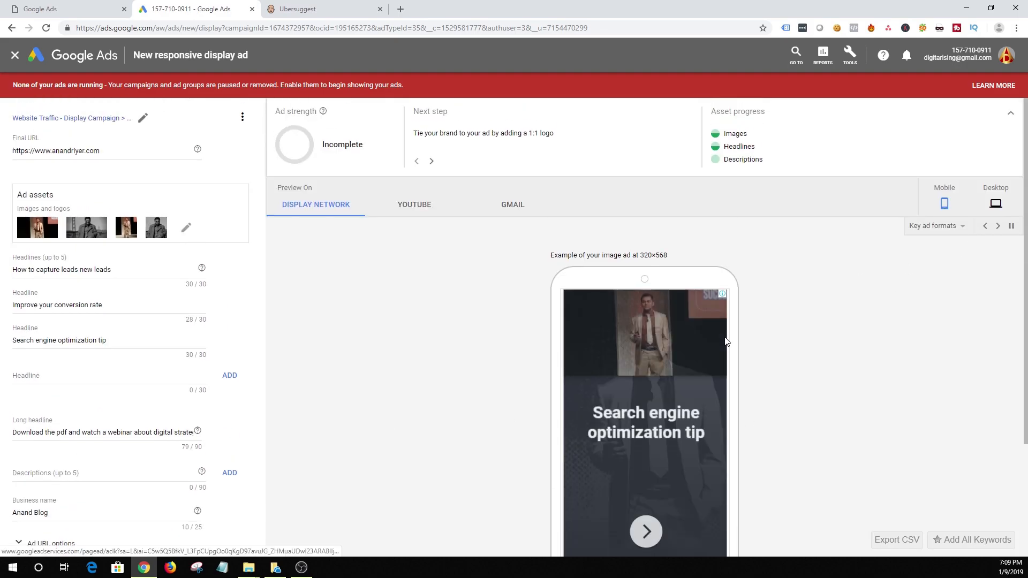
{"action": "scroll", "scroll_direction": "down", "scroll_amount": 3}
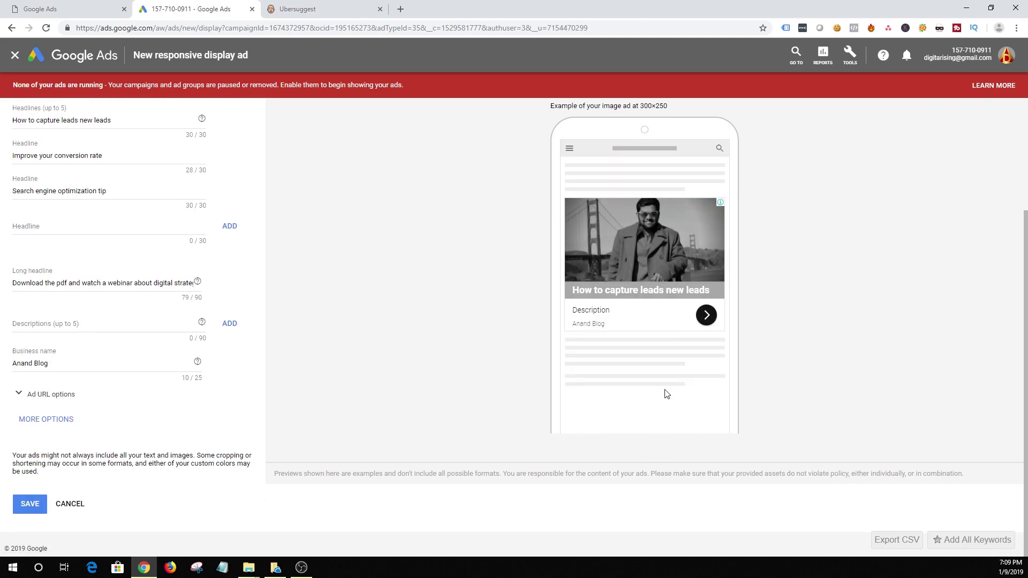
{"action": "mouse_move", "coordinate": [661, 392]}
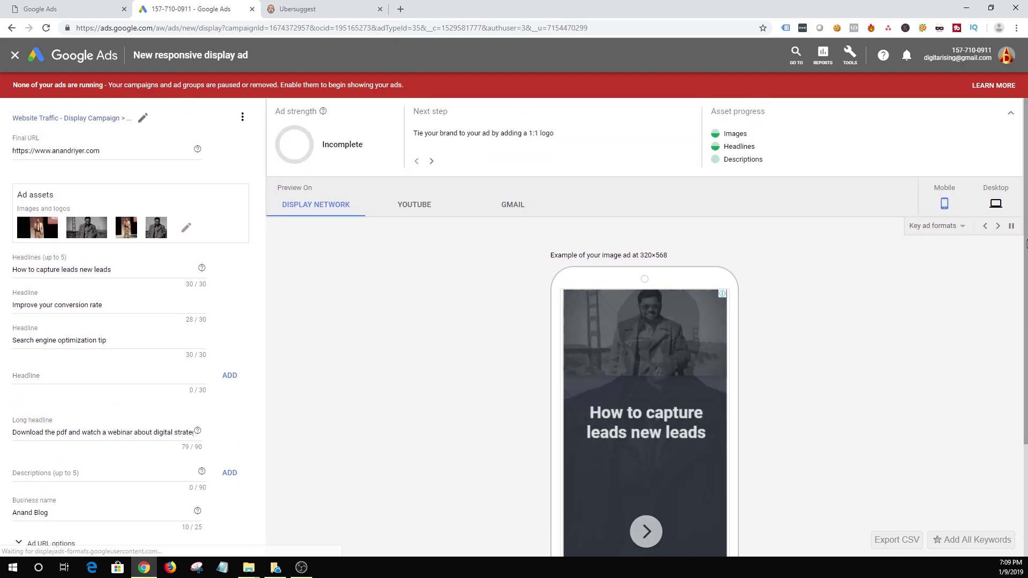
- Switch the ad preview to mobile, then to desktop ad formats
{"action": "left_click", "coordinate": [943, 203]}
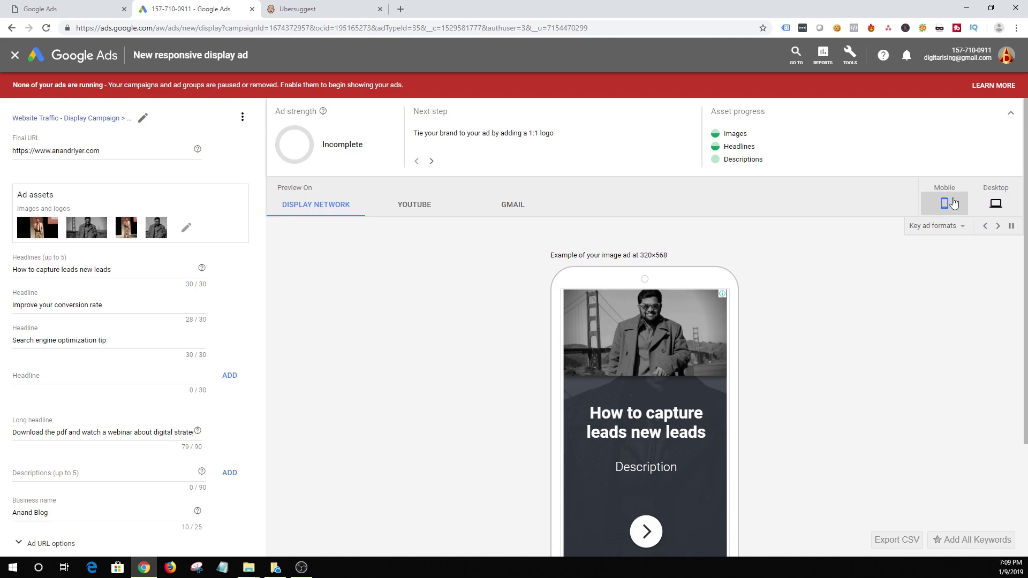
{"action": "left_click", "coordinate": [994, 203]}
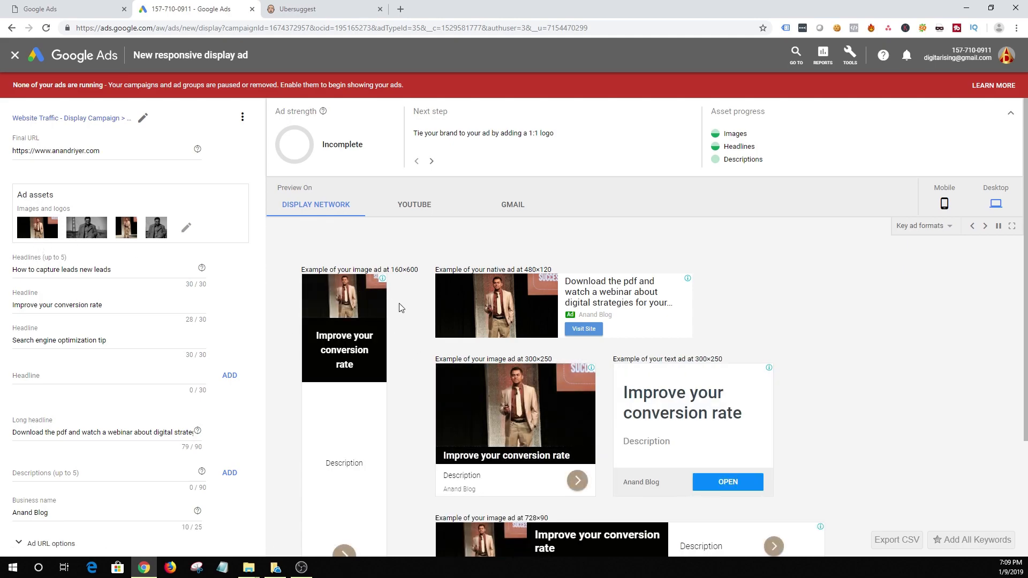
{"action": "mouse_move", "coordinate": [187, 227]}
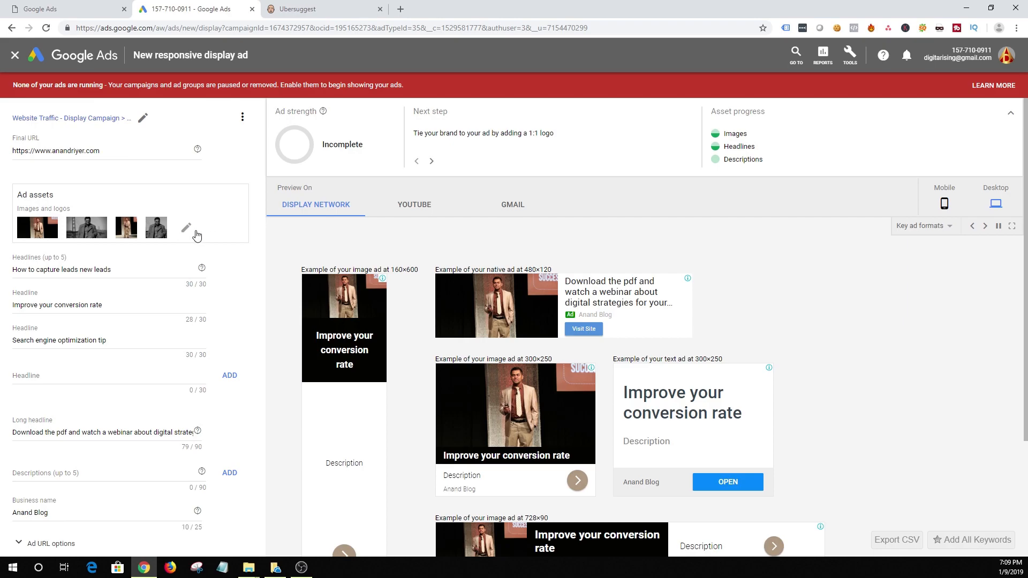
{"action": "left_click", "coordinate": [186, 227]}
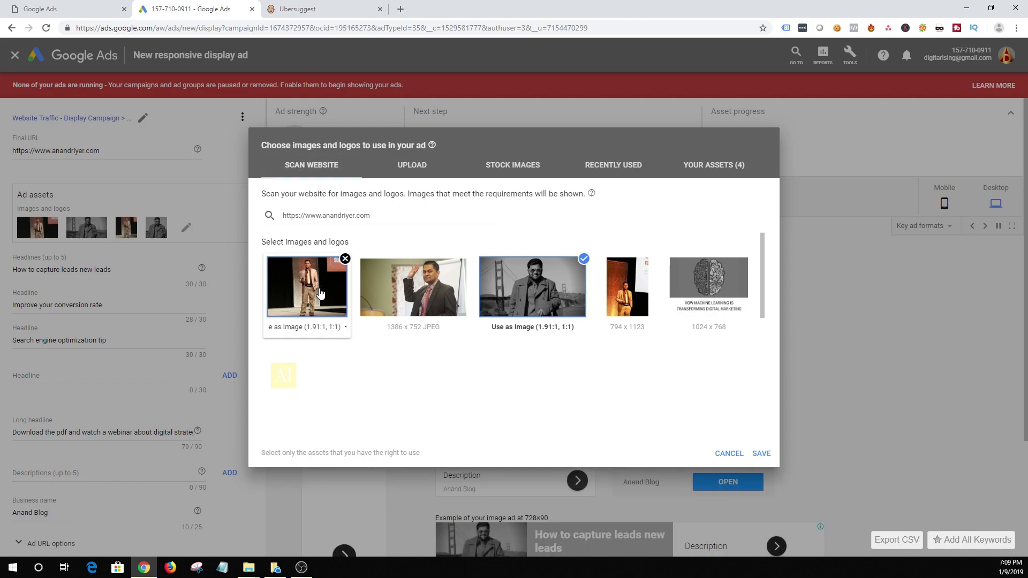
{"action": "mouse_move", "coordinate": [320, 295]}
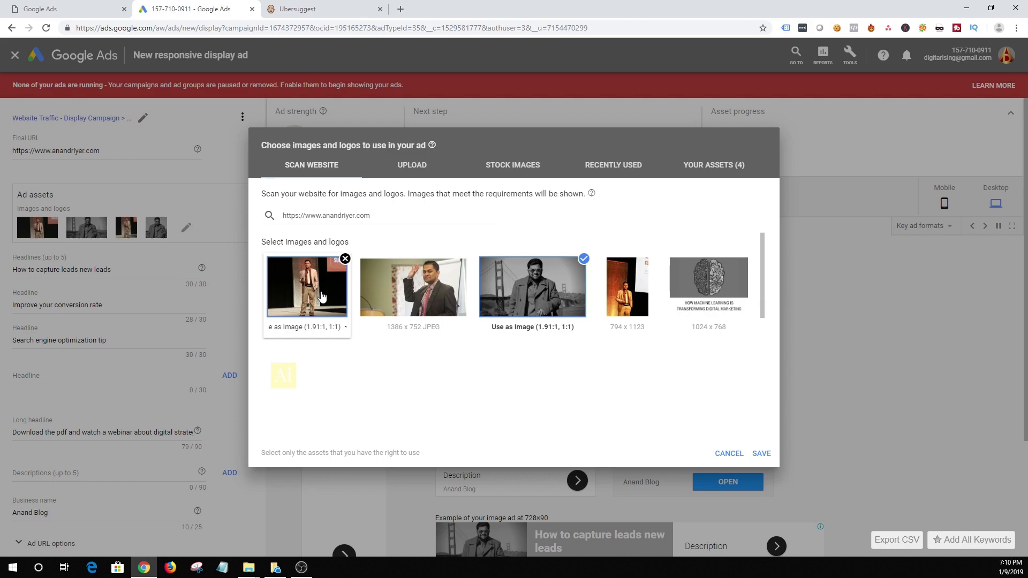
{"action": "left_click", "coordinate": [411, 165]}
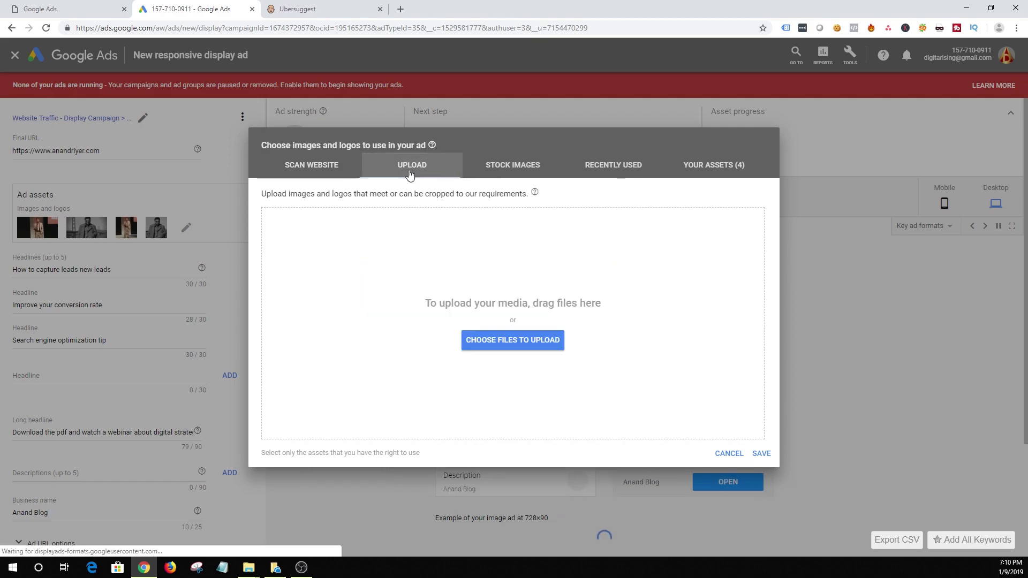
{"action": "mouse_move", "coordinate": [512, 339]}
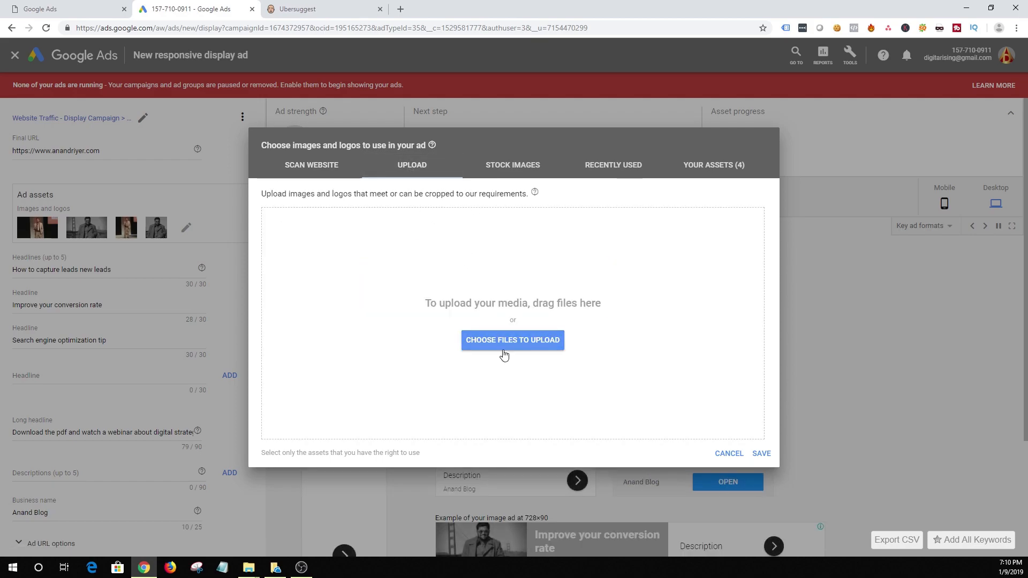
{"action": "left_click", "coordinate": [311, 165]}
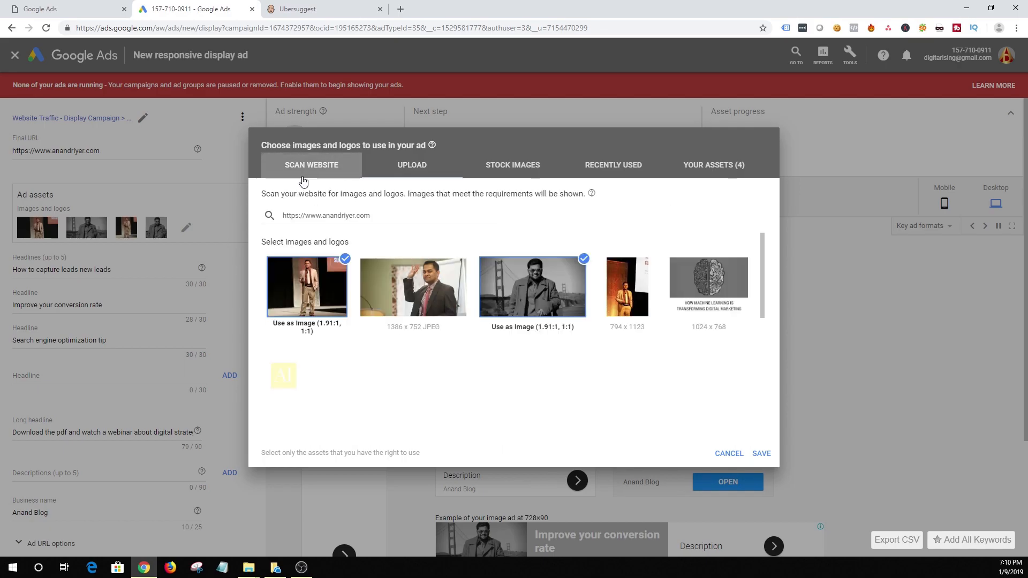
{"action": "mouse_move", "coordinate": [413, 287]}
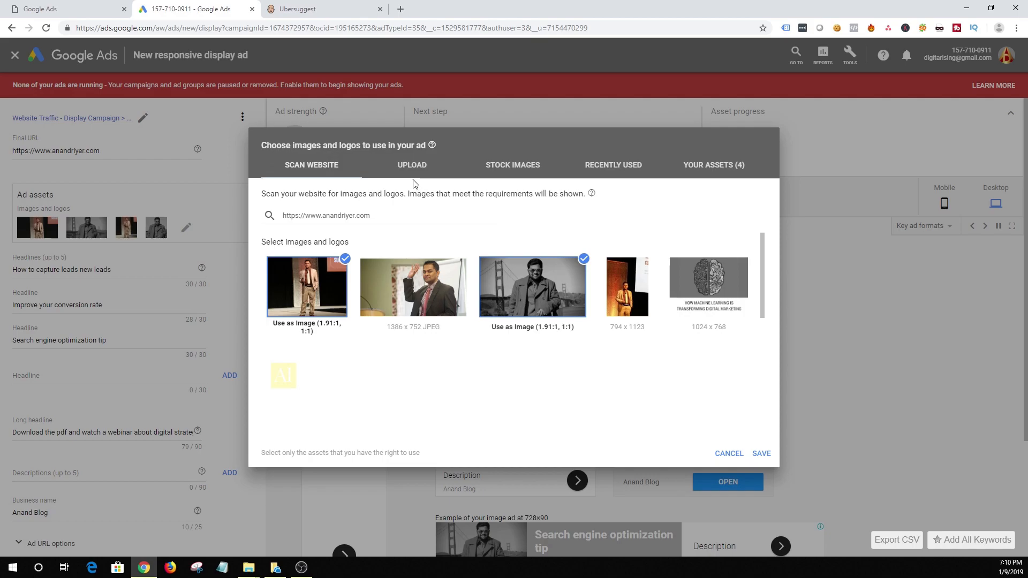
{"action": "left_click", "coordinate": [411, 165]}
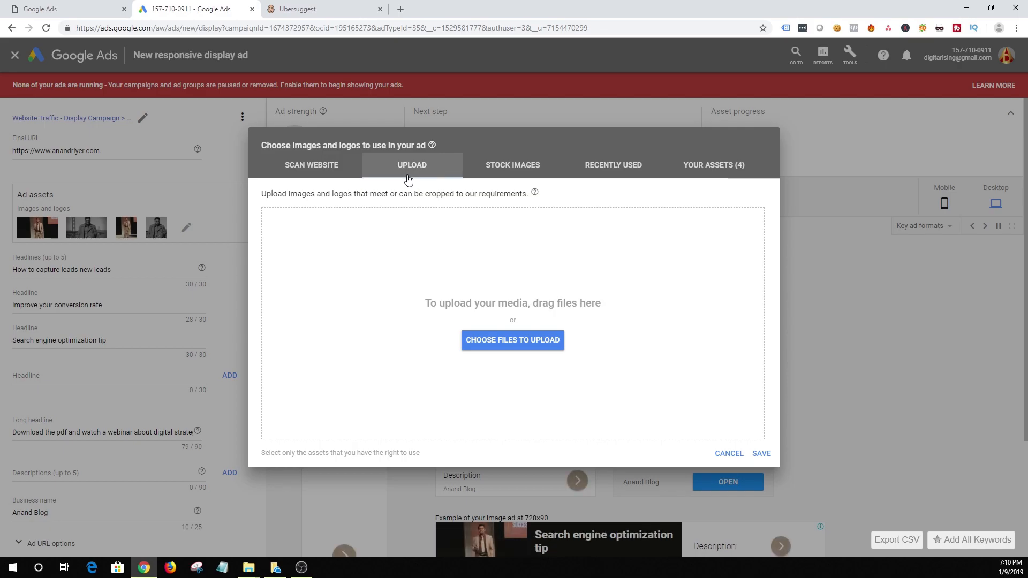
{"action": "mouse_move", "coordinate": [713, 444]}
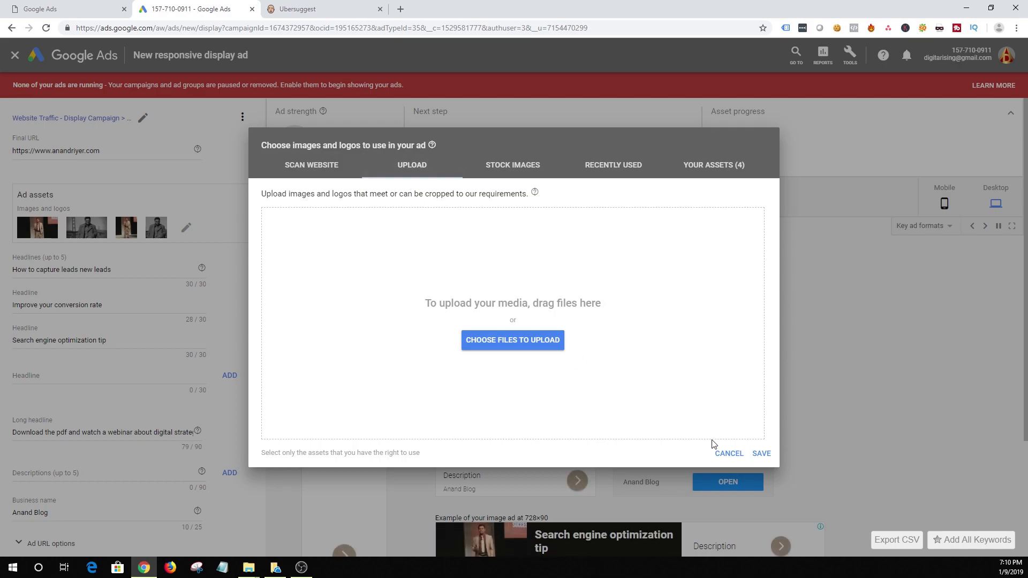
{"action": "left_click", "coordinate": [727, 453]}
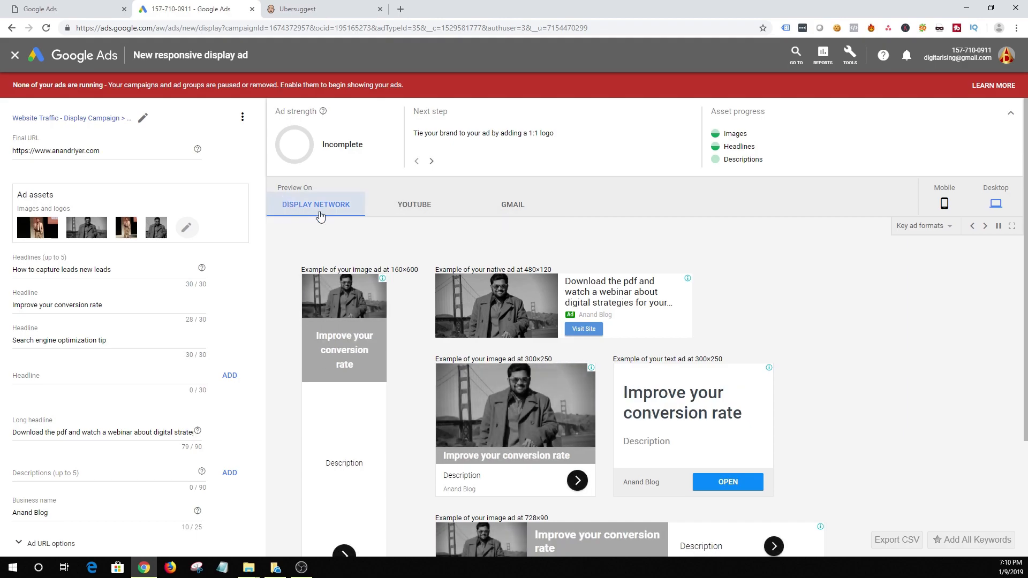
{"action": "mouse_move", "coordinate": [413, 203]}
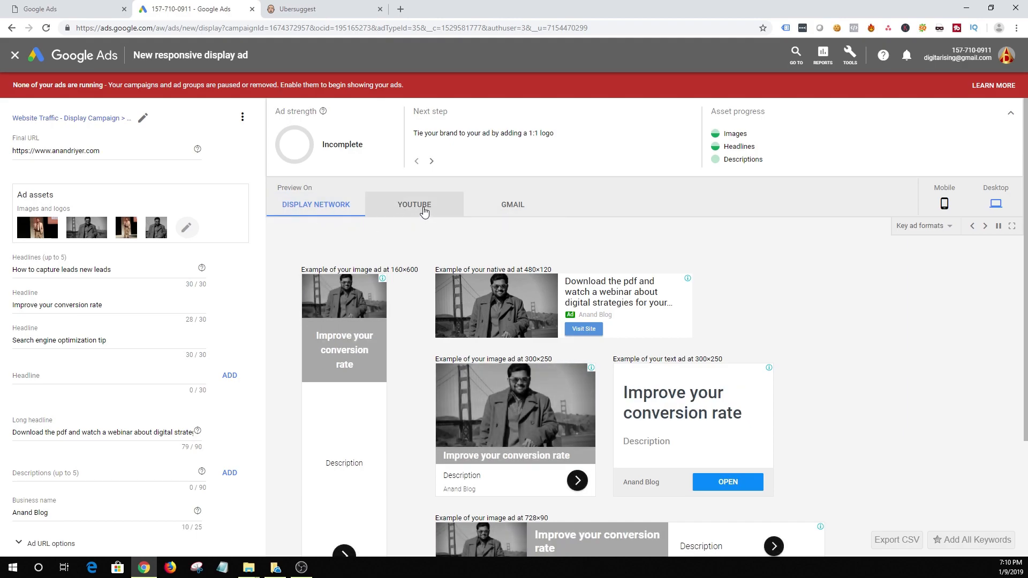
- Preview the ad on YouTube, then in Gmail
{"action": "left_click", "coordinate": [413, 204]}
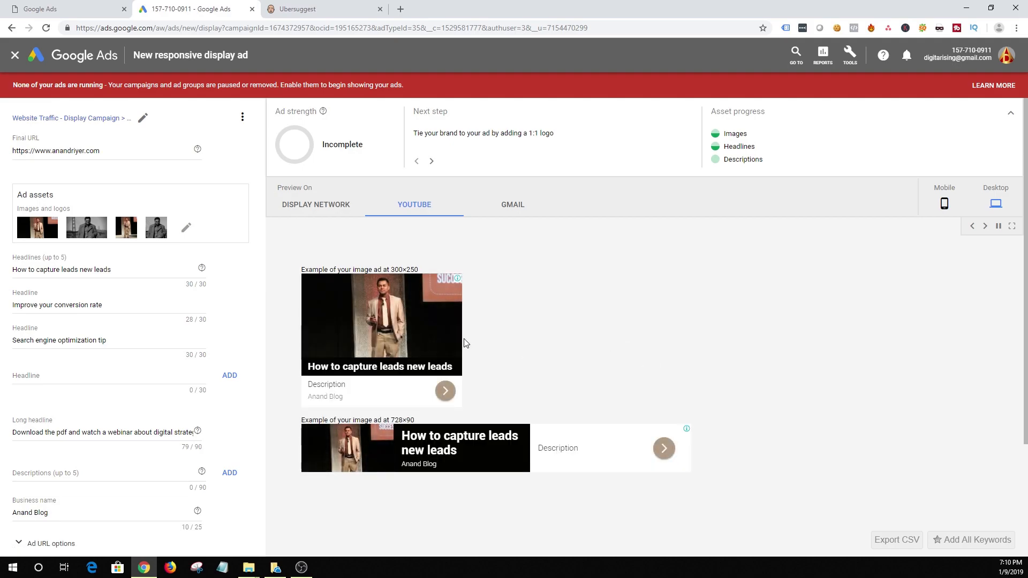
{"action": "left_click", "coordinate": [511, 203]}
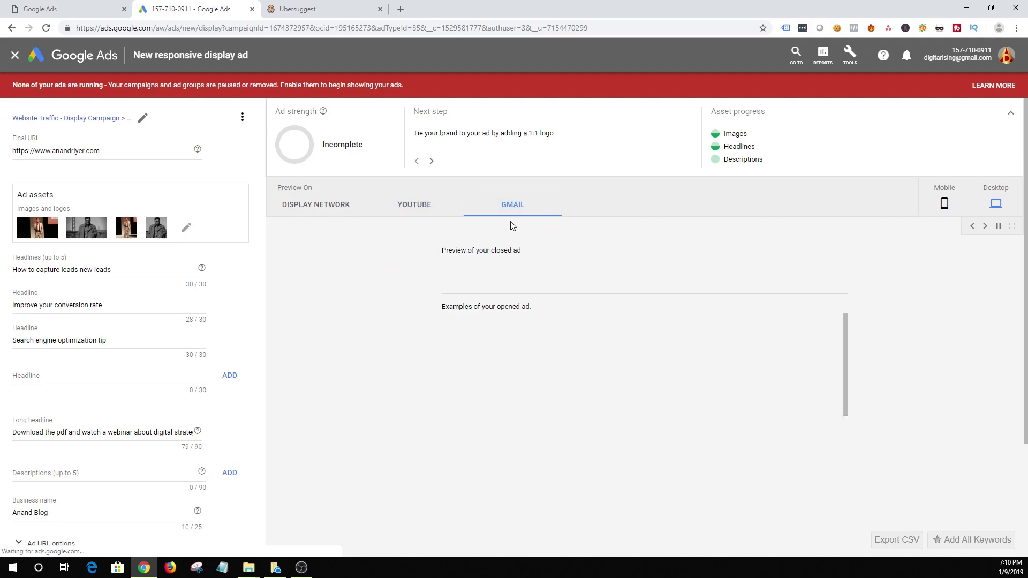
- Reuse the long headline text as the ad description and save the responsive display ad
{"action": "scroll", "scroll_direction": "down", "scroll_amount": 3}
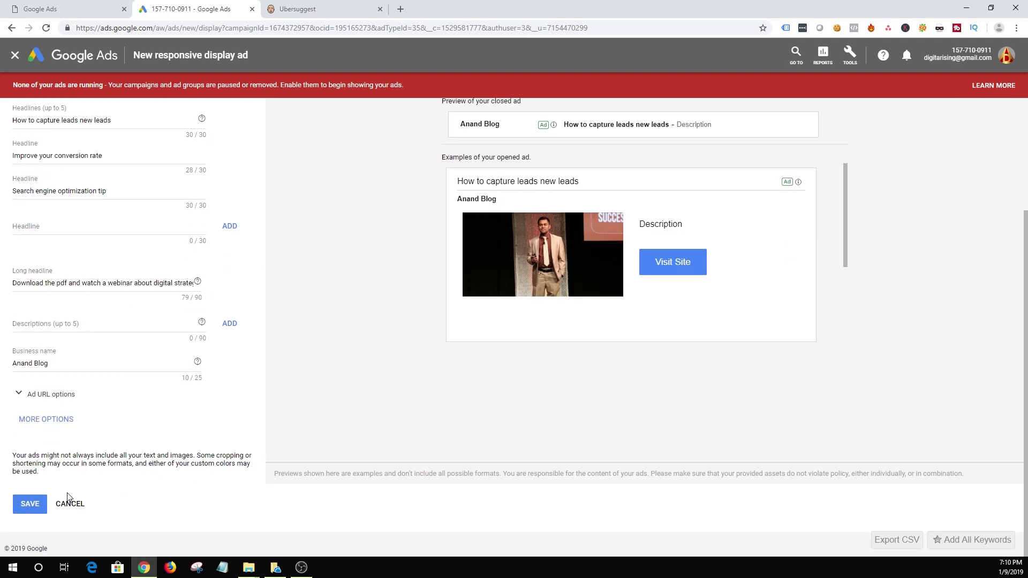
{"action": "left_click", "coordinate": [30, 503]}
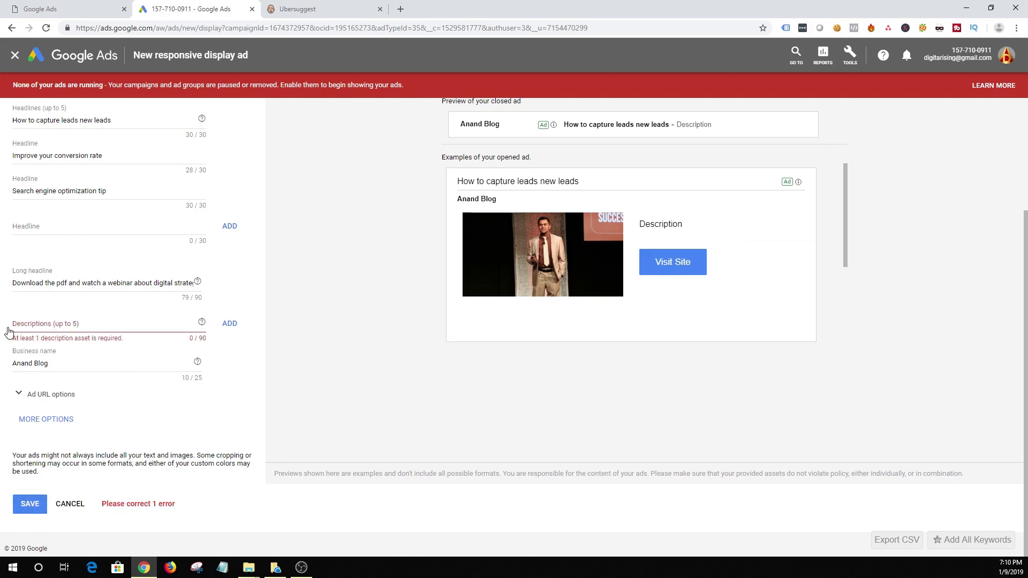
{"action": "triple_click", "coordinate": [105, 283]}
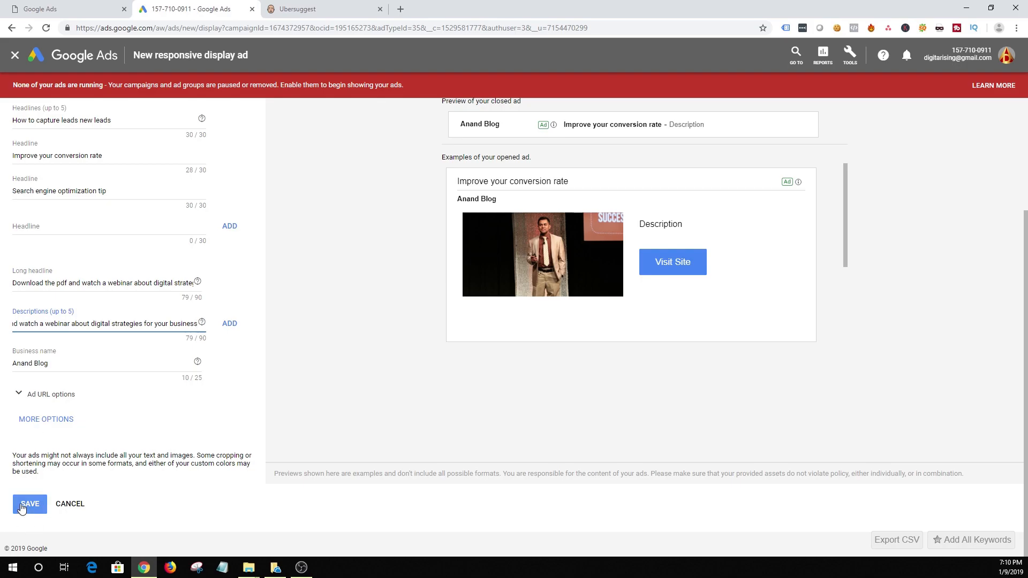
{"action": "left_click", "coordinate": [30, 503]}
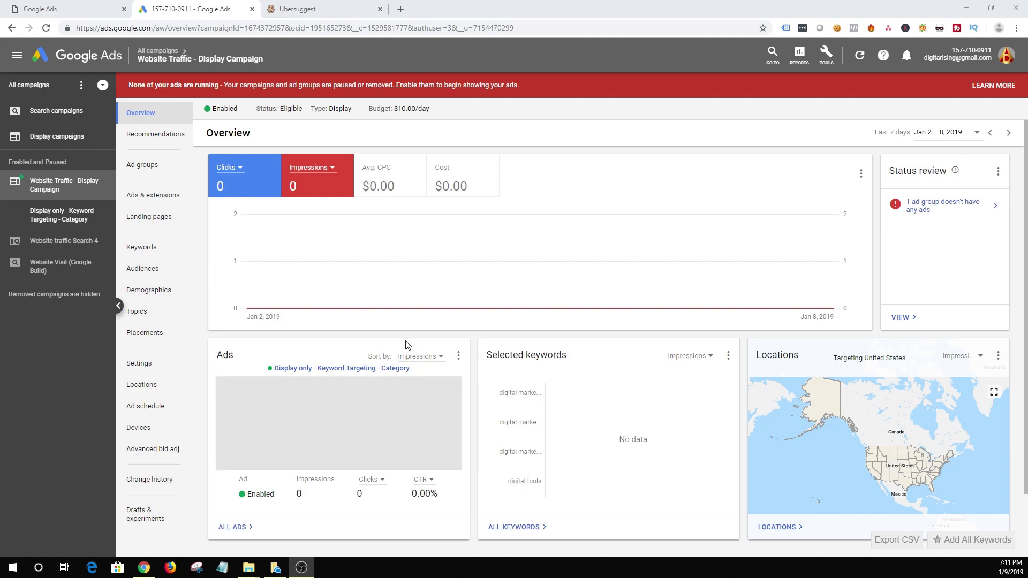
{"action": "mouse_move", "coordinate": [408, 335]}
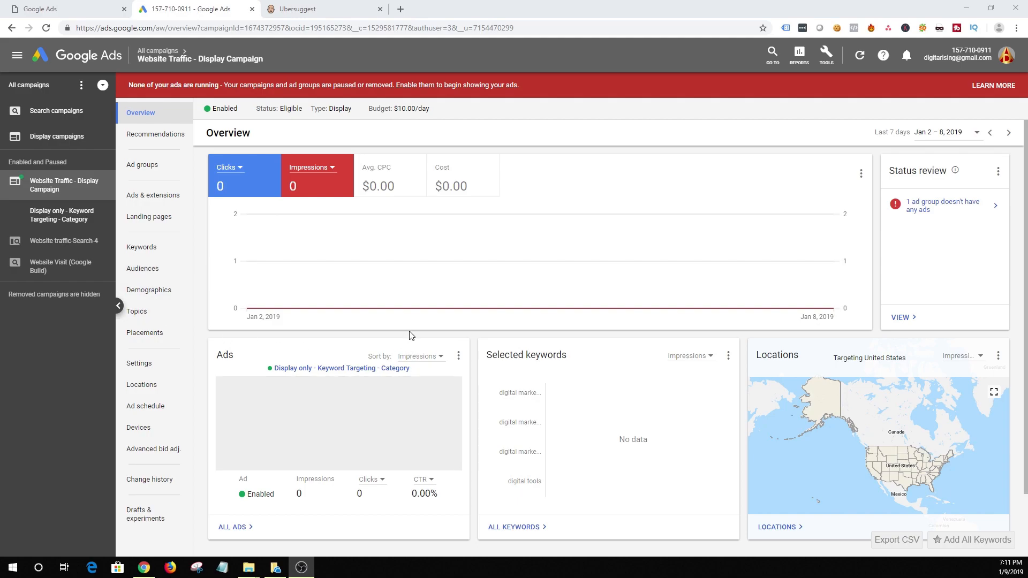
{"action": "mouse_move", "coordinate": [213, 234]}
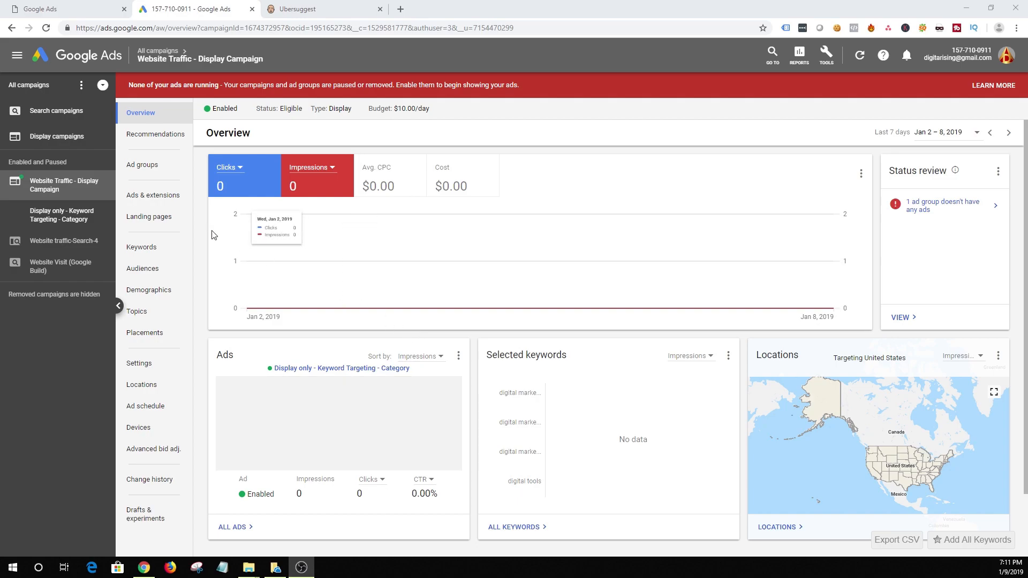
{"action": "mouse_move", "coordinate": [169, 64]}
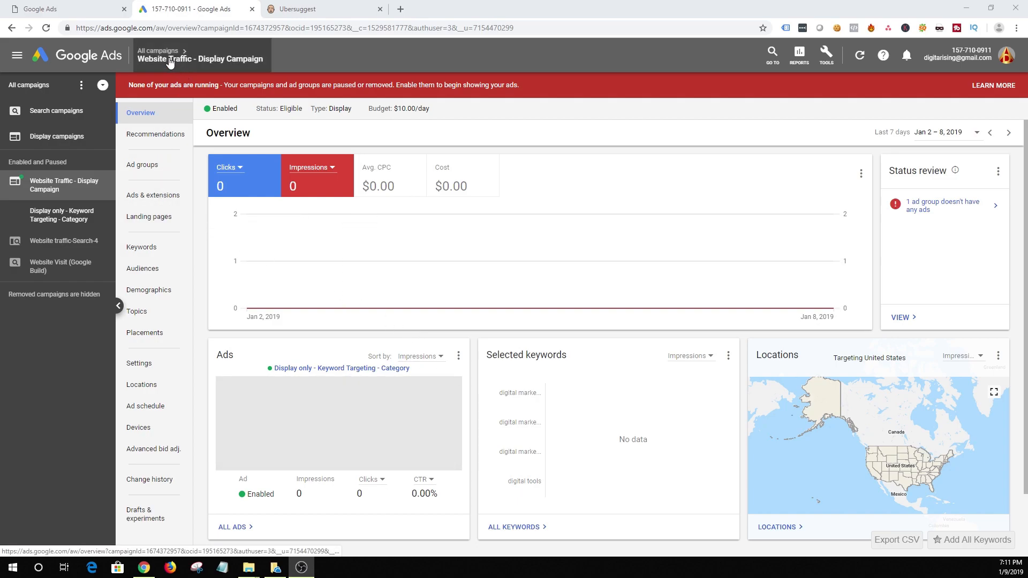
- Review the Website Traffic - Display Campaign's settings including additional settings, then return to its ad groups list
{"action": "left_click", "coordinate": [158, 50]}
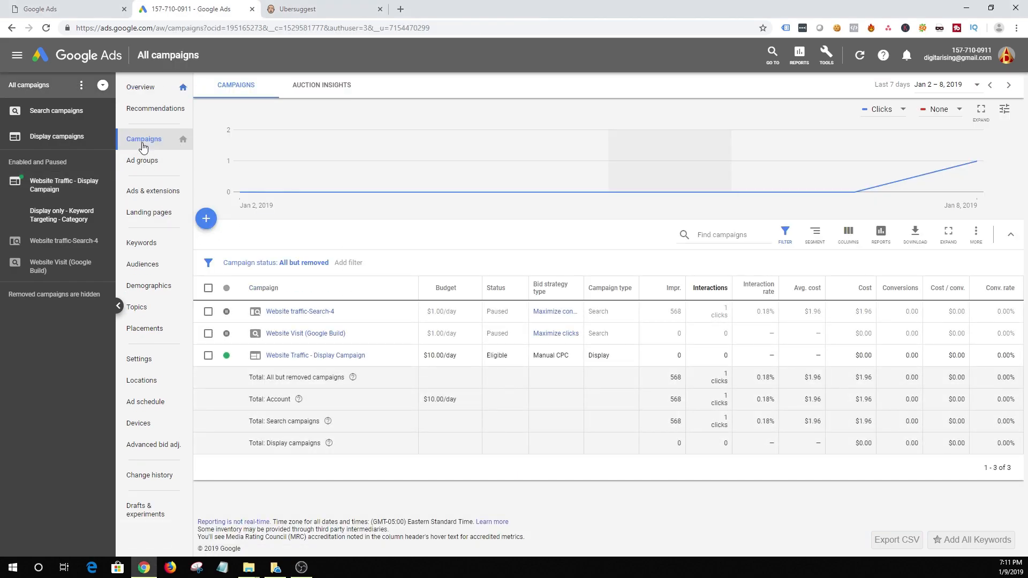
{"action": "left_click", "coordinate": [315, 355]}
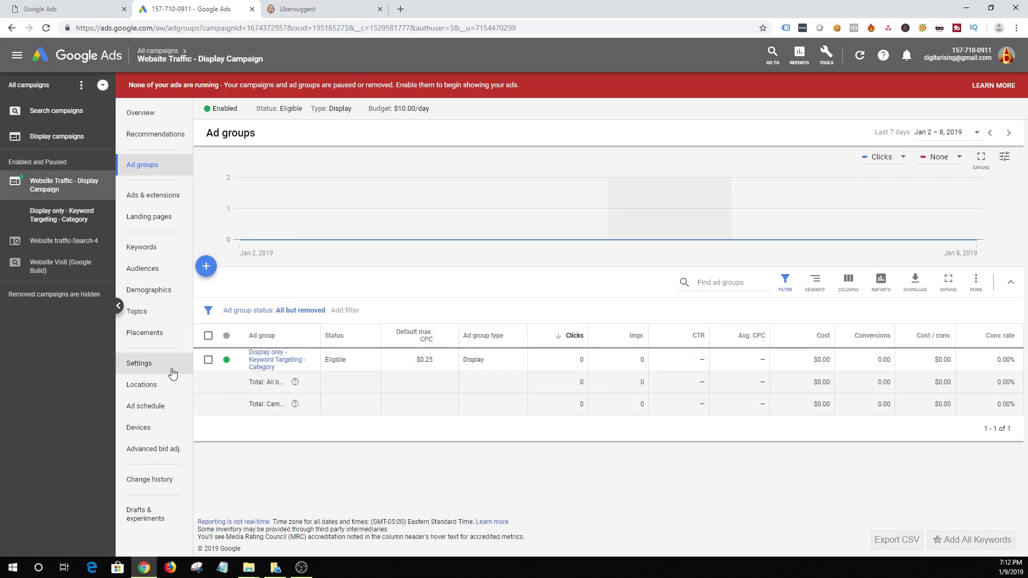
{"action": "left_click", "coordinate": [138, 362]}
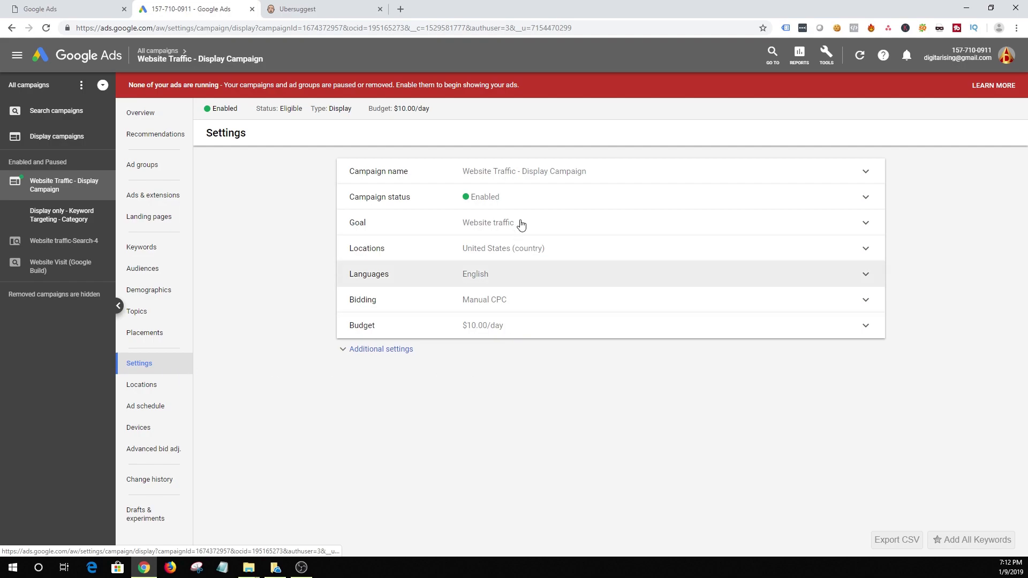
{"action": "left_click", "coordinate": [381, 349]}
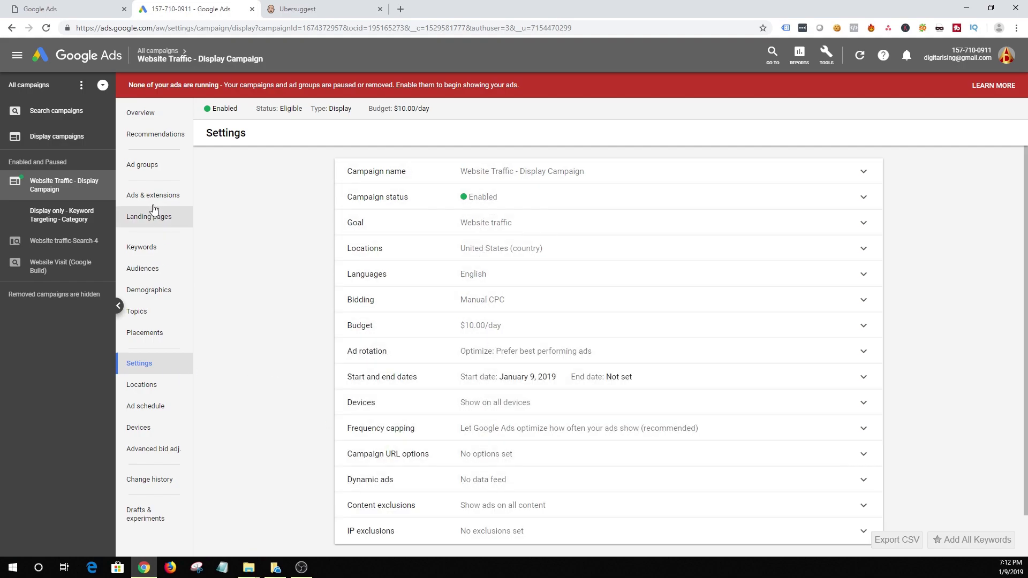
{"action": "left_click", "coordinate": [142, 165]}
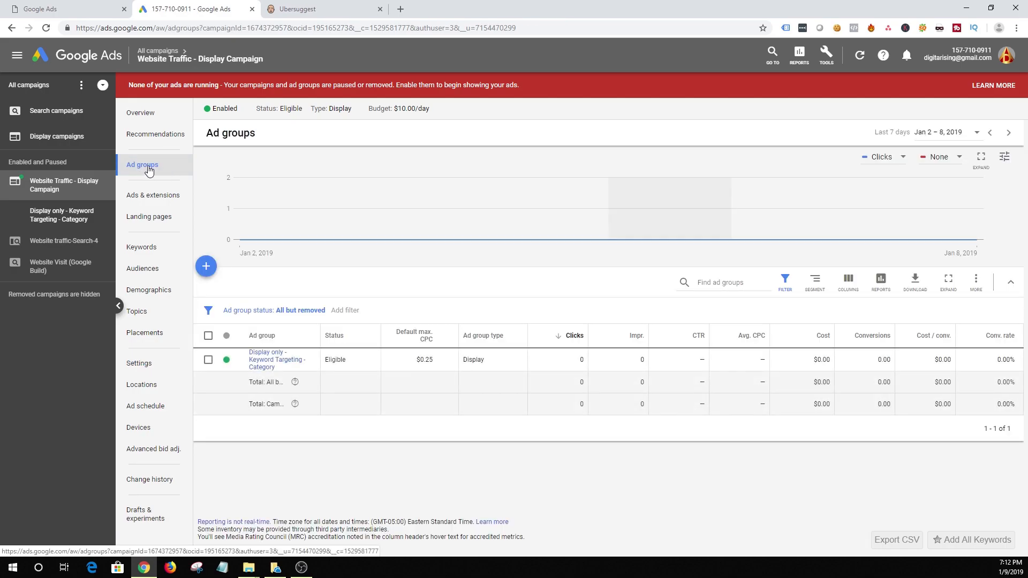
{"action": "mouse_move", "coordinate": [309, 363]}
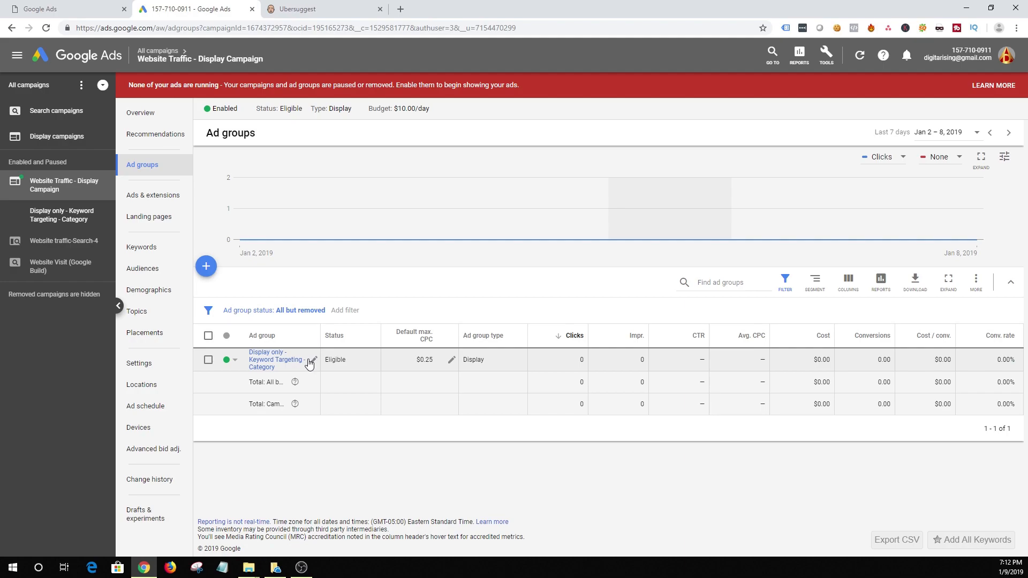
{"action": "mouse_move", "coordinate": [314, 360]}
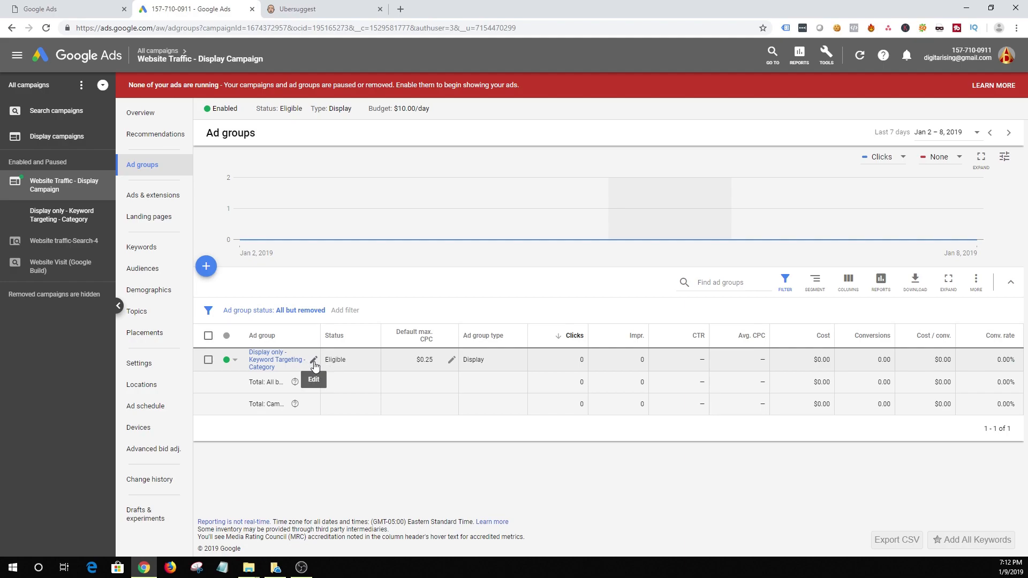
- Review the Keyword Targeting - Category ad group's Settings and show its ads list
{"action": "left_click", "coordinate": [275, 360]}
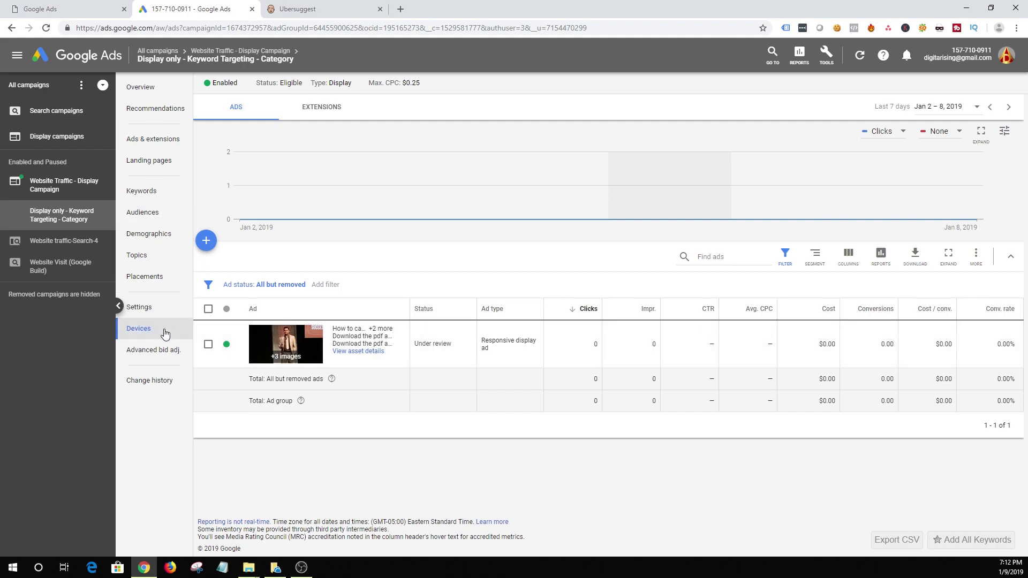
{"action": "left_click", "coordinate": [139, 307]}
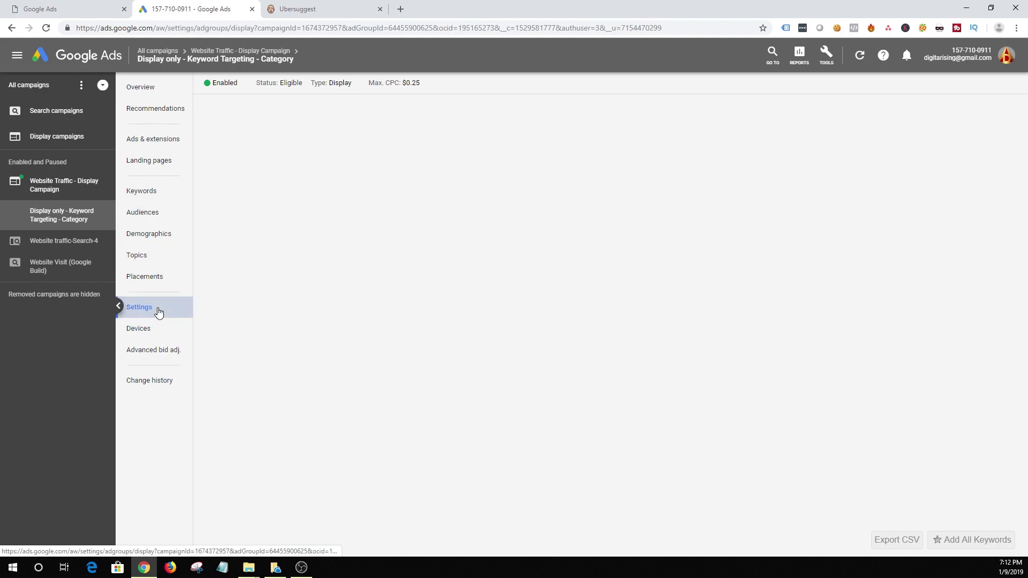
{"action": "left_click", "coordinate": [140, 308]}
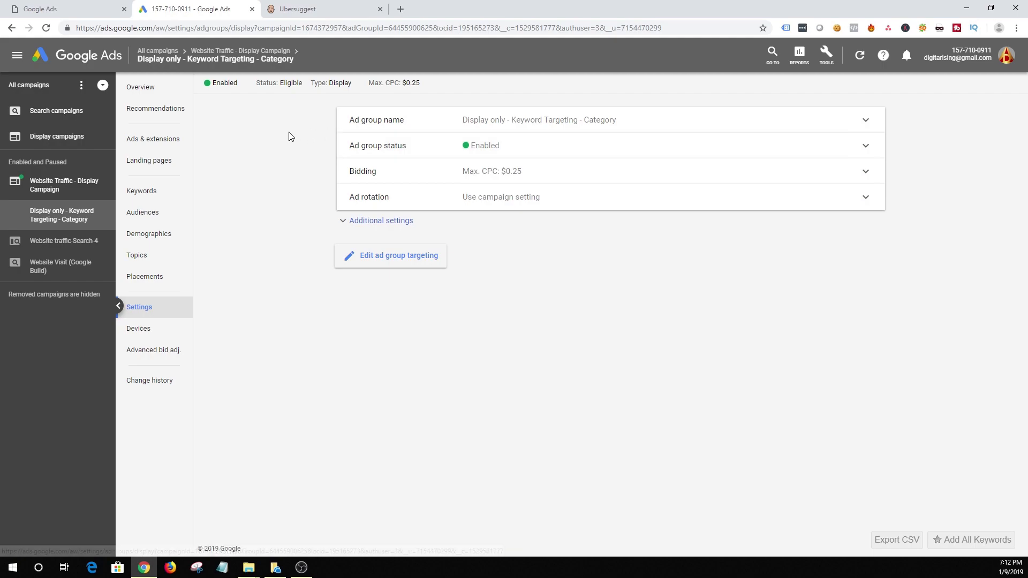
{"action": "left_click", "coordinate": [153, 138]}
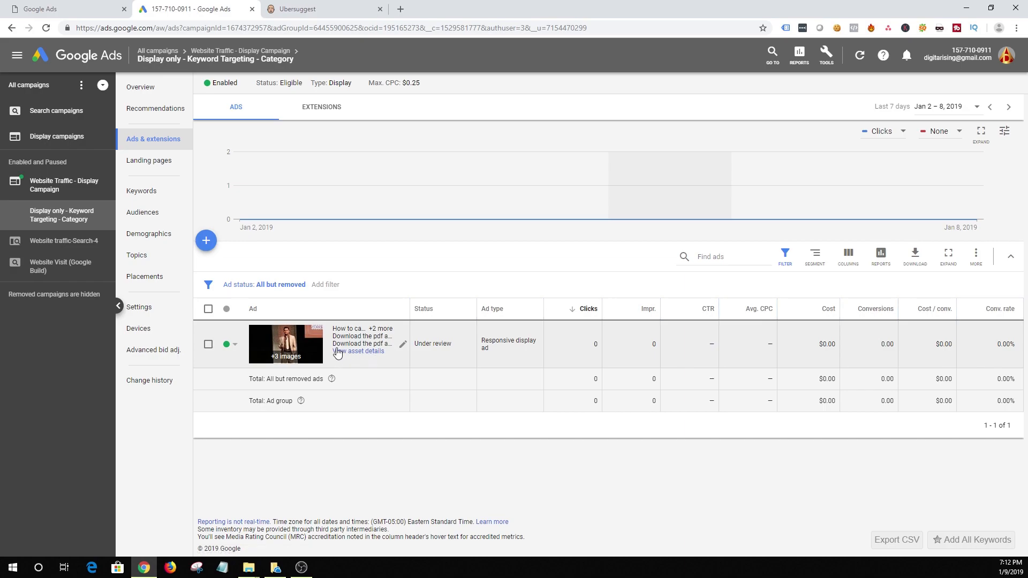
- Check the responsive display ad's asset details and return to the ads list
{"action": "left_click", "coordinate": [402, 343]}
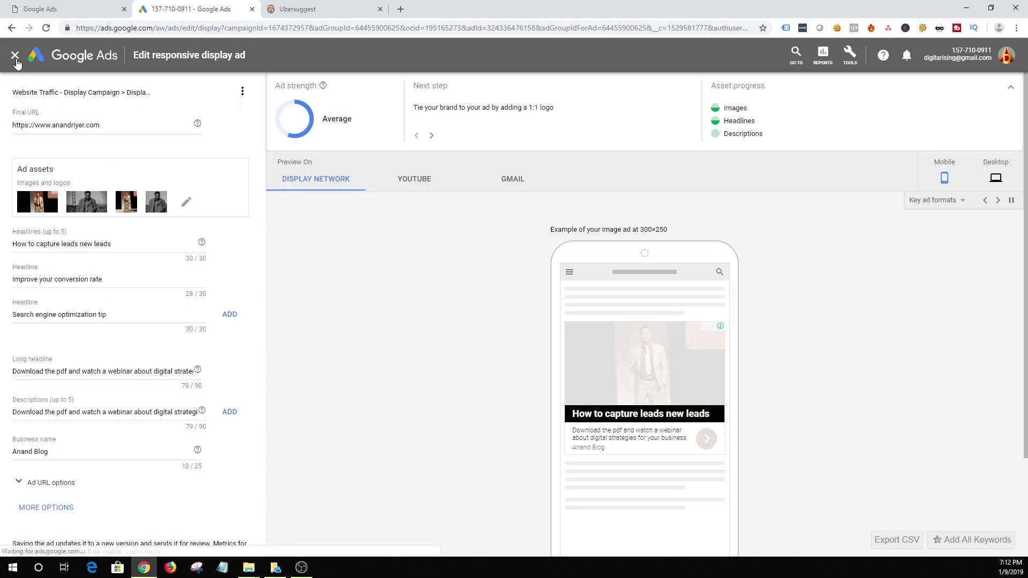
{"action": "left_click", "coordinate": [16, 56]}
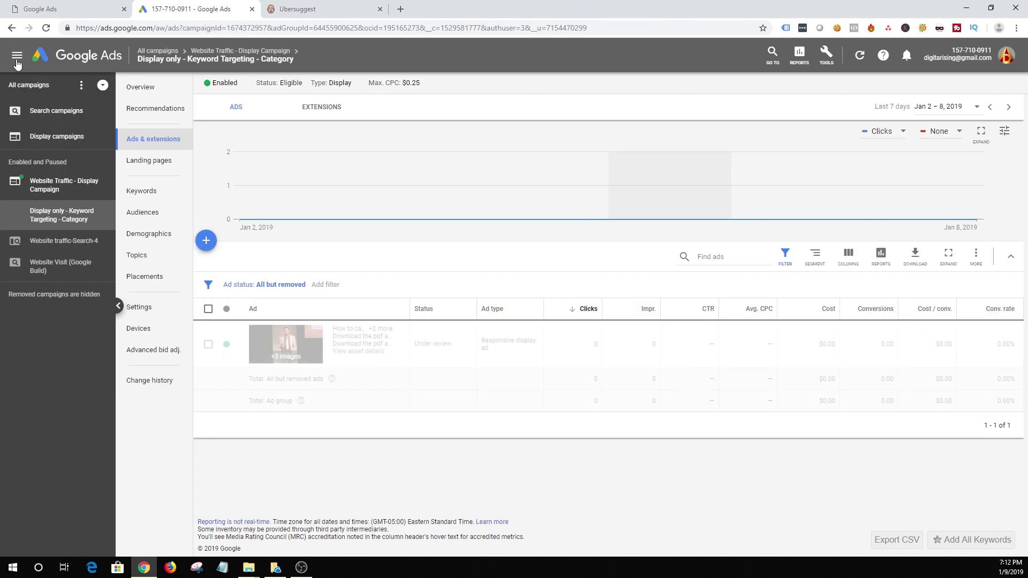
- Show the ad group's four display keywords, all Eligible
{"action": "left_click", "coordinate": [141, 190]}
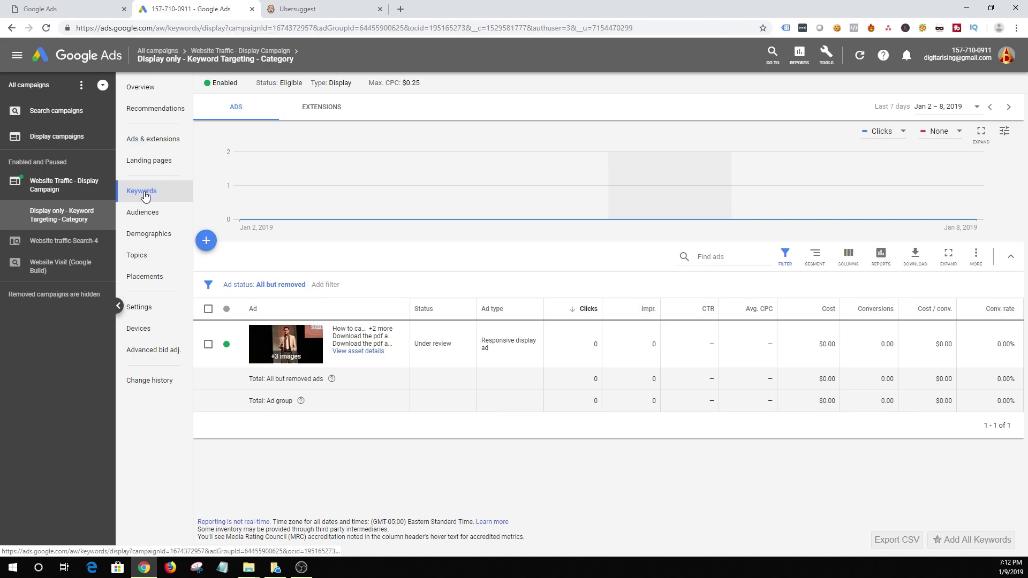
{"action": "left_click", "coordinate": [141, 190]}
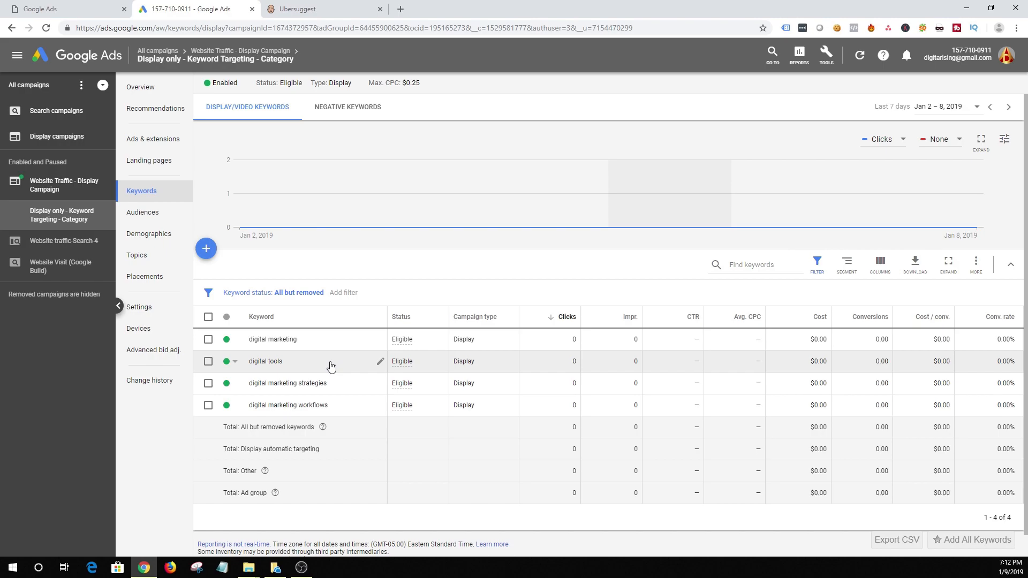
{"action": "mouse_move", "coordinate": [333, 373]}
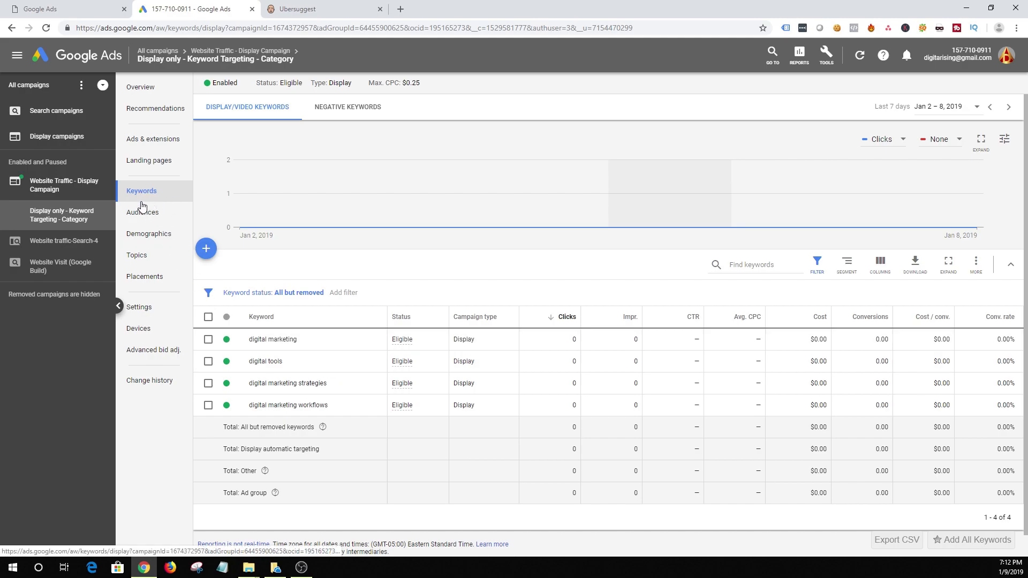
{"action": "mouse_move", "coordinate": [255, 332]}
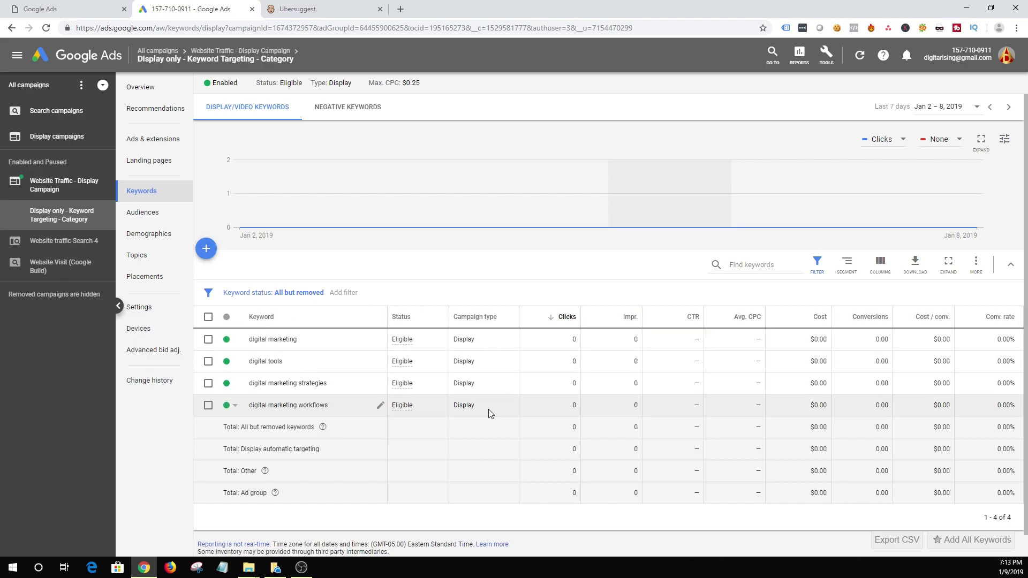
{"action": "mouse_move", "coordinate": [460, 414]}
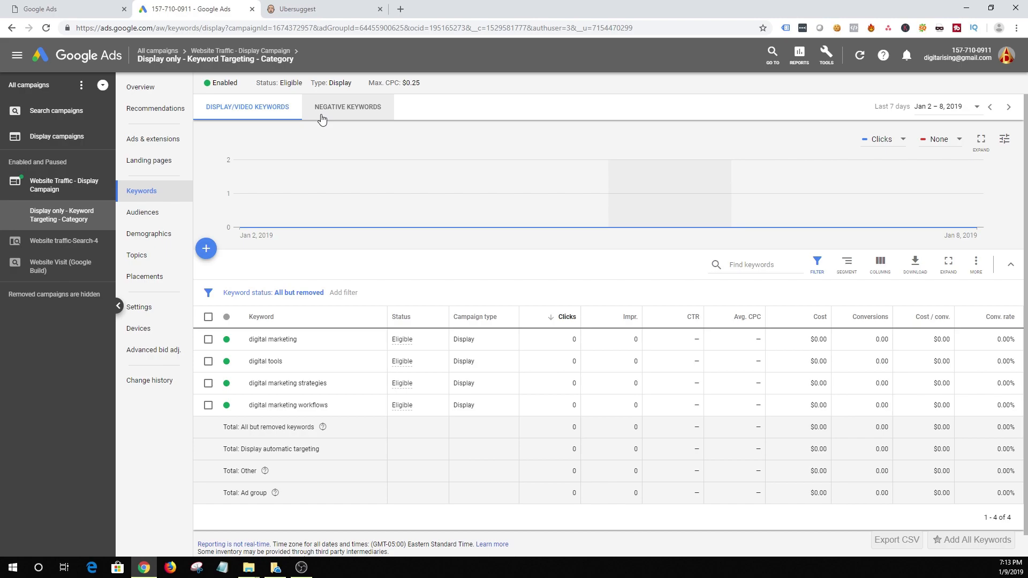
{"action": "mouse_move", "coordinate": [347, 117]}
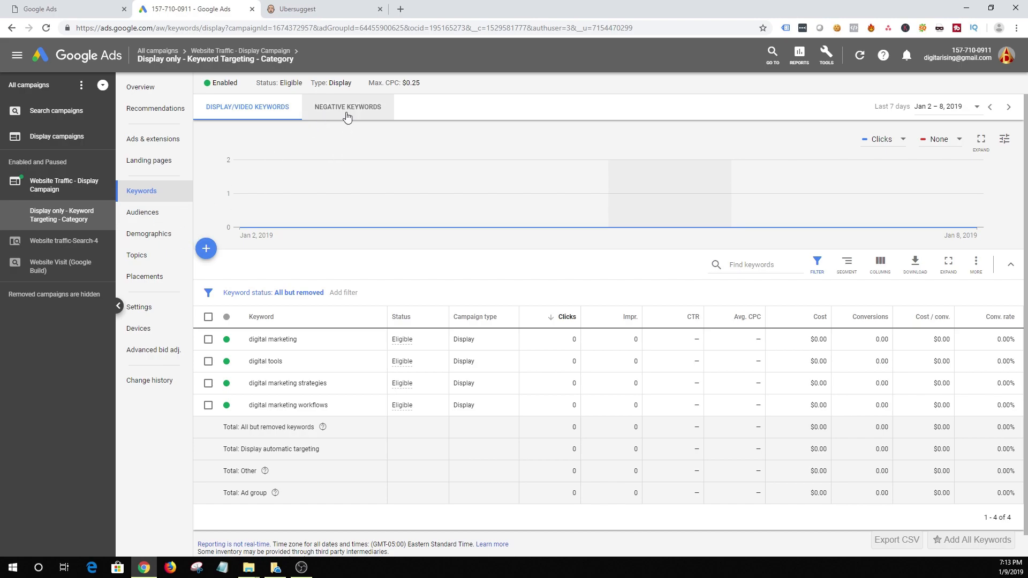
- Show the ad group's empty negative keywords list
{"action": "left_click", "coordinate": [346, 107]}
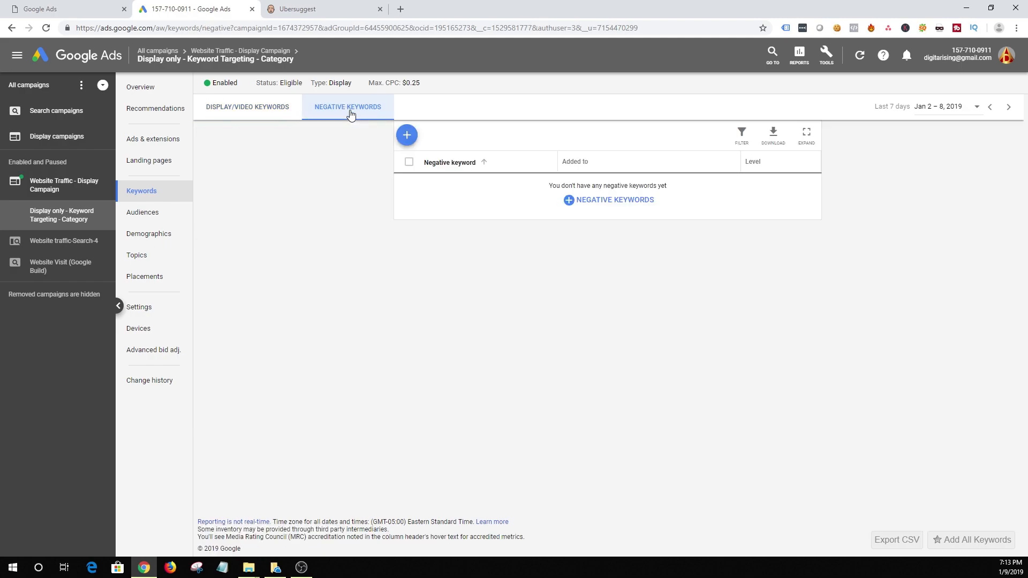
{"action": "mouse_move", "coordinate": [579, 339]}
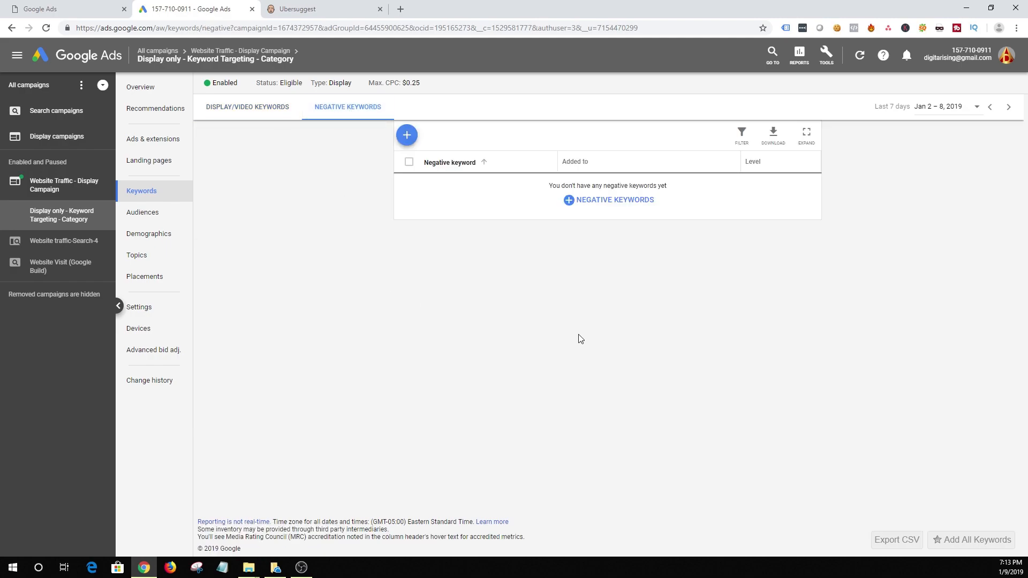